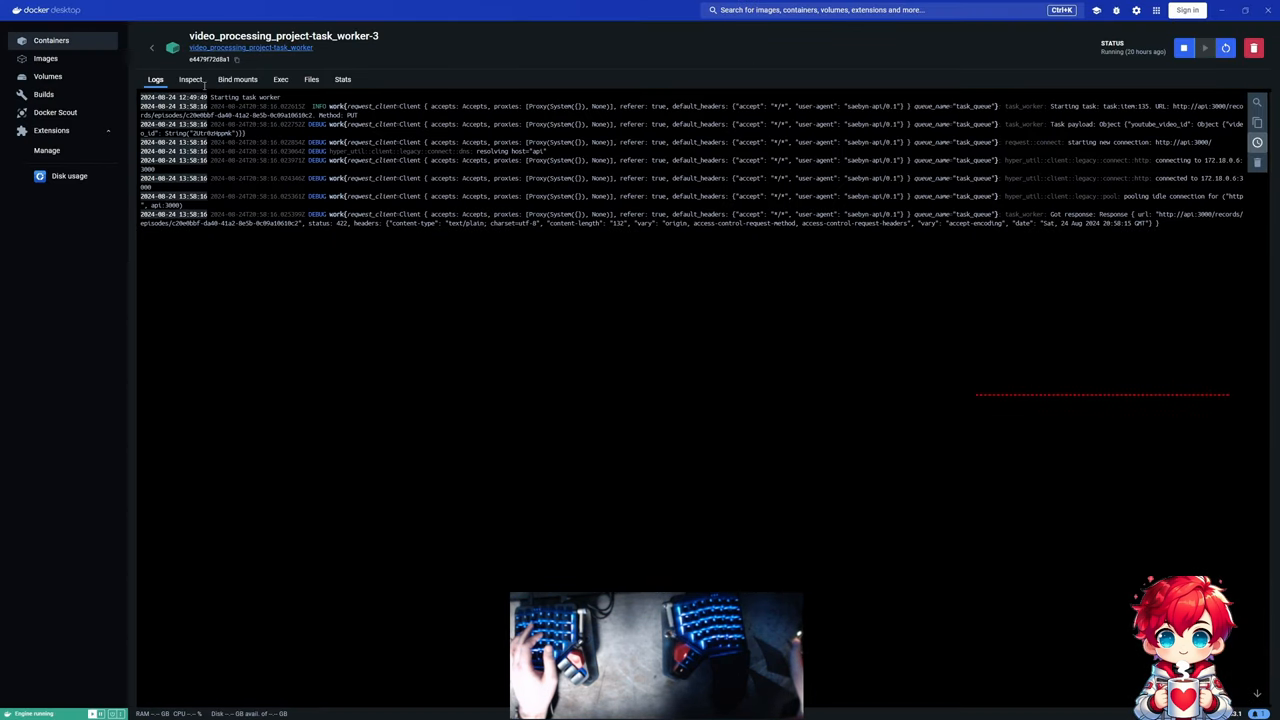
Switch from Docker Desktop's container logs to the VS Code window with the README preview
click(48, 42)
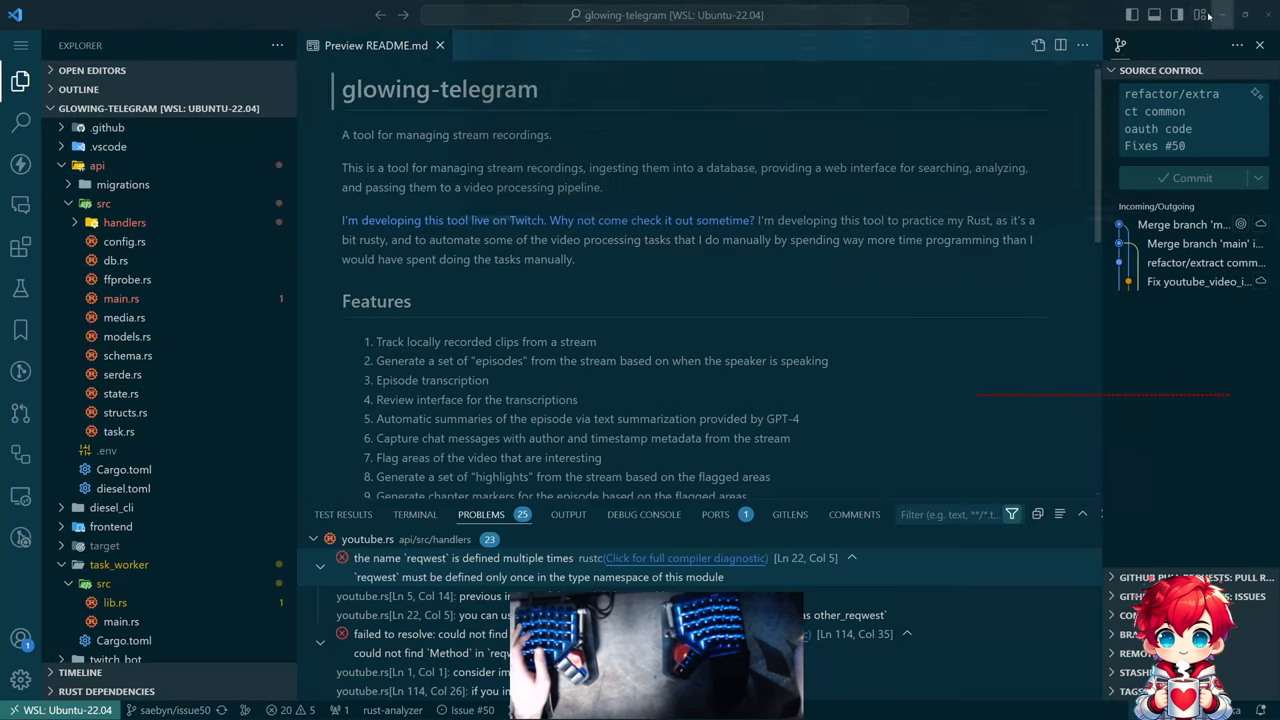
mouse_move(708, 206)
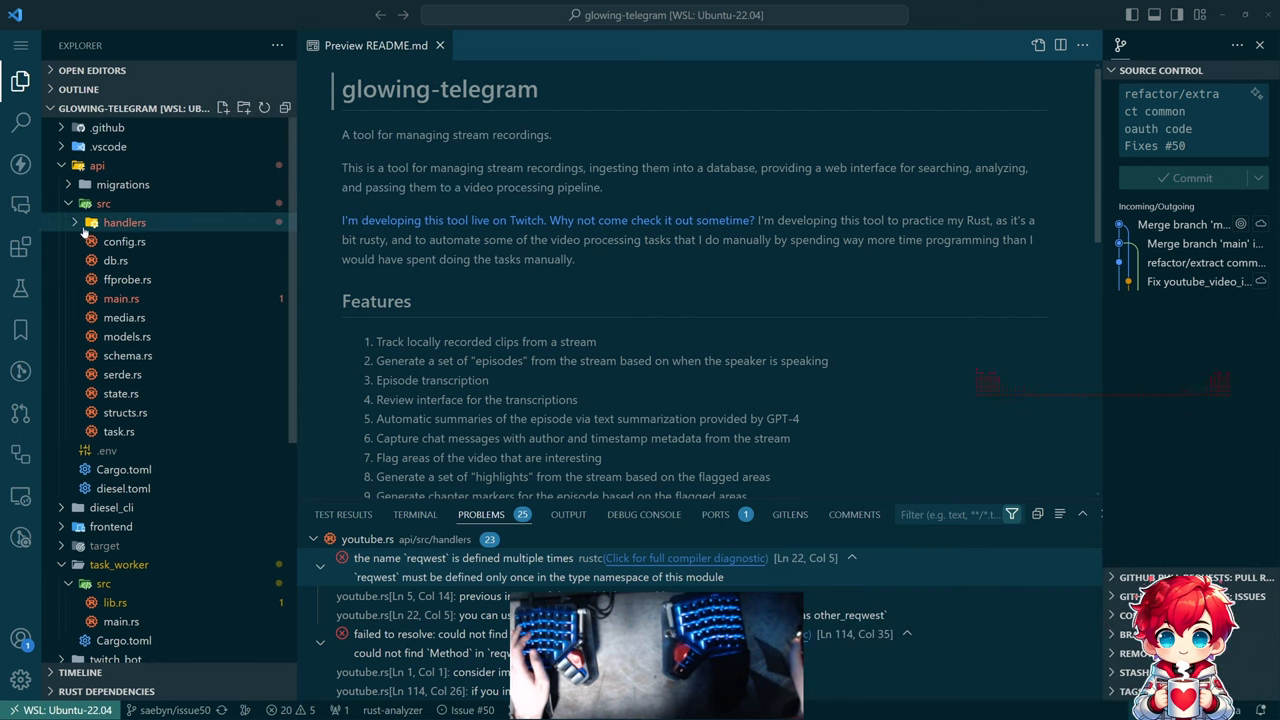
Open api/src/handlers/youtube.rs and scroll down to the to_task_request impl
click(124, 222)
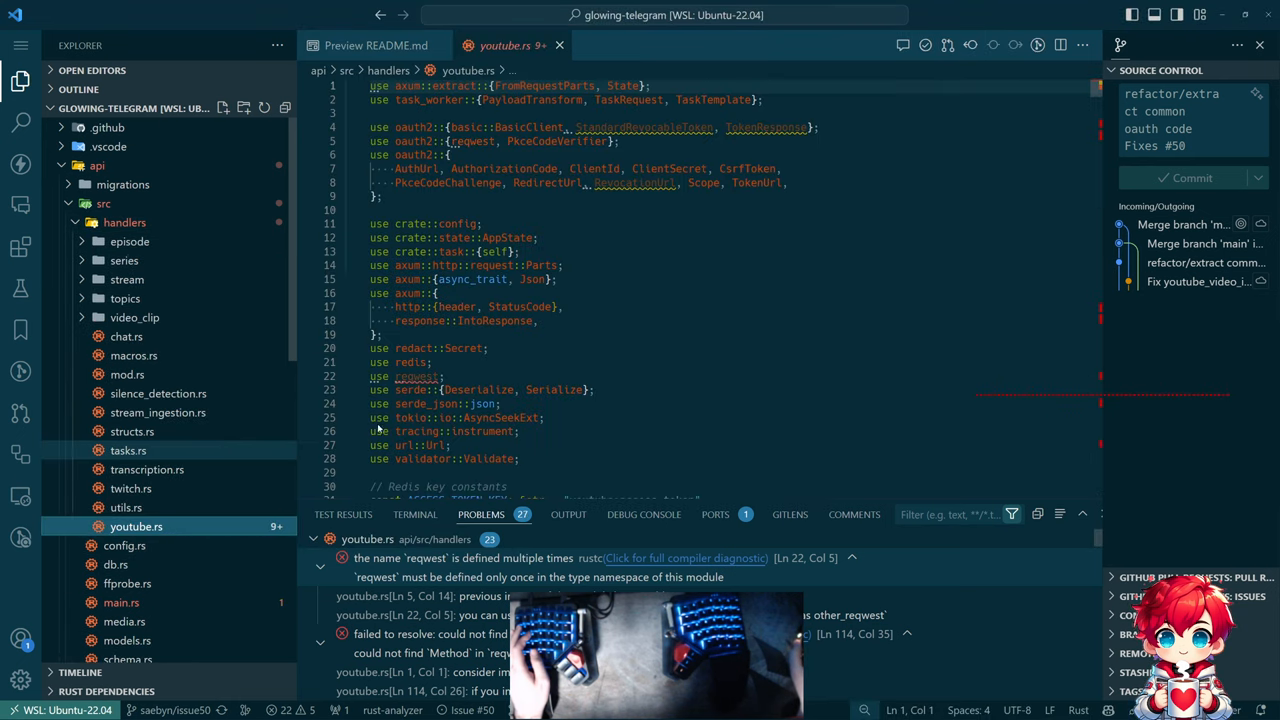
scroll(down, 3)
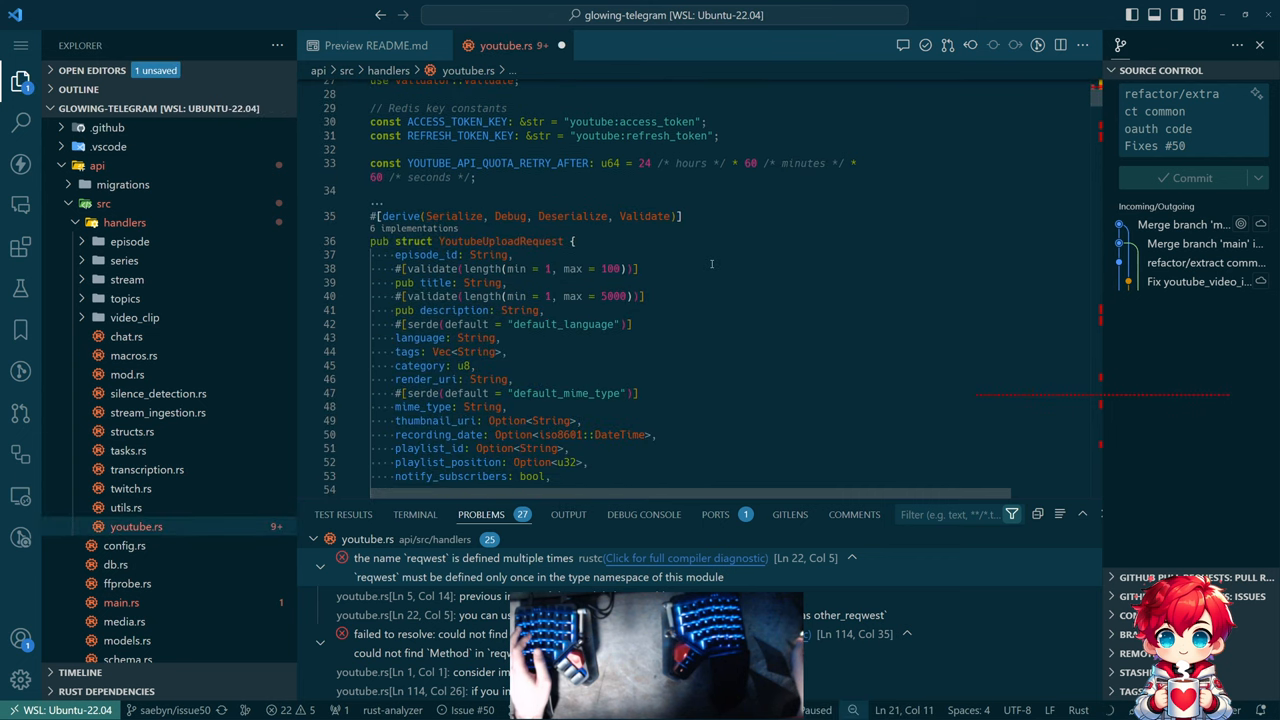
scroll(down, 3)
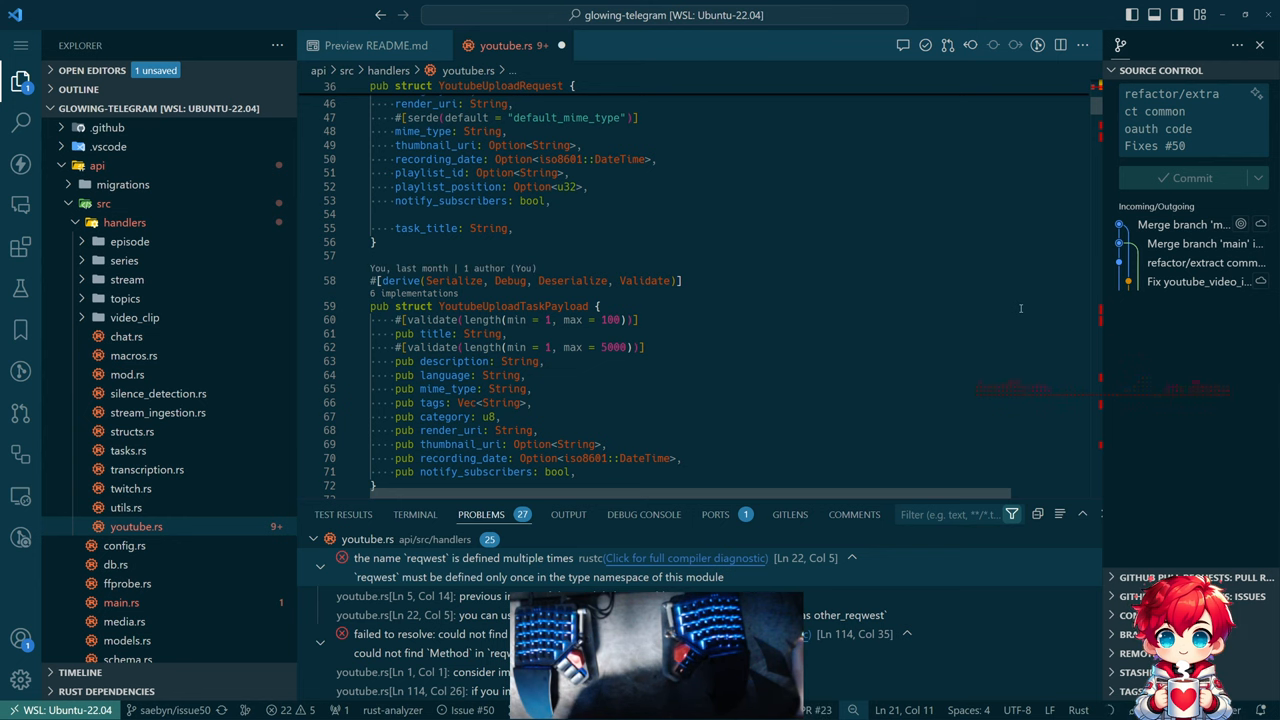
scroll(down, 3)
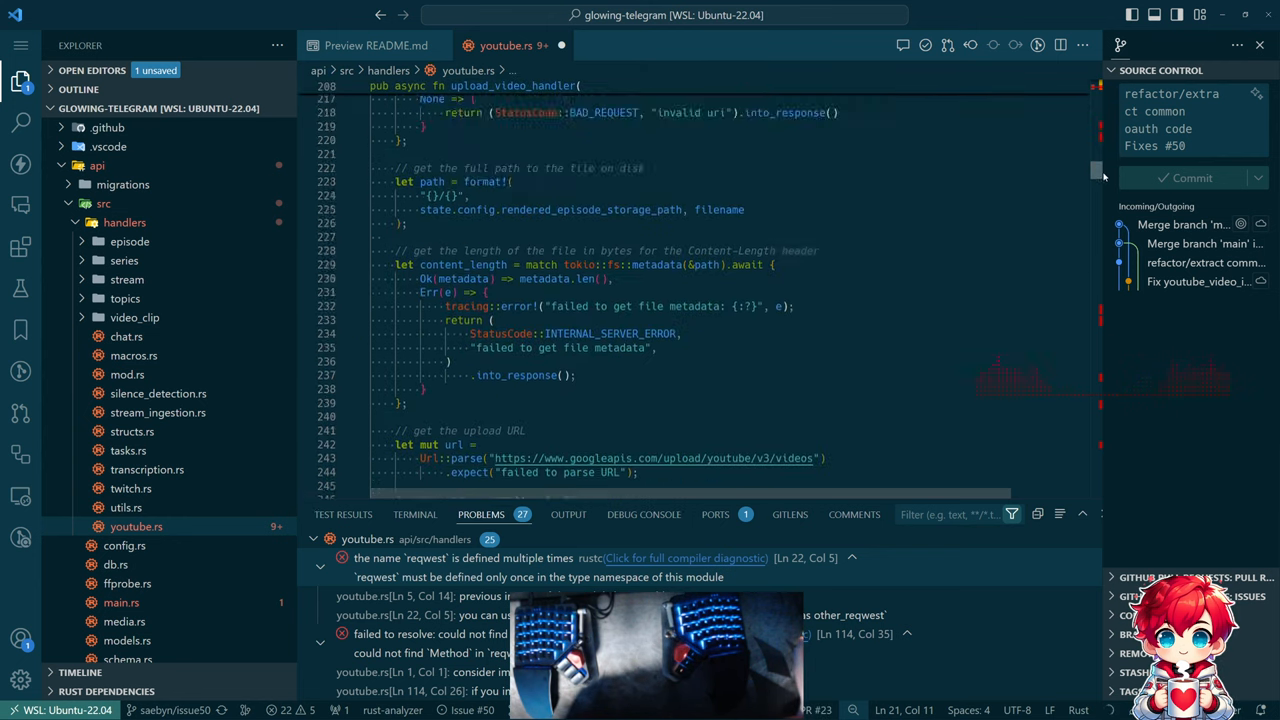
scroll(down, 3)
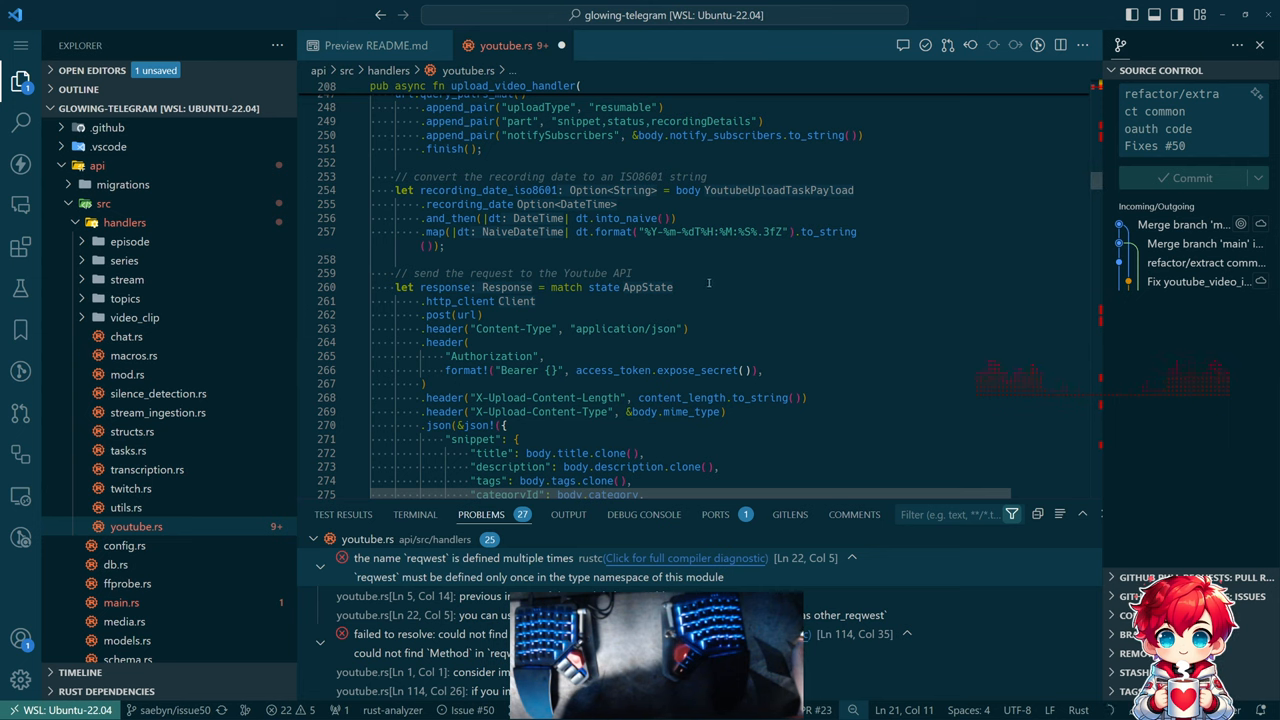
mouse_move(700, 266)
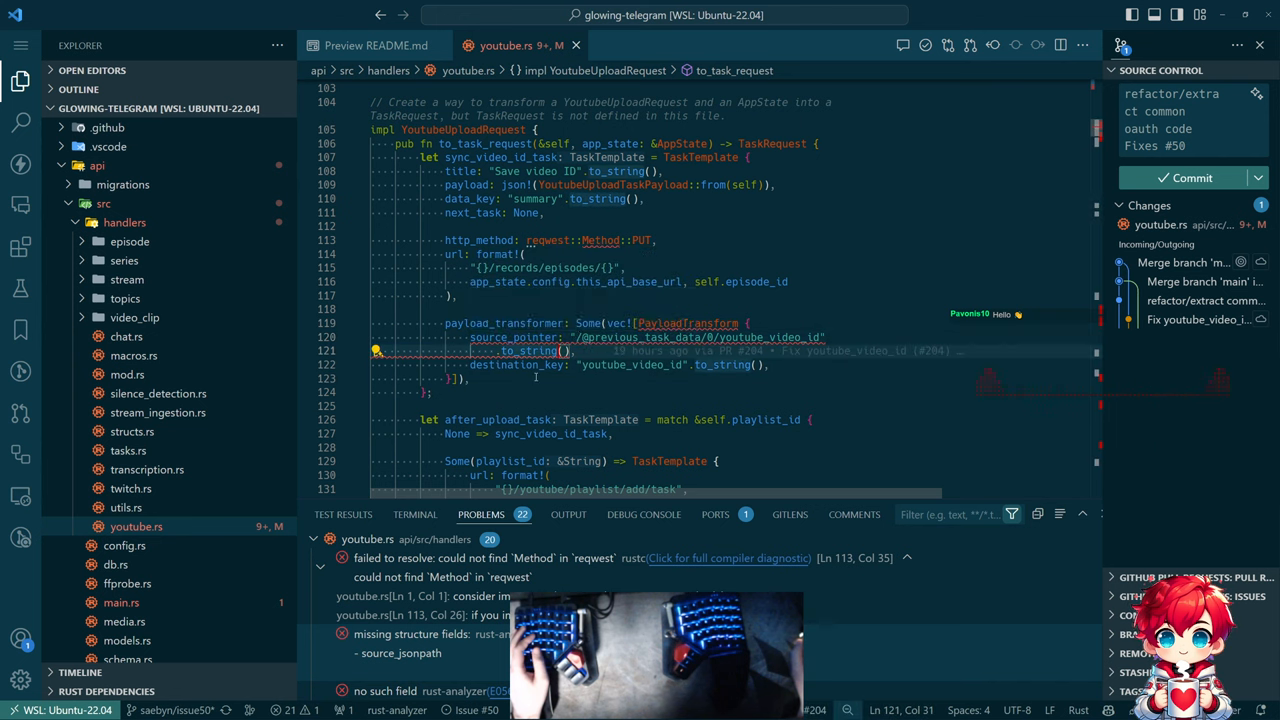
mouse_move(688, 324)
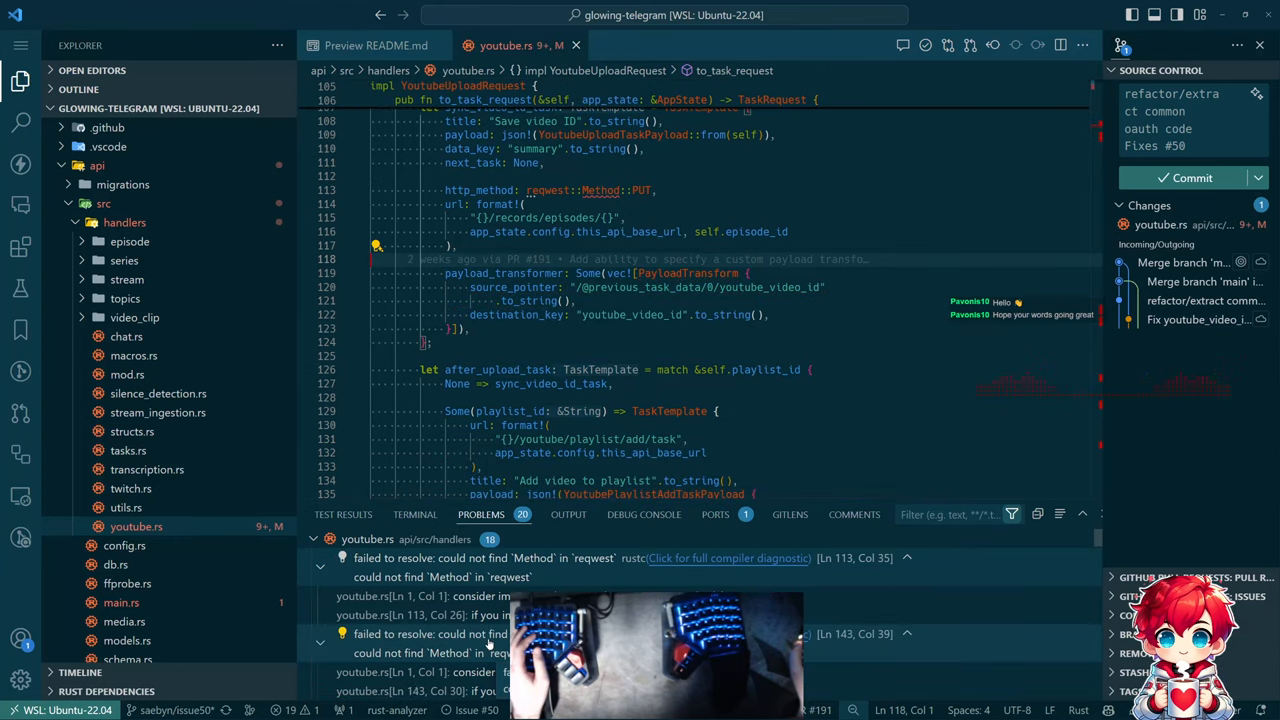
mouse_move(520, 556)
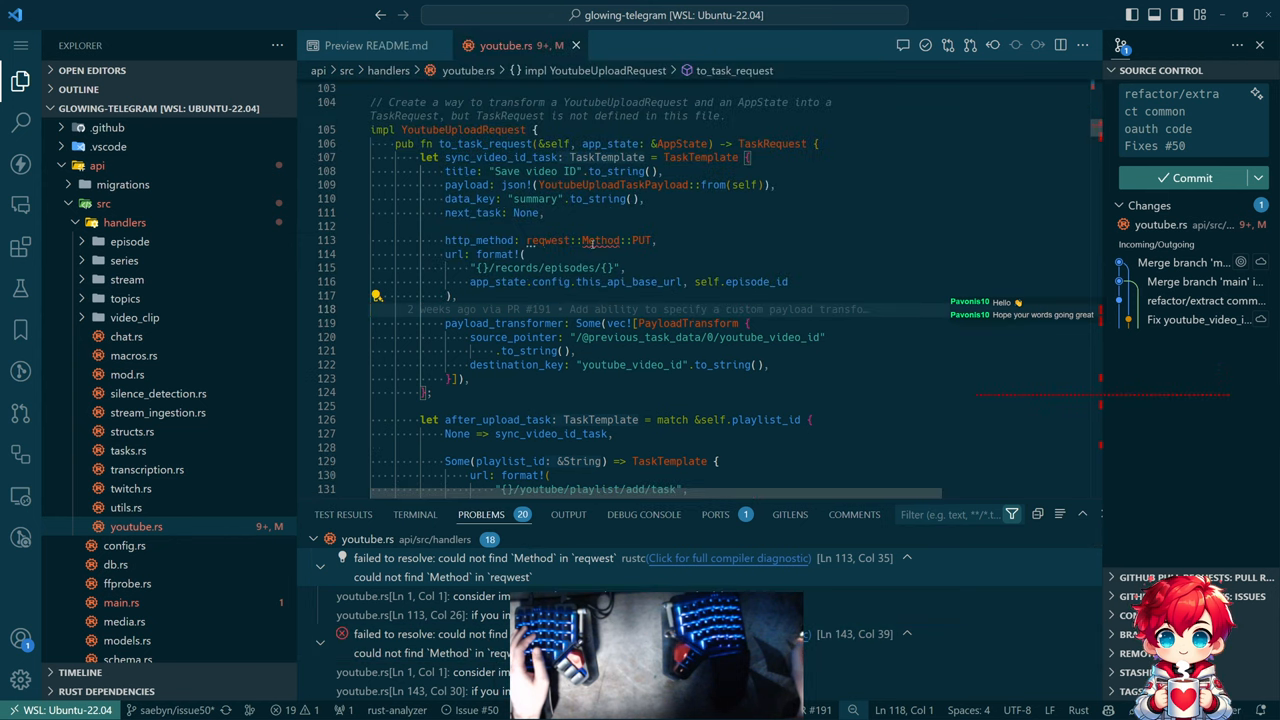
mouse_move(600, 240)
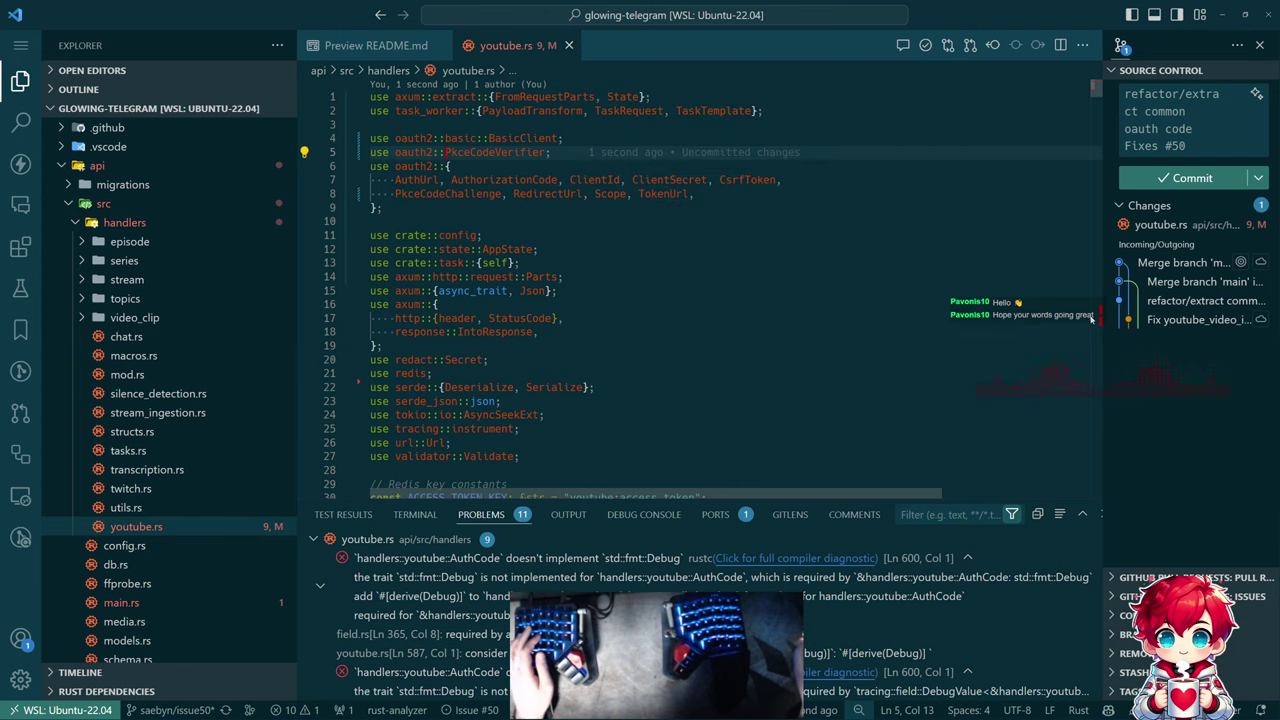
scroll(down, 3)
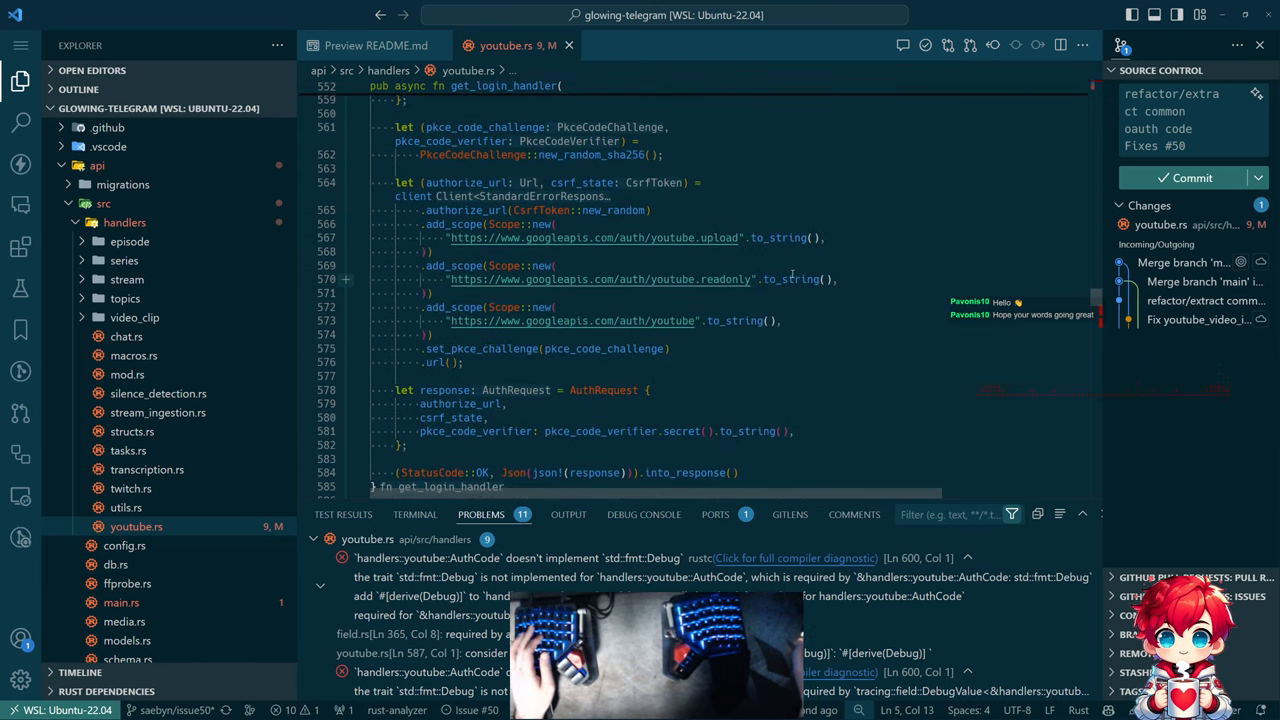
mouse_move(980, 262)
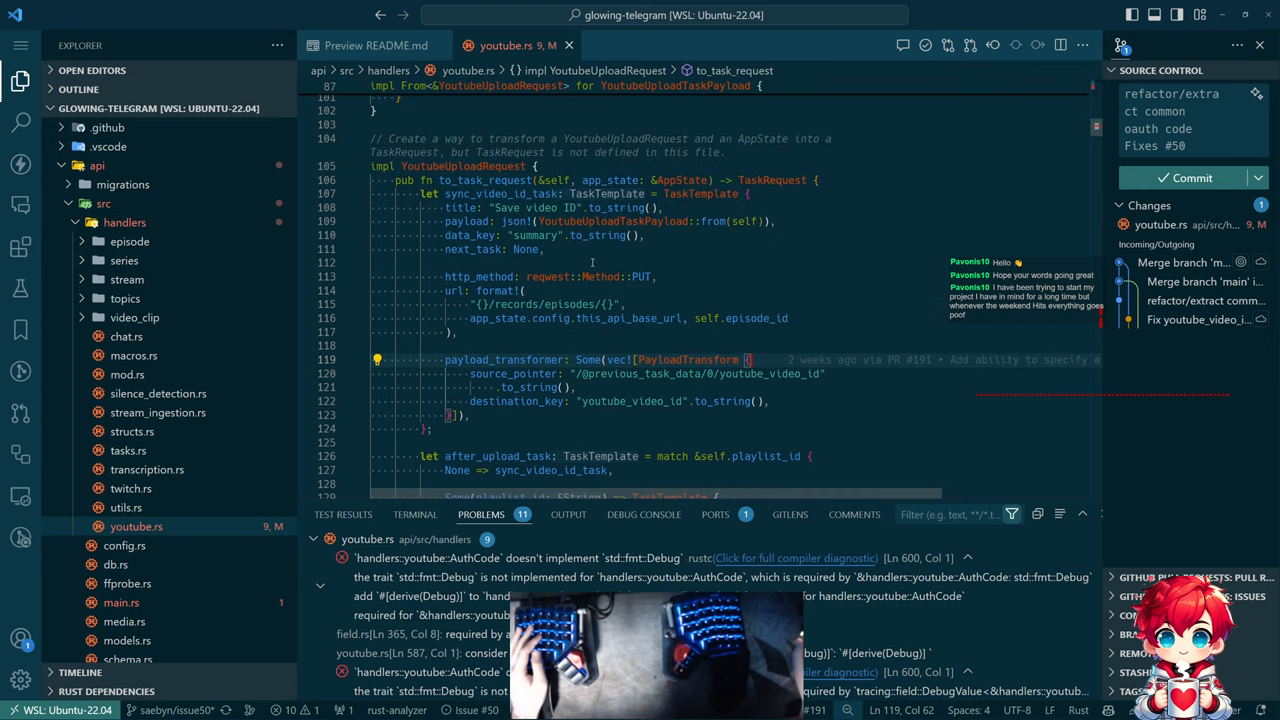
mouse_move(712, 336)
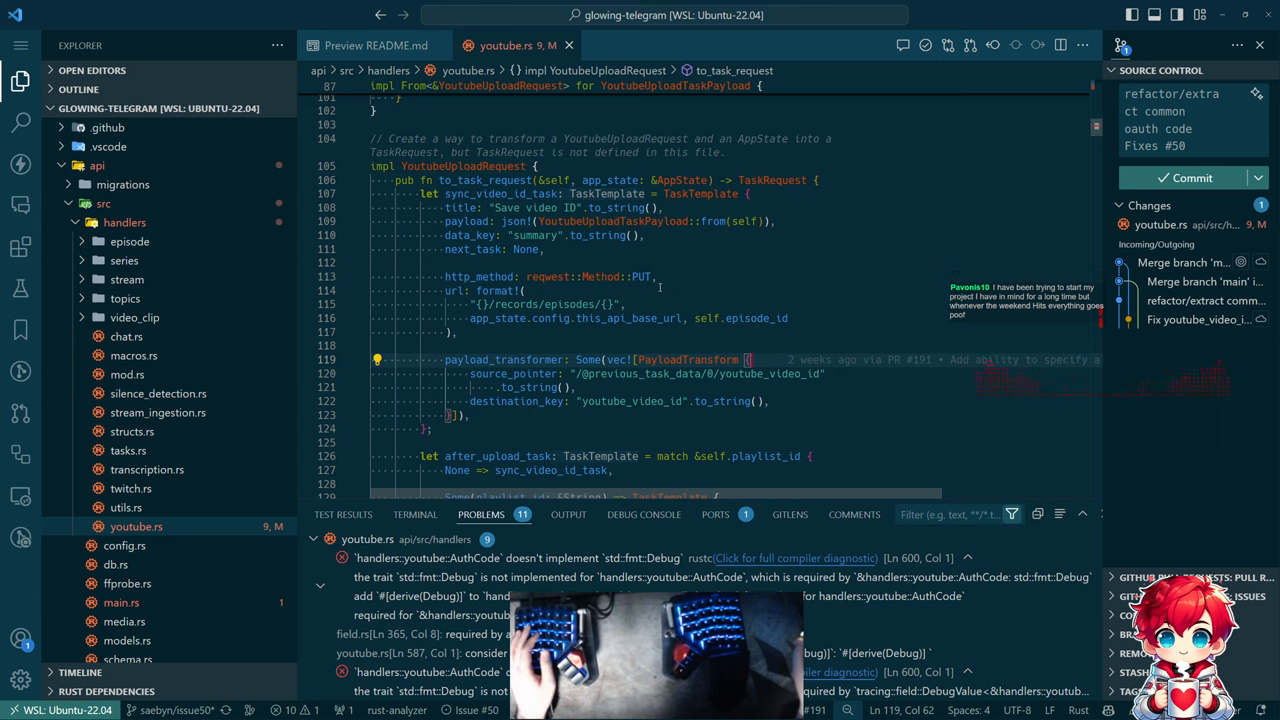
mouse_move(632, 336)
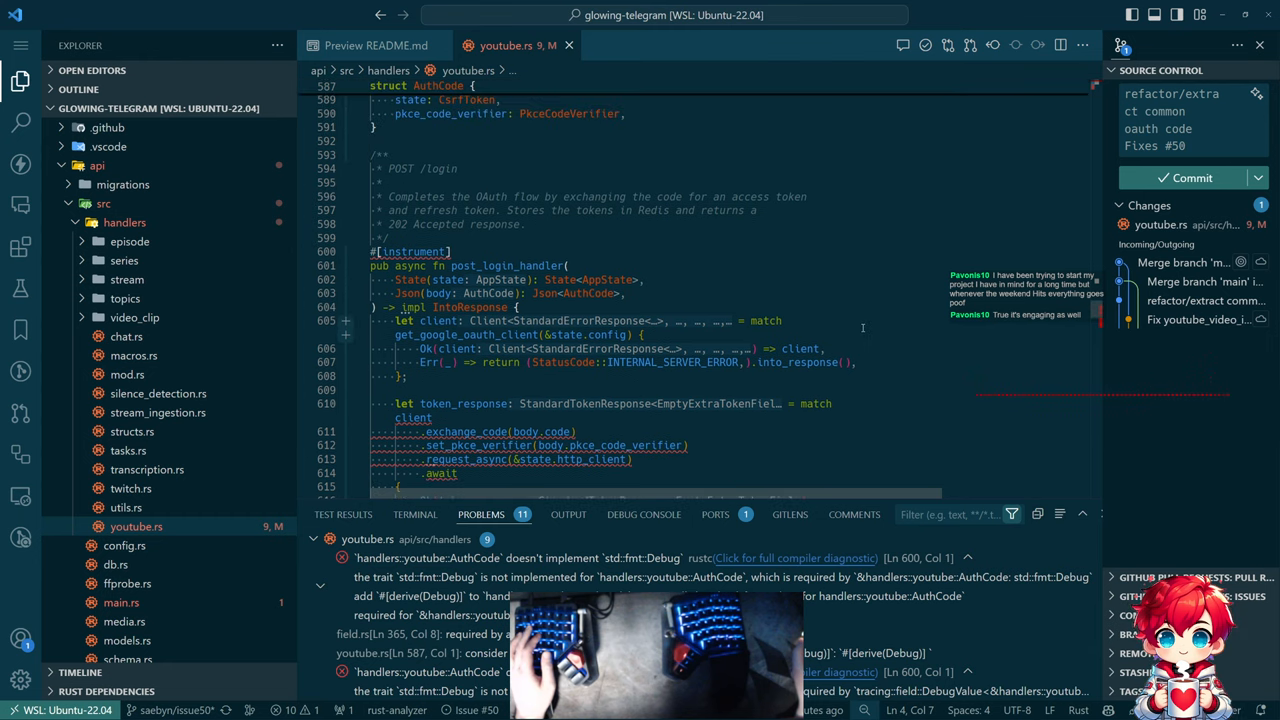
Scroll through state.rs to the AppState struct's config, http_client and redis_client fields
scroll(down, 3)
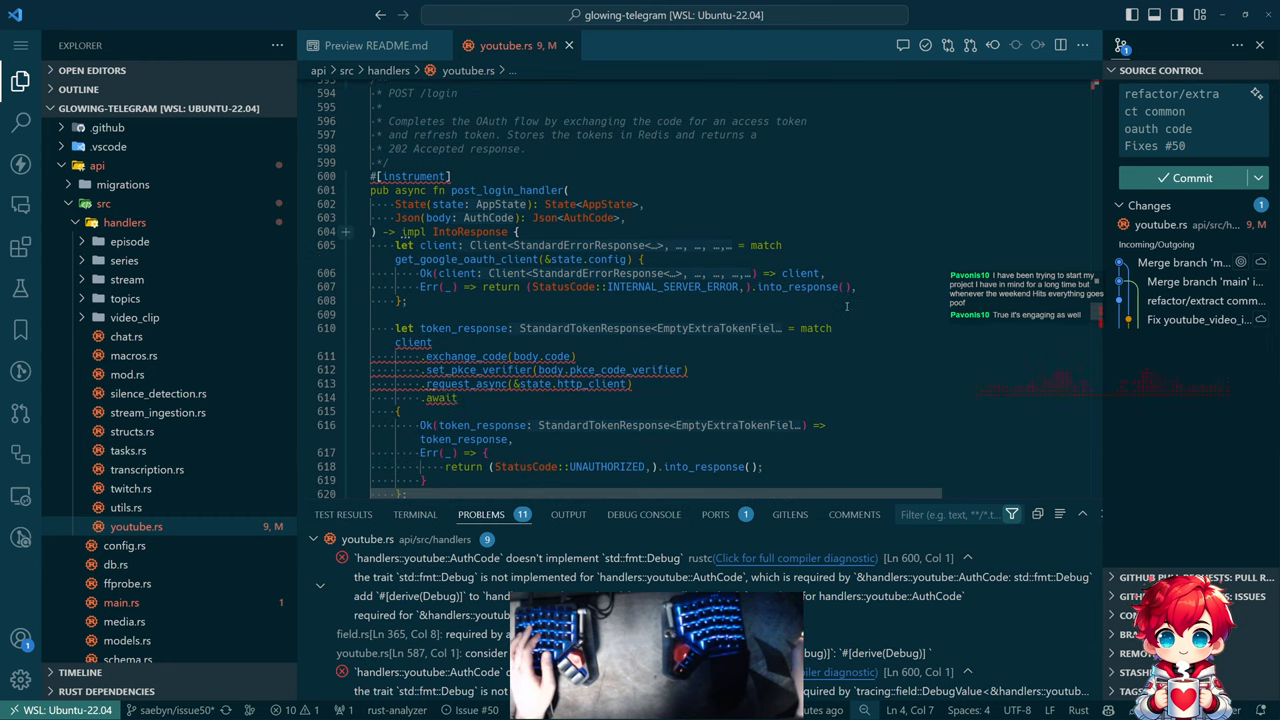
scroll(down, 3)
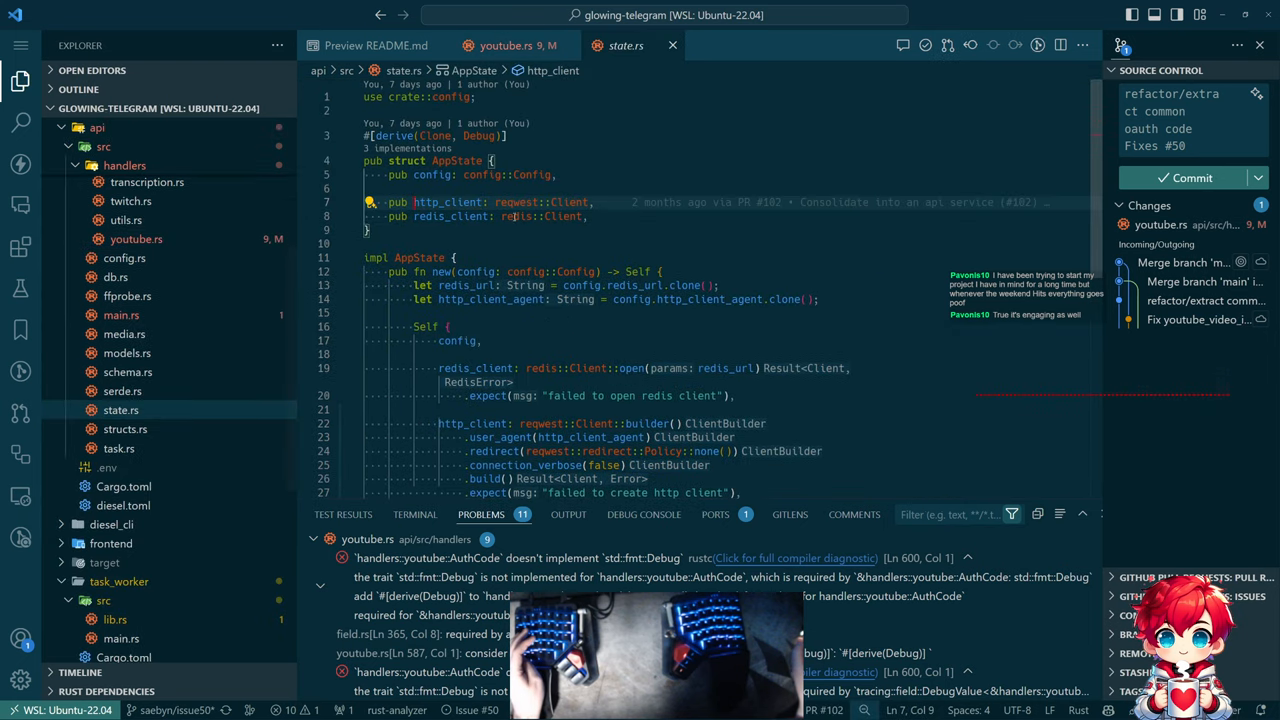
double_click(560, 202)
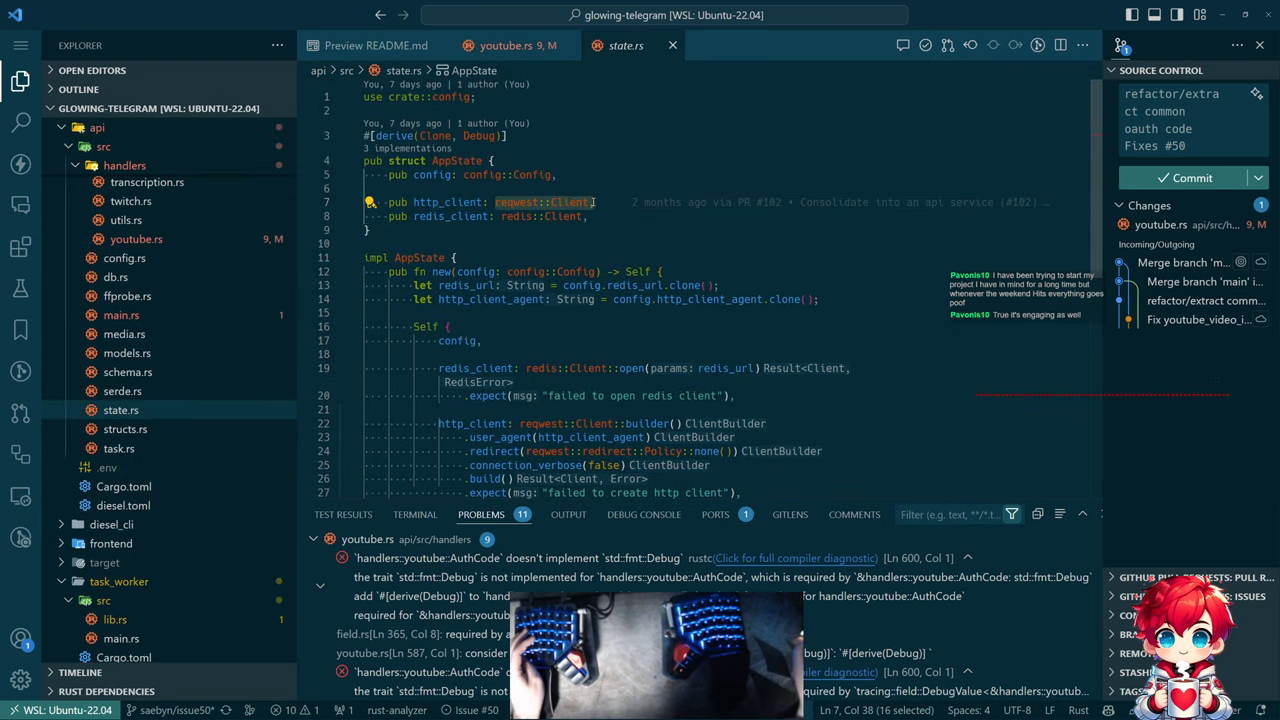
scroll(down, 3)
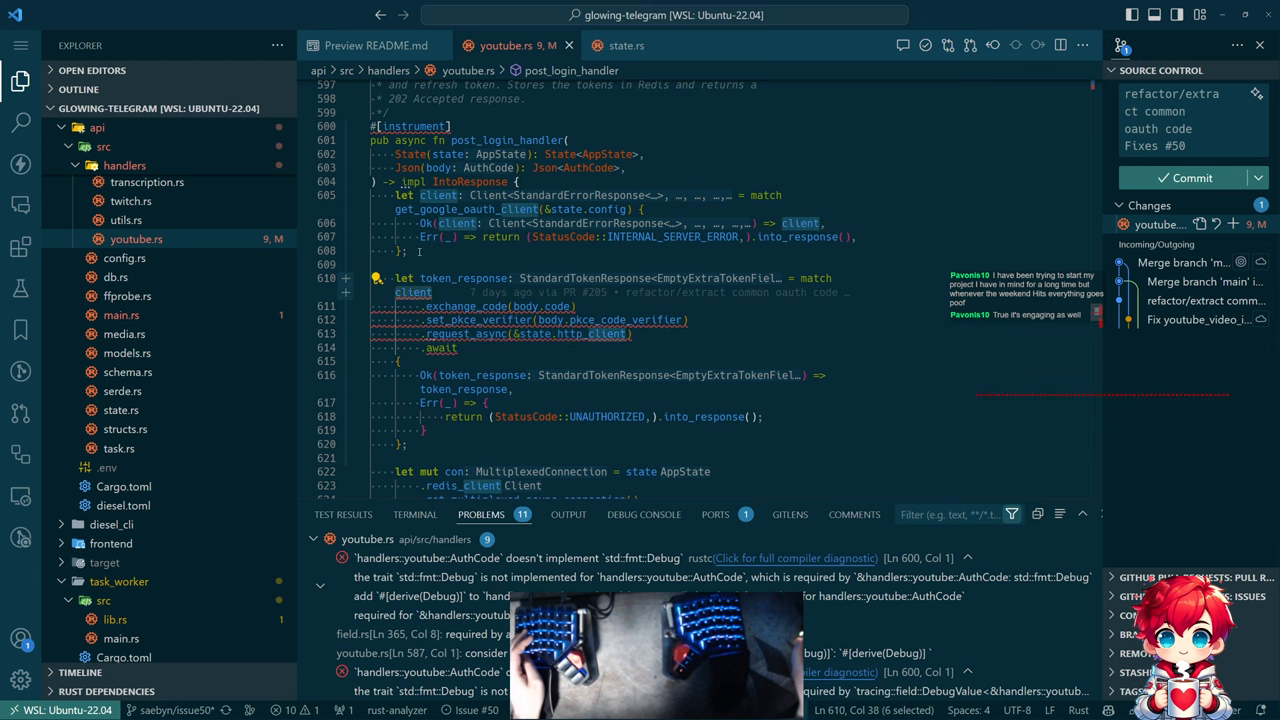
right_click(436, 196)
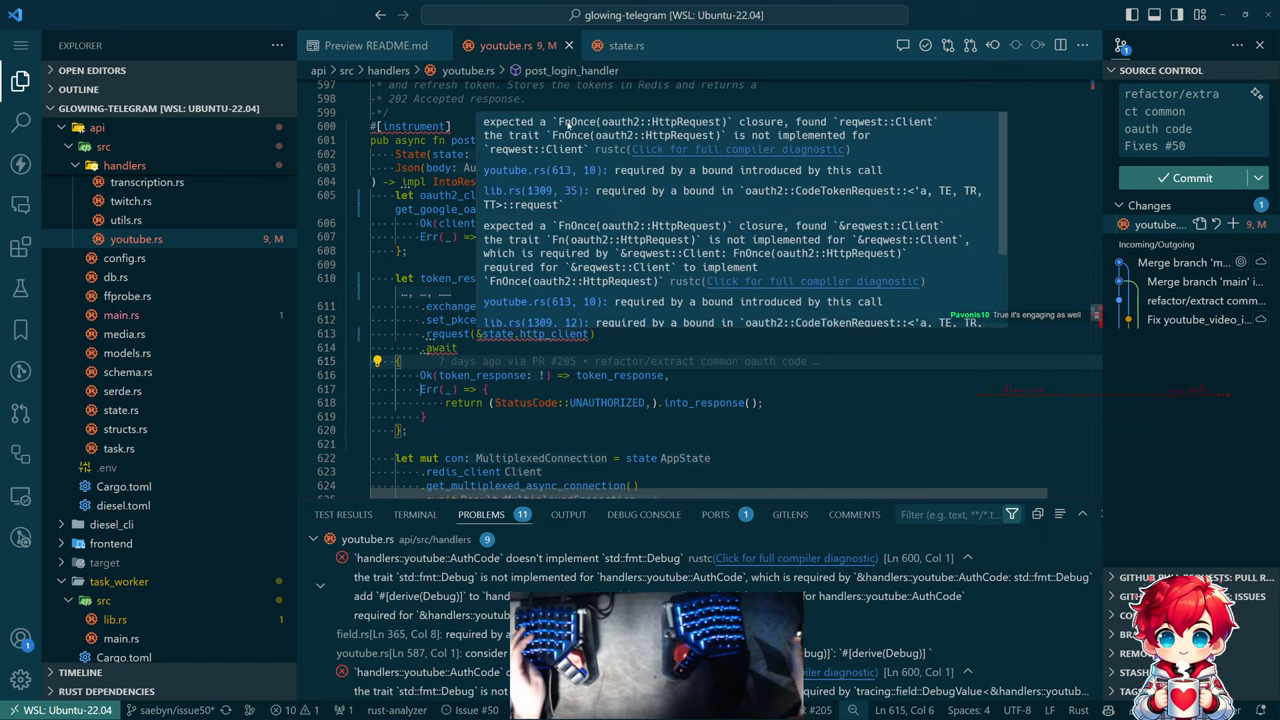
mouse_move(664, 122)
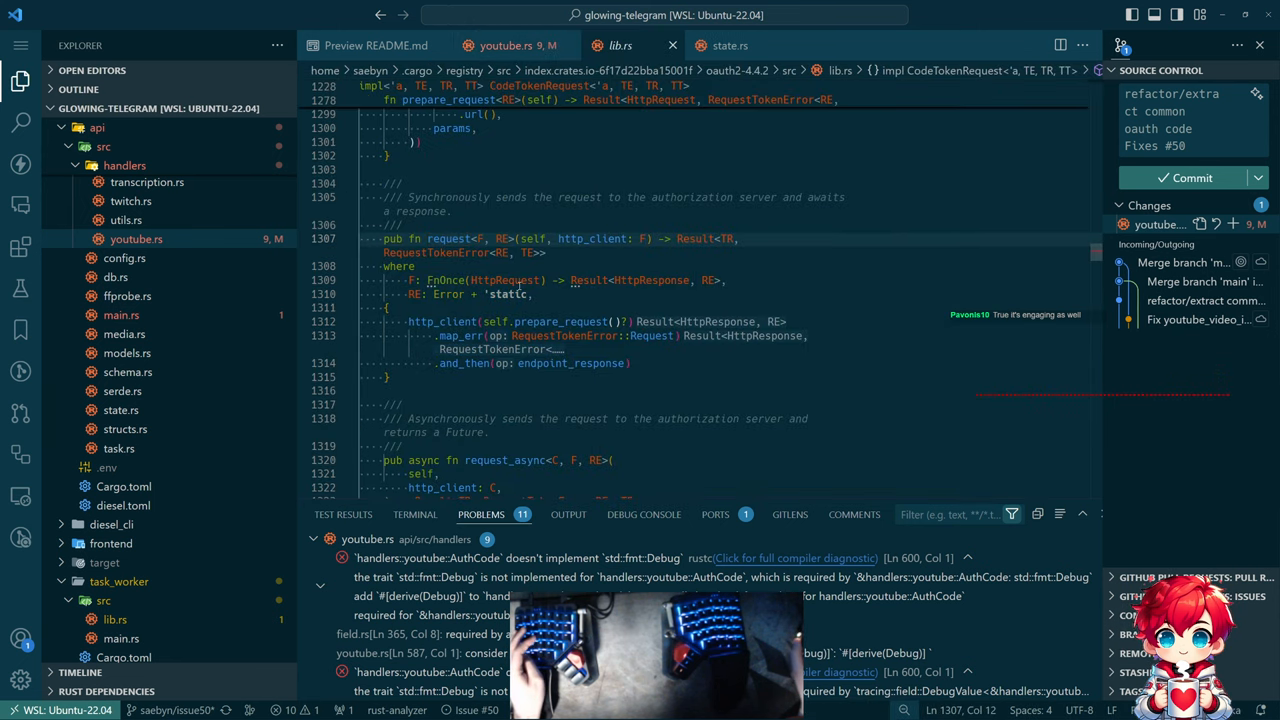
mouse_move(448, 280)
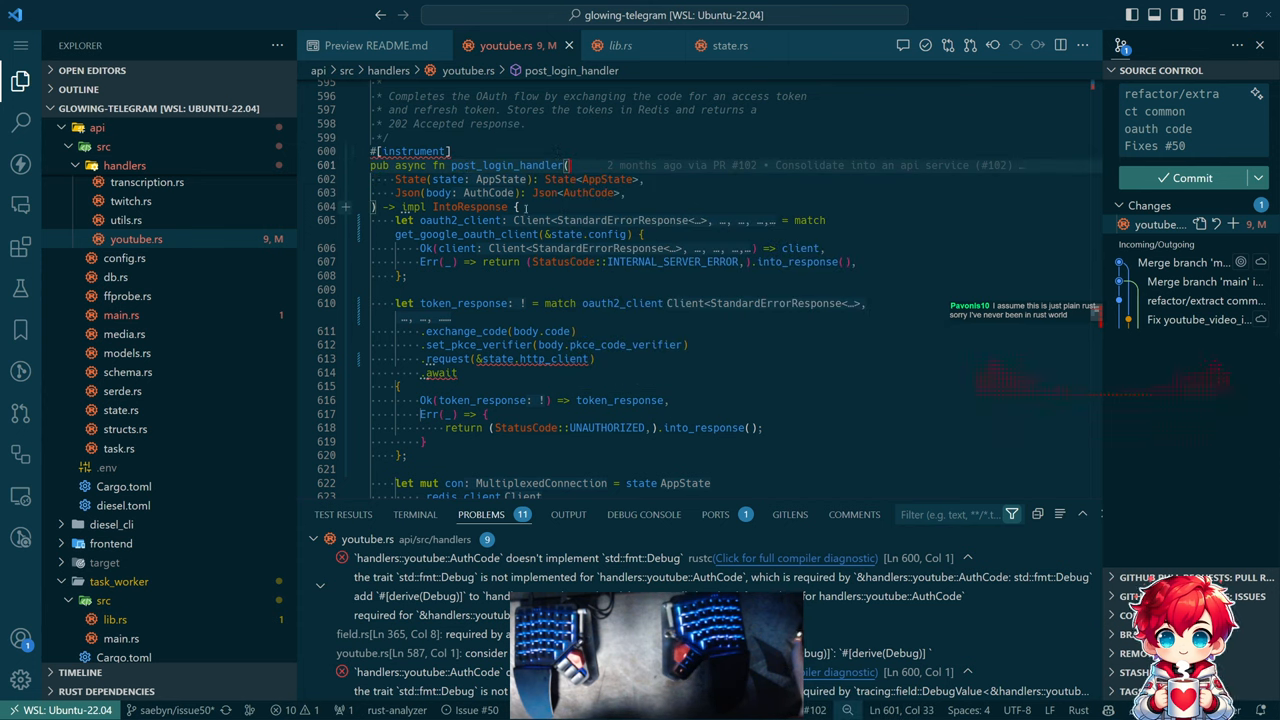
mouse_move(510, 164)
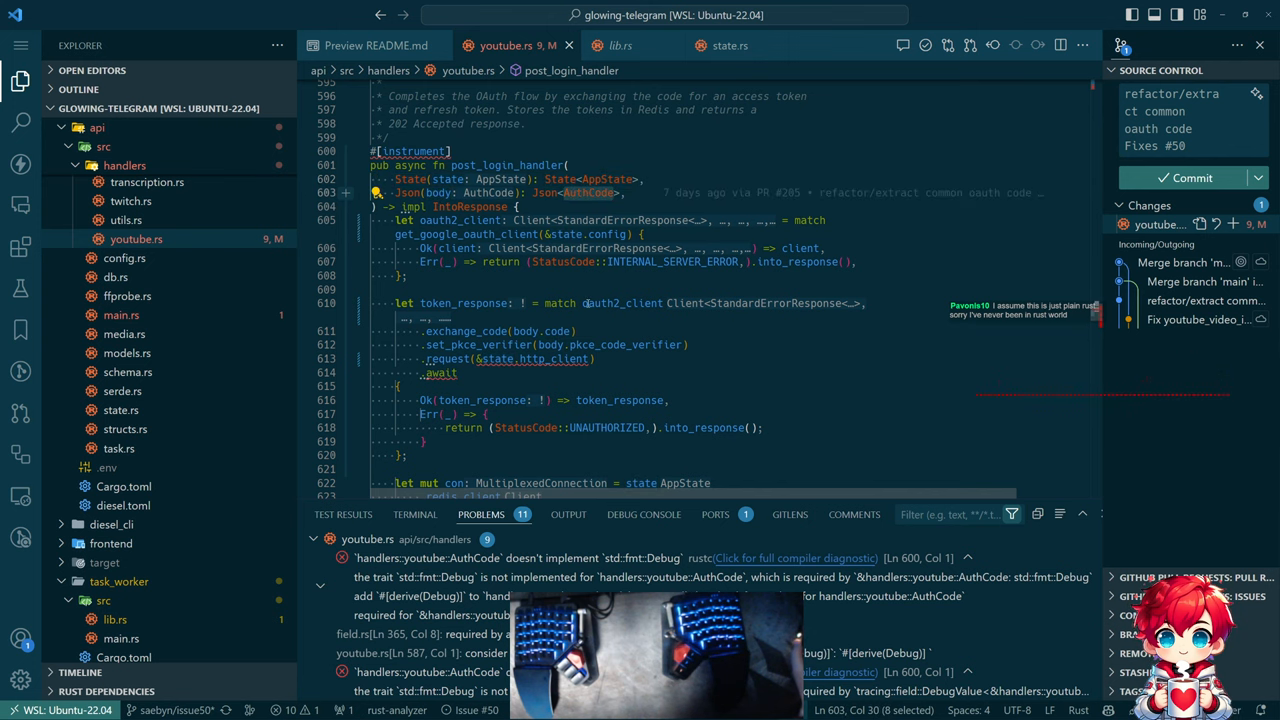
Scroll youtube.rs to the exchange_code chain in post_login_handler
scroll(down, 3)
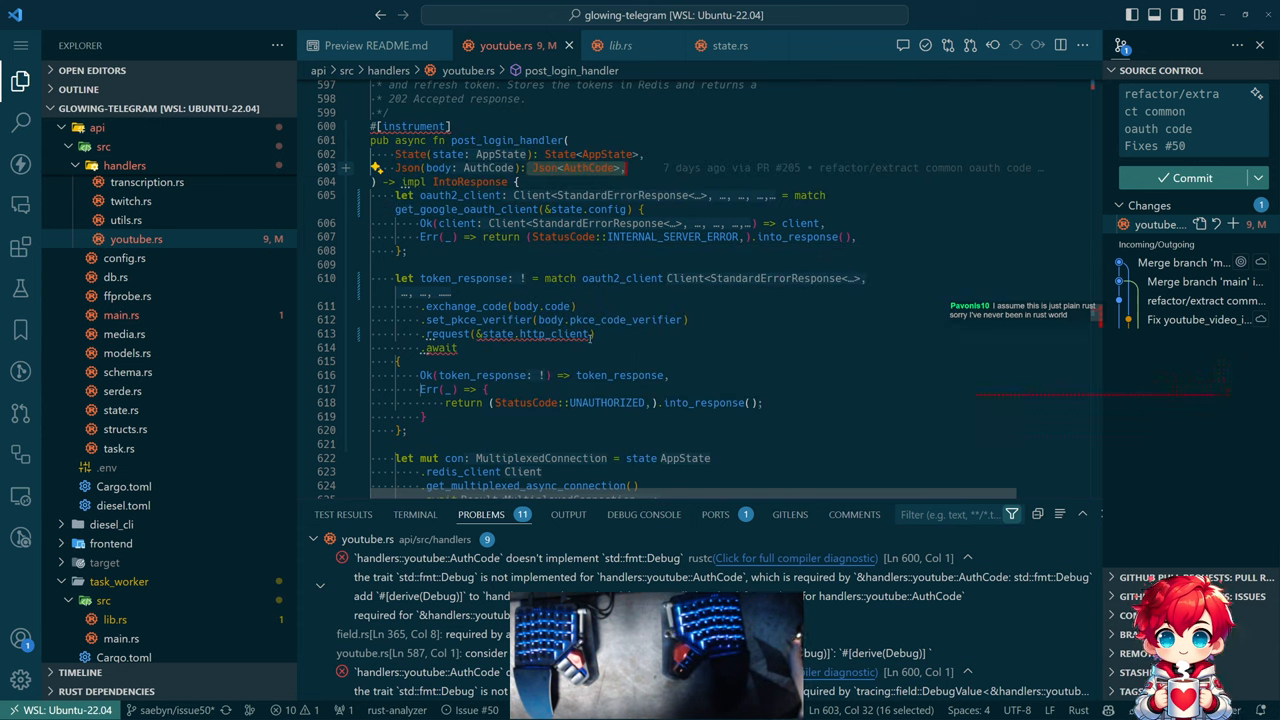
mouse_move(580, 302)
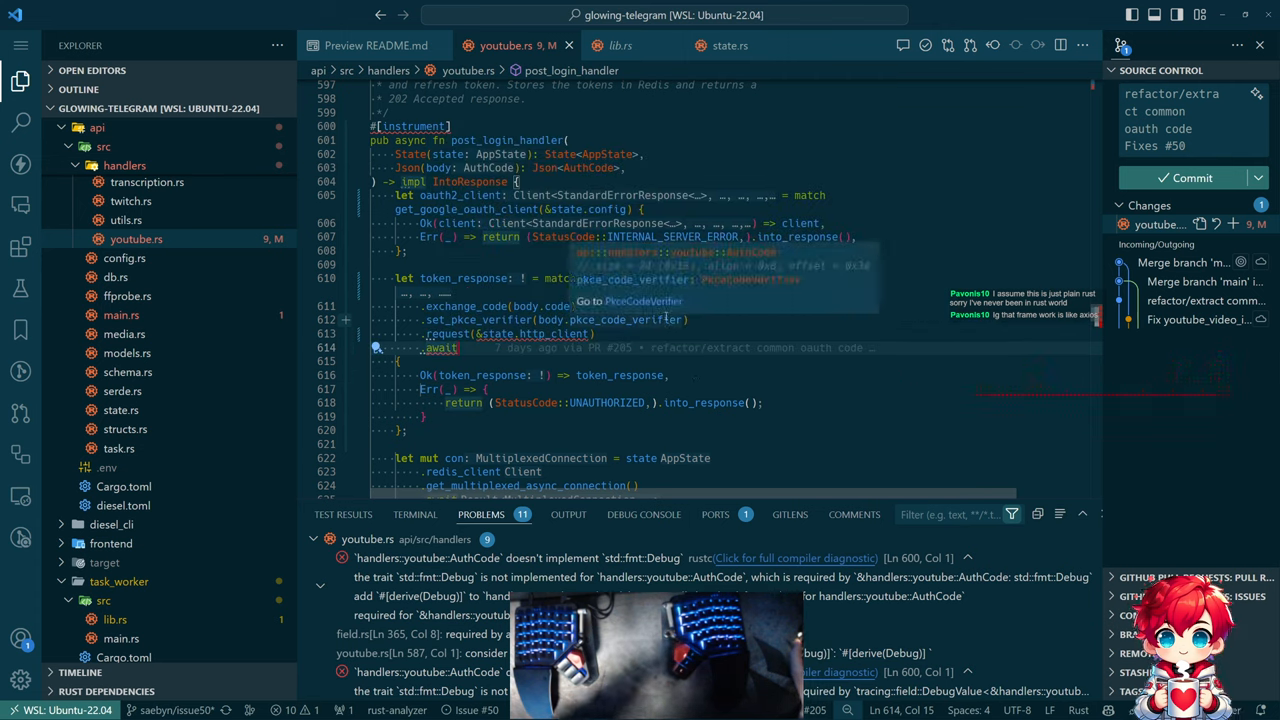
mouse_move(656, 300)
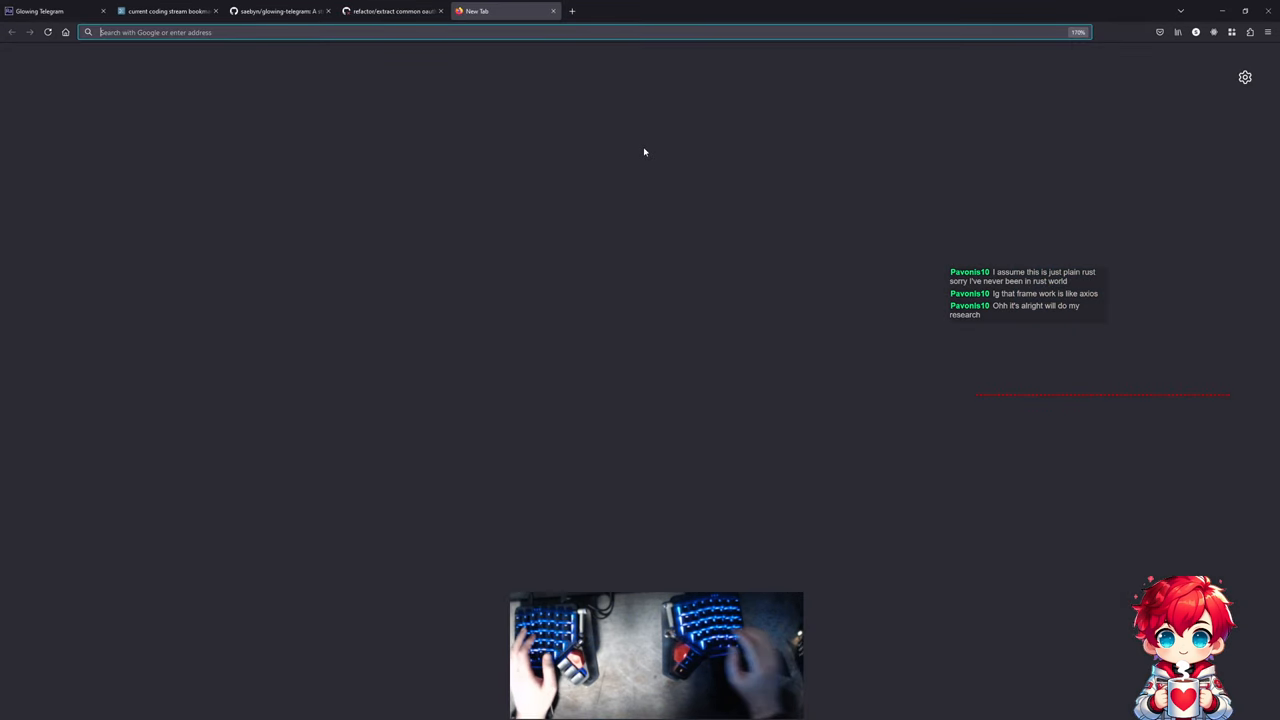
Search Google for axios and open the npm axios result
text(axios)
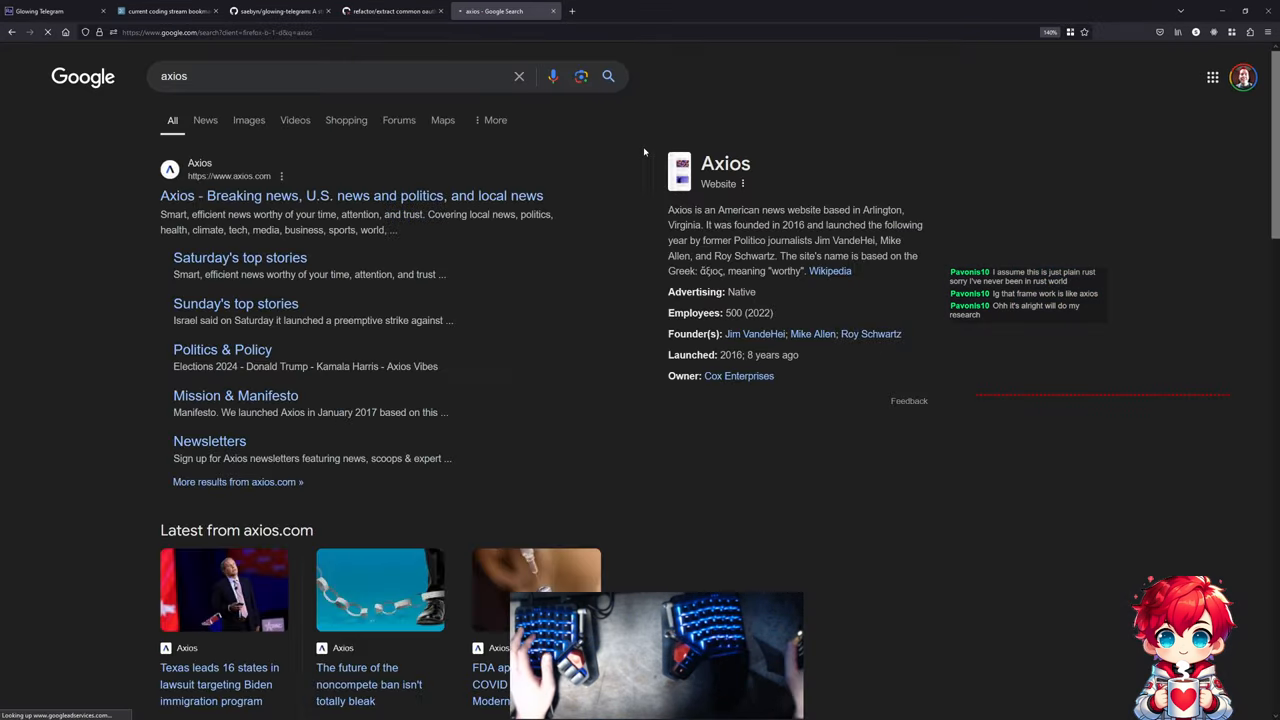
scroll(down, 3)
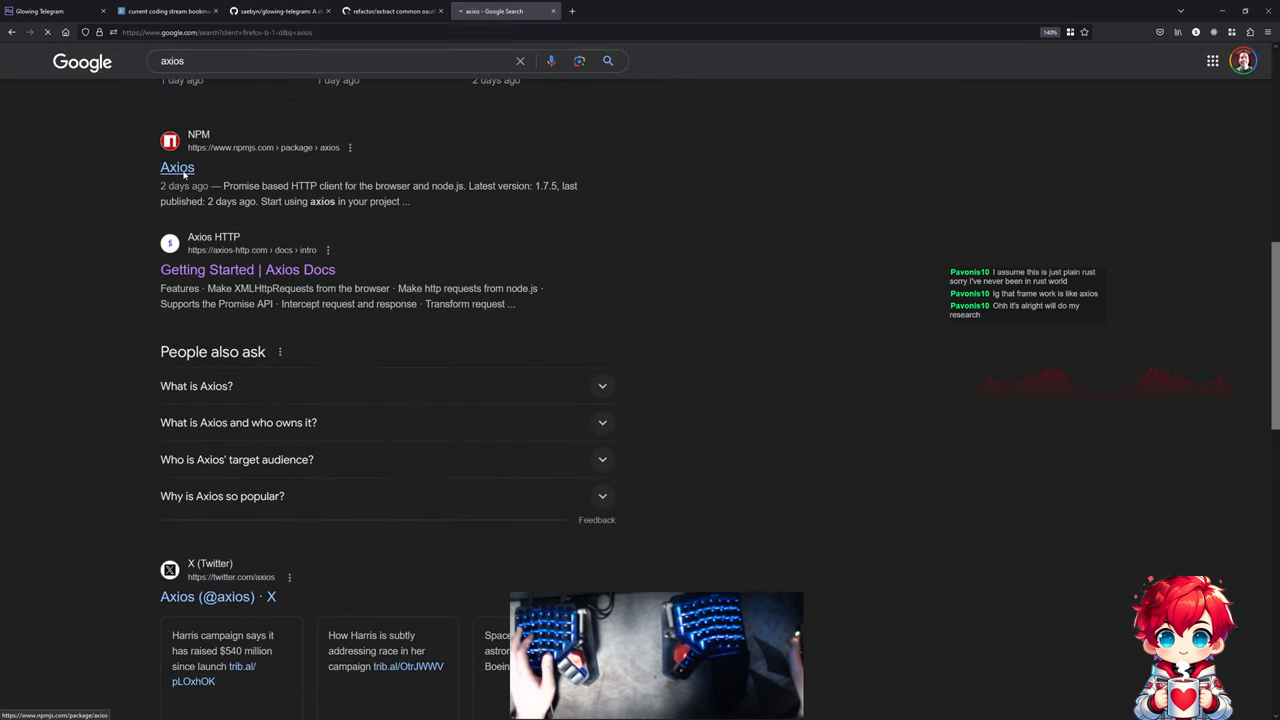
click(176, 168)
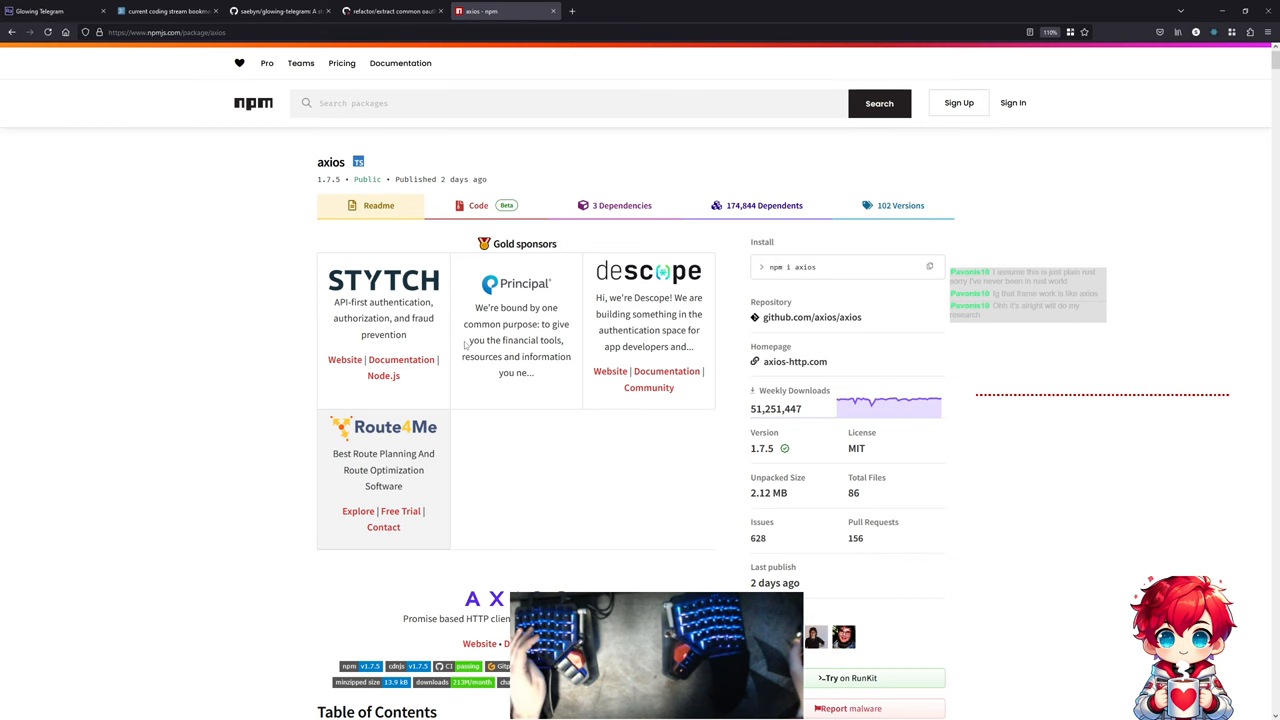
Scroll the npm axios page to the readme table of contents, then return to the editor
scroll(down, 3)
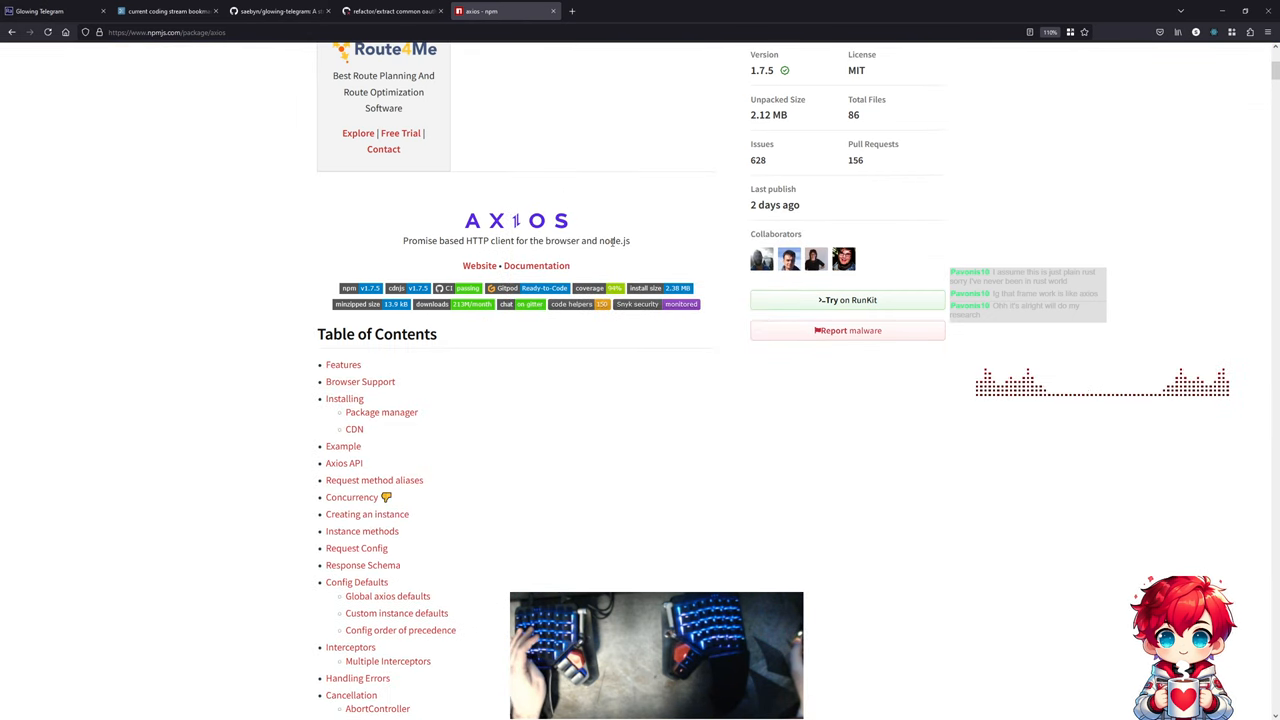
click(412, 12)
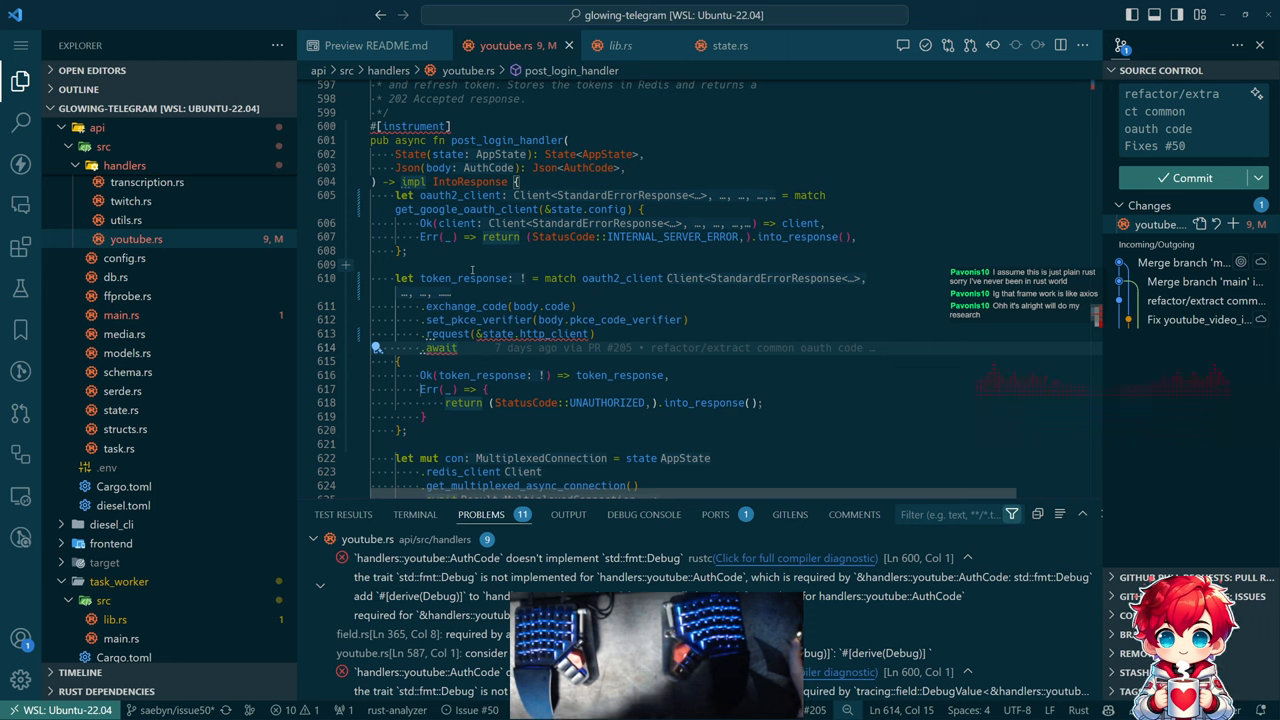
mouse_move(194, 340)
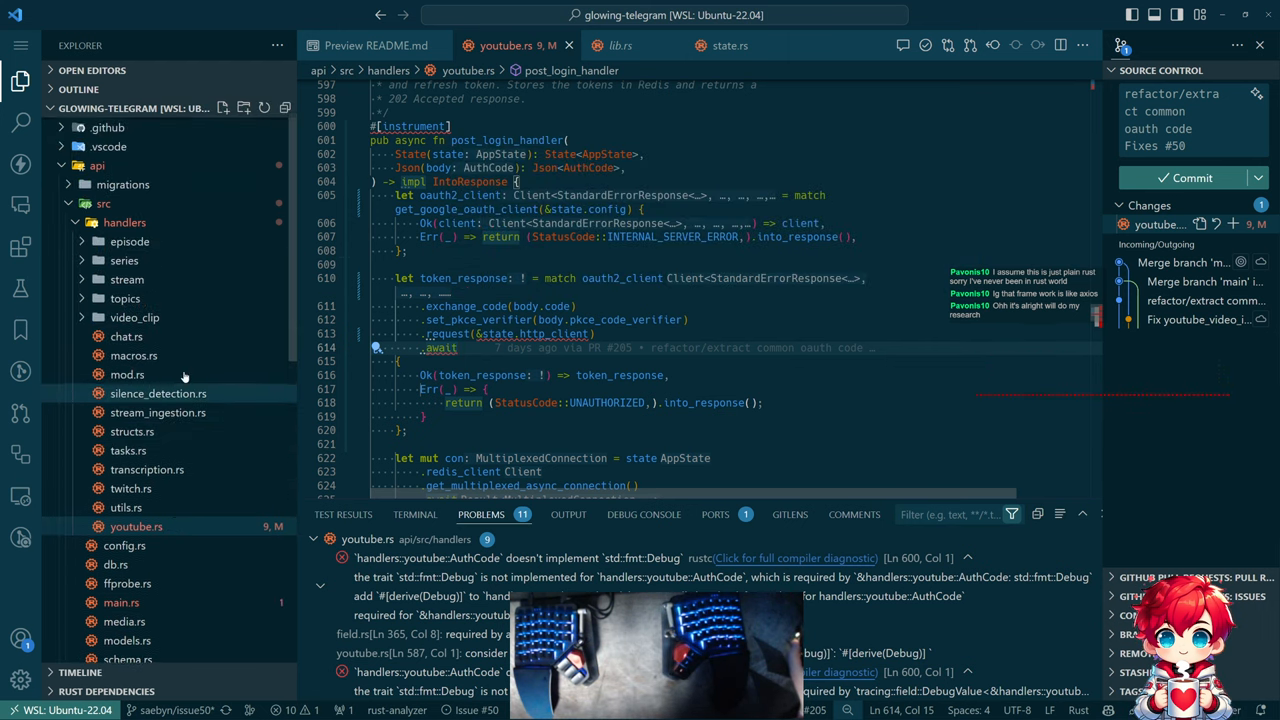
mouse_move(152, 374)
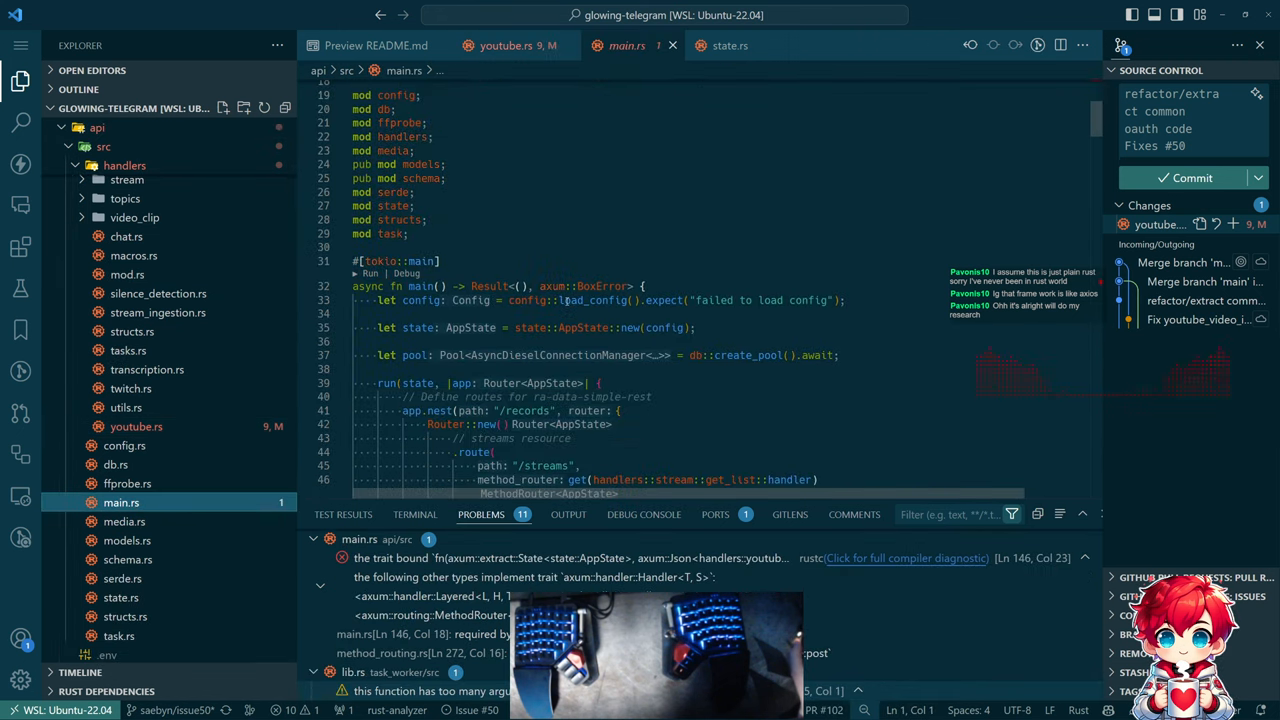
Scroll through the router definitions in main.rs and return to the youtube.rs tab
scroll(down, 3)
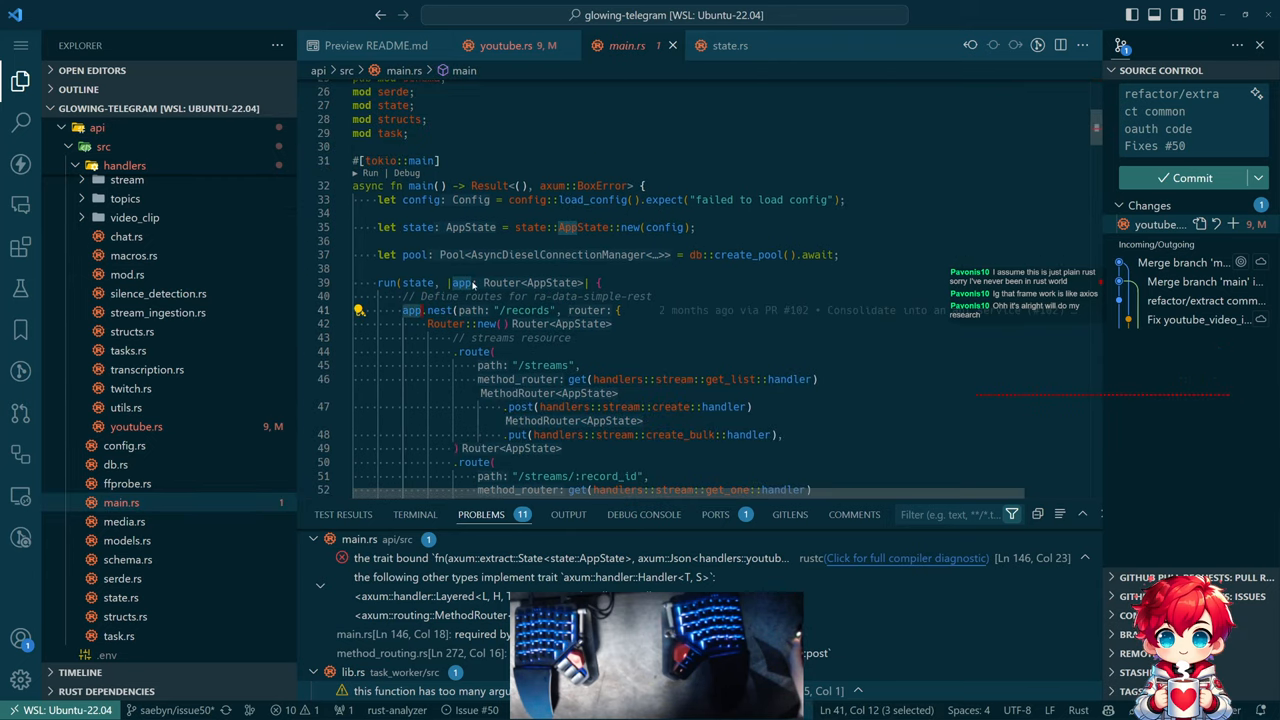
scroll(down, 3)
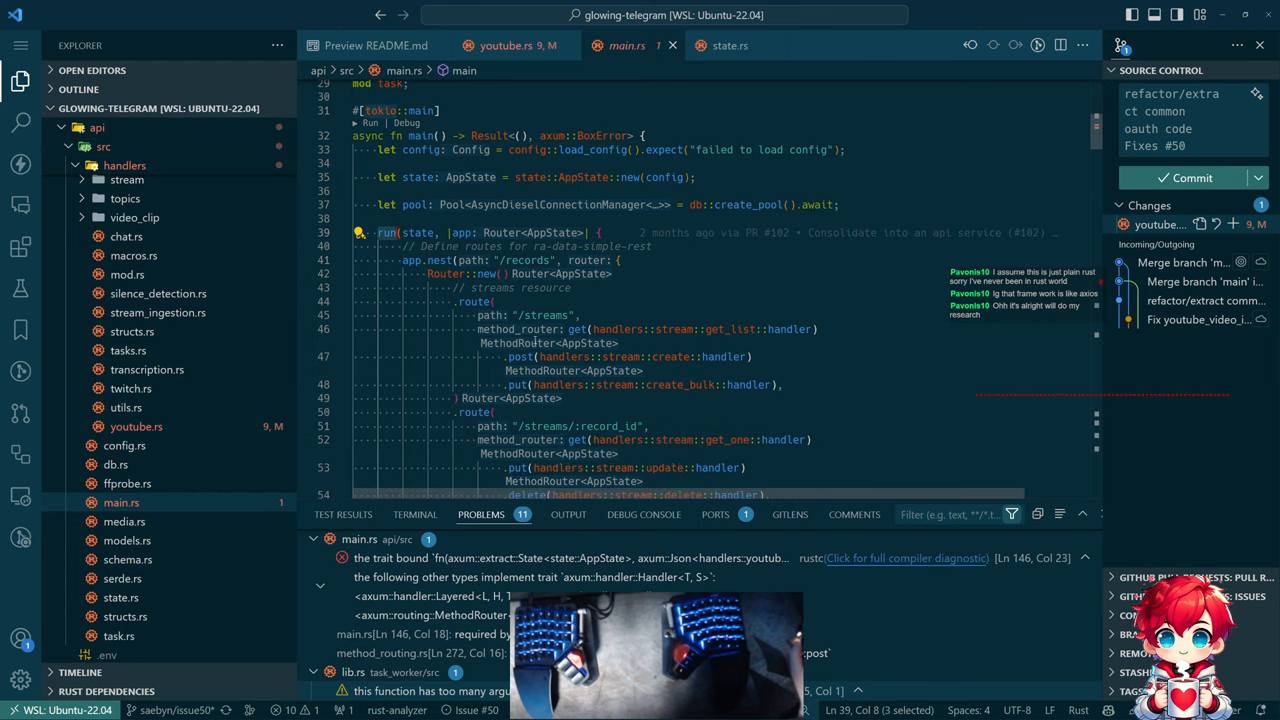
scroll(down, 3)
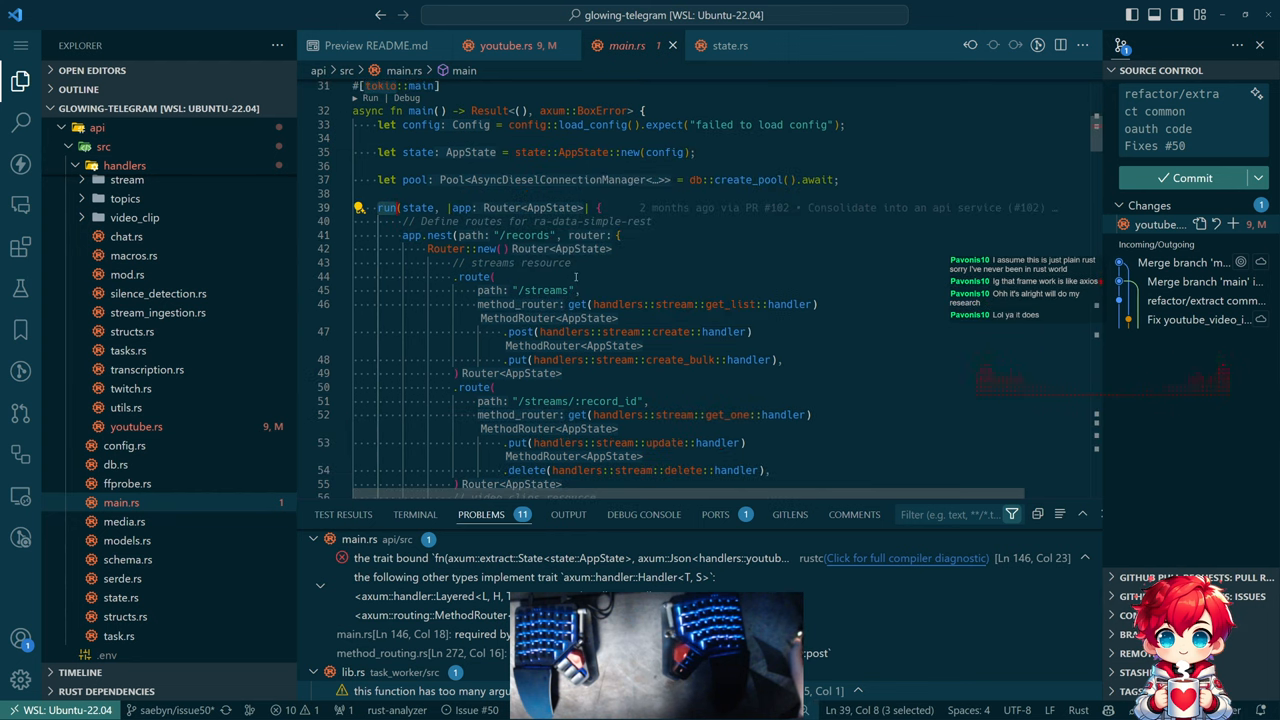
scroll(down, 3)
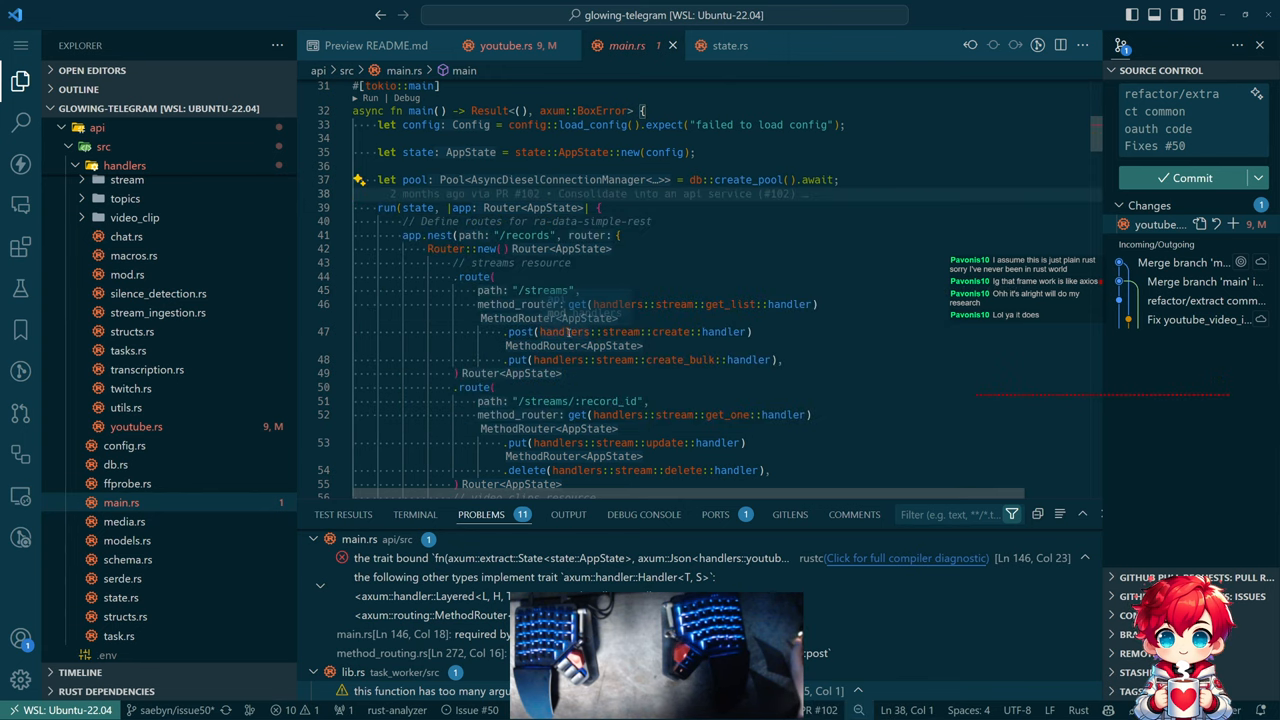
click(500, 44)
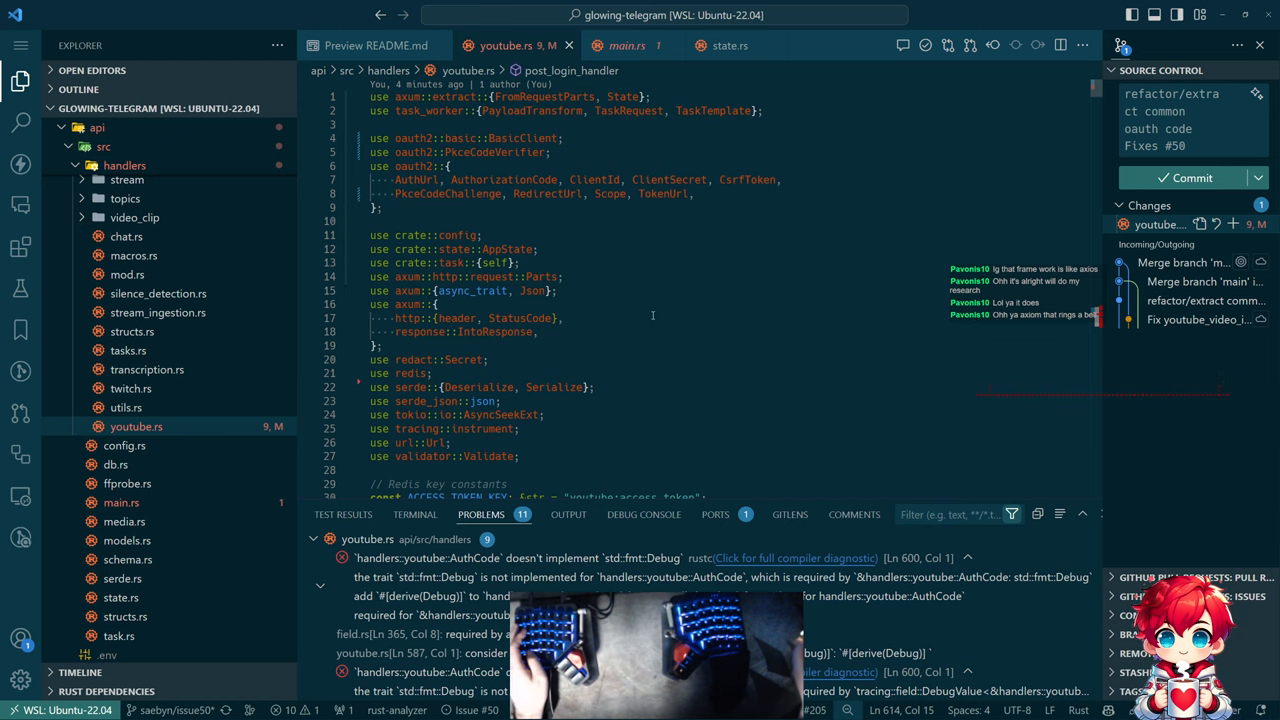
Visit crates.io in a new Firefox tab, then return to youtube.rs in the editor
key(alt+tab)
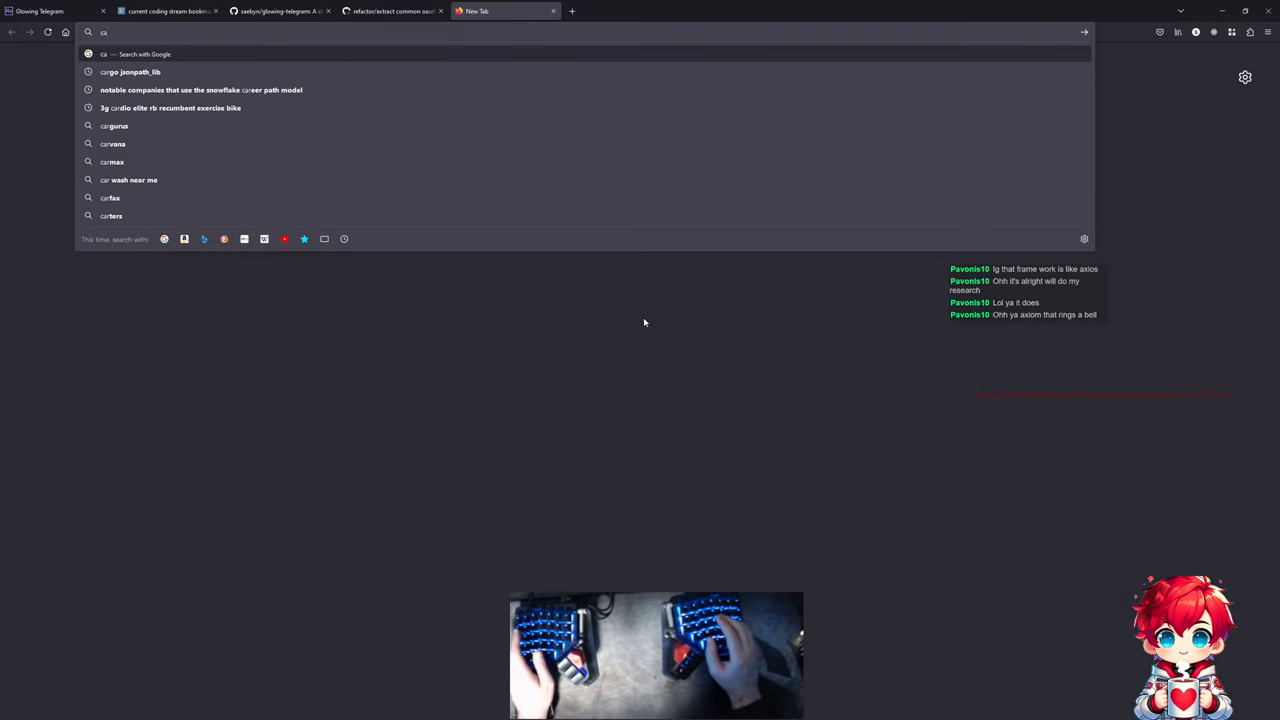
text(crates.io)
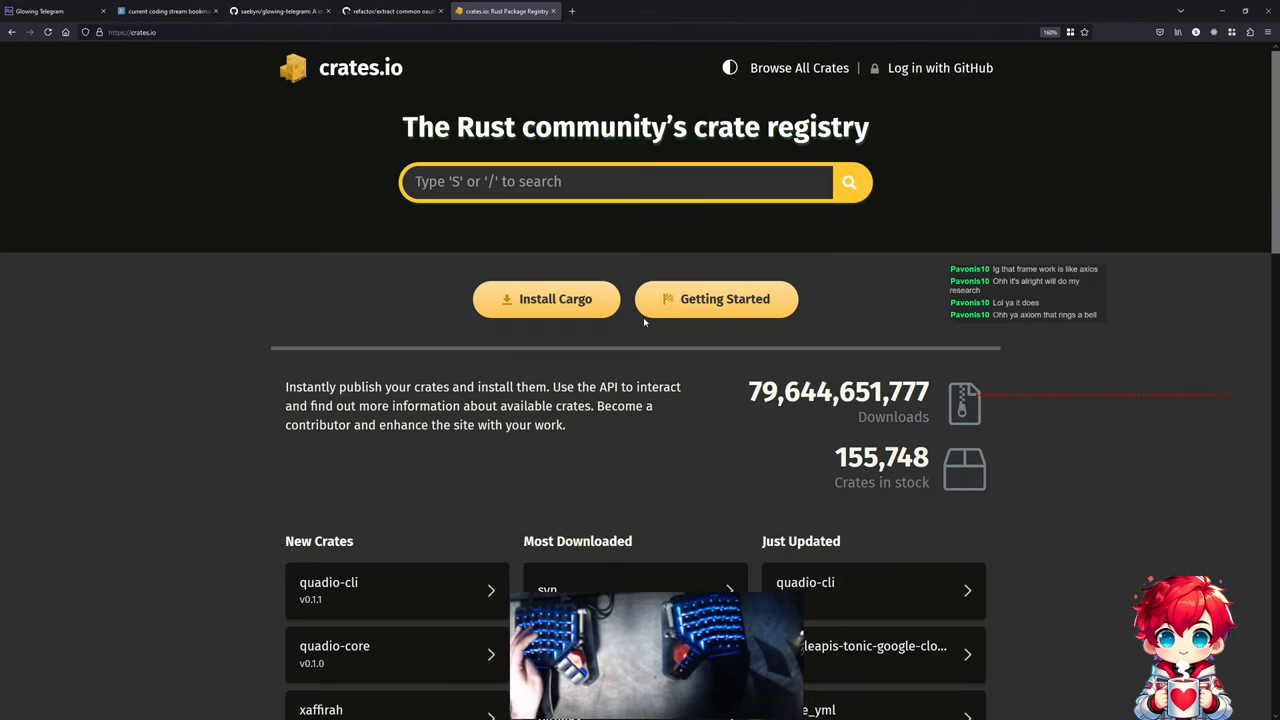
click(616, 180)
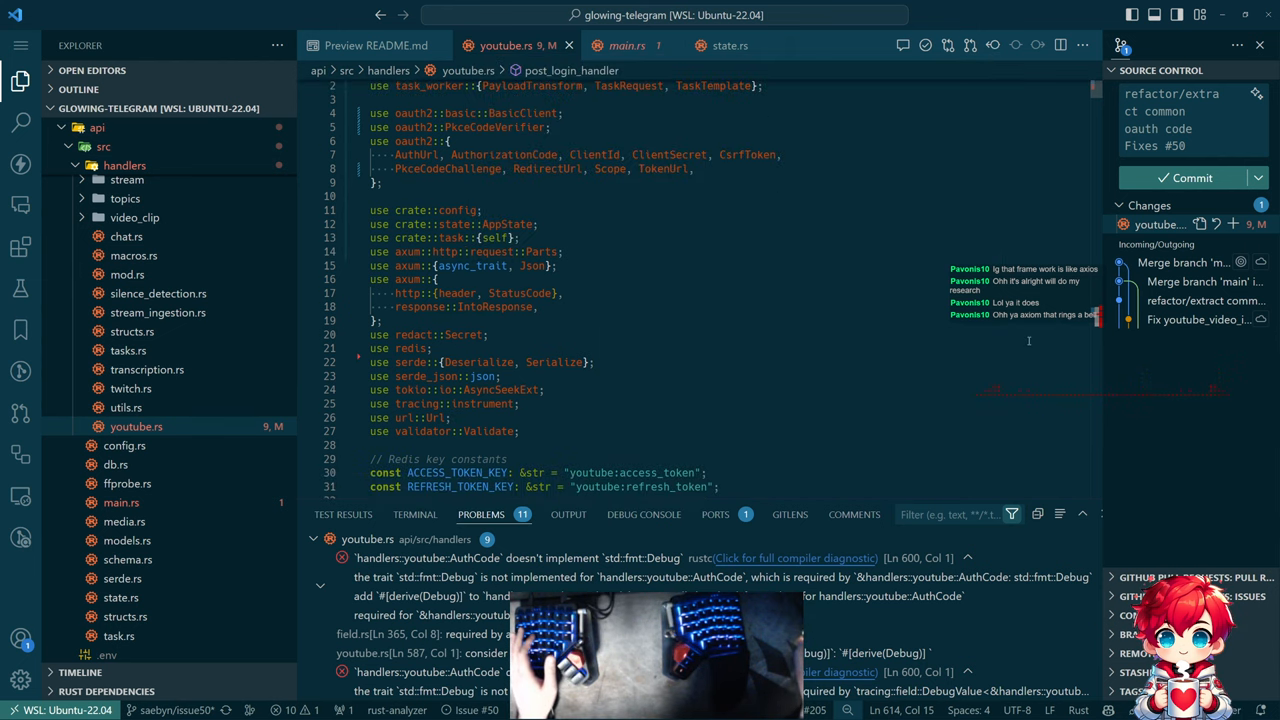
Edit post_login_handler's token exchange to pass http_client into the .request() call
scroll(down, 3)
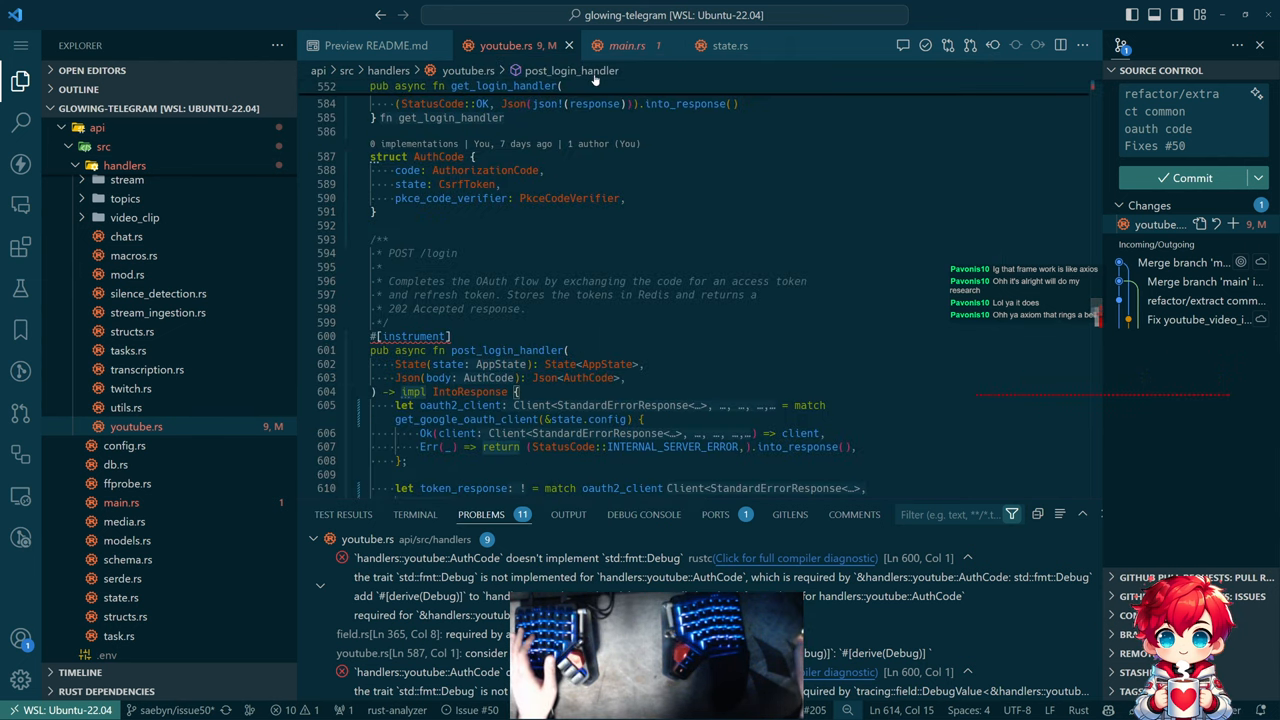
click(728, 44)
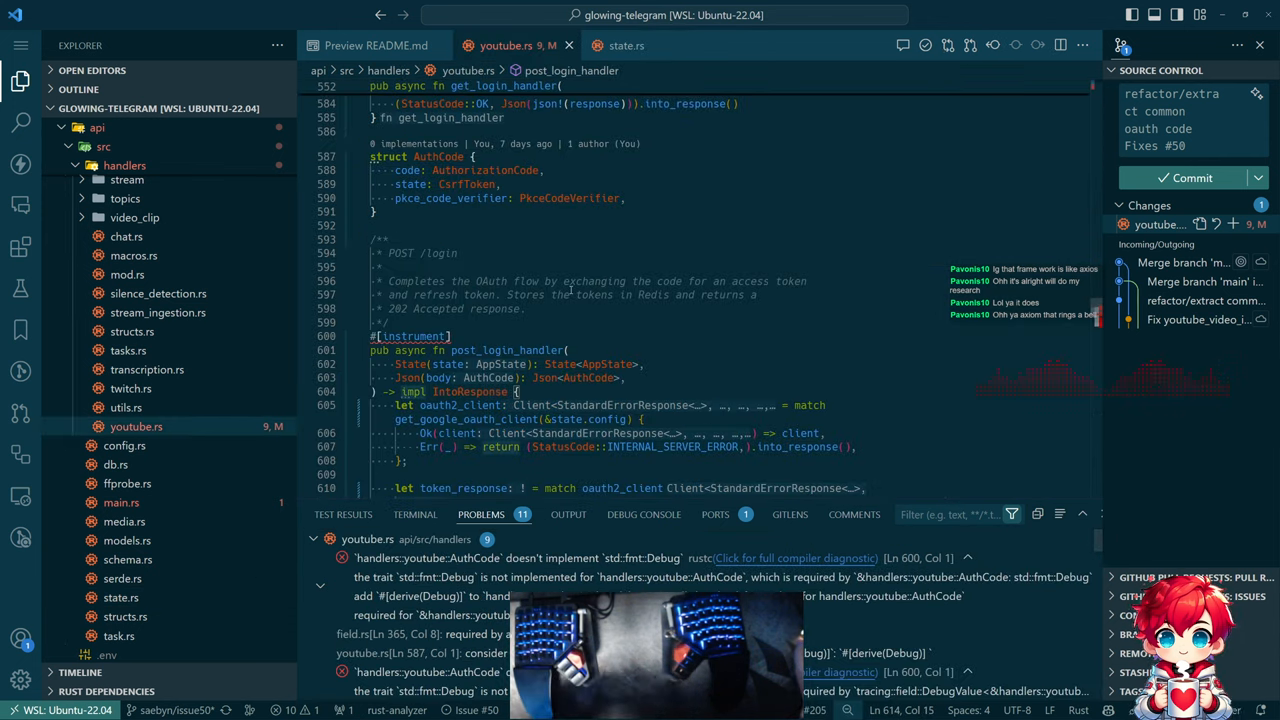
scroll(down, 3)
text(.request(|)
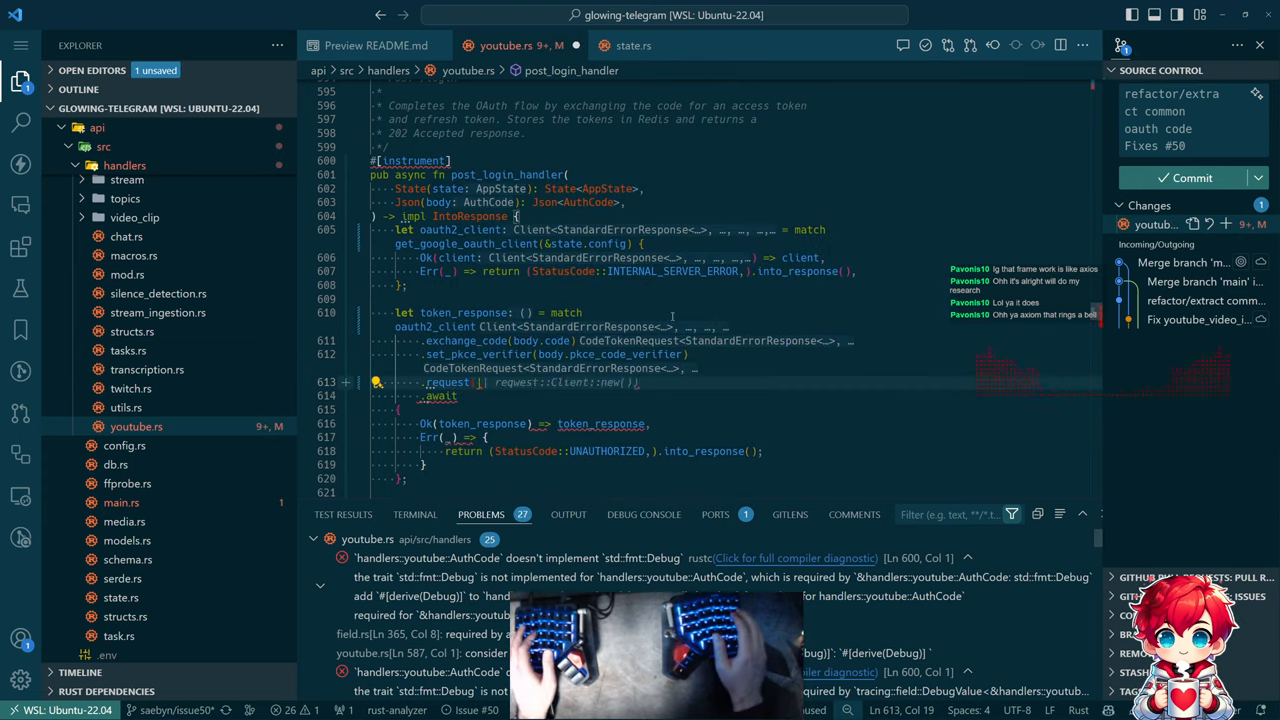
text(http_client)
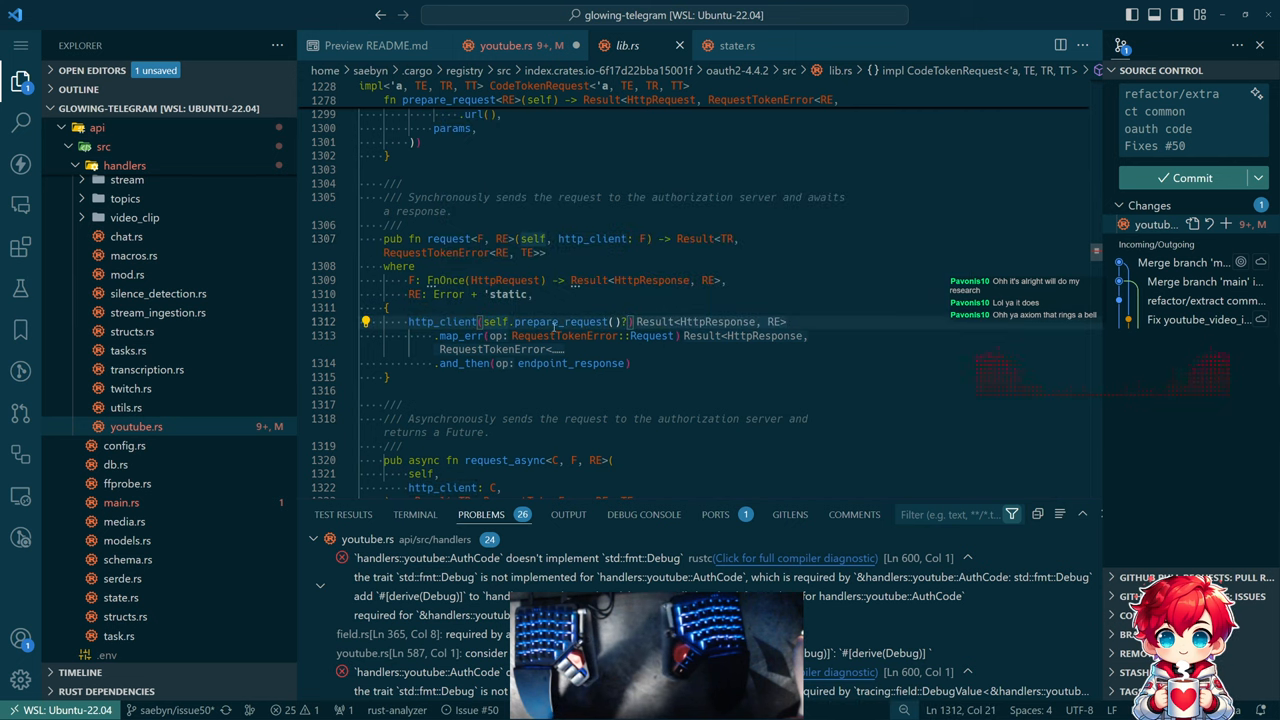
mouse_move(560, 320)
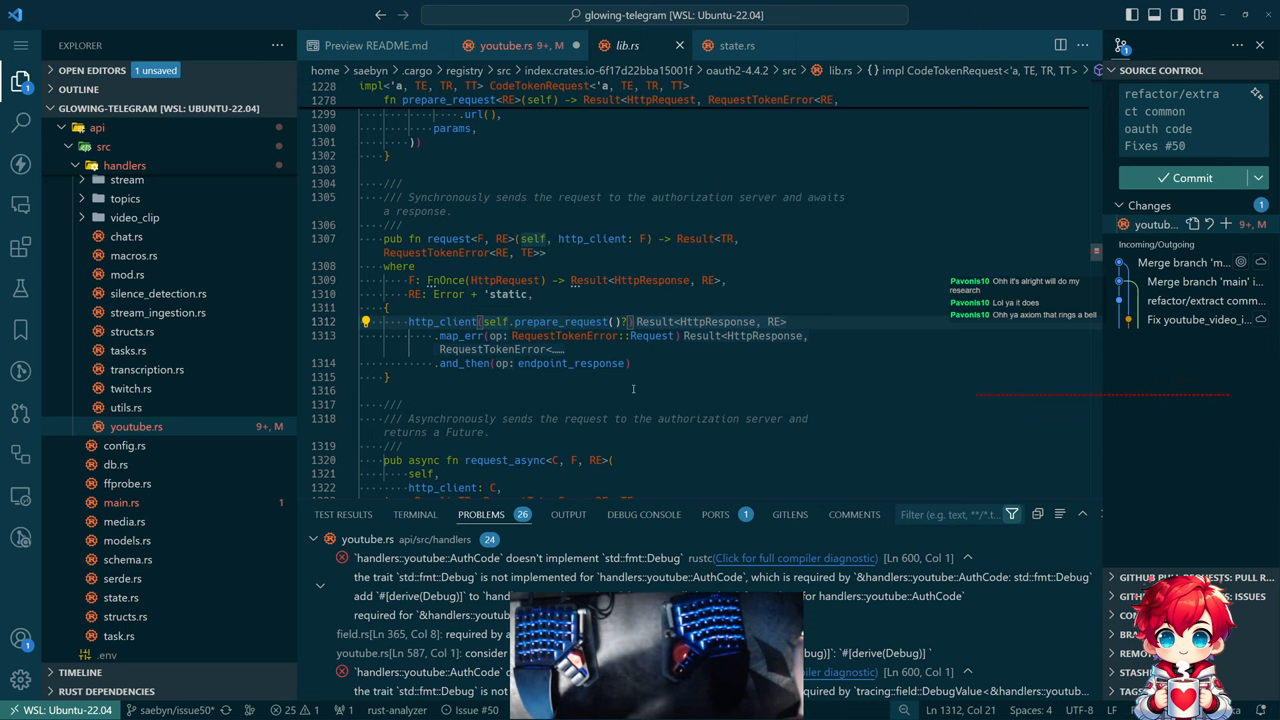
mouse_move(668, 320)
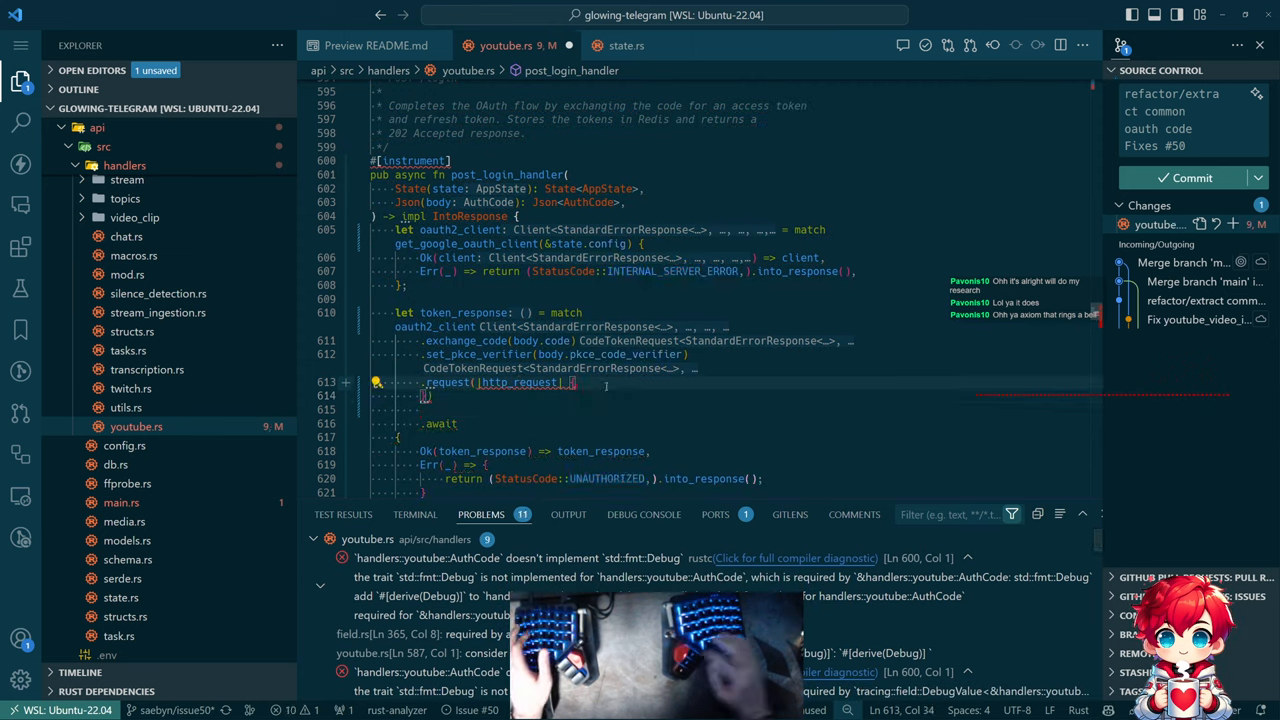
Write the request closure executing the HttpRequest on state.http_client, logging "failed to send request" on error
text(.header("X-CSRF-Token", body.state.secret().to_string()))
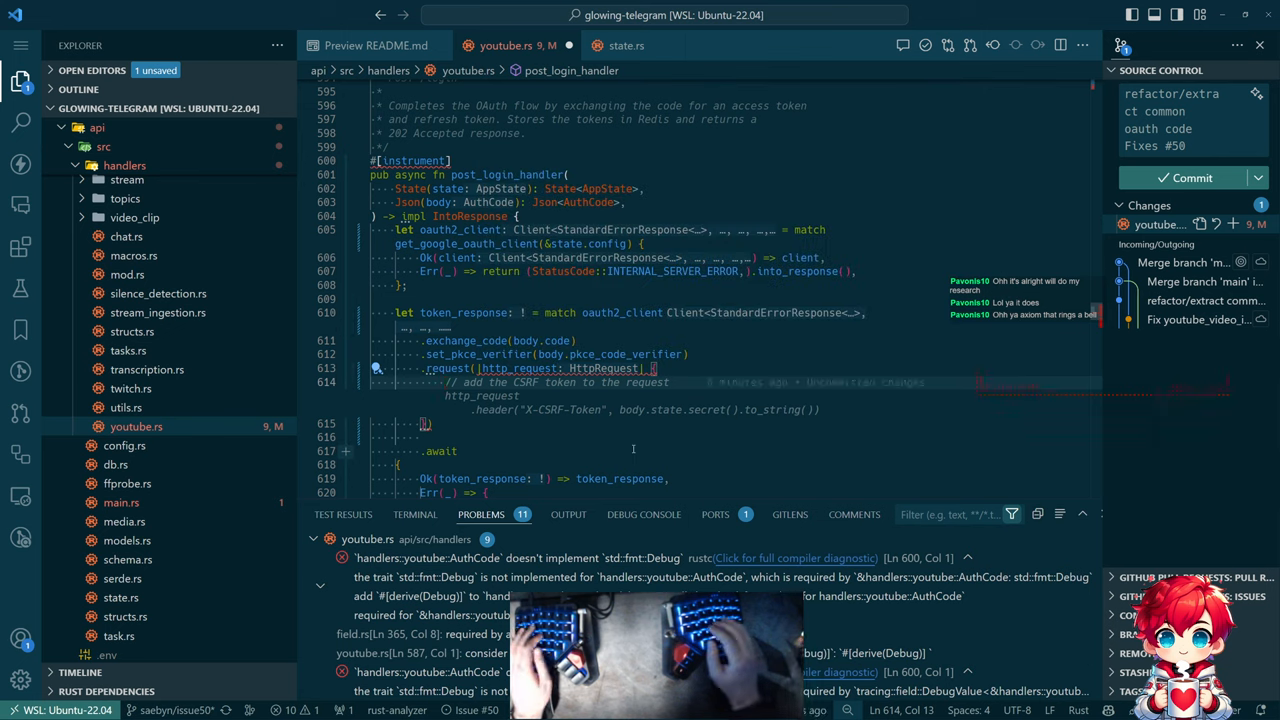
text(state.)
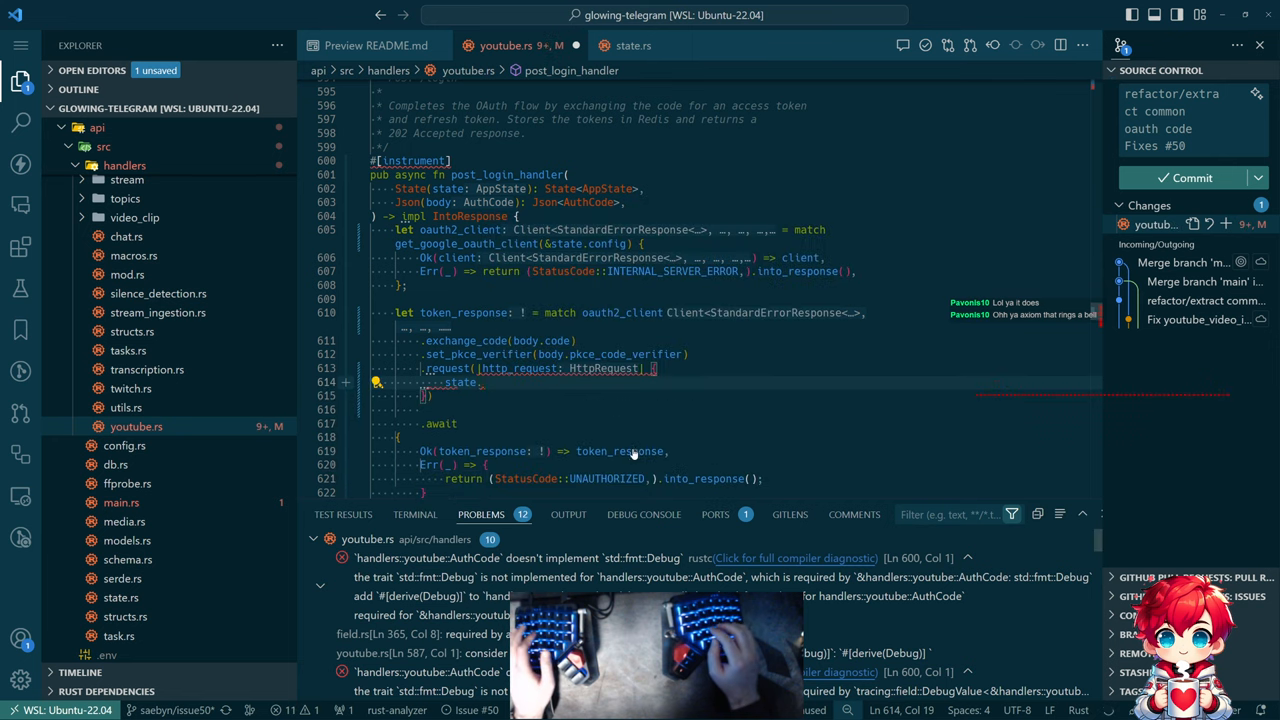
text(hp)
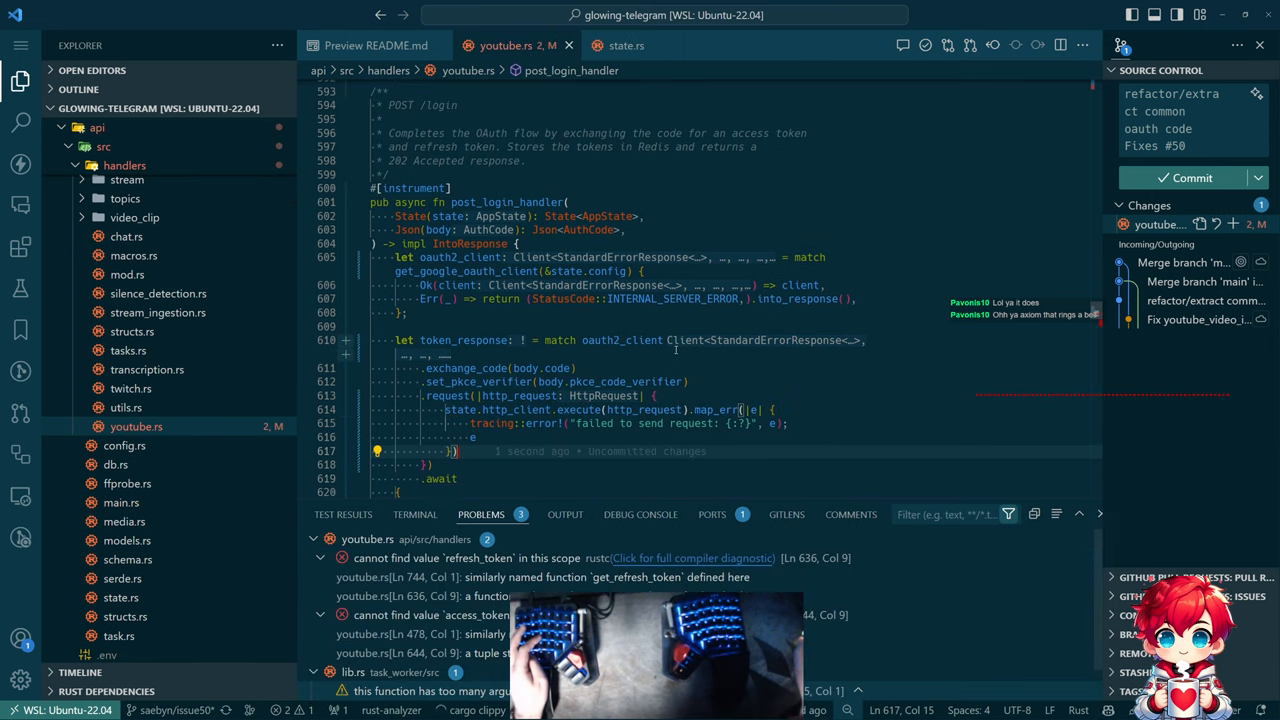
scroll(down, 3)
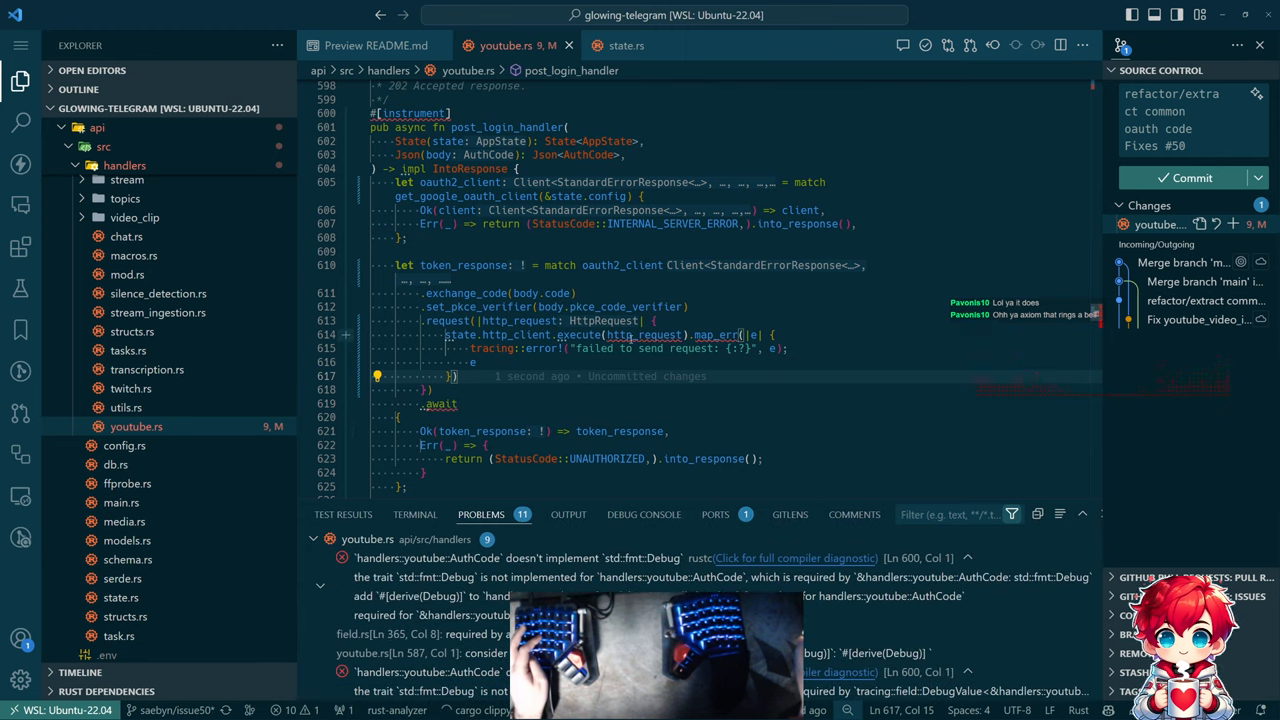
mouse_move(636, 336)
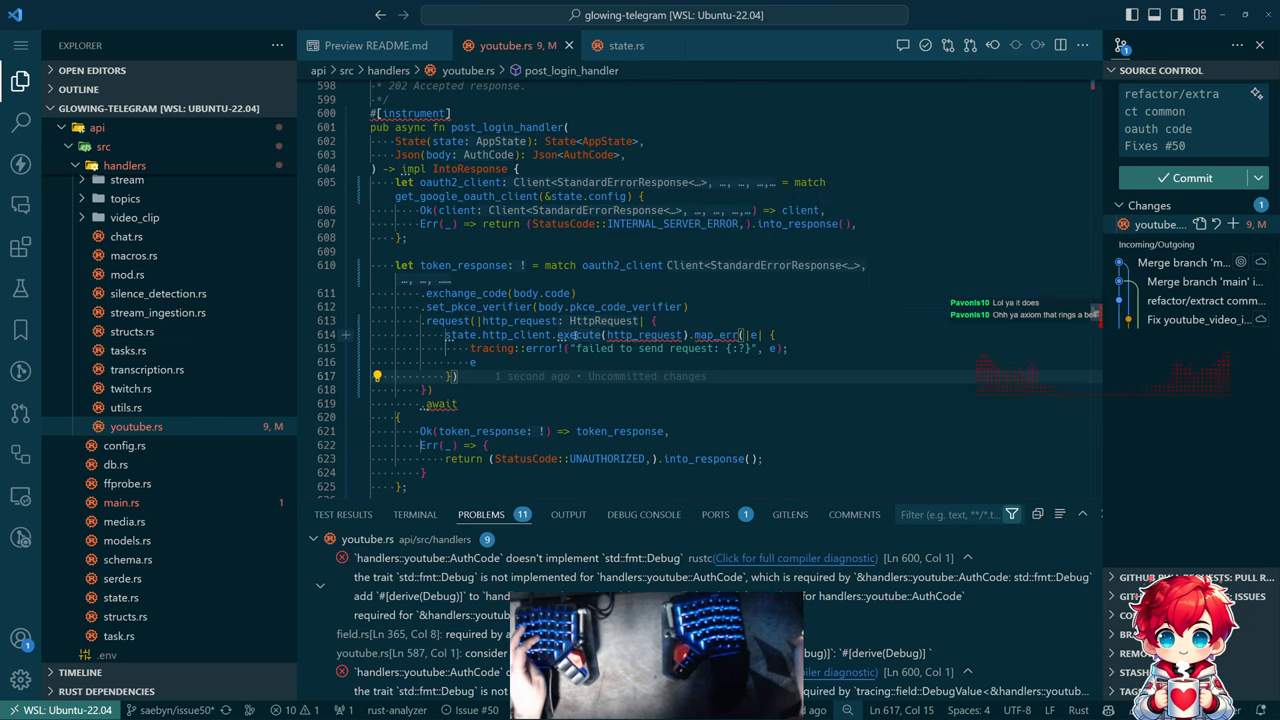
mouse_move(578, 336)
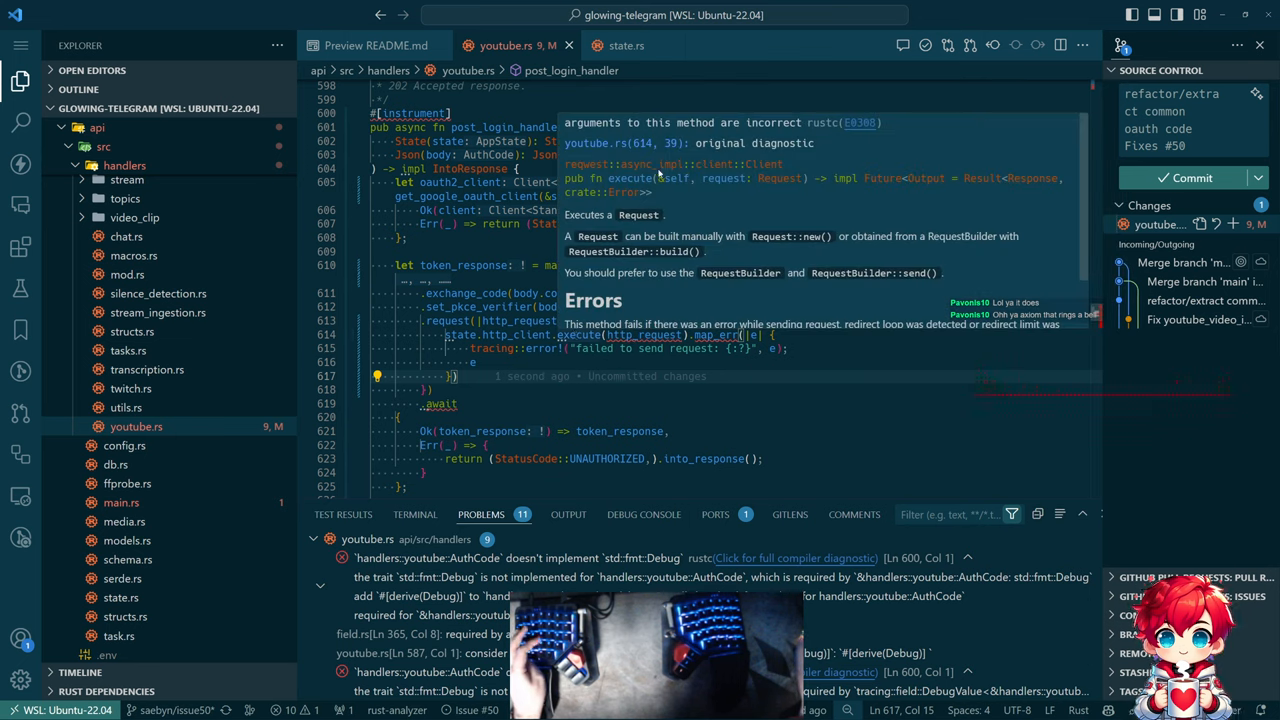
mouse_move(622, 226)
text(.)
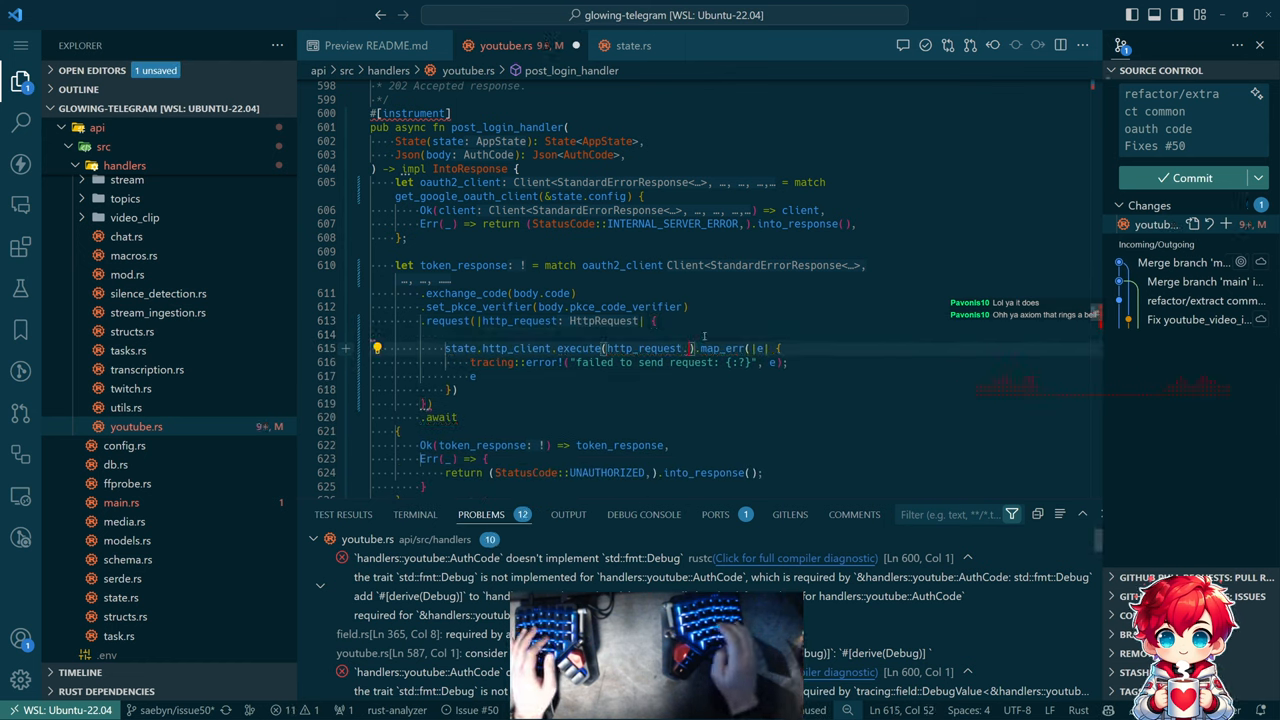
Convert the oauth2 request with http_request.into() in the execute call and jump into reqwest's client.rs
text(into()
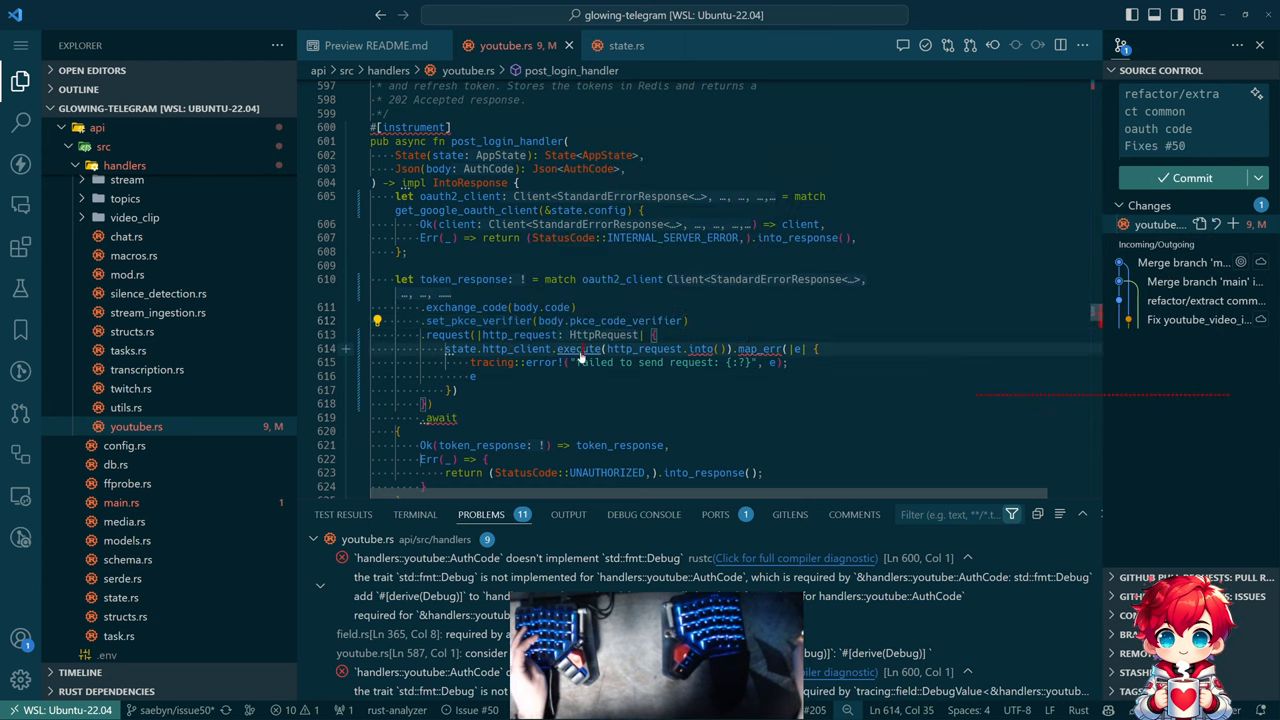
click(580, 348)
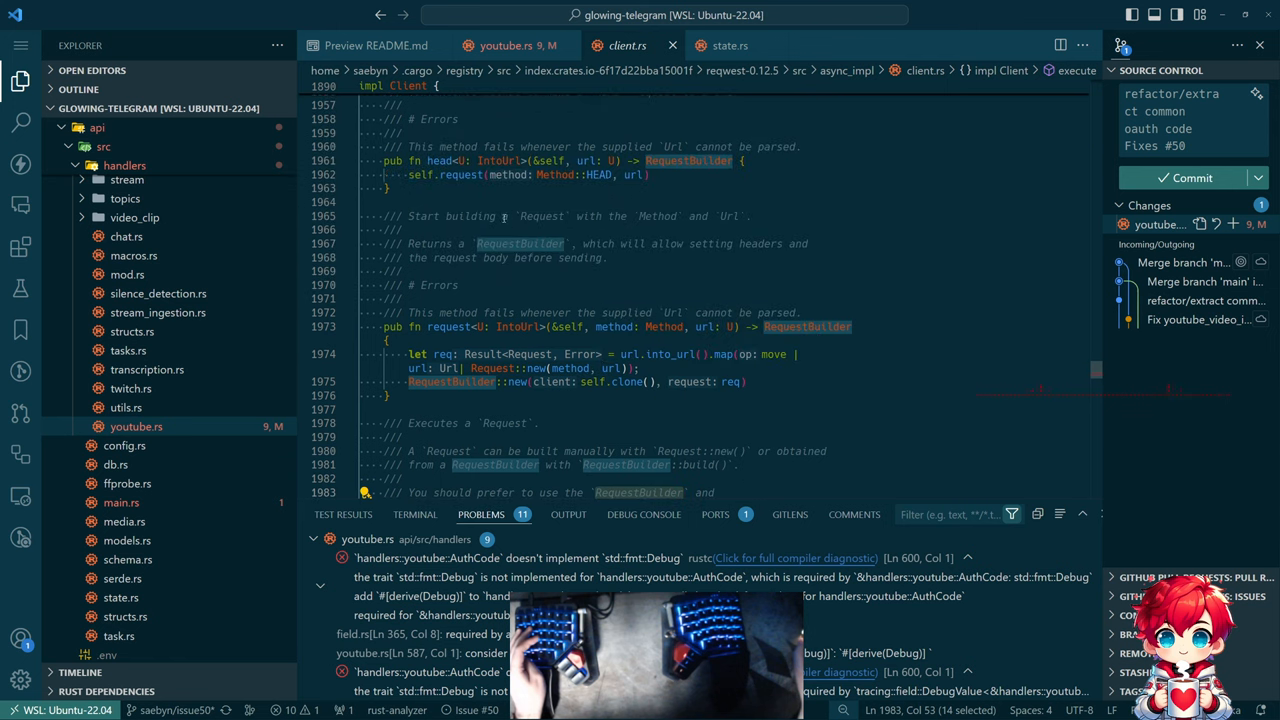
mouse_move(560, 300)
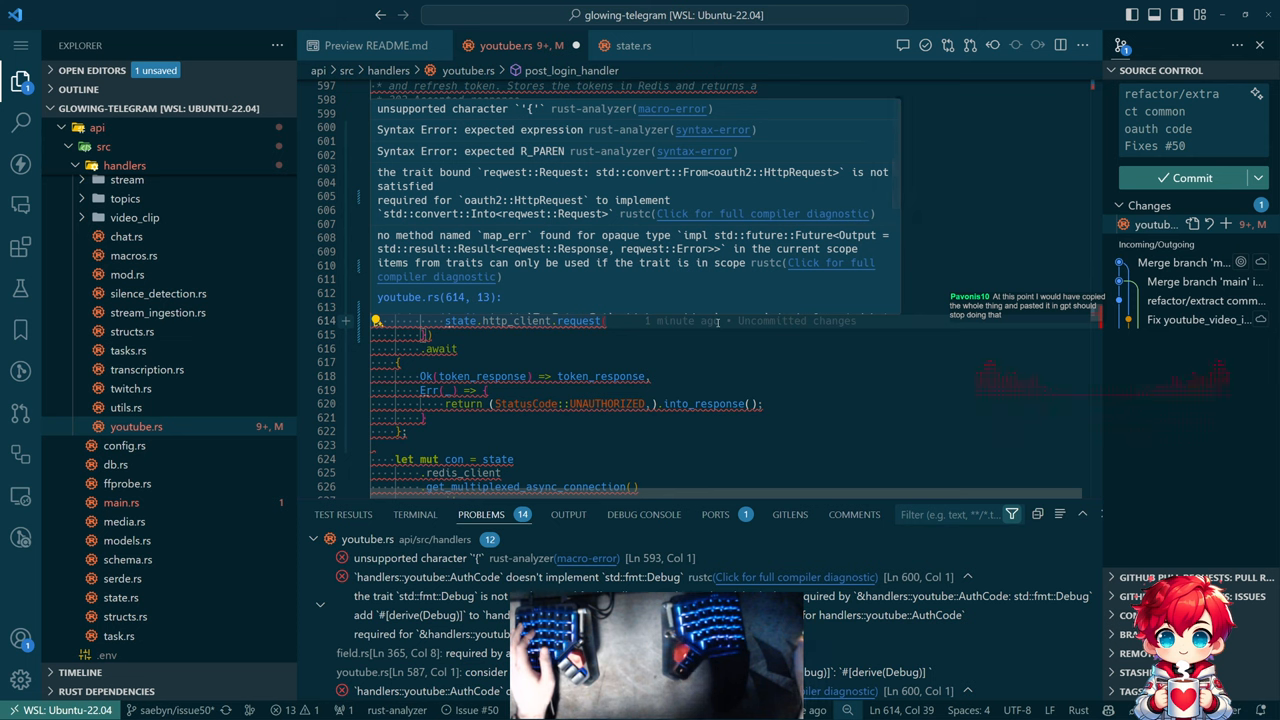
Add a User-Agent header from state.config.http_client_agent.clone() to the built request
scroll(down, 3)
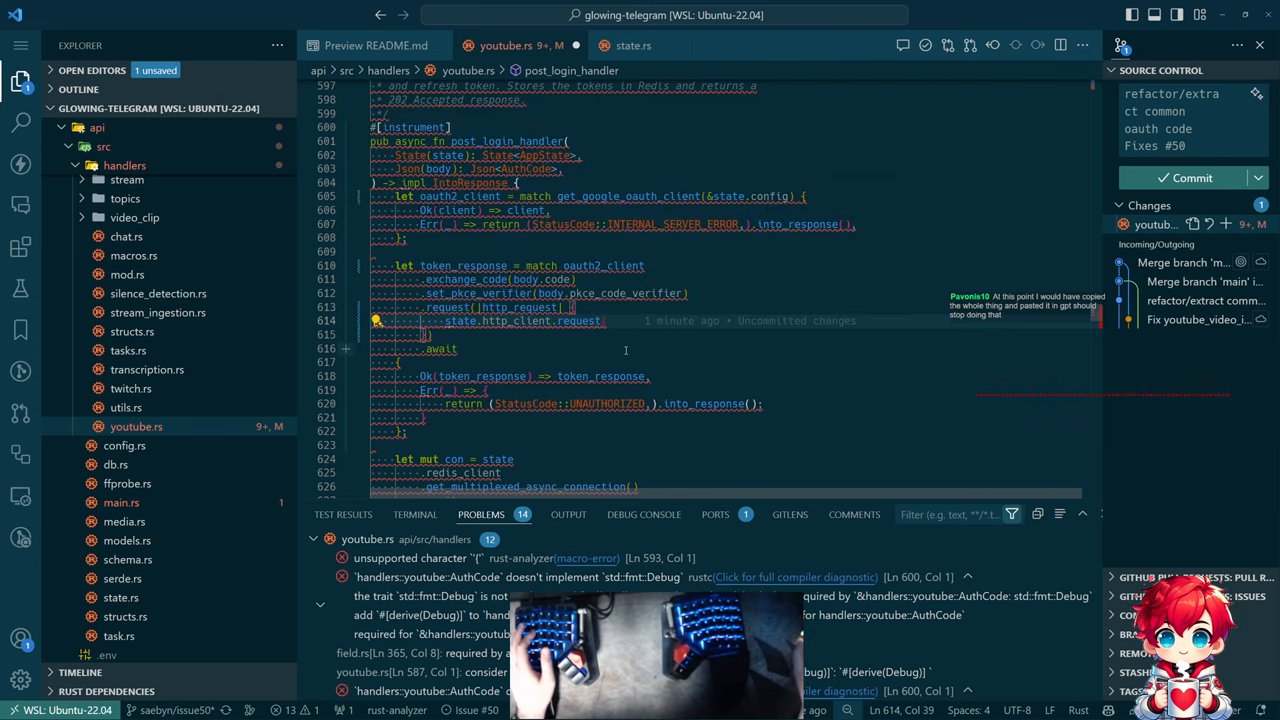
text(.header("User-Agent", state.config.http_client_agent.clone()),)
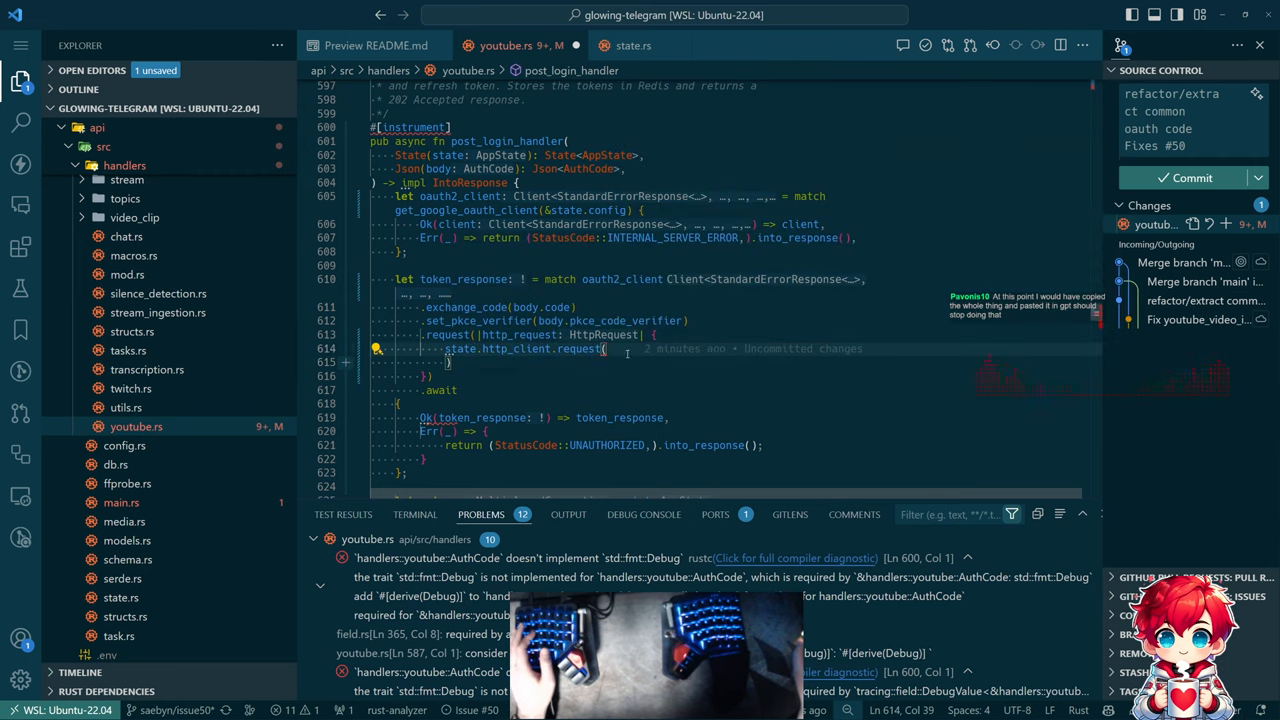
mouse_move(580, 348)
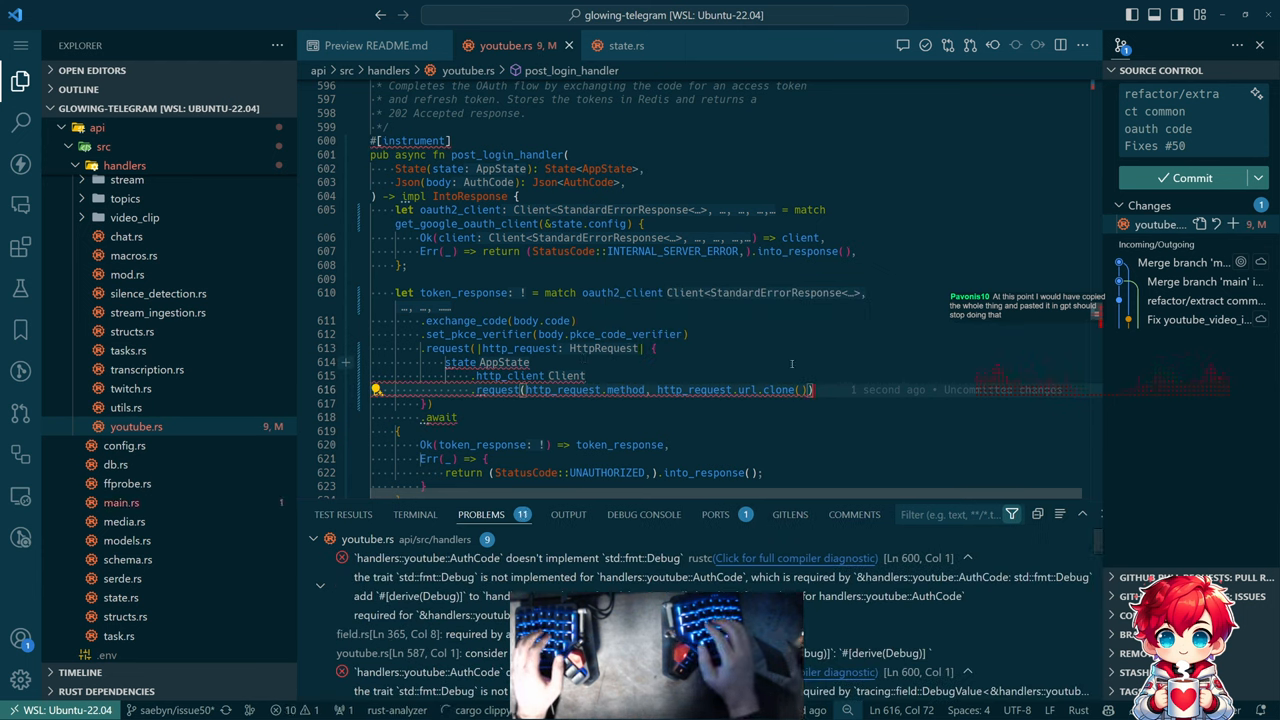
scroll(down, 3)
text(.await)
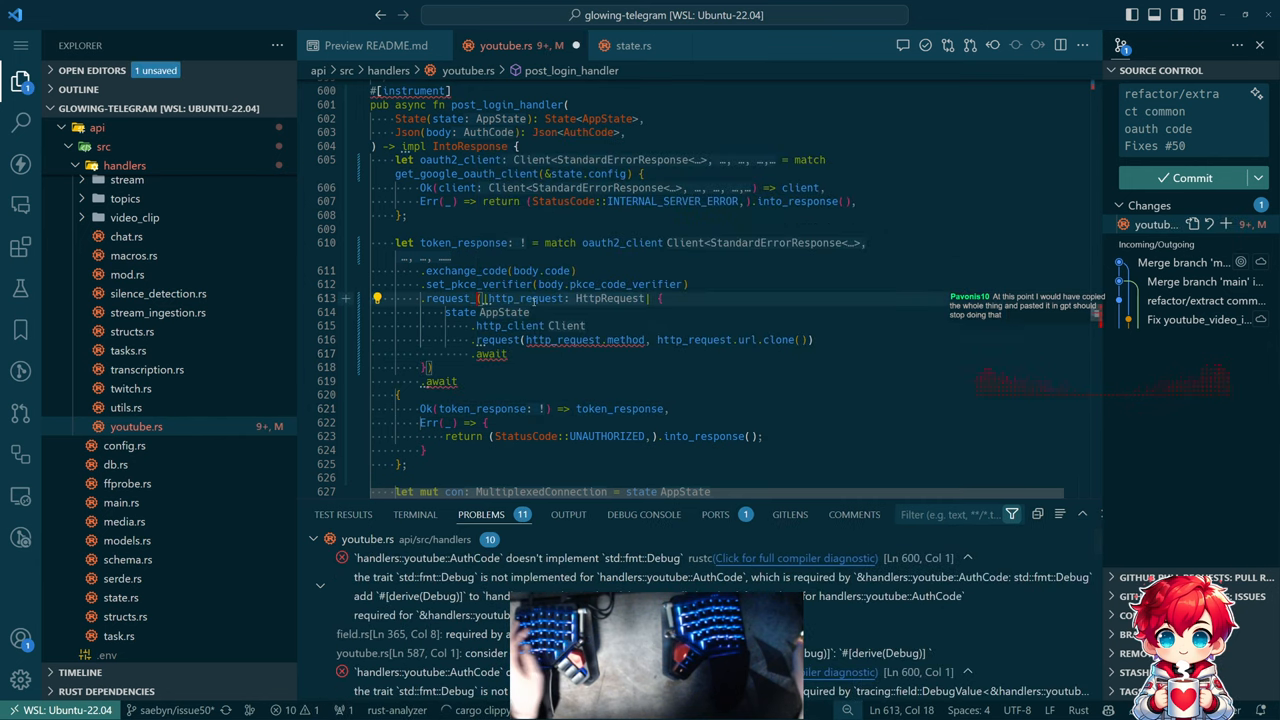
Rename the exchange_code chain's .request( to .request_async(
text(_async)
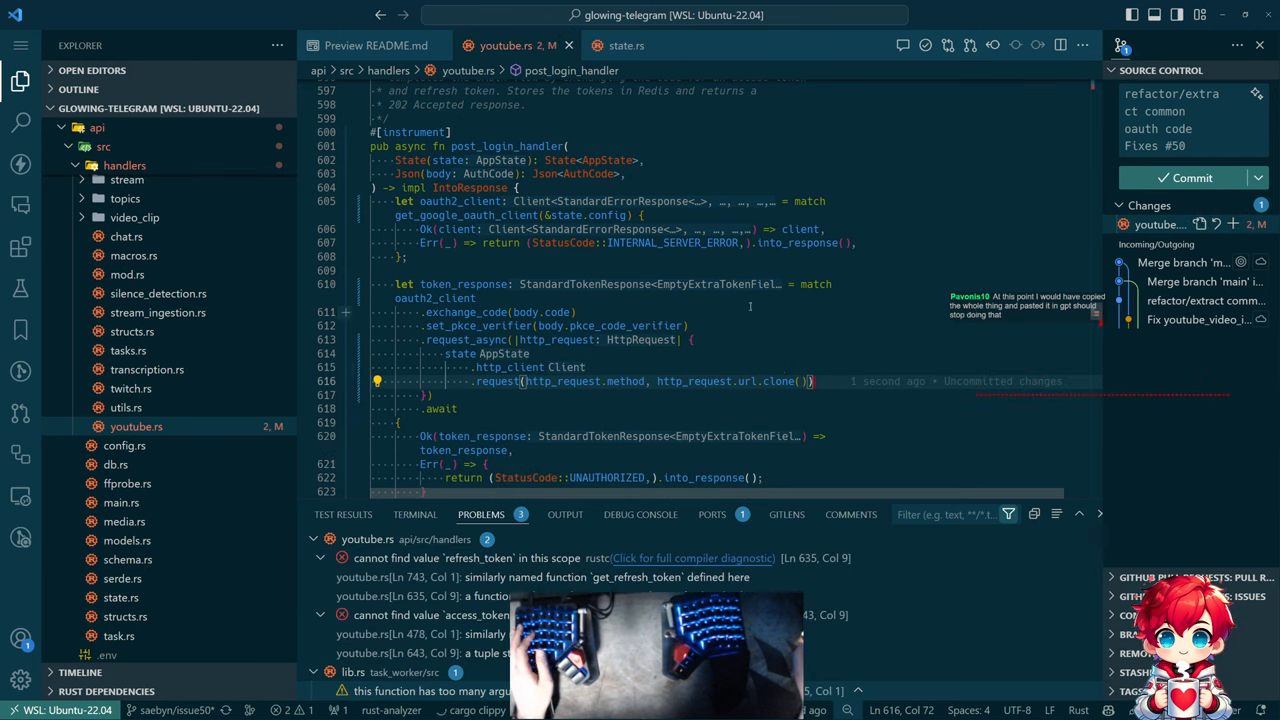
mouse_move(846, 334)
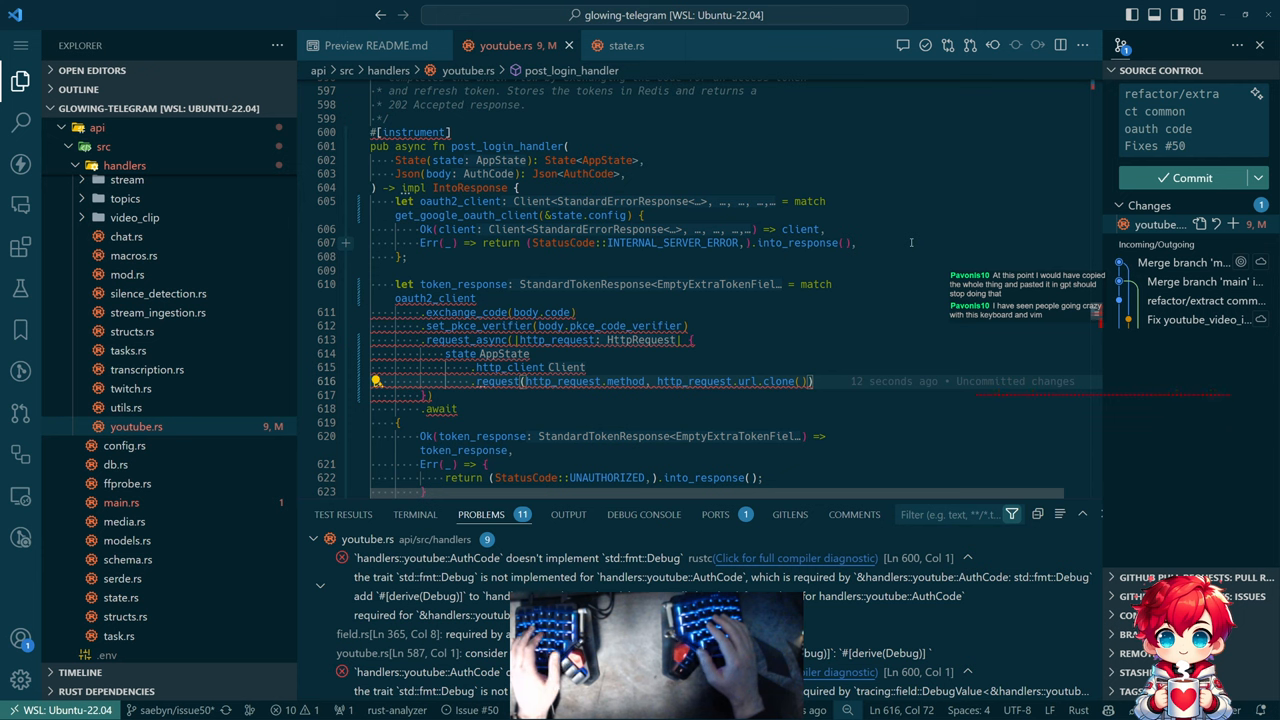
Chain .body(http_request.body.unwrap_or_default()), .basic_auth(username, password) and .expect("failed to build request") onto the builder
text(.body(http_request.body.unwrap_or_default()))
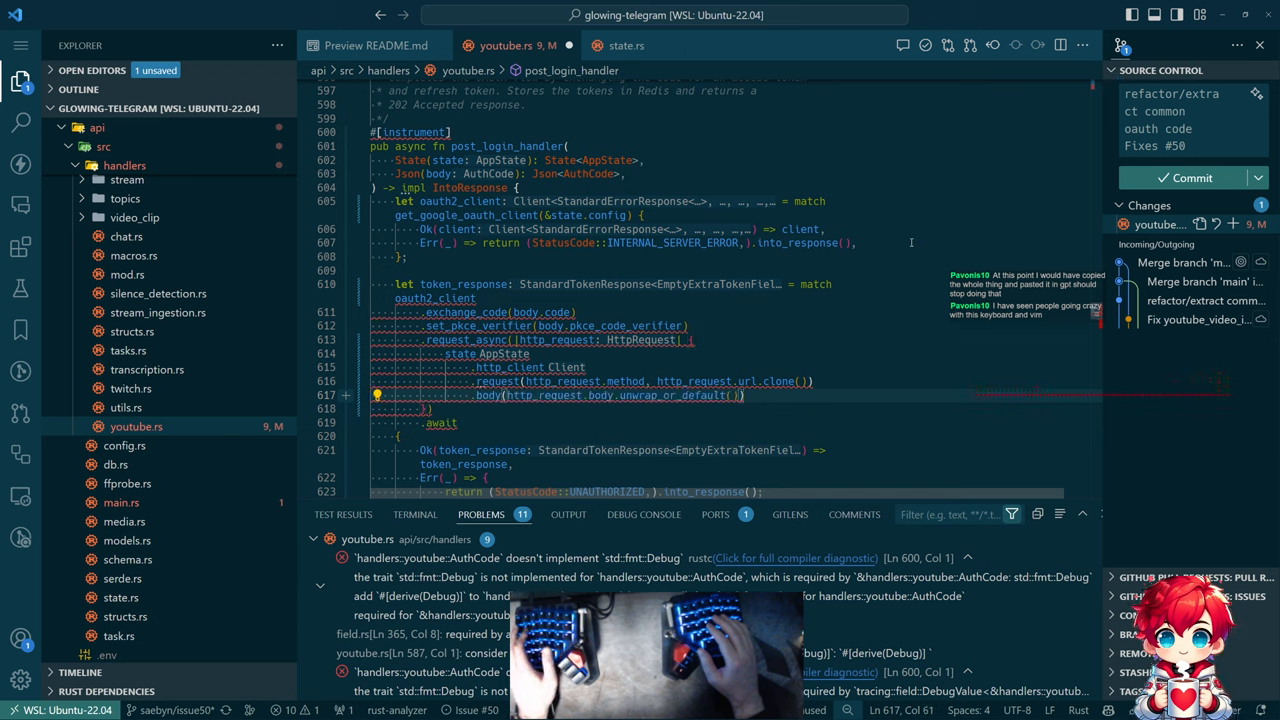
text(.basic_auth(username, password))
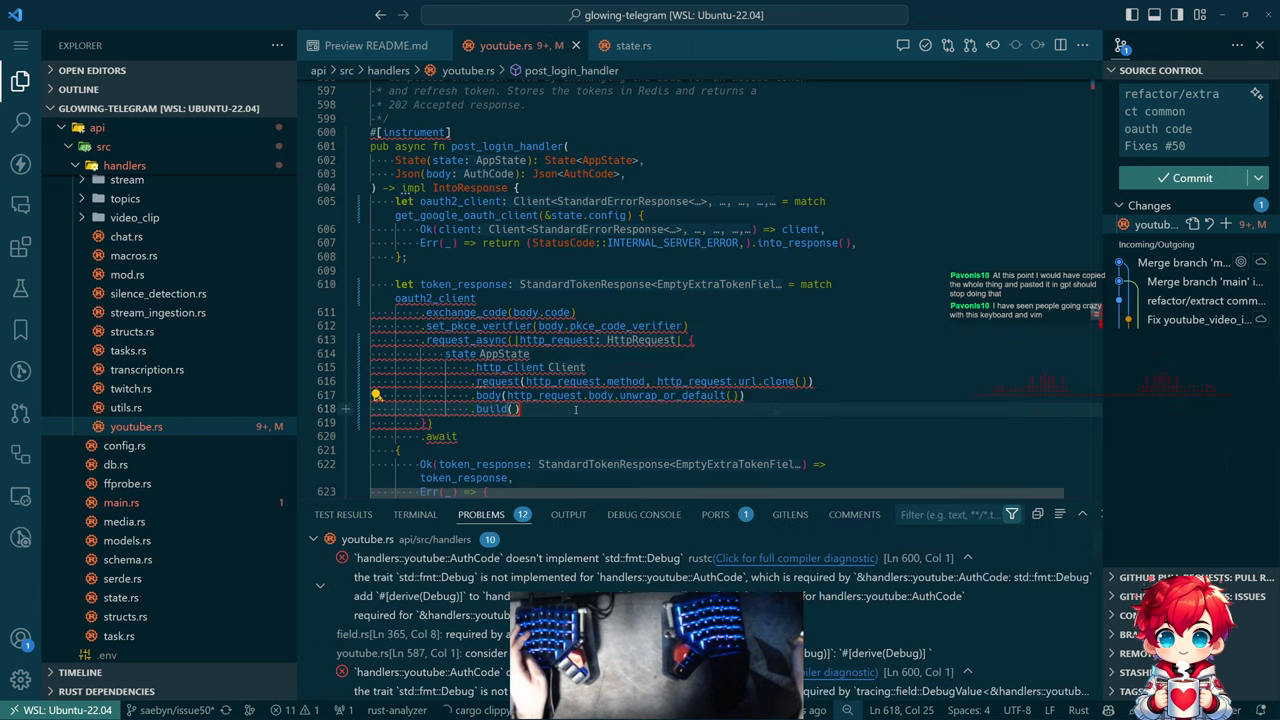
text(.expect("failed to build request"))
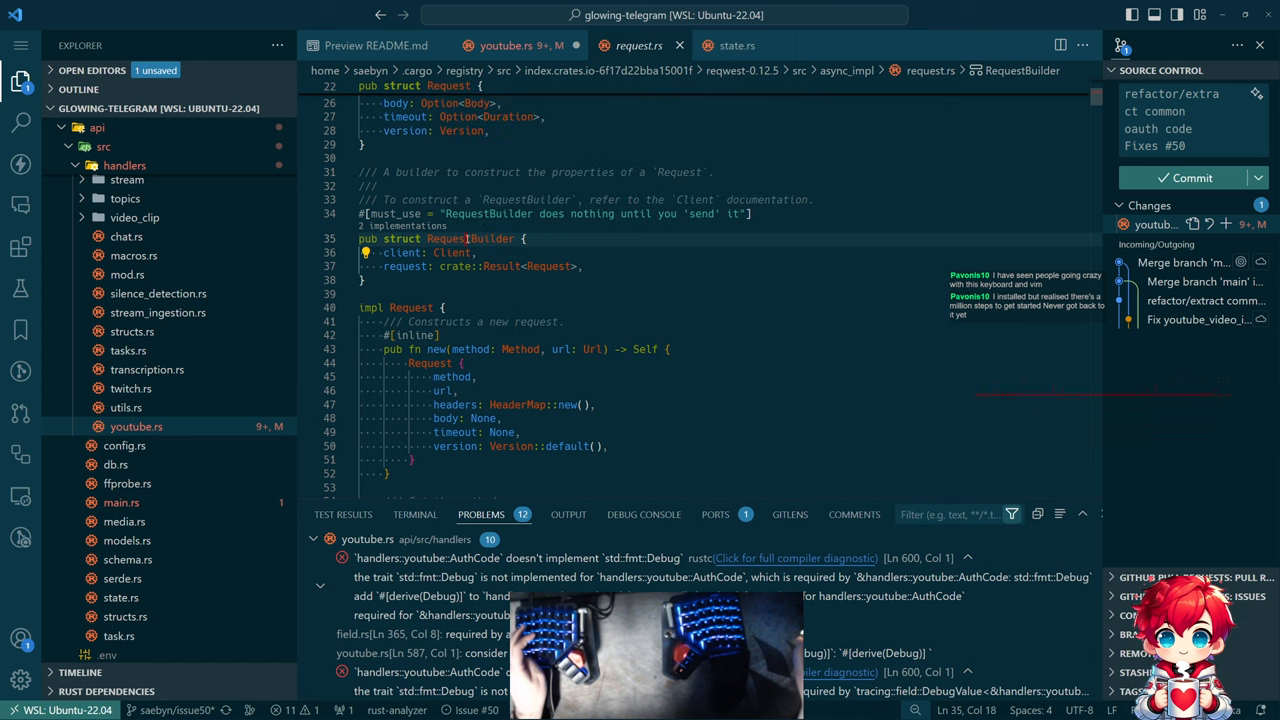
Browse oauth2 4.4.2's lib.rs re-exports, then switch to the browser on crates.io
double_click(470, 238)
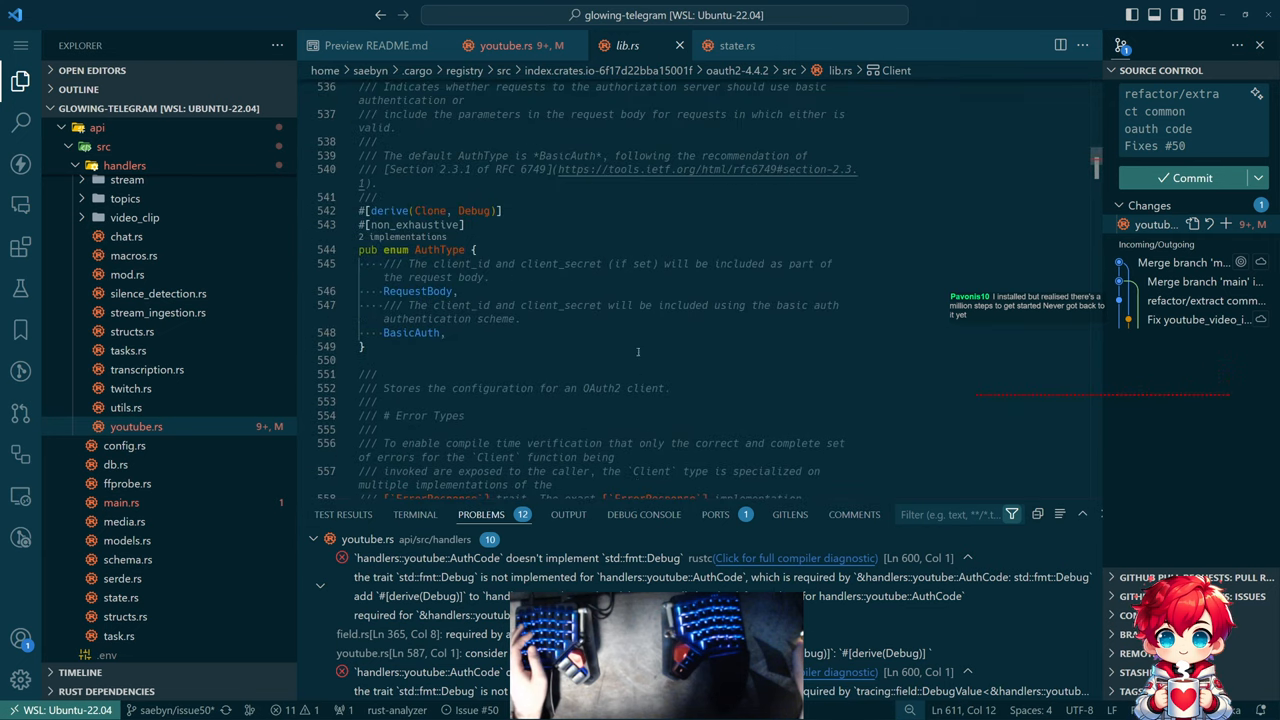
scroll(down, 3)
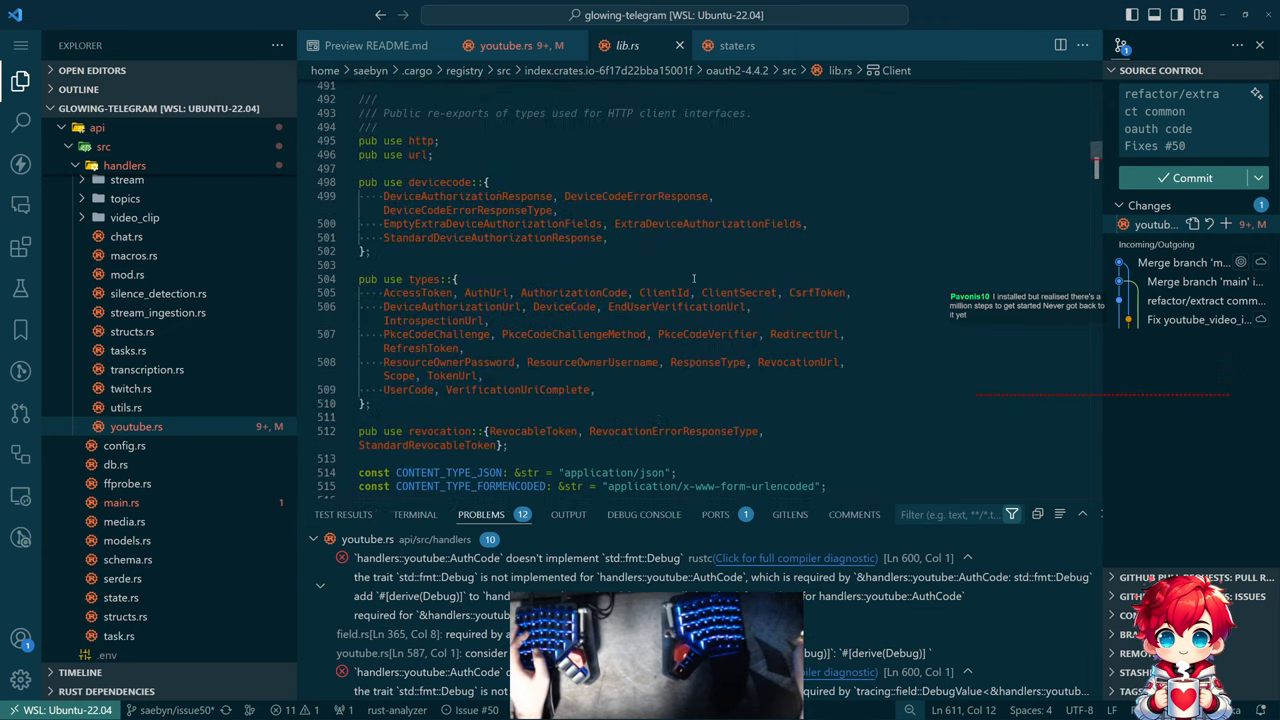
key(alt+tab)
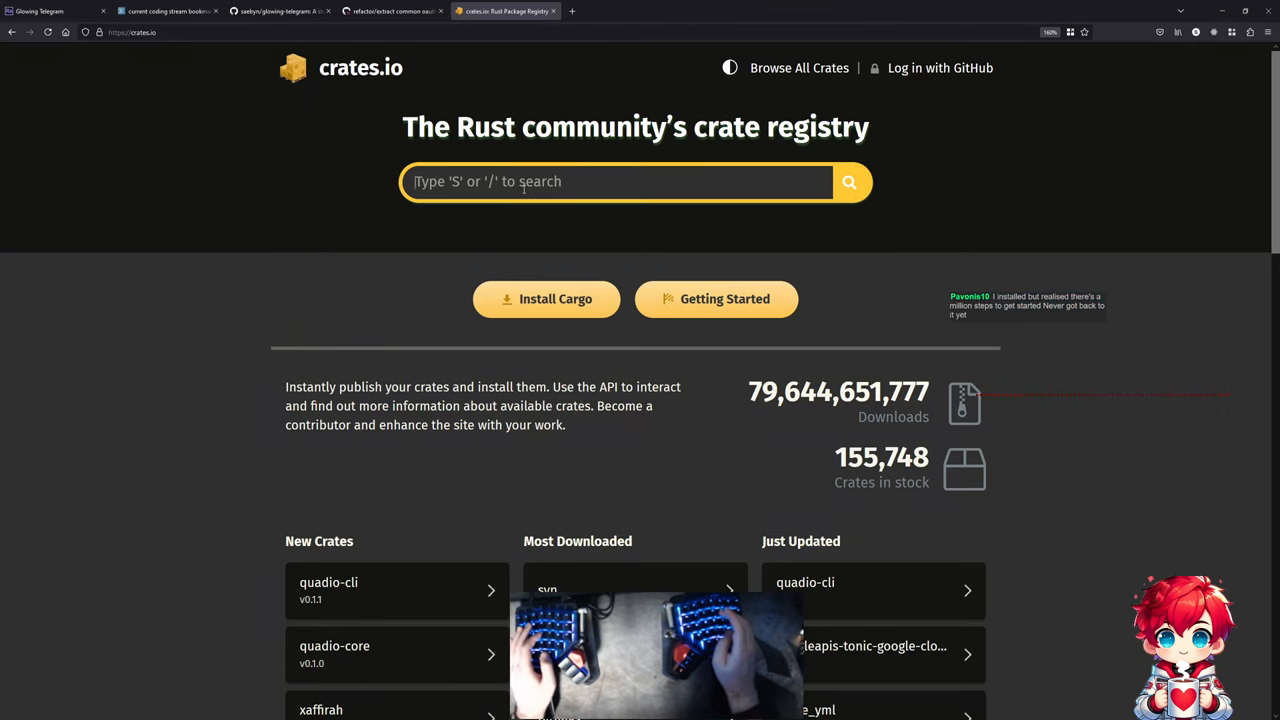
text(oauth2)
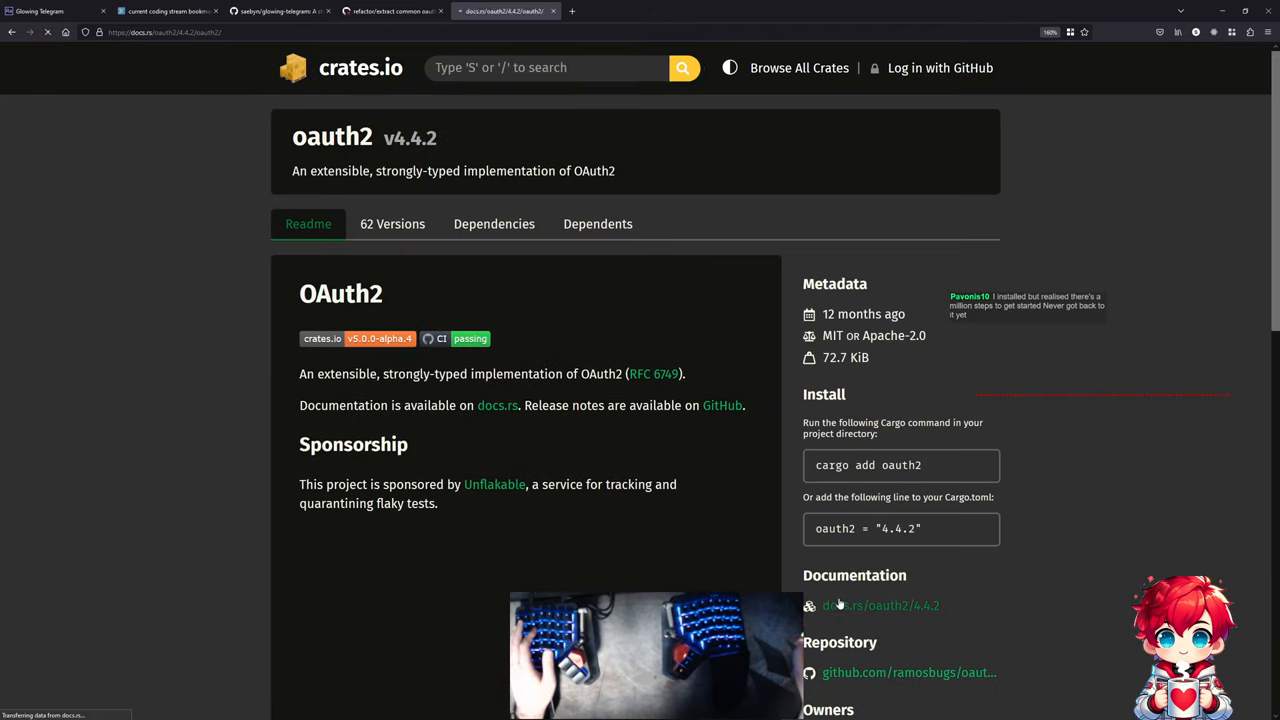
click(876, 604)
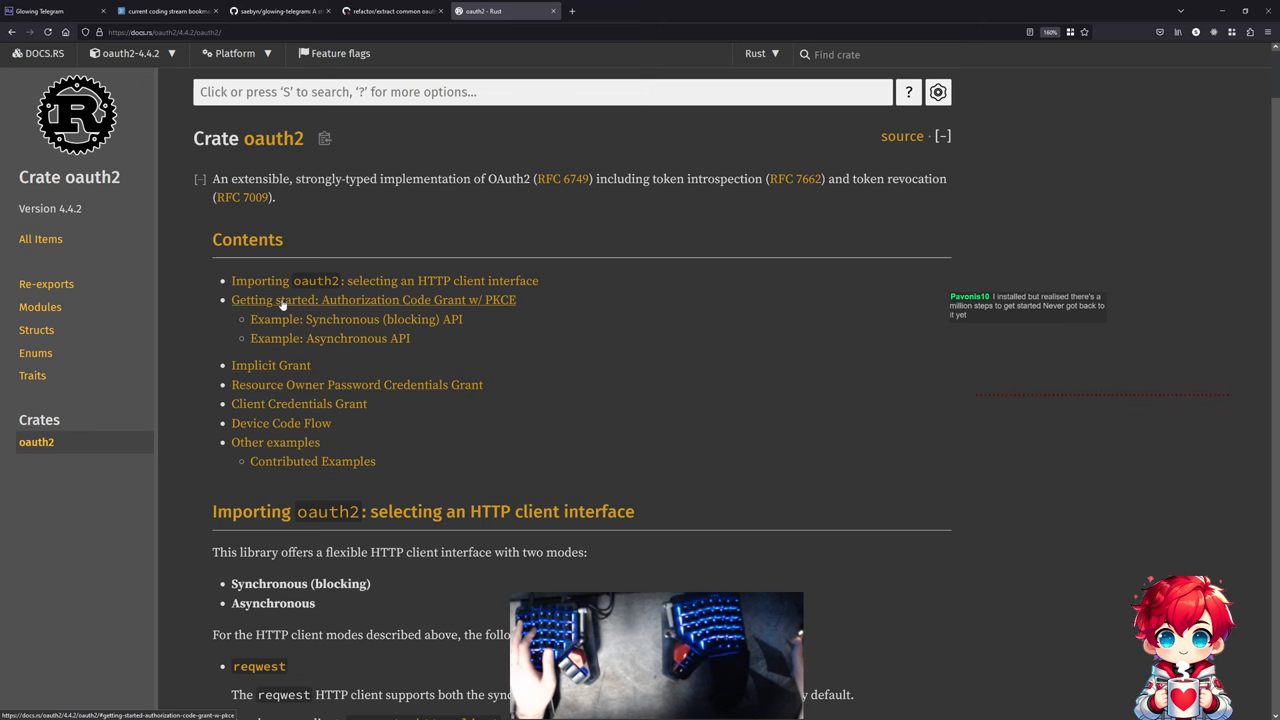
click(374, 300)
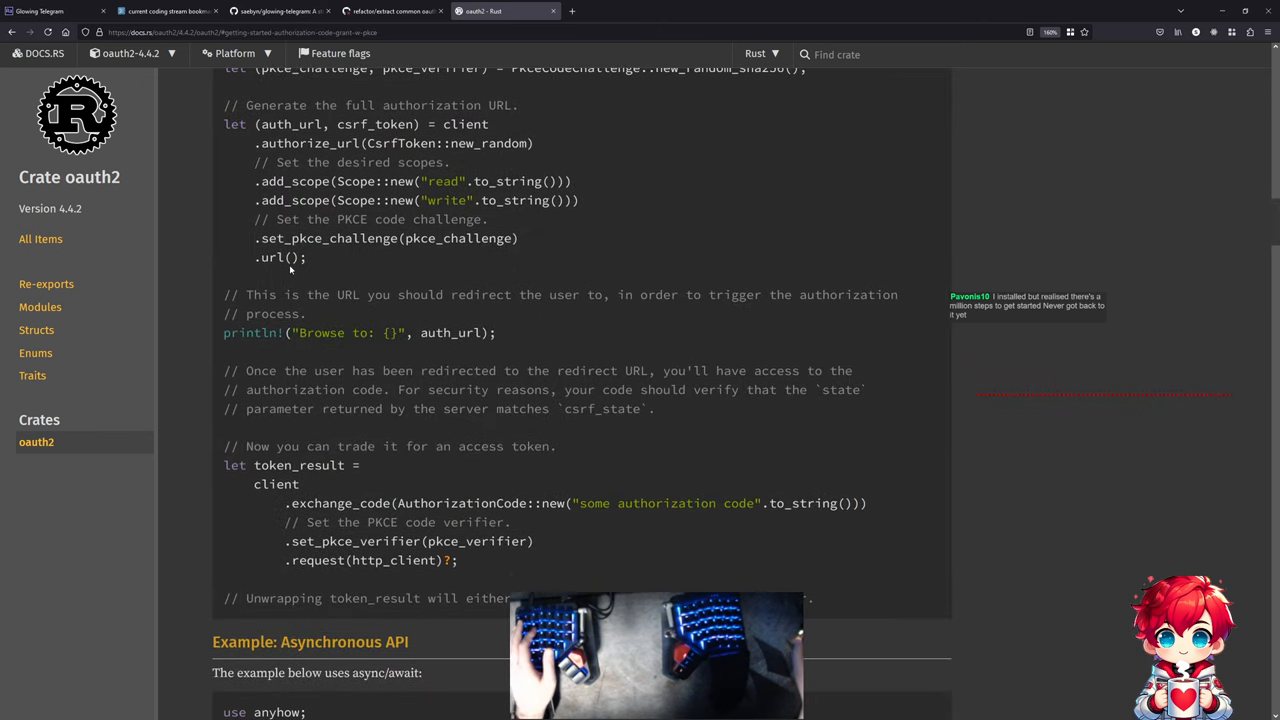
scroll(up, 3)
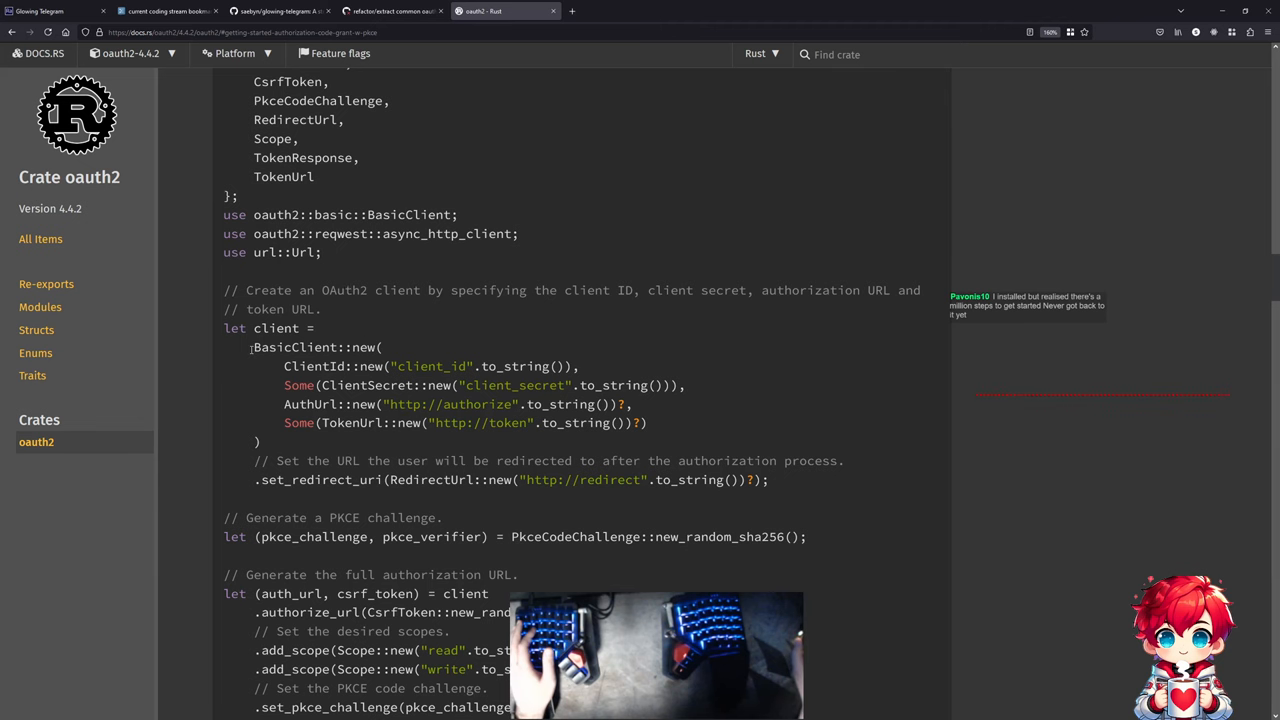
scroll(down, 3)
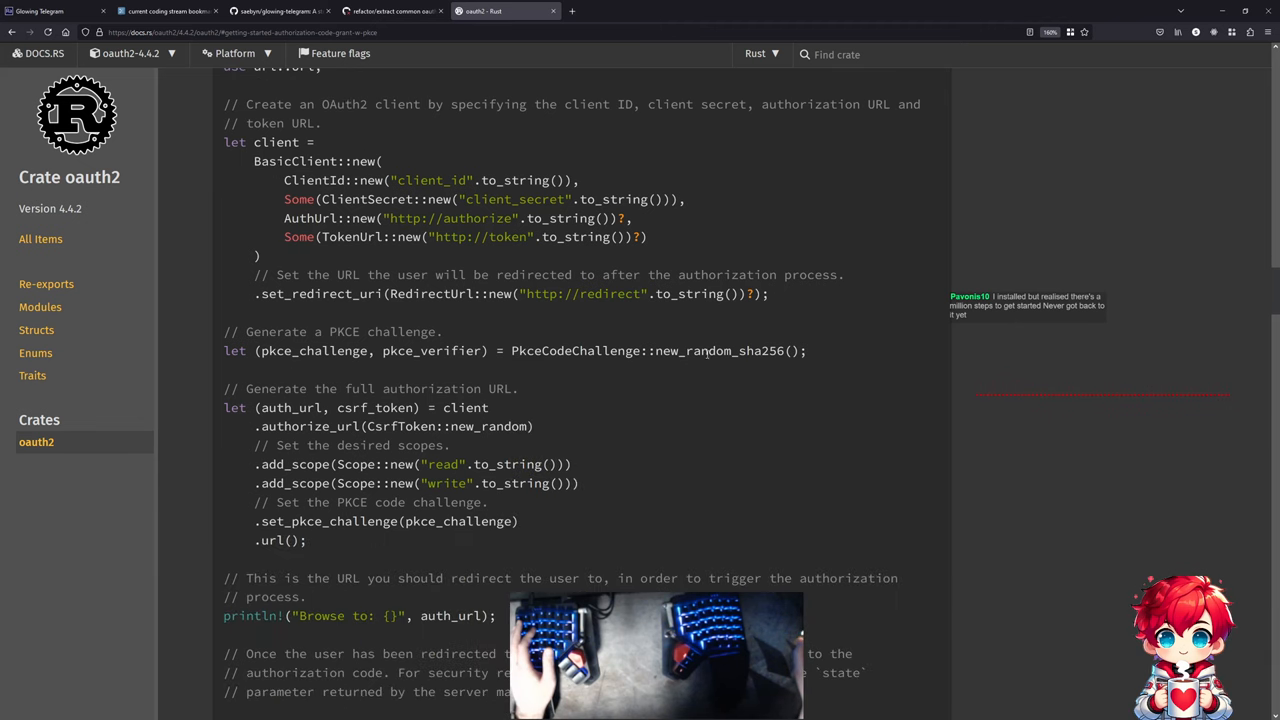
scroll(down, 3)
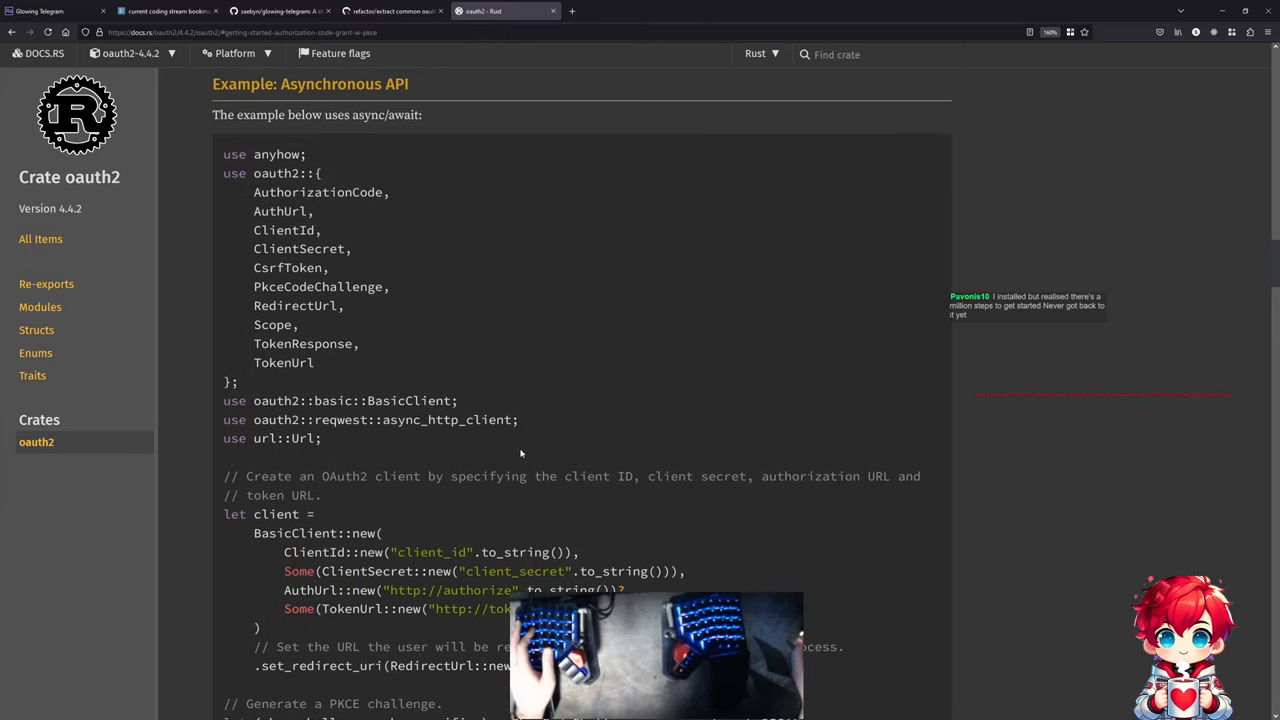
double_click(310, 420)
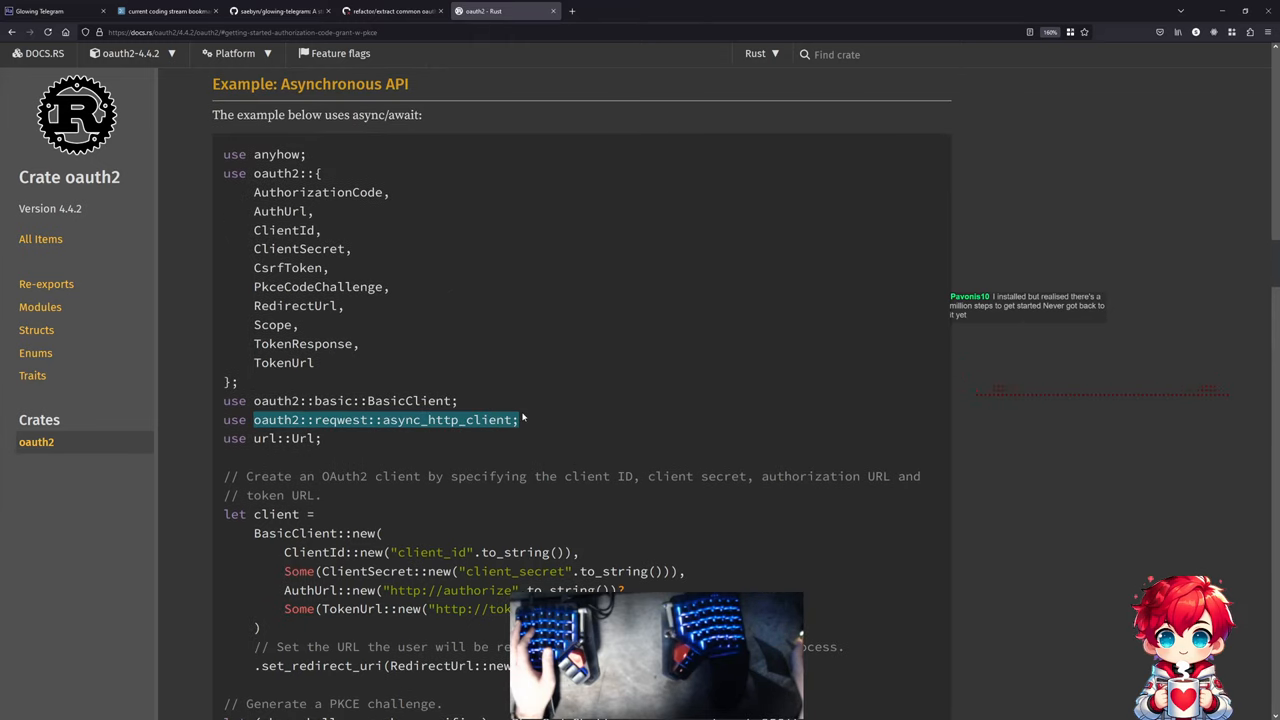
scroll(down, 3)
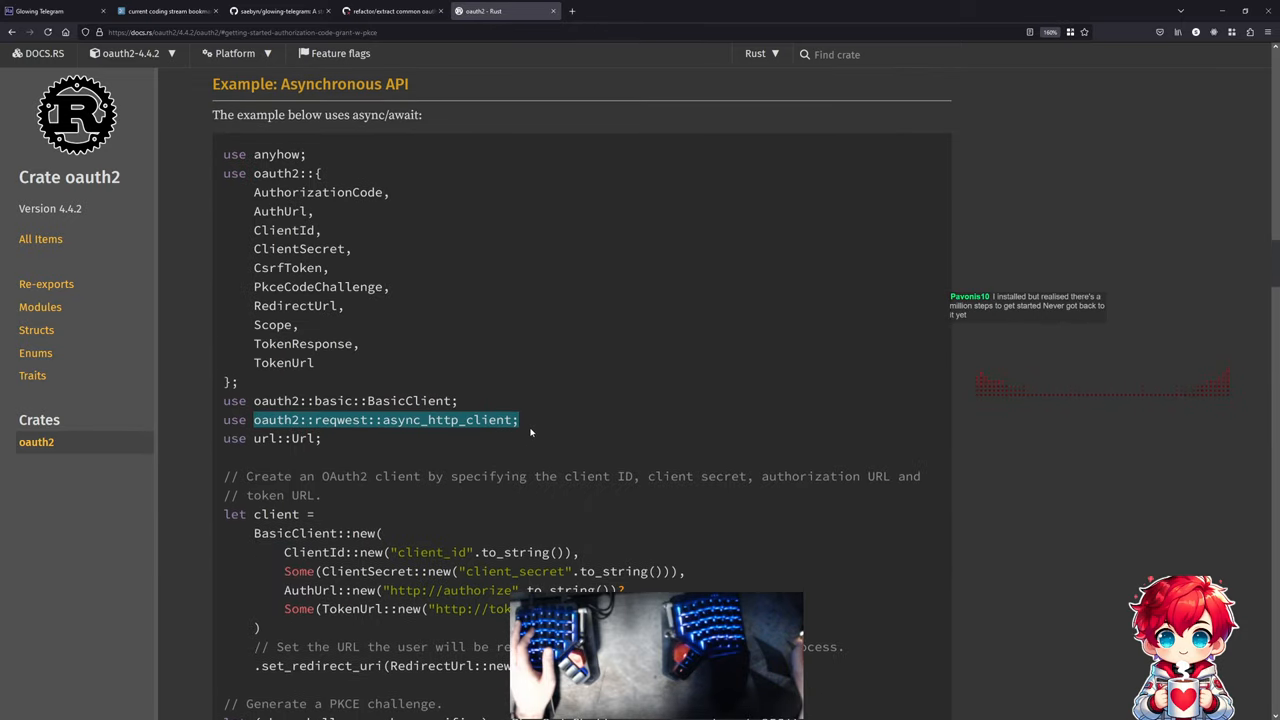
scroll(down, 3)
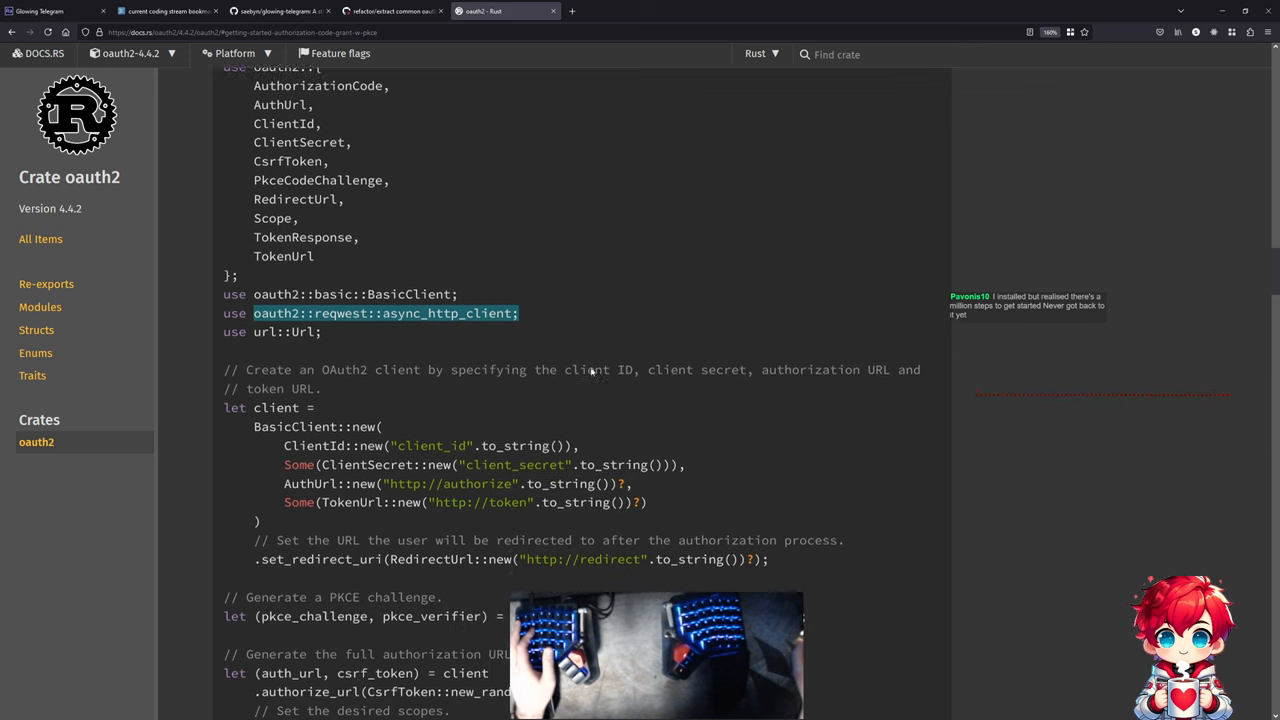
scroll(down, 3)
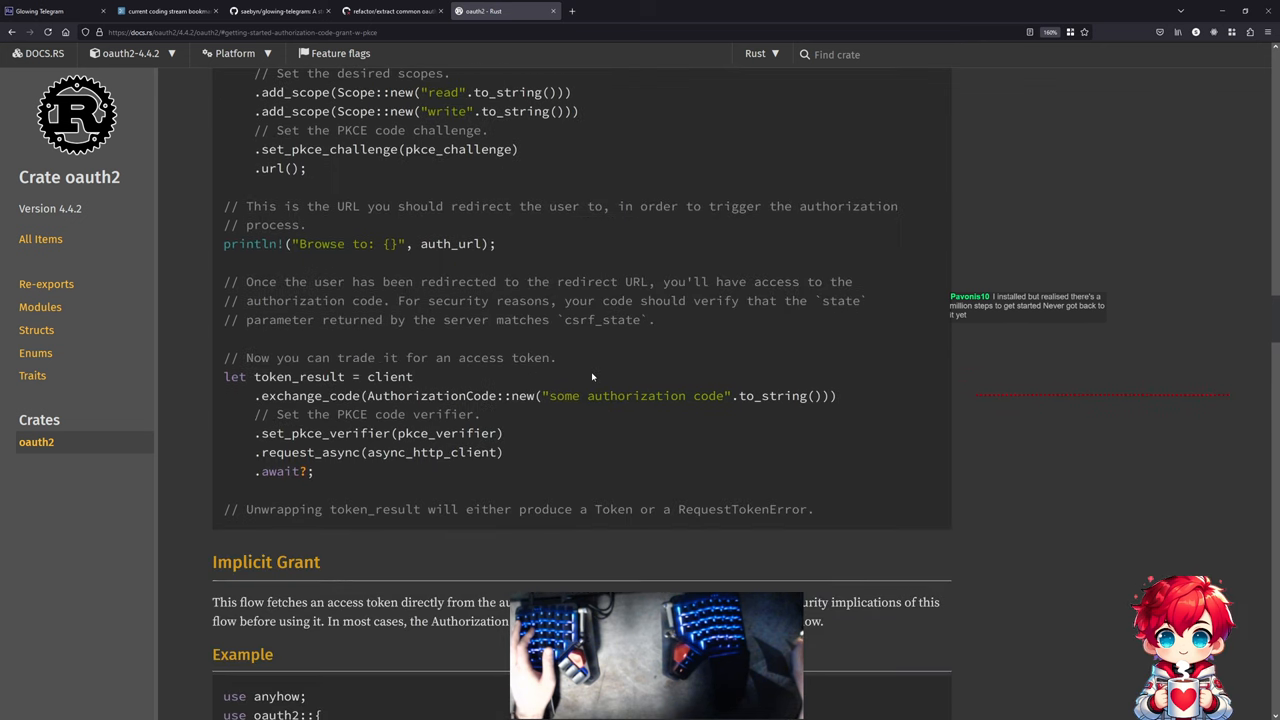
scroll(down, 3)
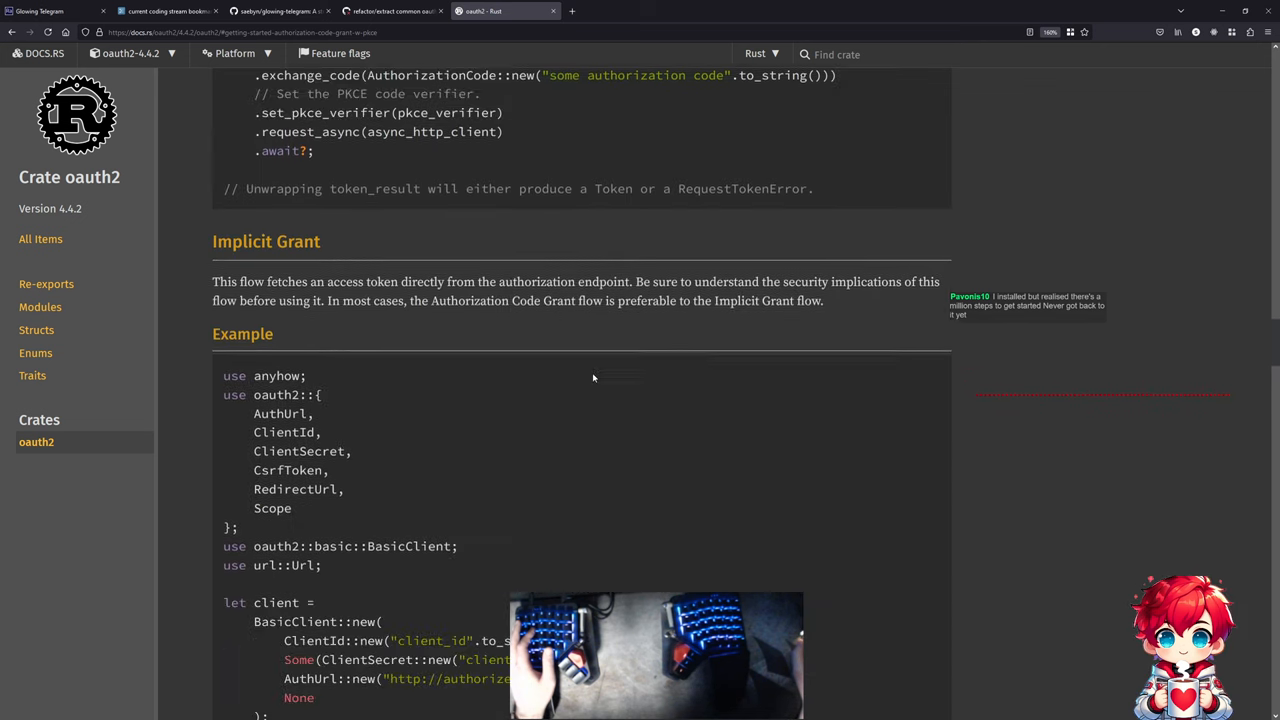
scroll(down, 3)
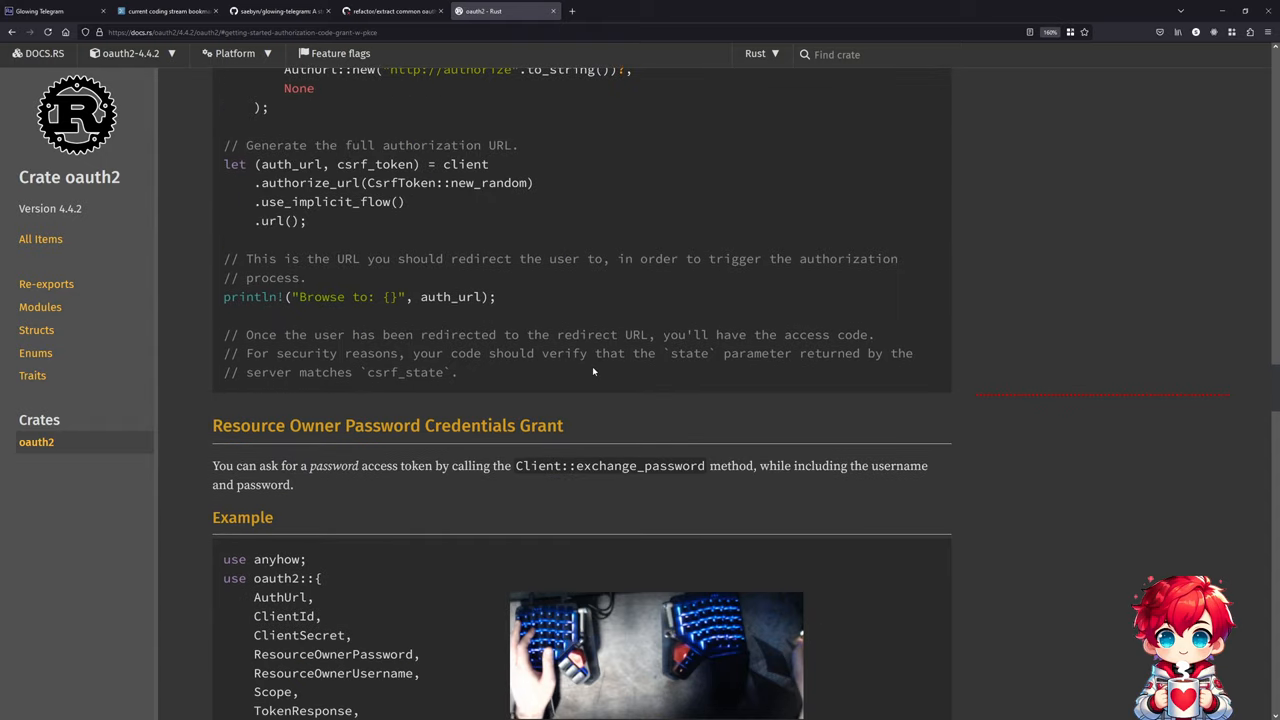
scroll(down, 3)
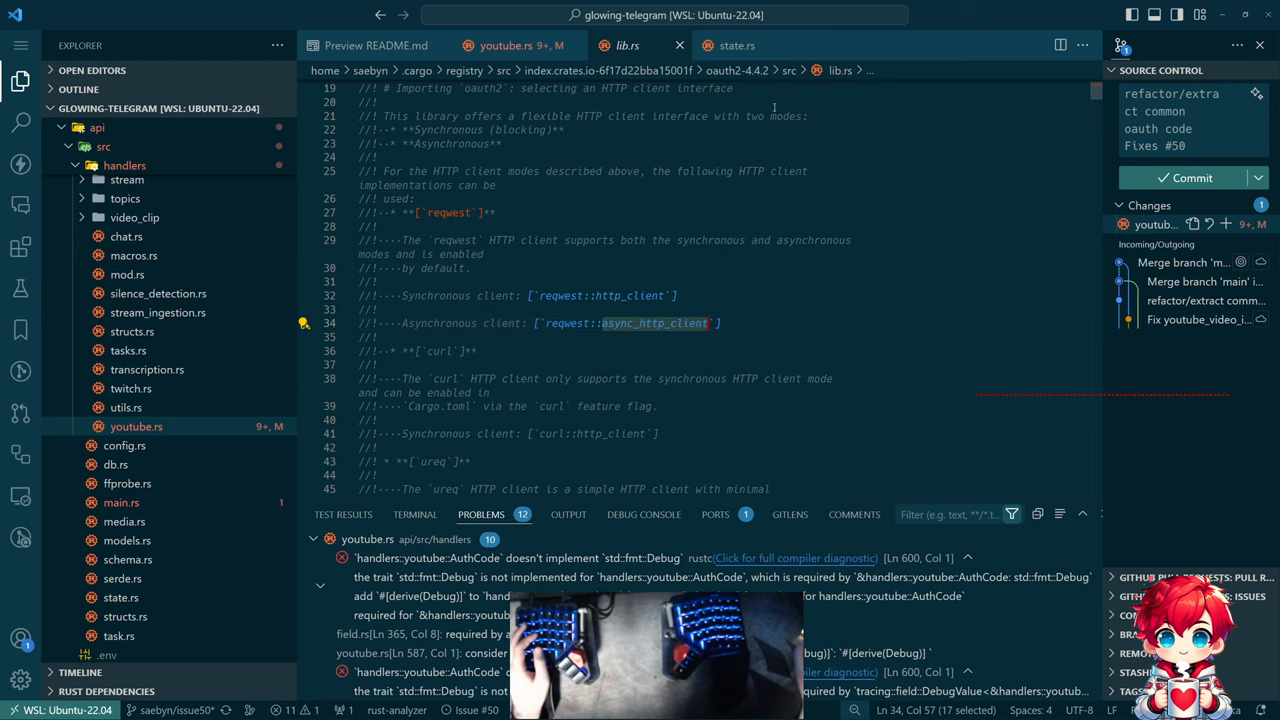
Switch from lib.rs to oauth2's reqwest.rs and read through the blocking http_client module
click(846, 70)
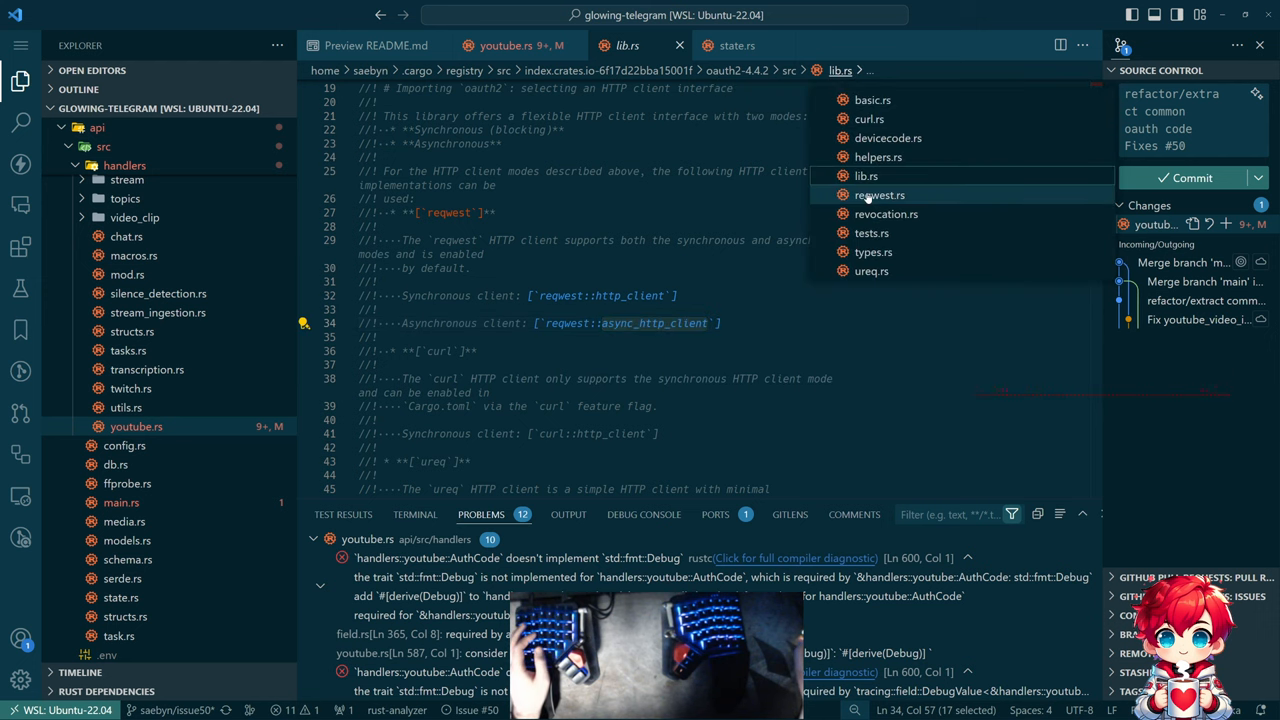
click(880, 196)
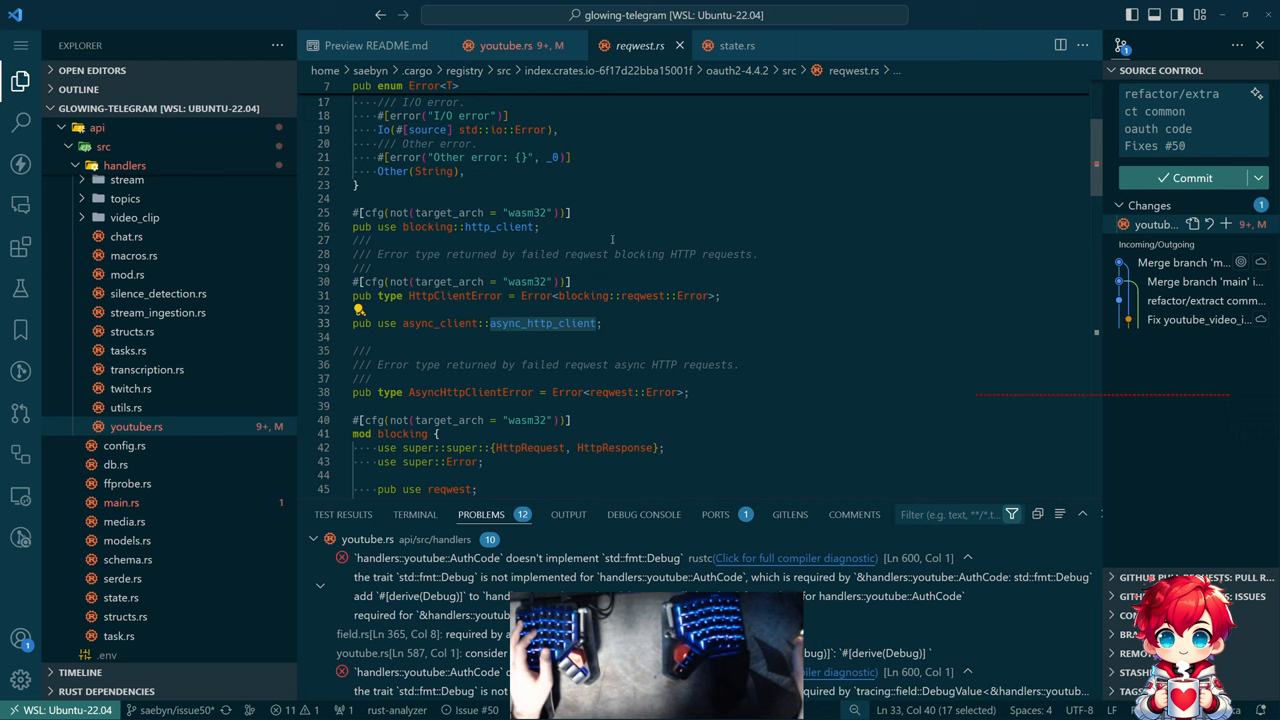
scroll(down, 3)
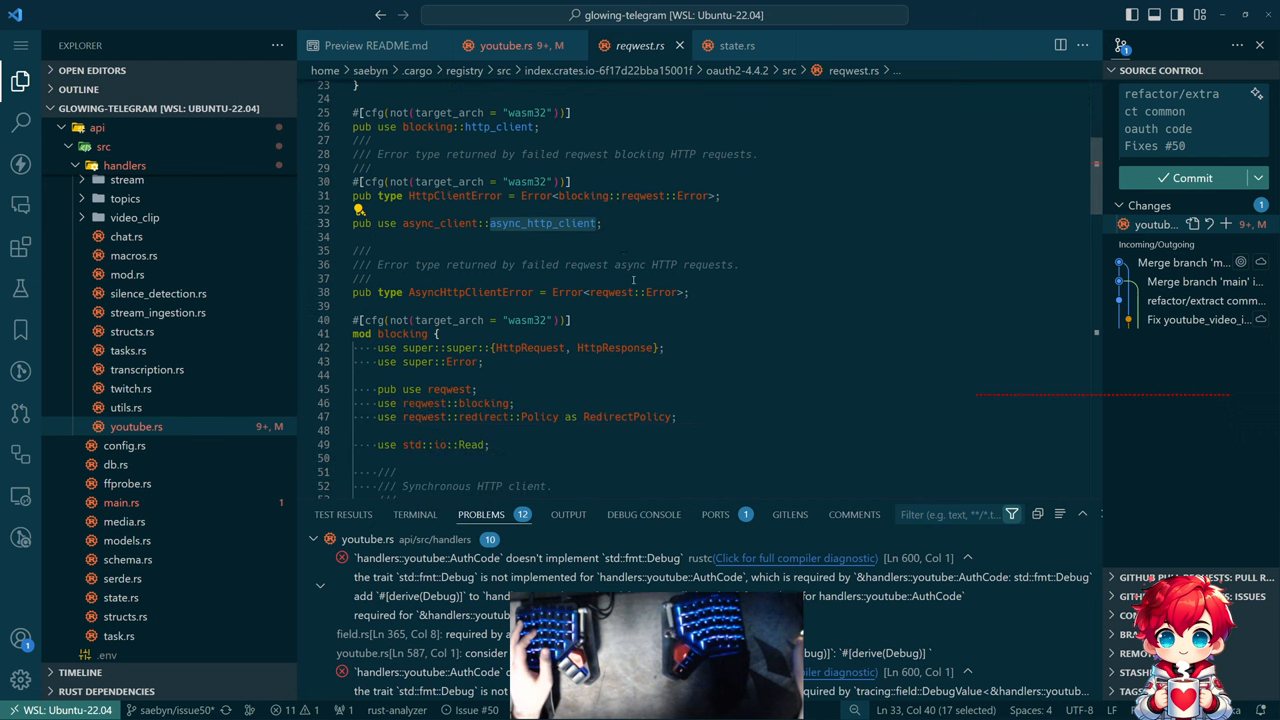
scroll(down, 3)
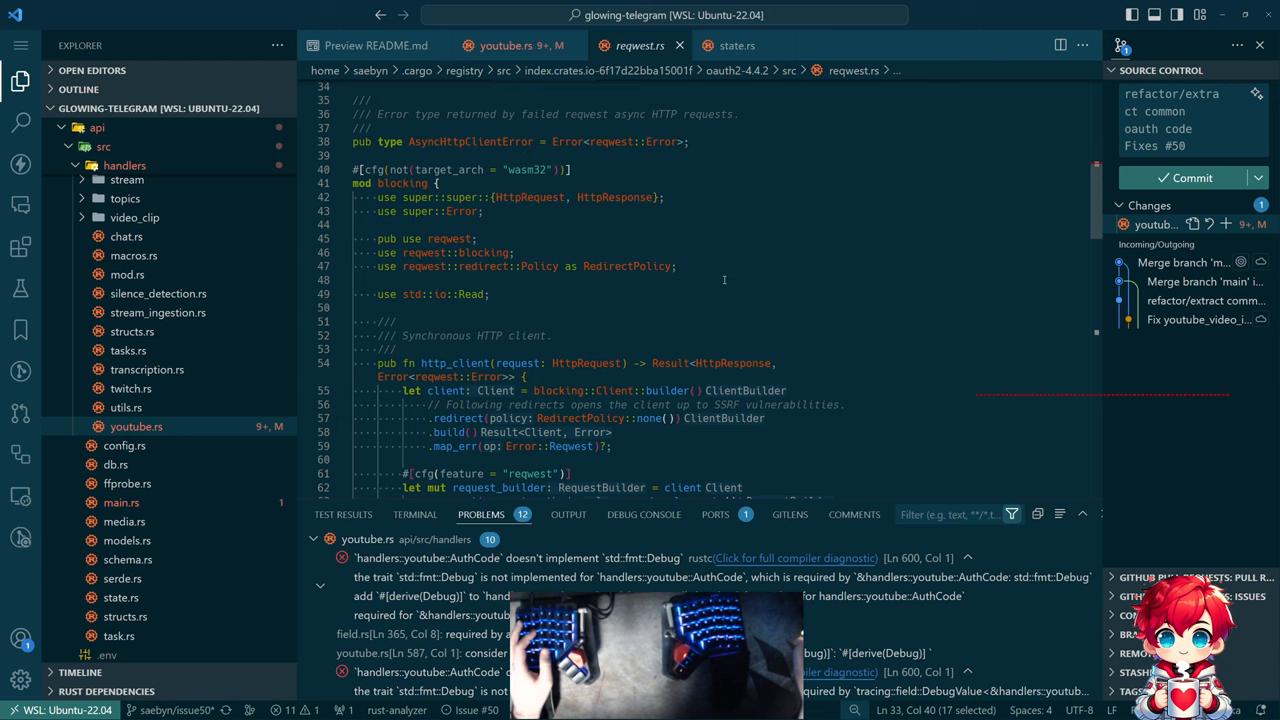
scroll(down, 3)
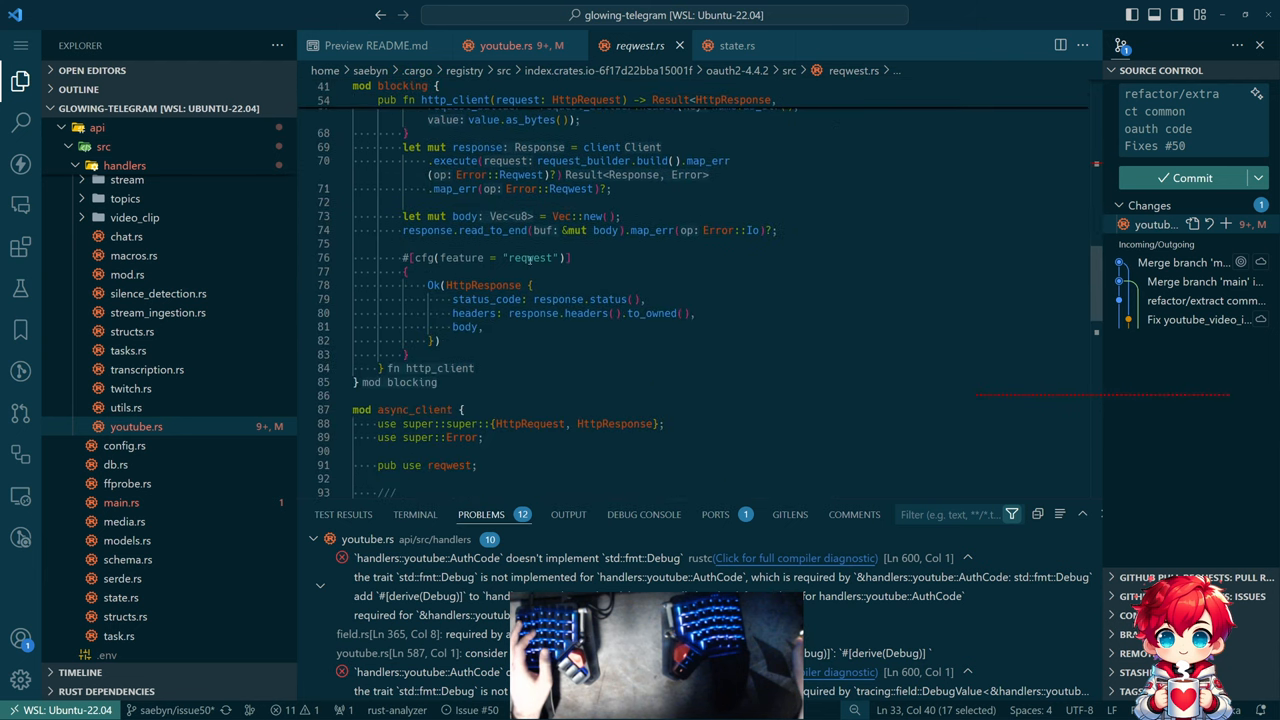
scroll(down, 3)
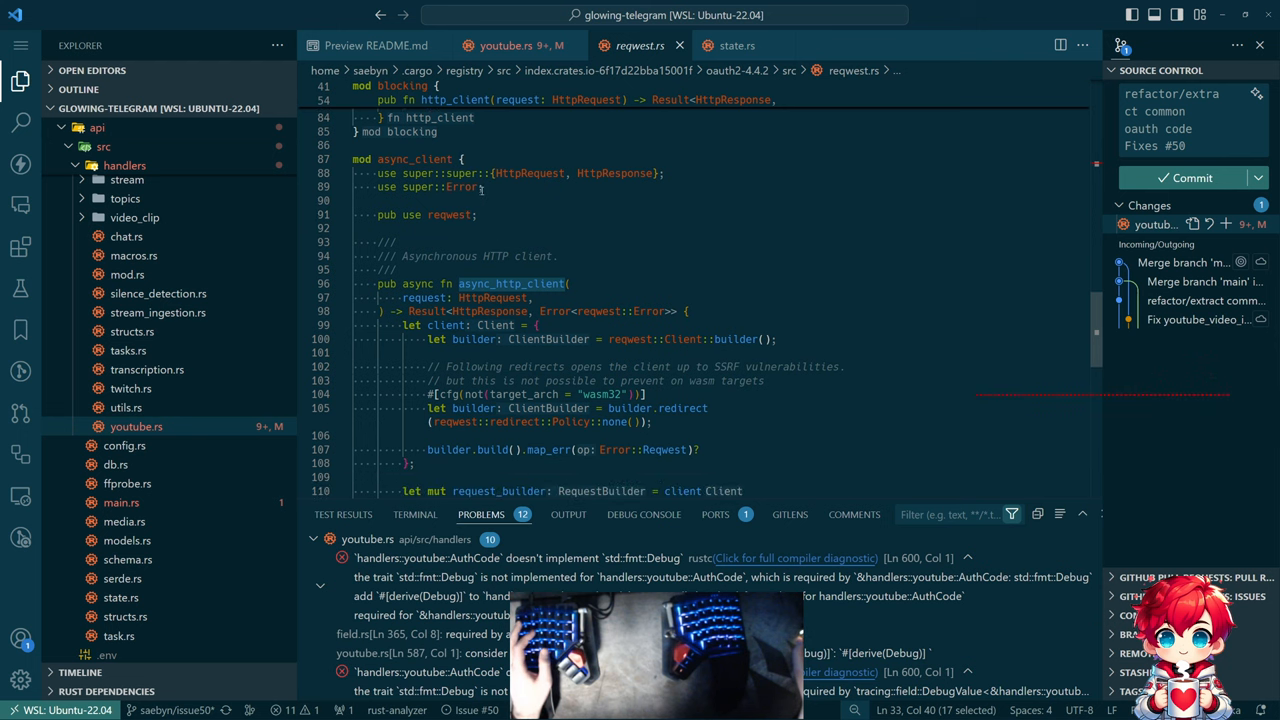
scroll(down, 3)
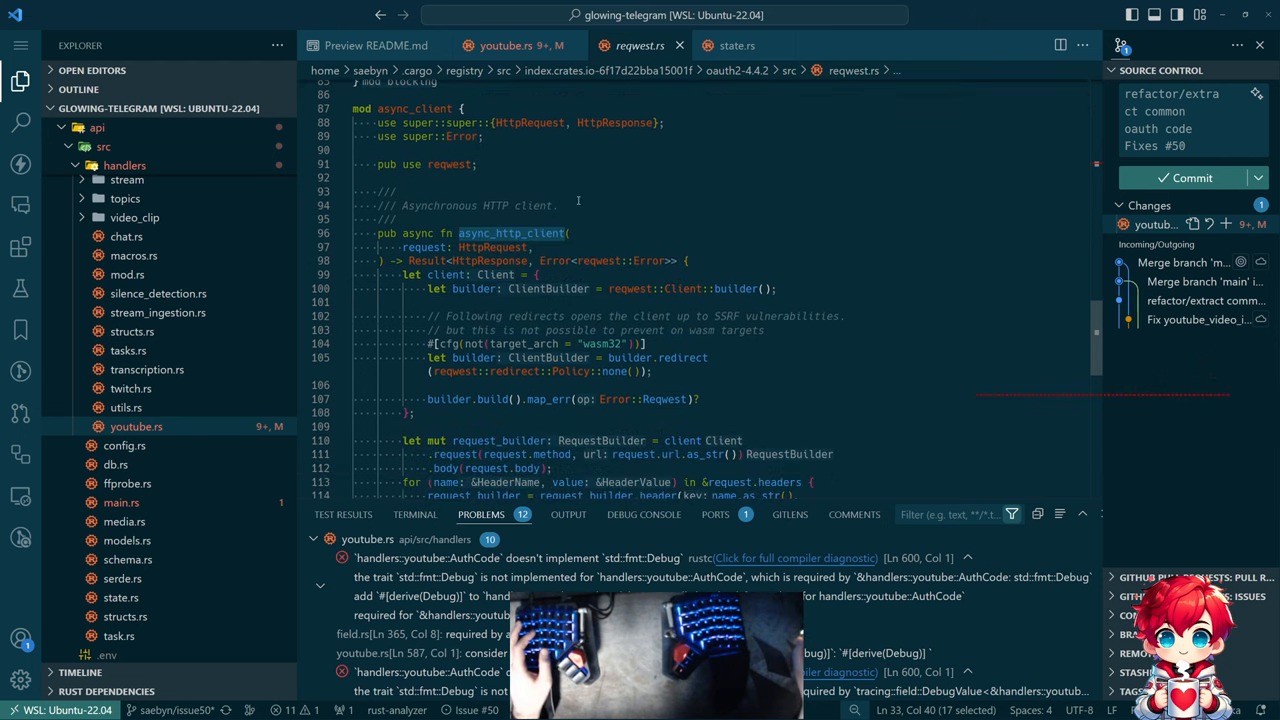
scroll(down, 3)
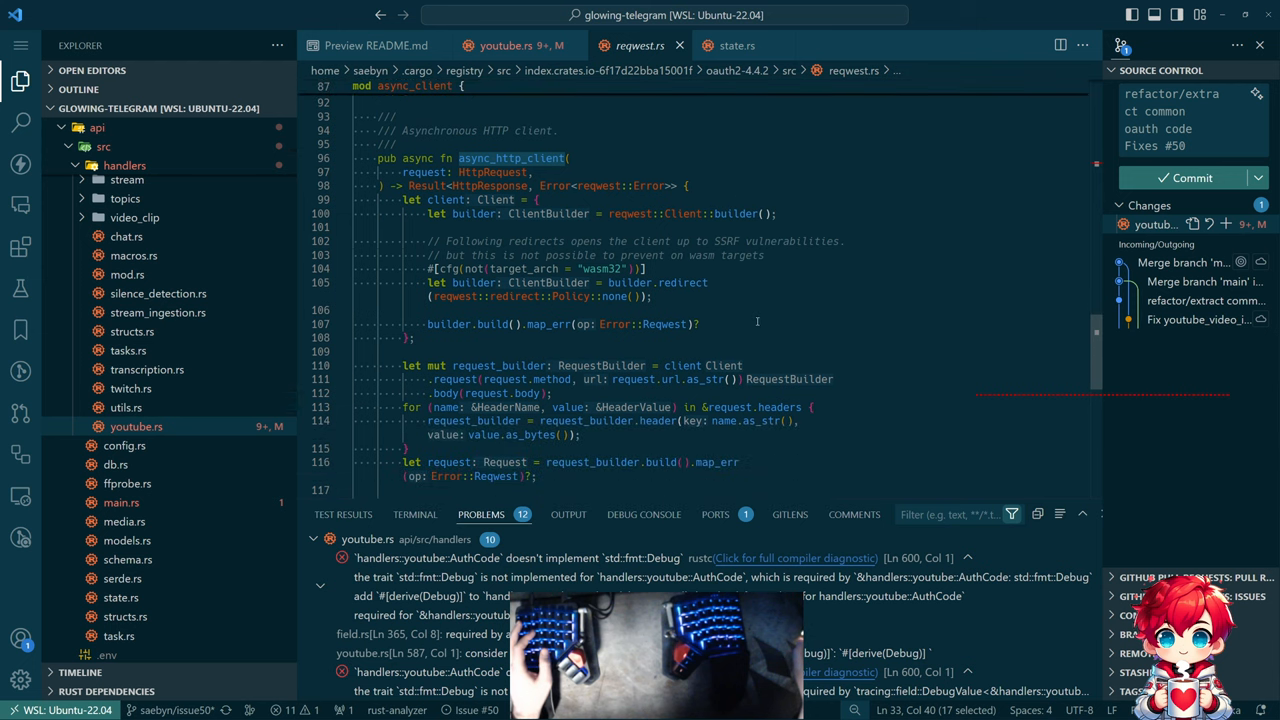
scroll(down, 3)
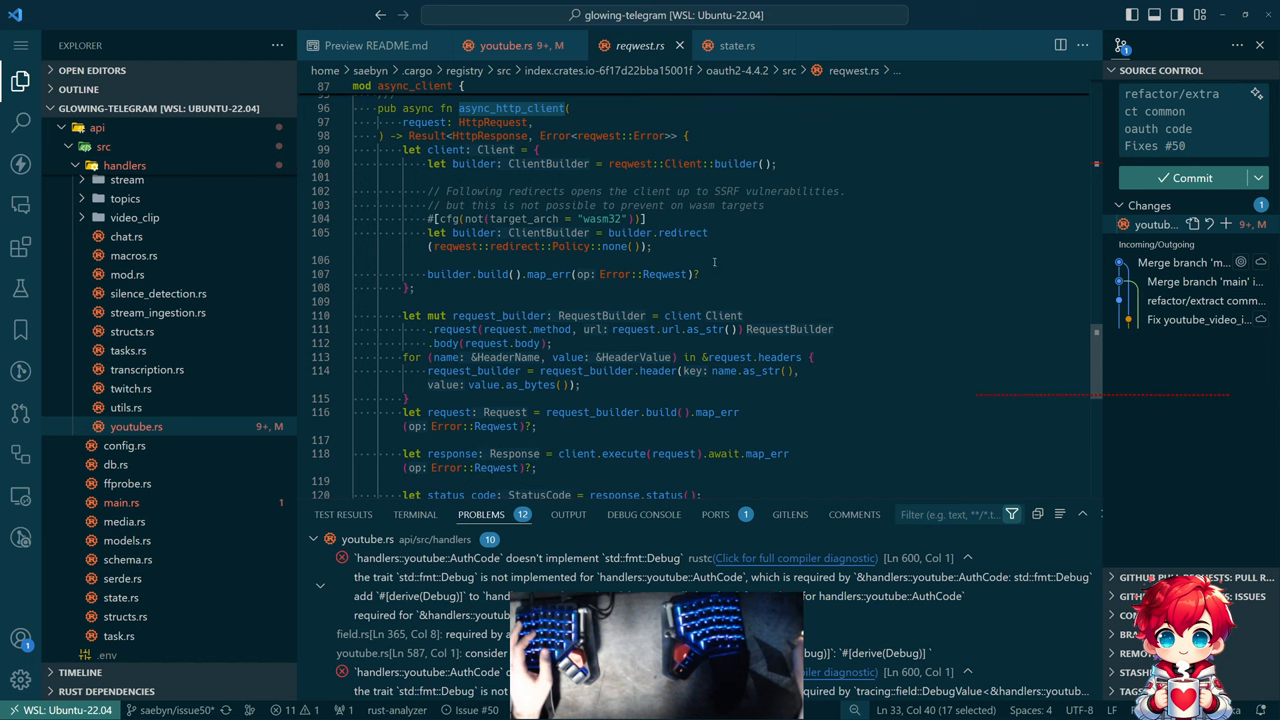
scroll(down, 3)
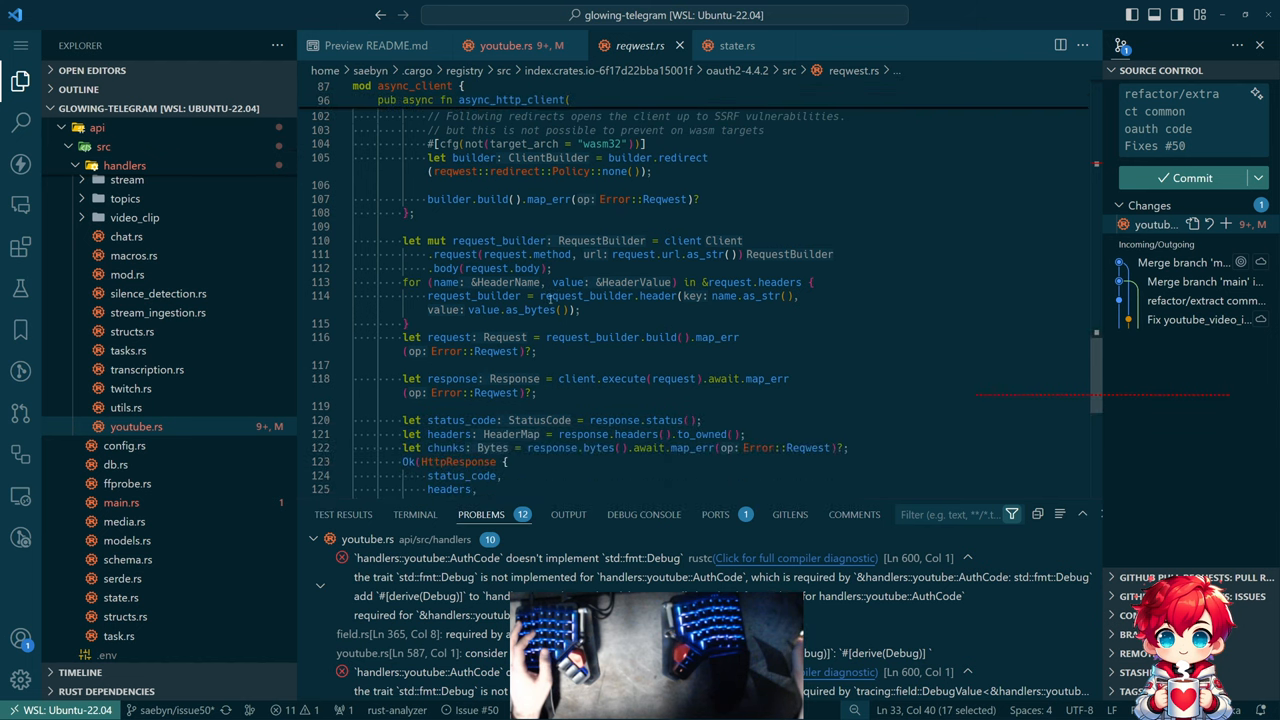
scroll(down, 3)
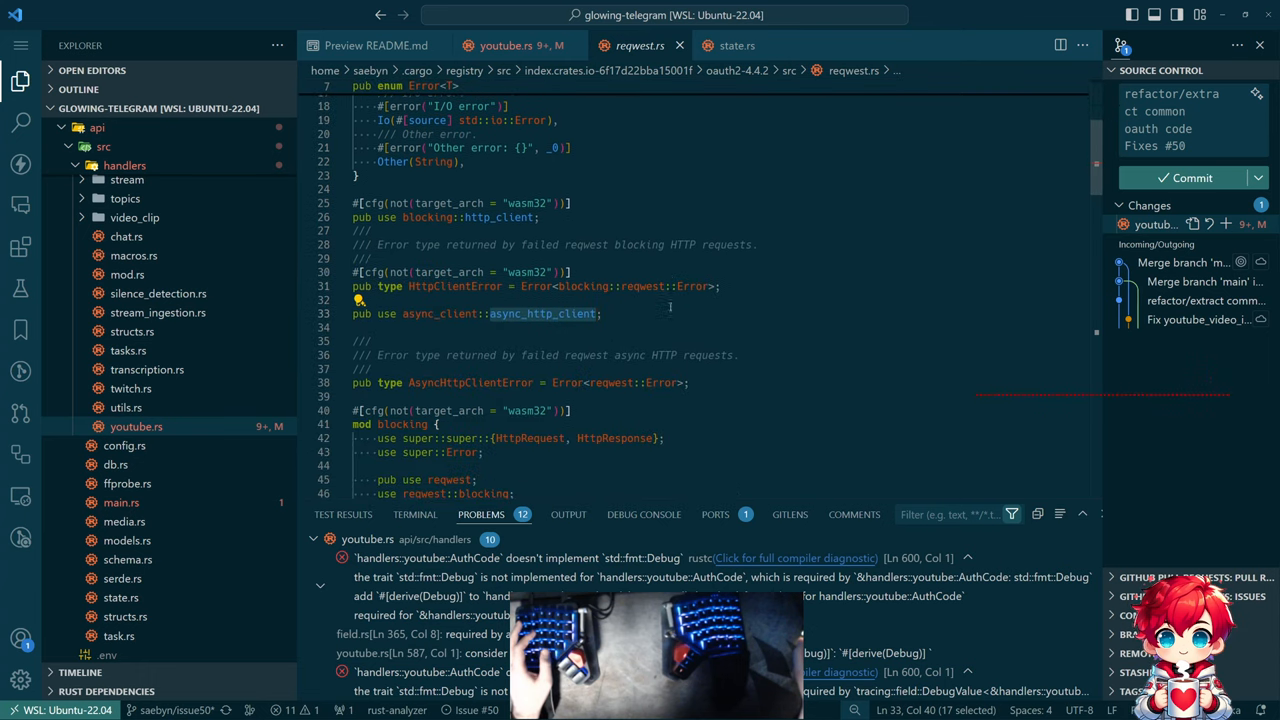
scroll(down, 3)
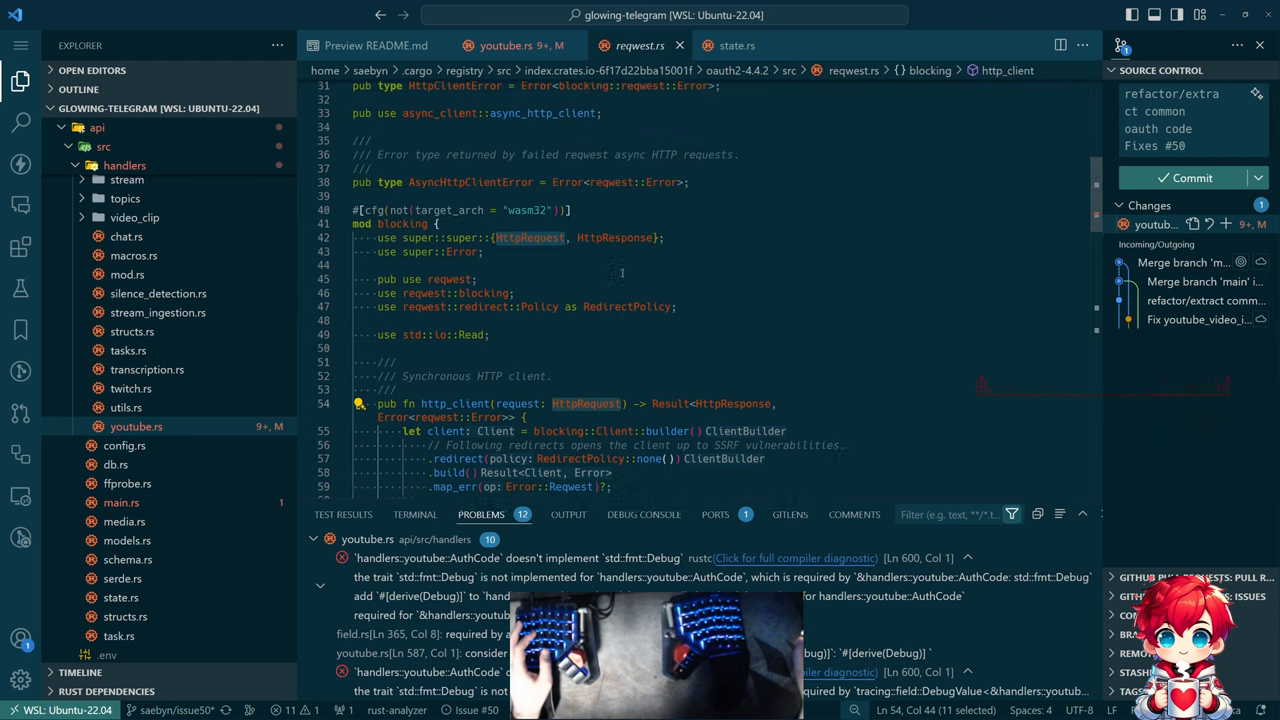
scroll(down, 3)
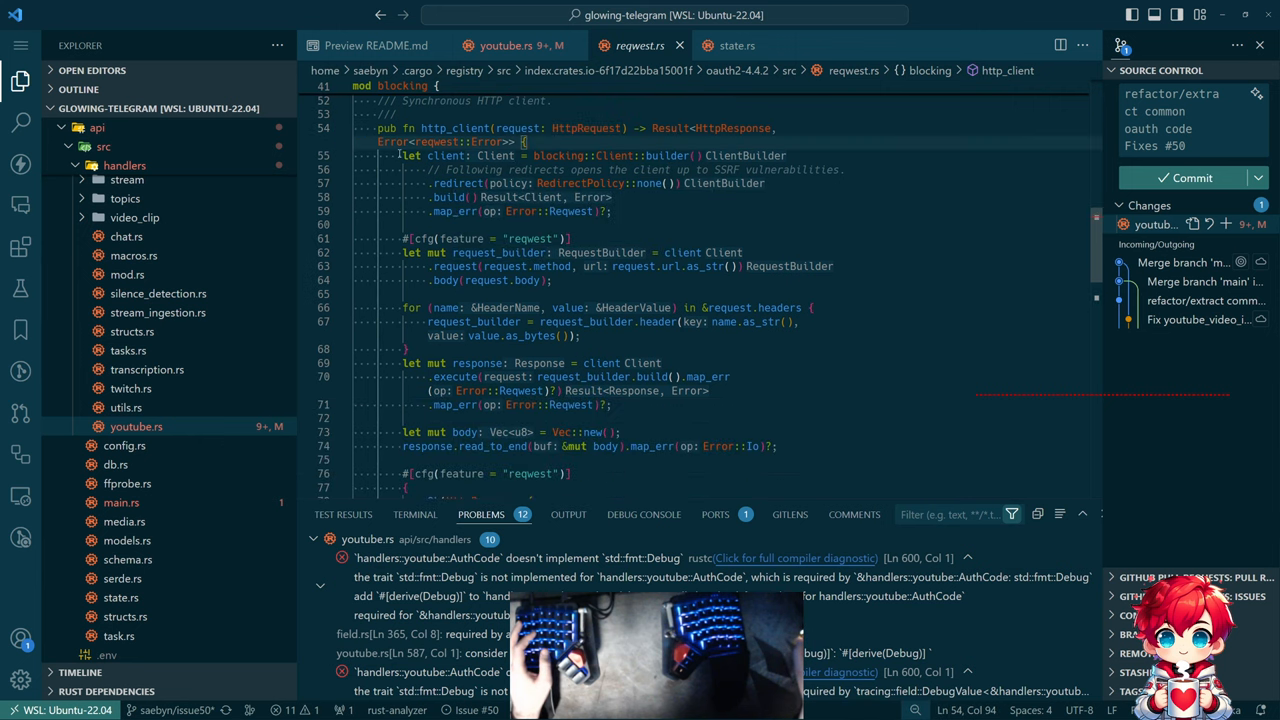
Select a snippet and scroll on to the async_http_client implementation
drag(400, 156, 610, 212)
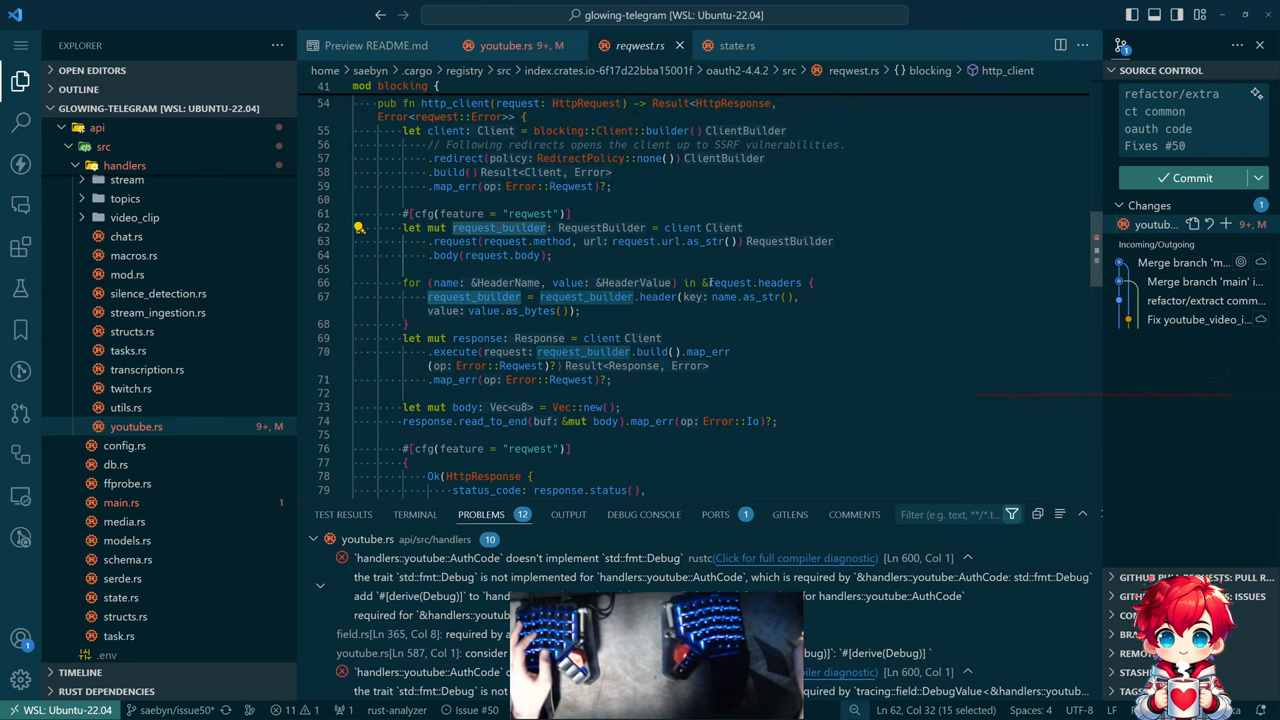
scroll(down, 3)
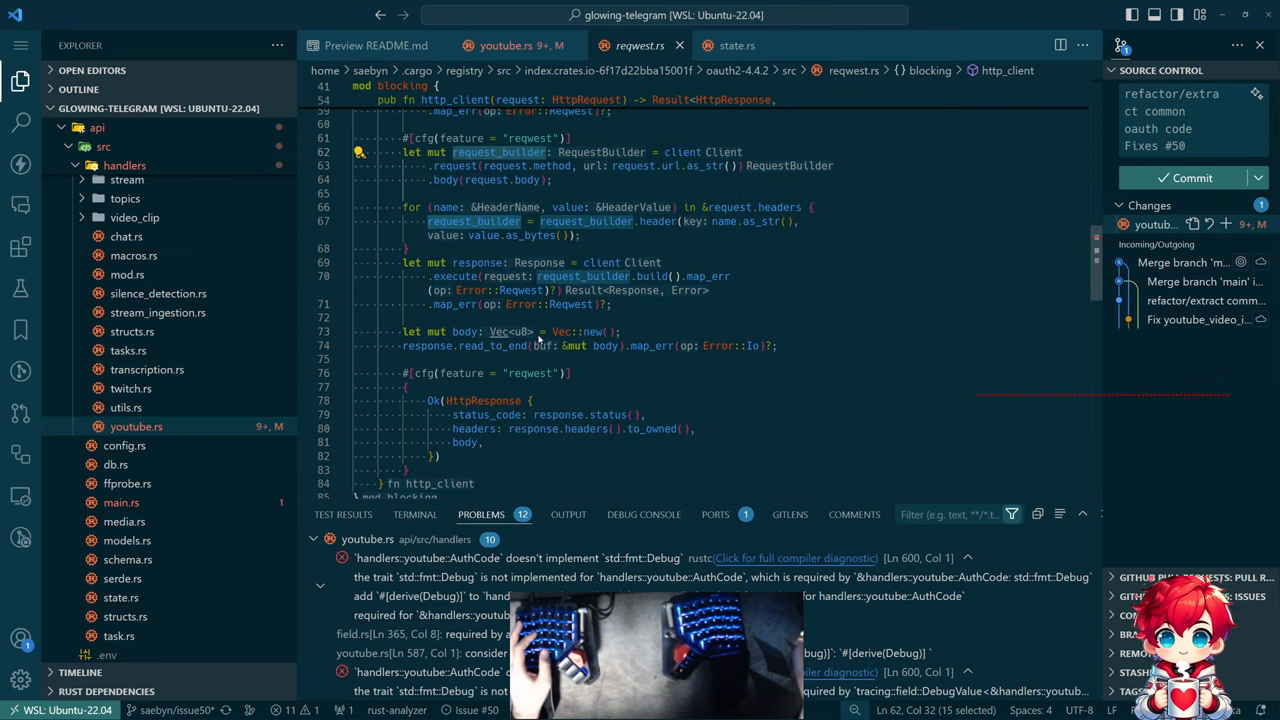
scroll(down, 3)
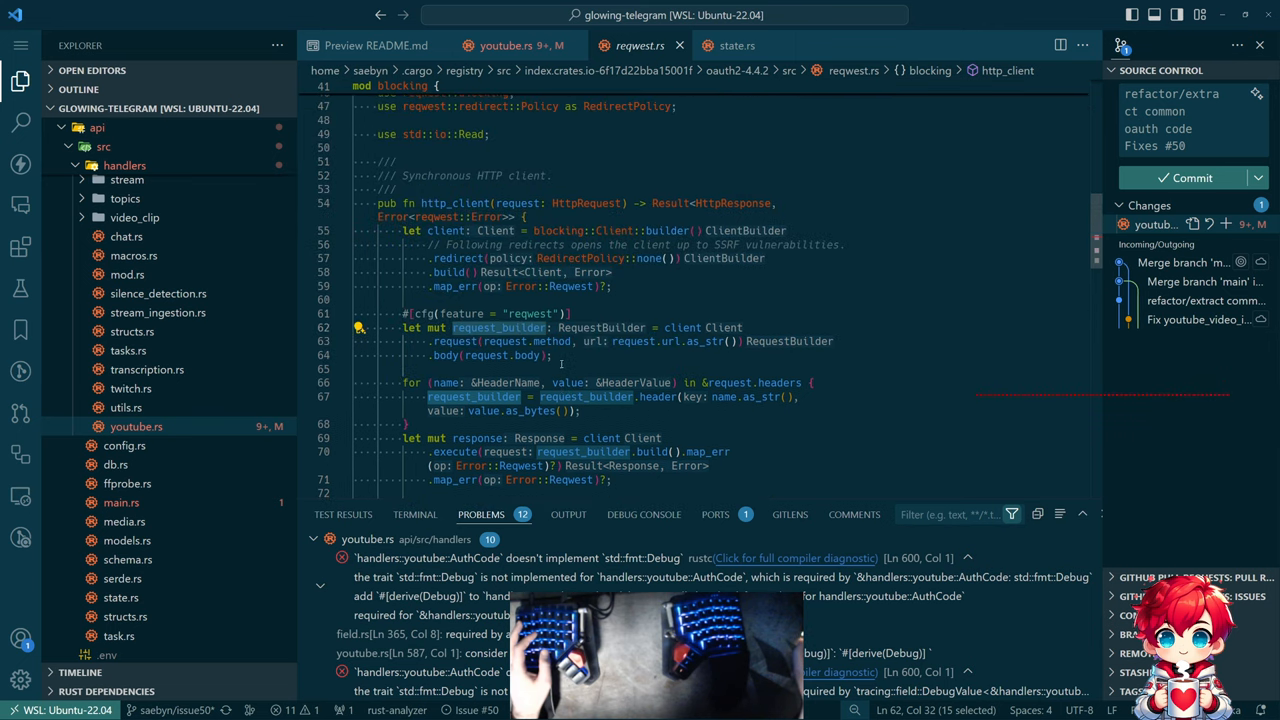
scroll(up, 3)
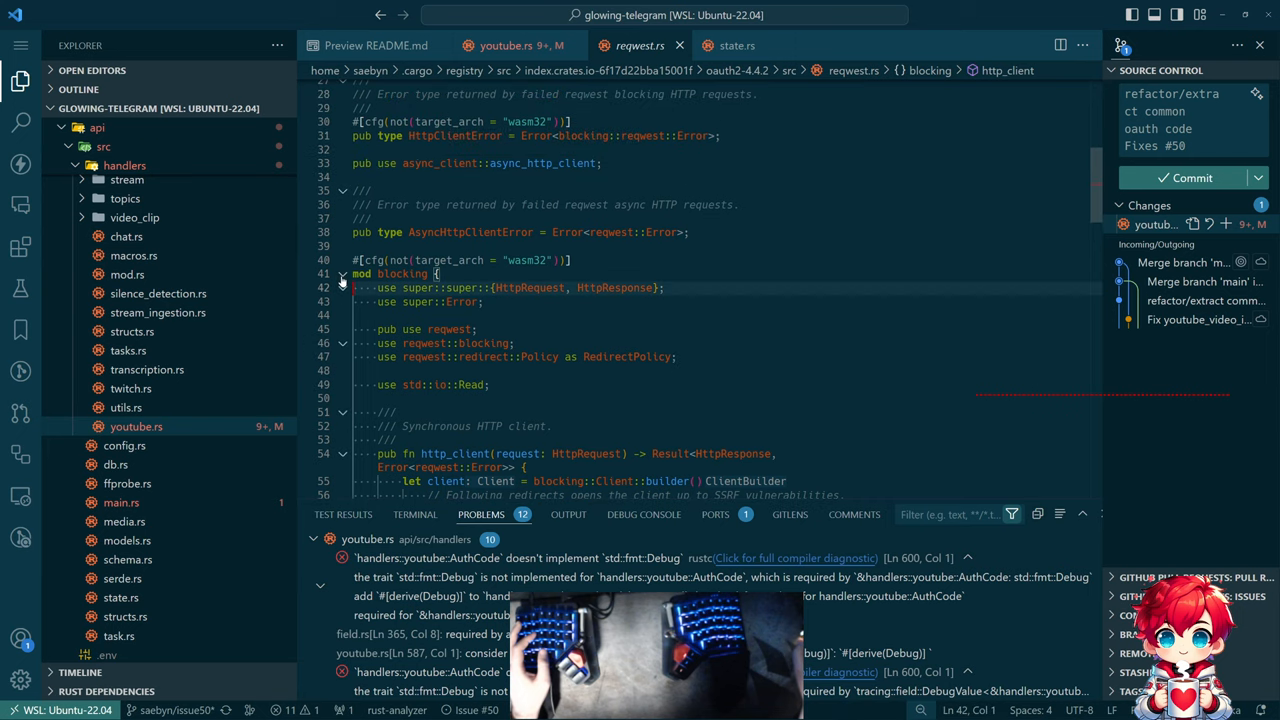
scroll(down, 3)
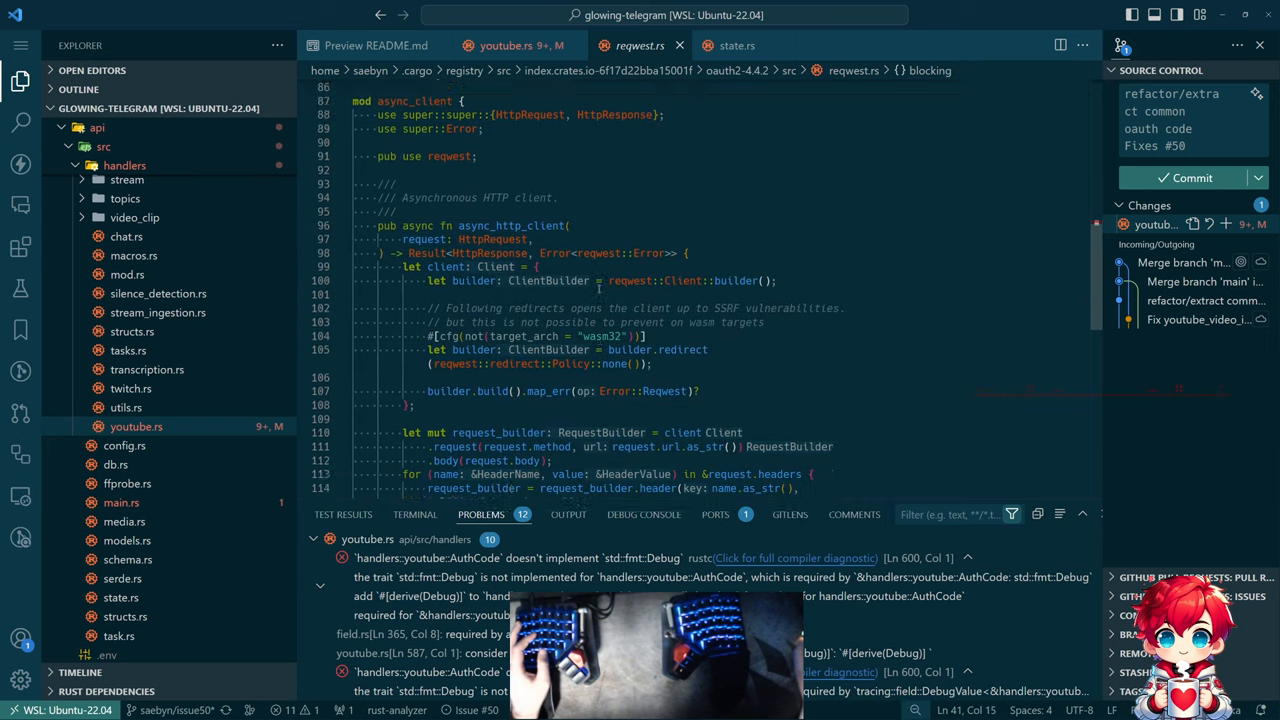
scroll(down, 3)
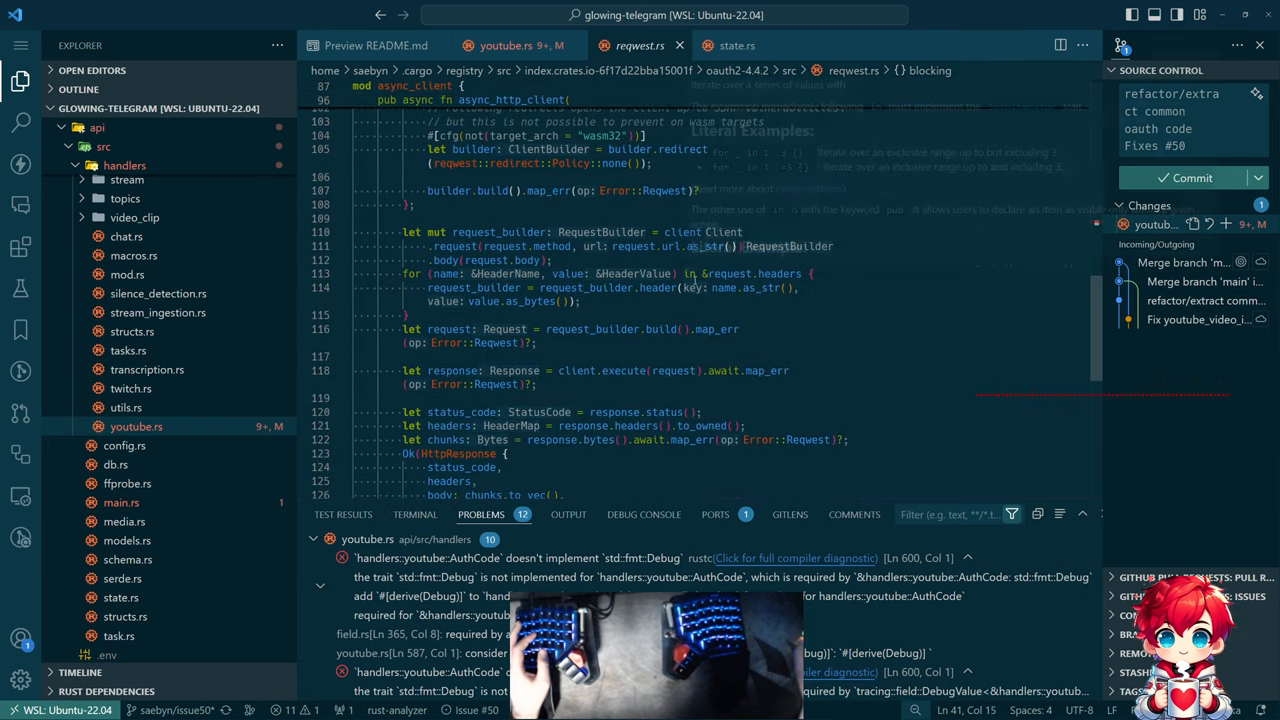
scroll(down, 3)
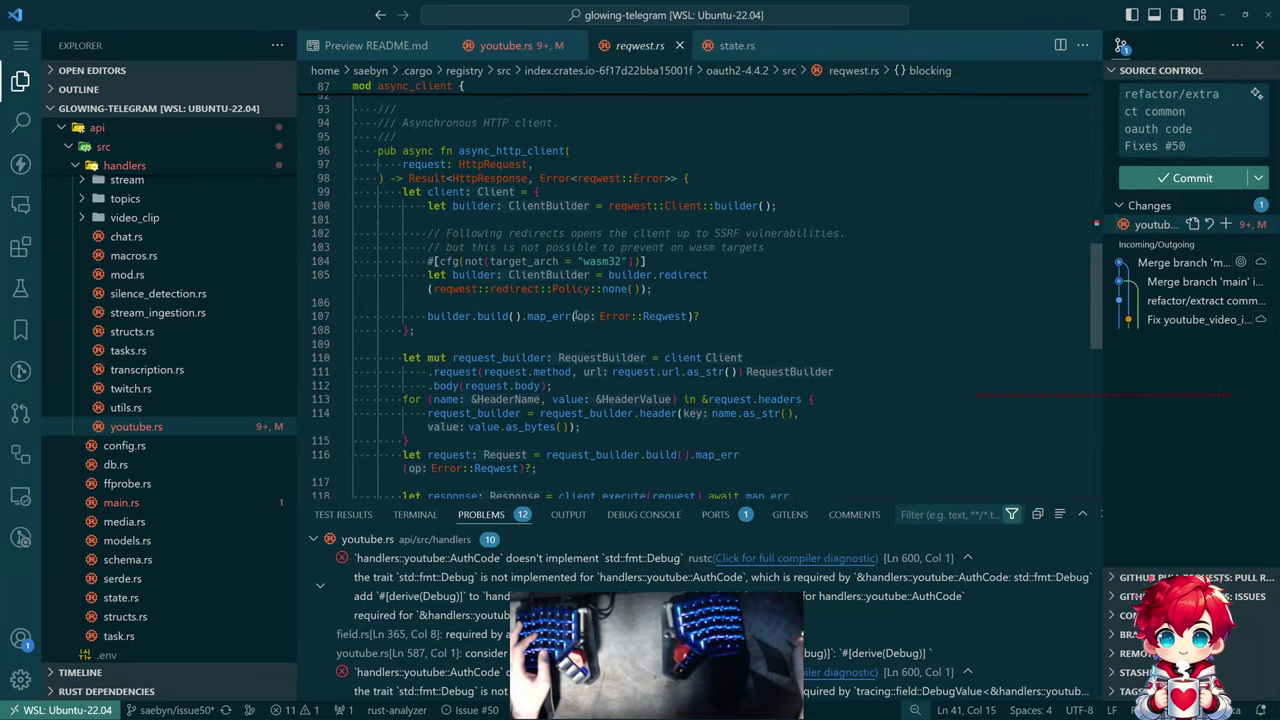
scroll(down, 3)
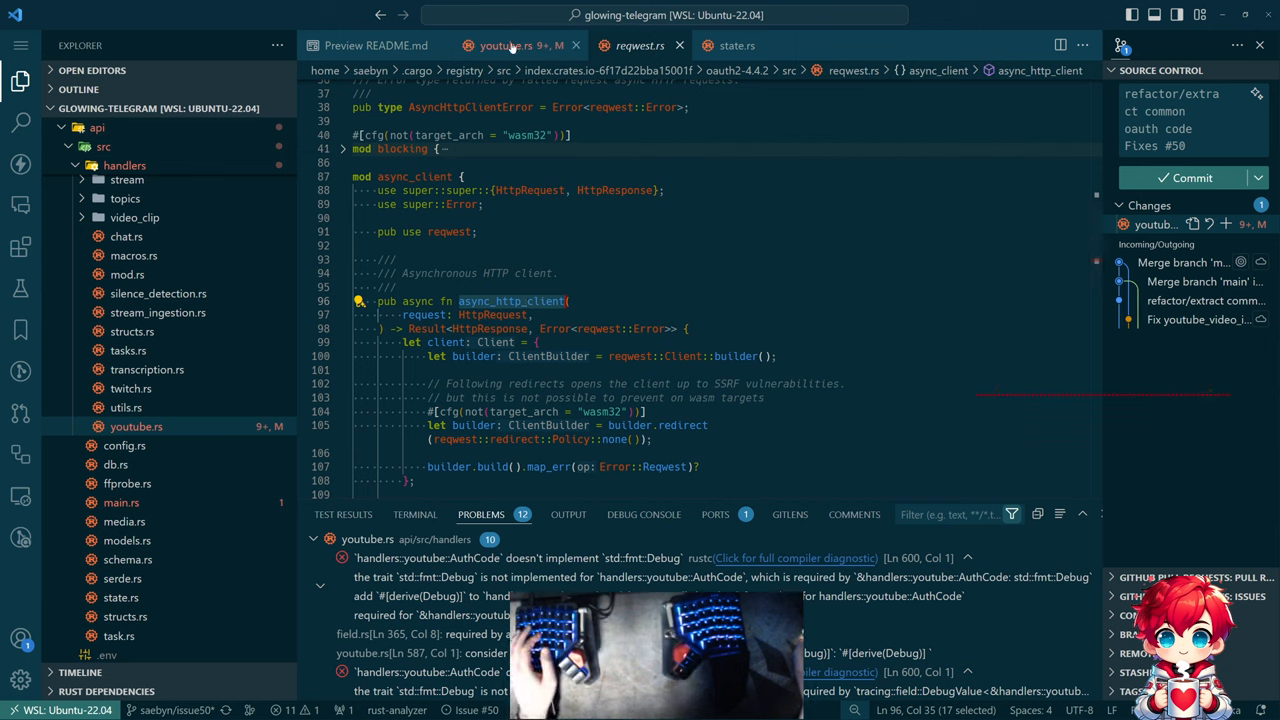
Back in youtube.rs, pass oauth2::reqwest::async_http_client to request_async
click(512, 44)
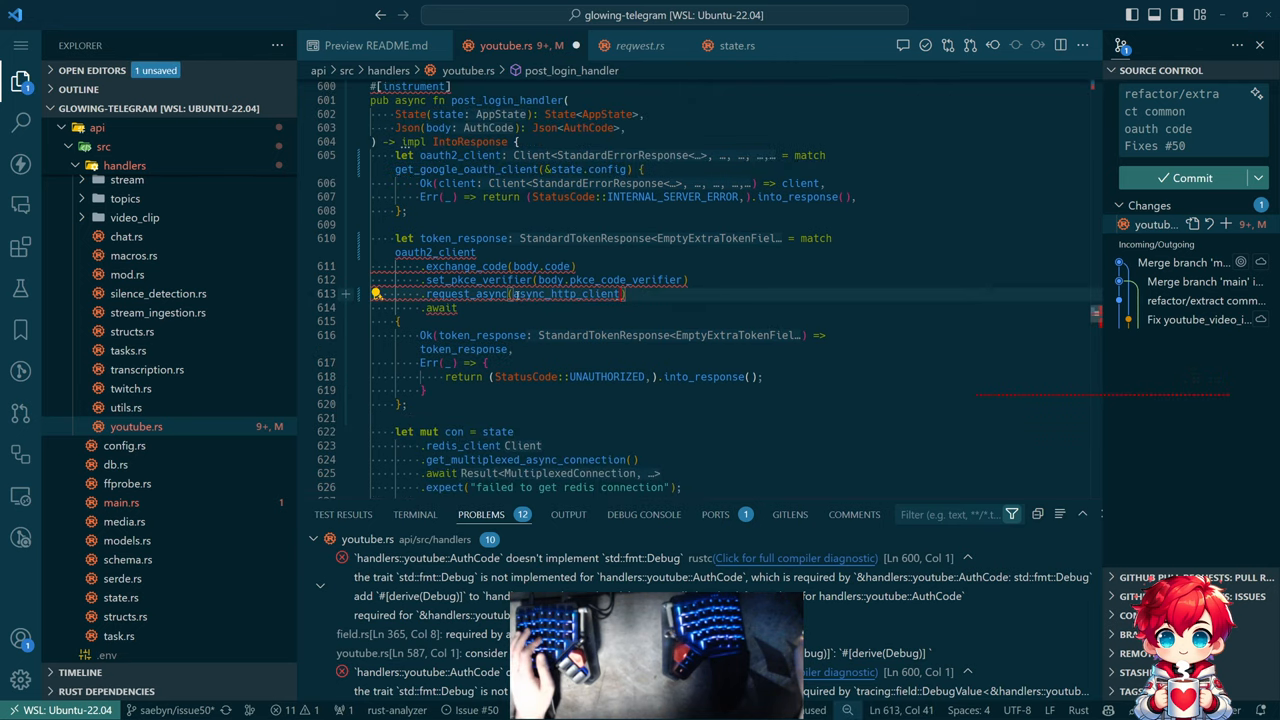
text(oauth2::reqwest::async_http_client)
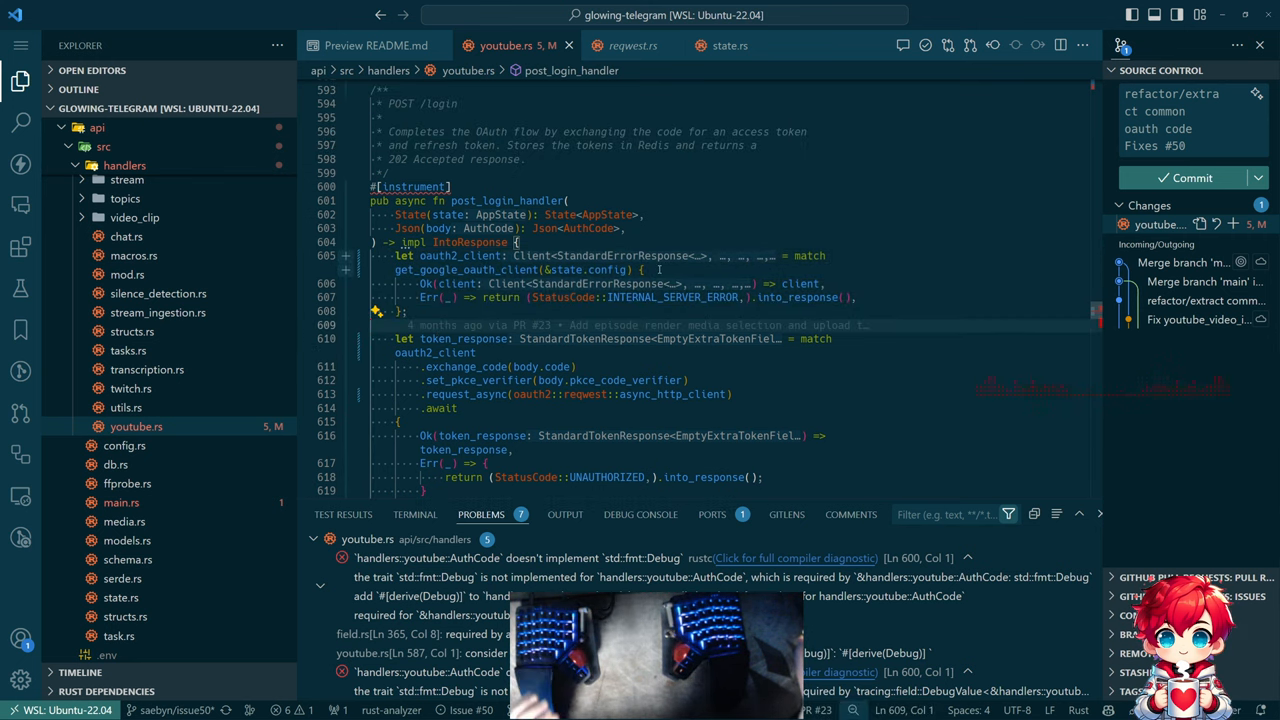
Scroll through get_login_handler and StandardTokenResponse, then return to post_login_handler
scroll(up, 3)
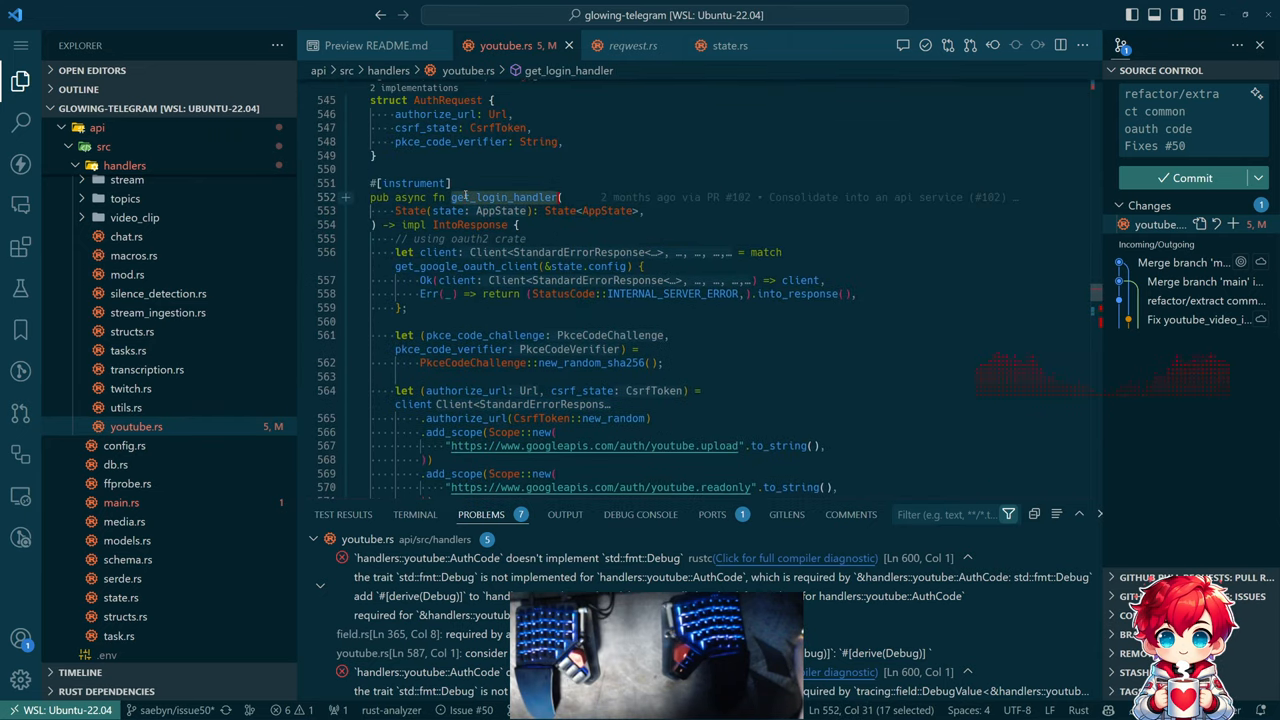
scroll(down, 3)
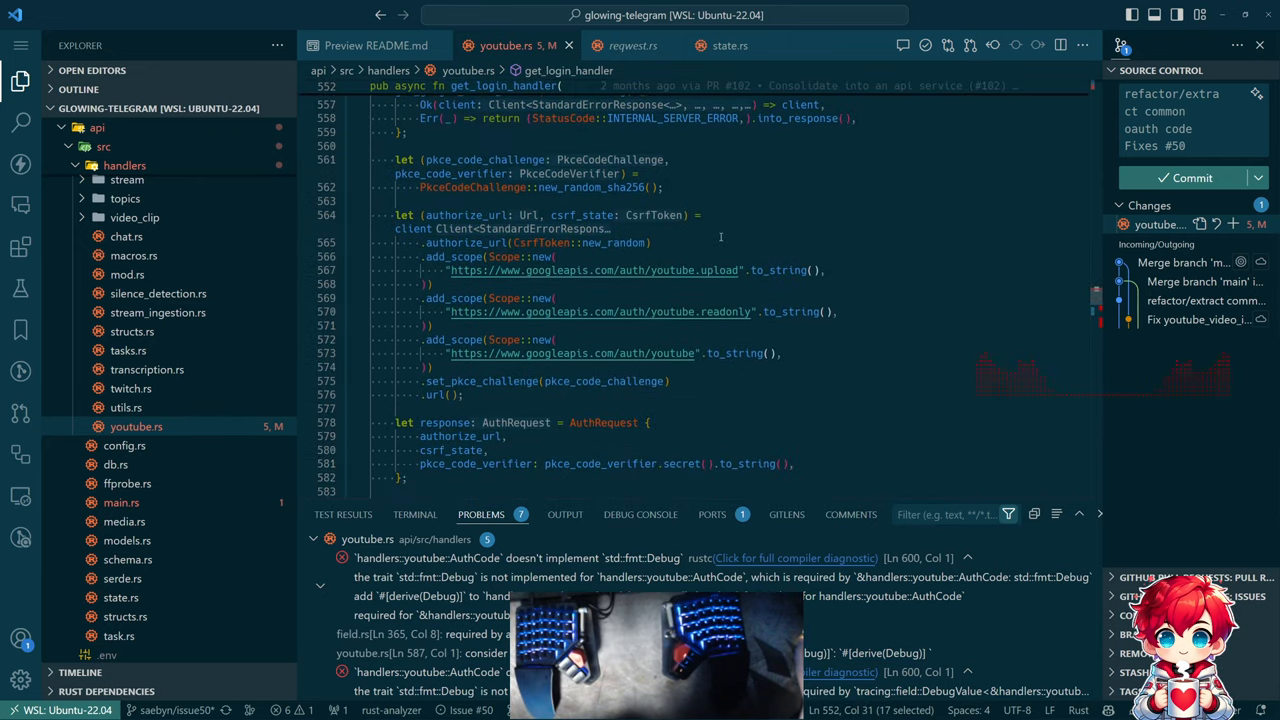
scroll(down, 3)
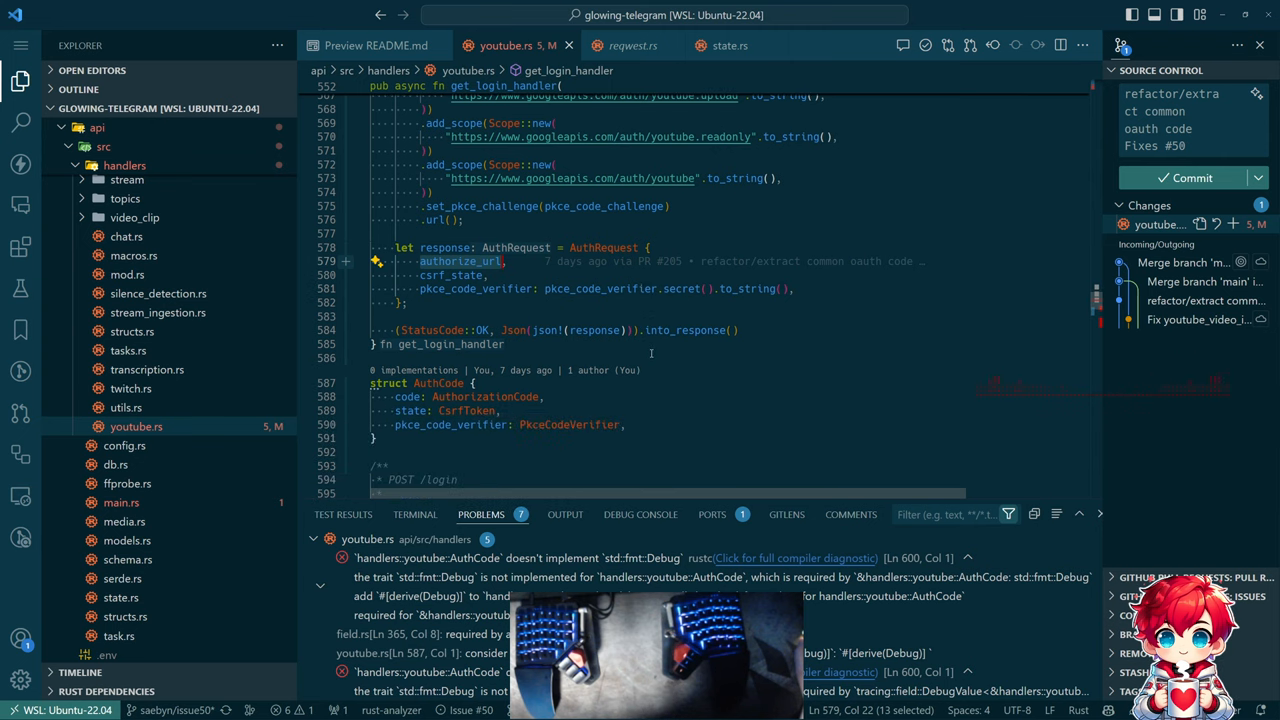
mouse_move(700, 312)
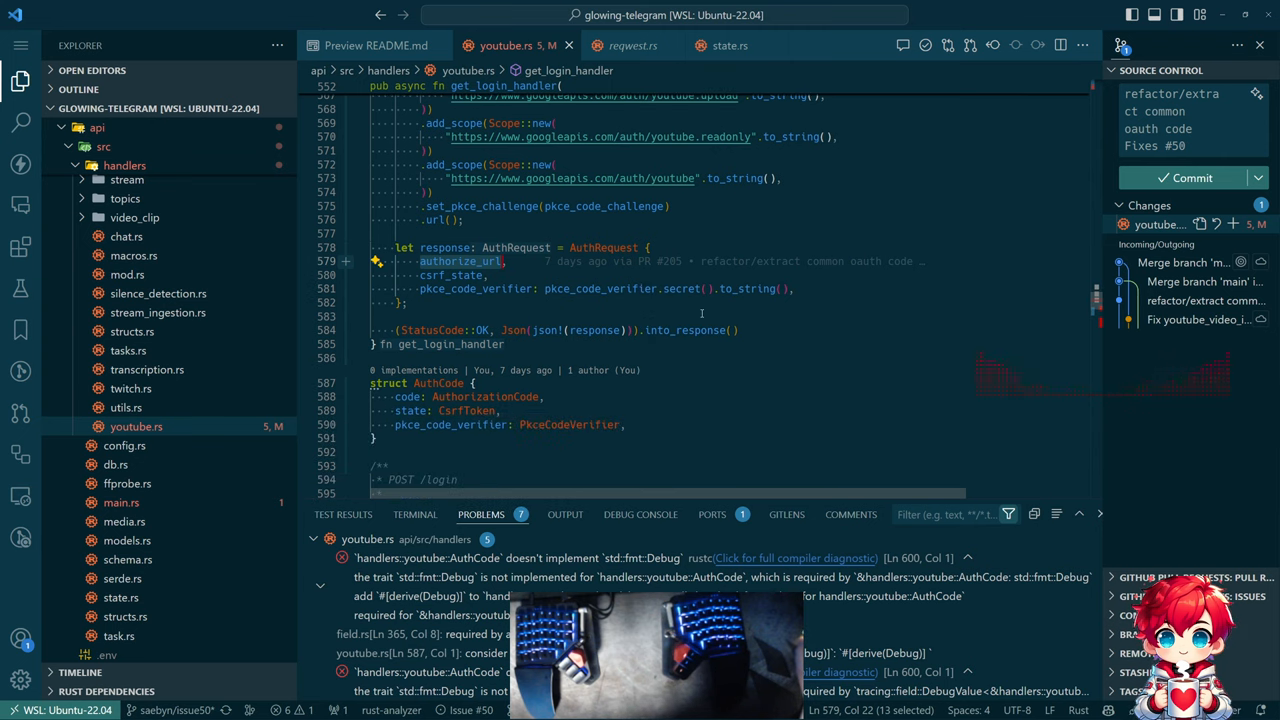
scroll(down, 3)
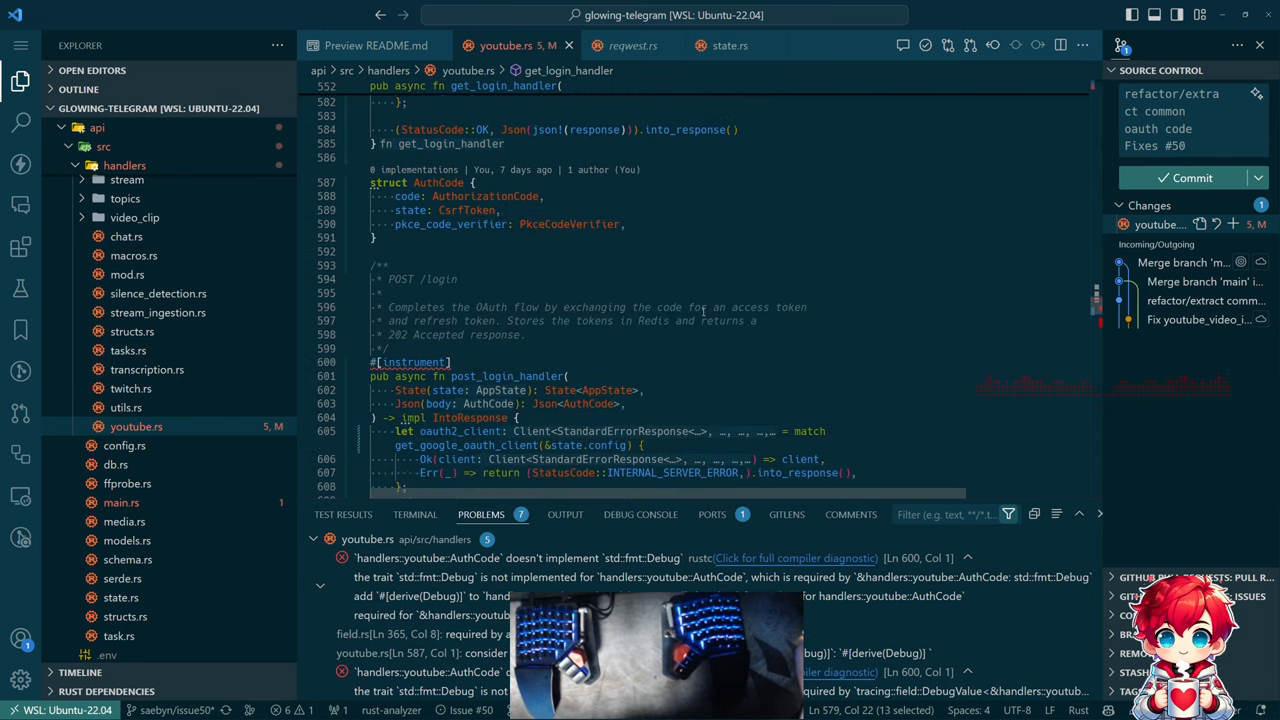
scroll(down, 3)
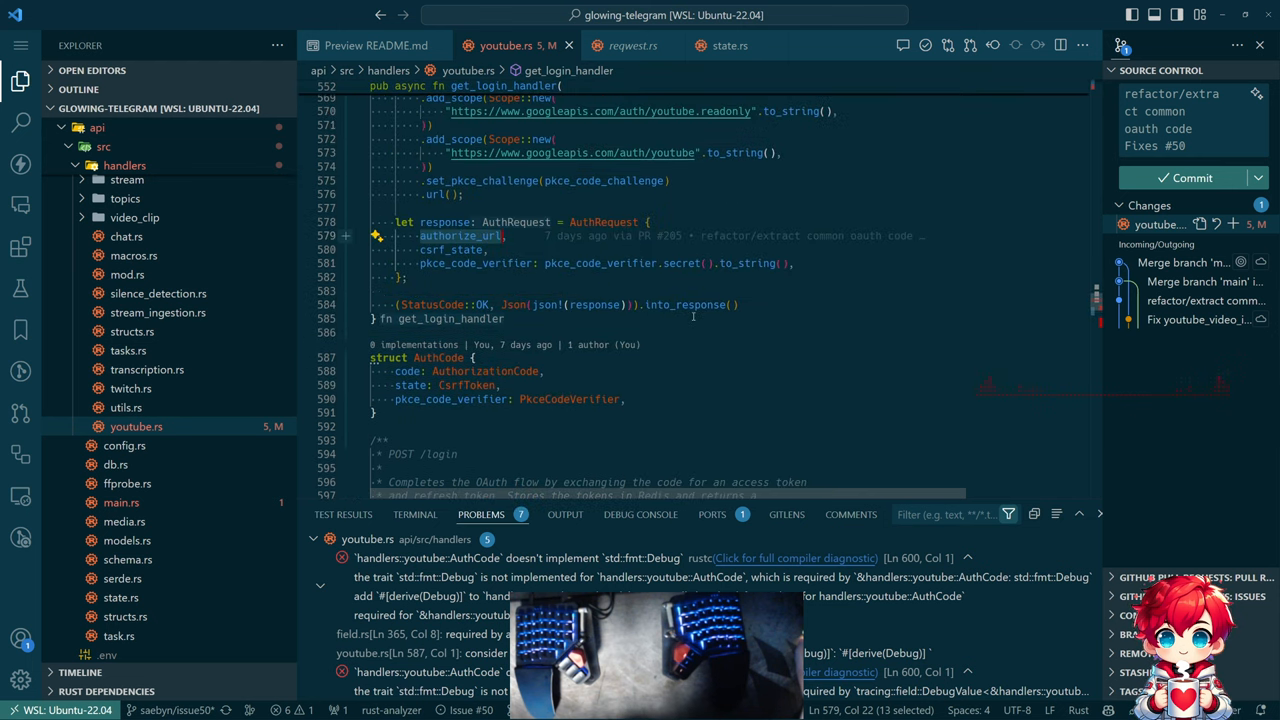
scroll(down, 3)
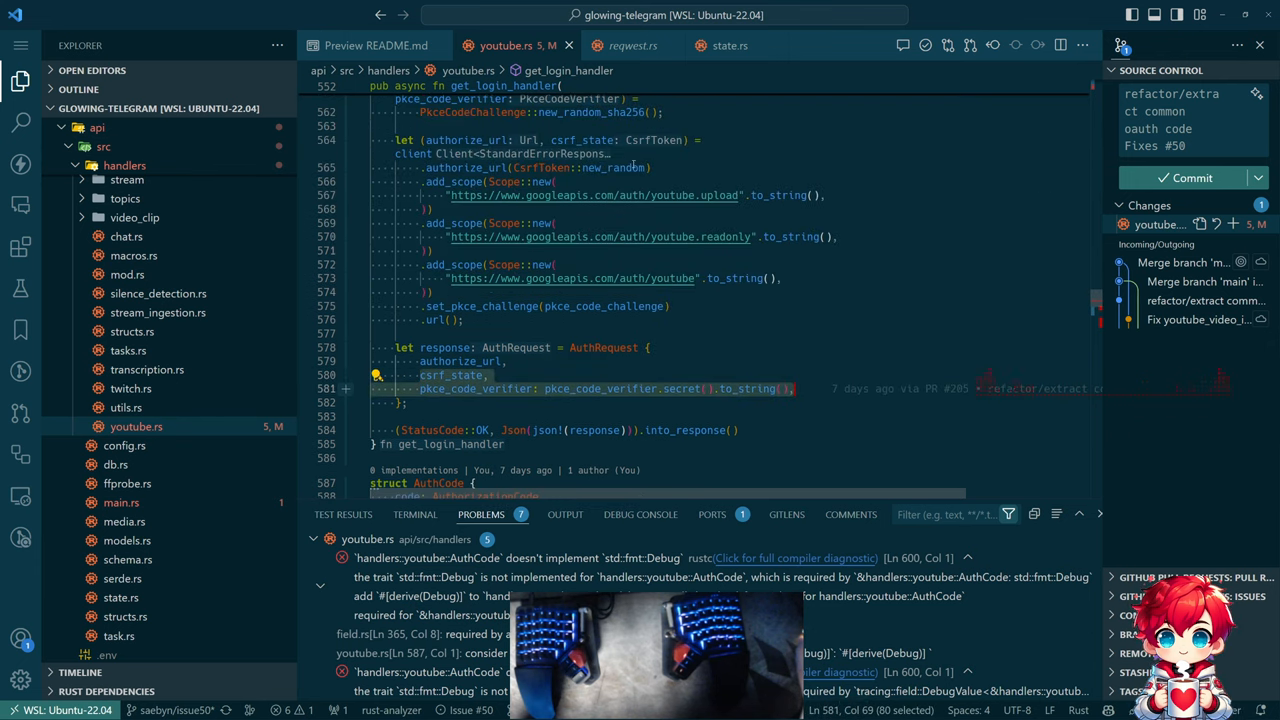
scroll(down, 3)
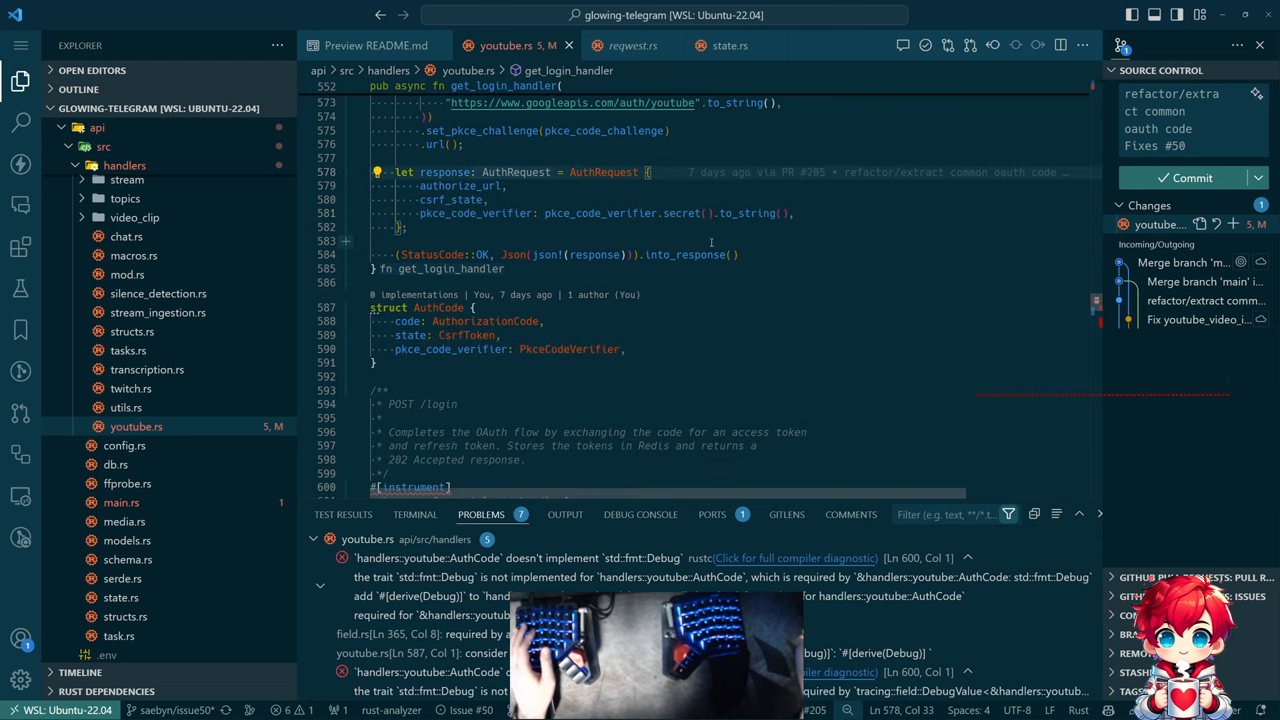
scroll(down, 3)
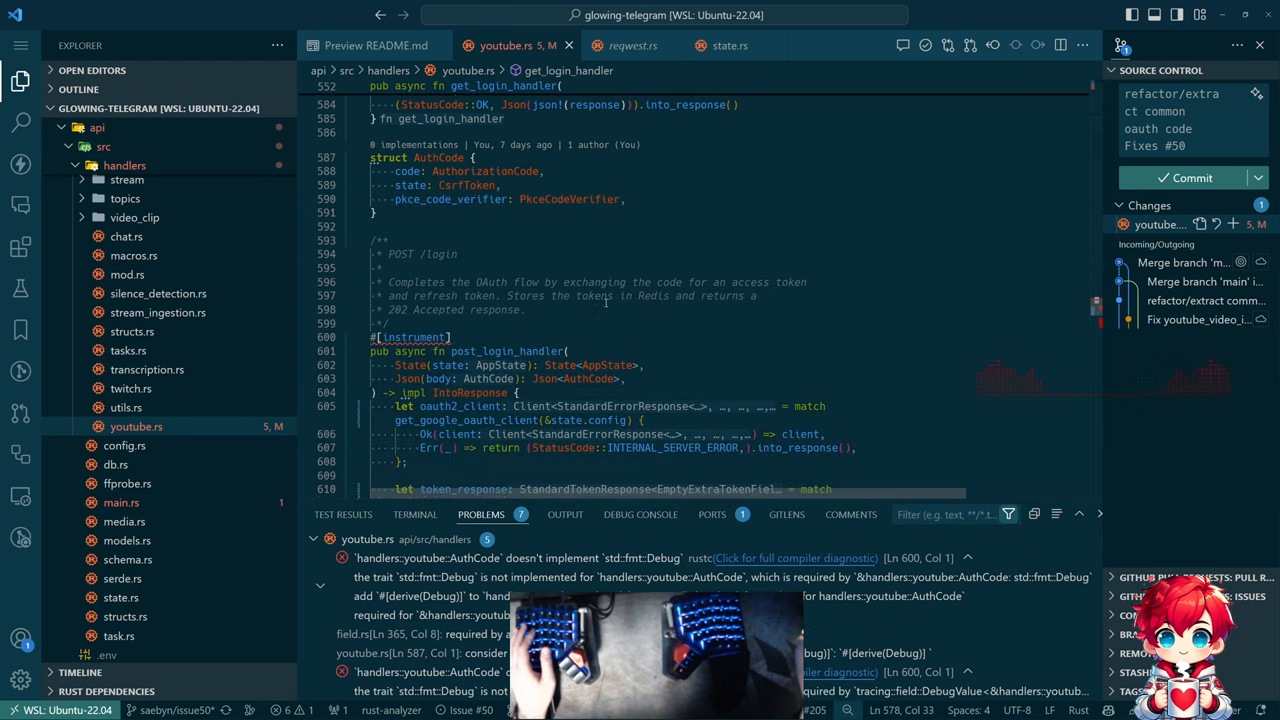
scroll(down, 3)
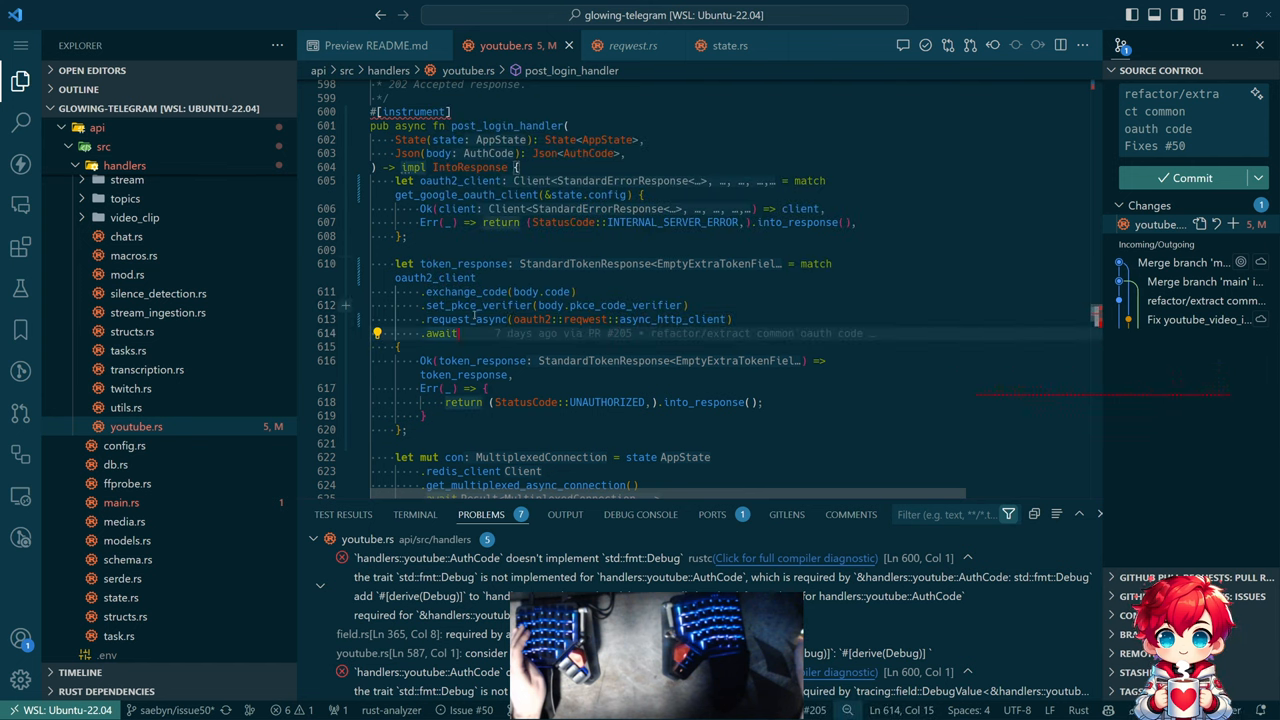
mouse_move(564, 264)
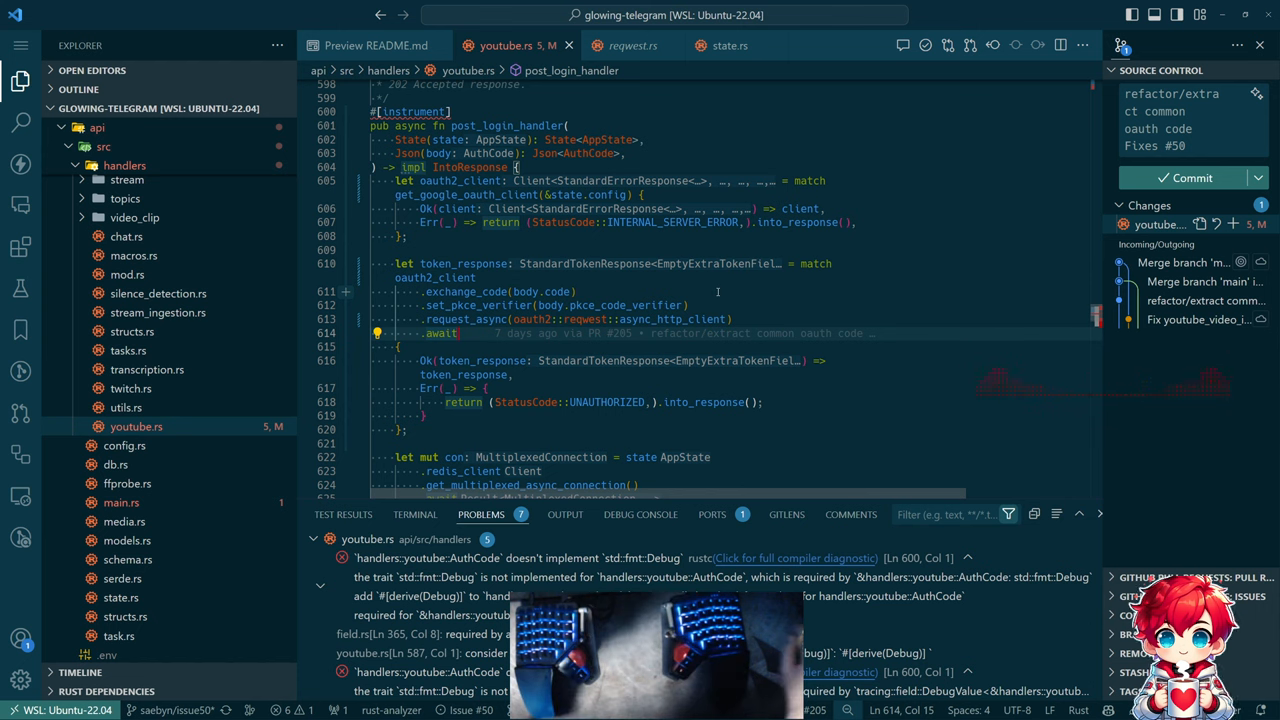
scroll(down, 3)
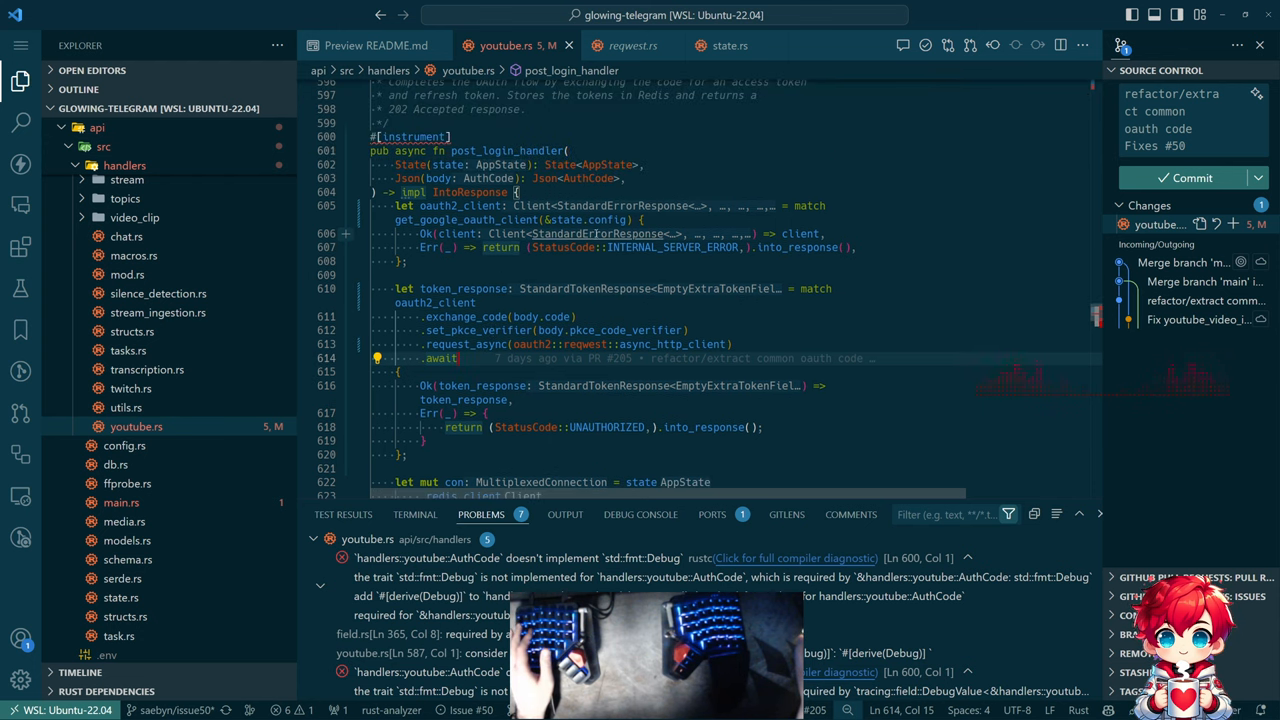
scroll(down, 3)
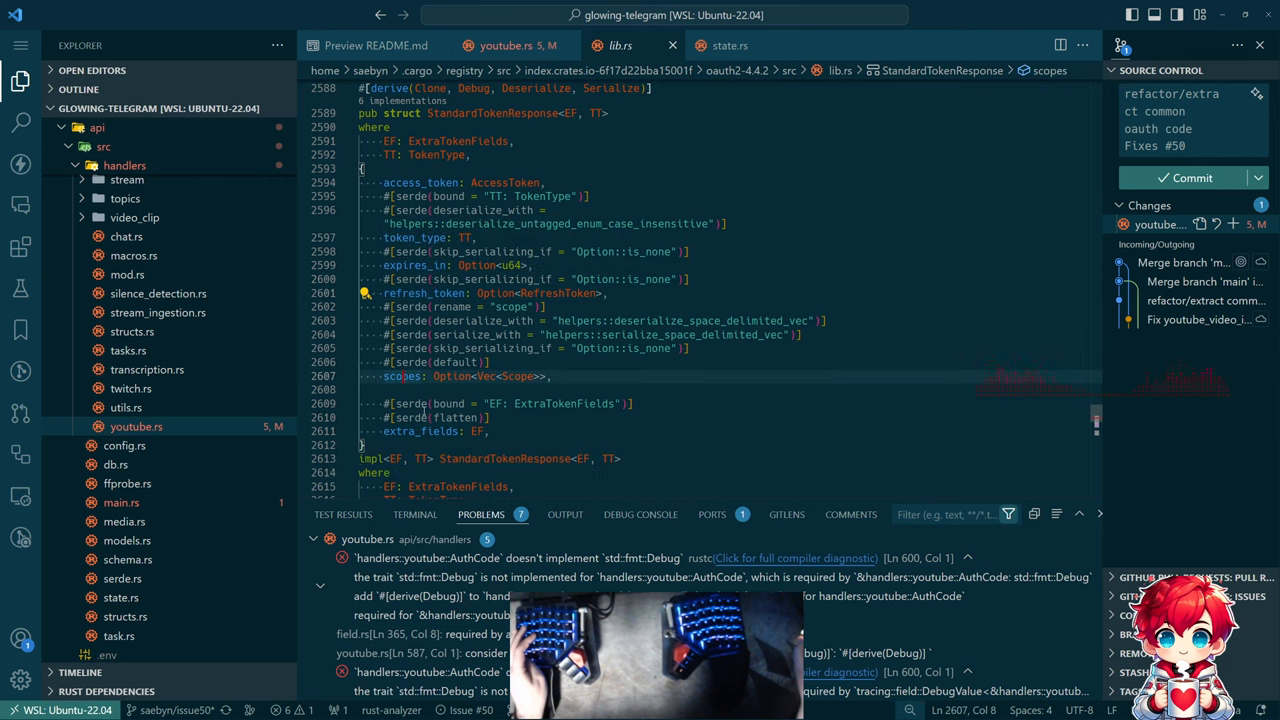
scroll(up, 3)
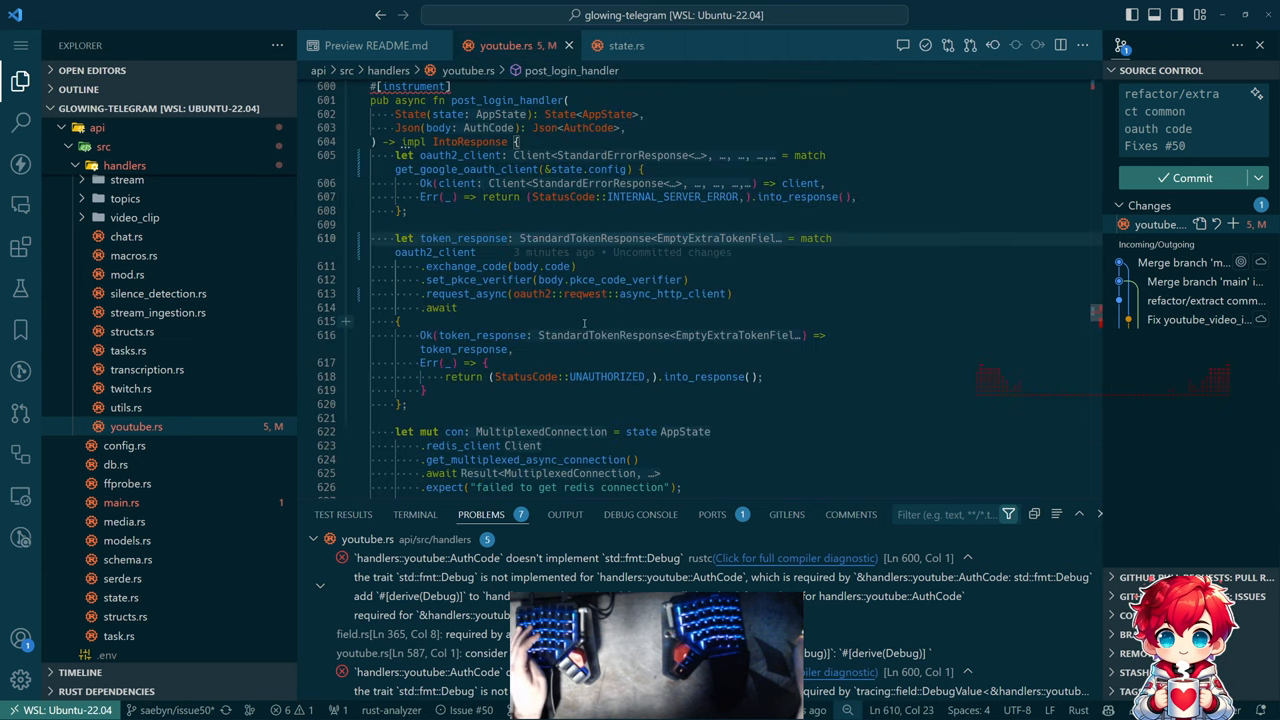
scroll(down, 3)
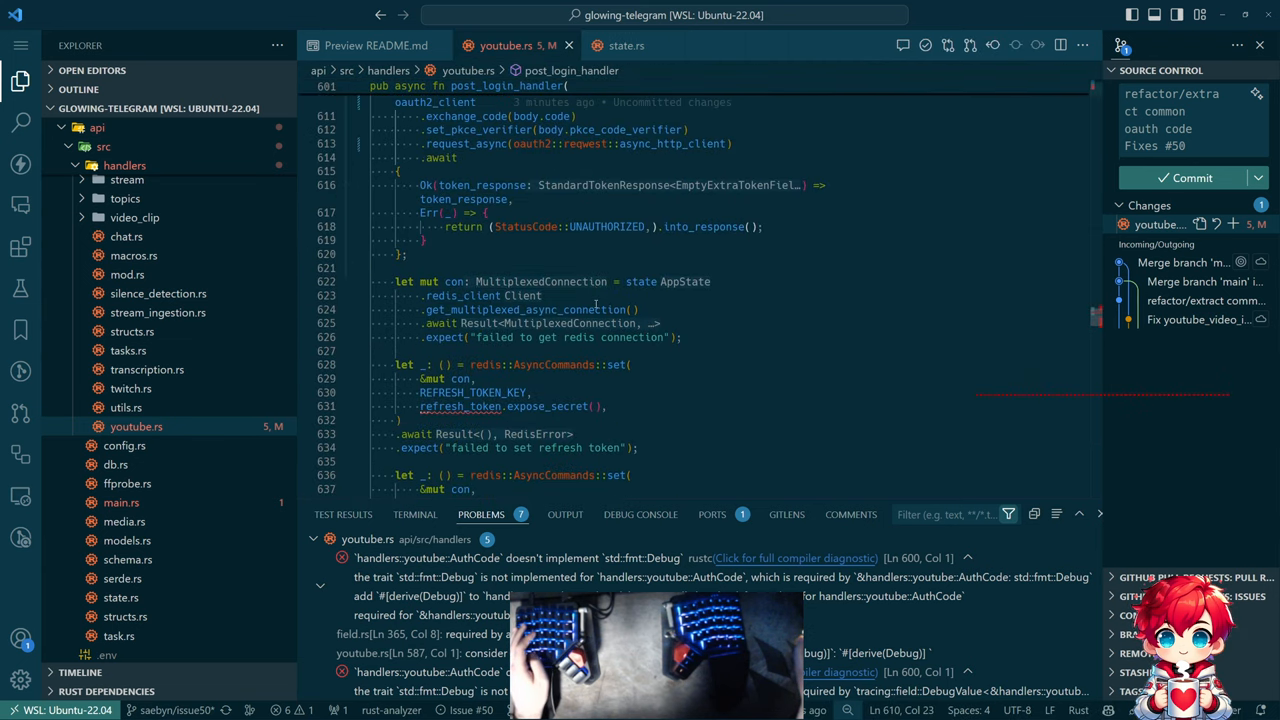
scroll(down, 3)
text(match )
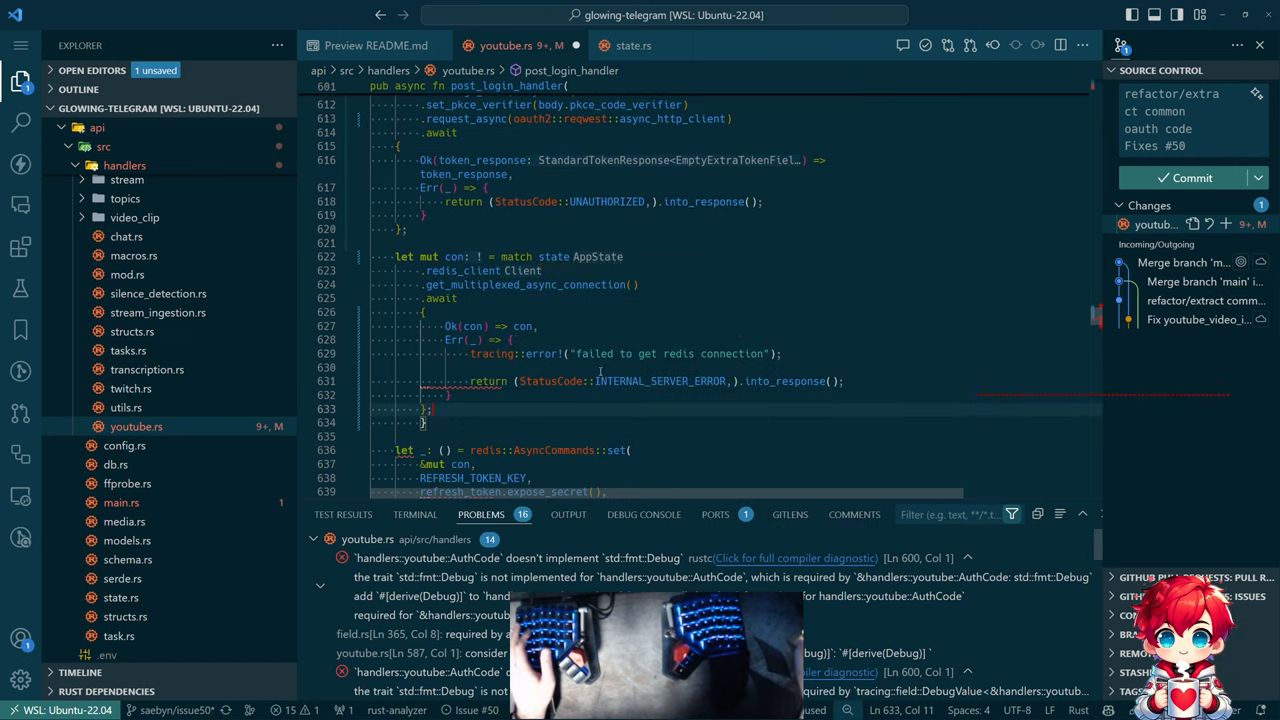
Match the MultiplexedConnection result, logging the error and returning INTERNAL_SERVER_ERROR on failure
text(MultiplexedConnection)
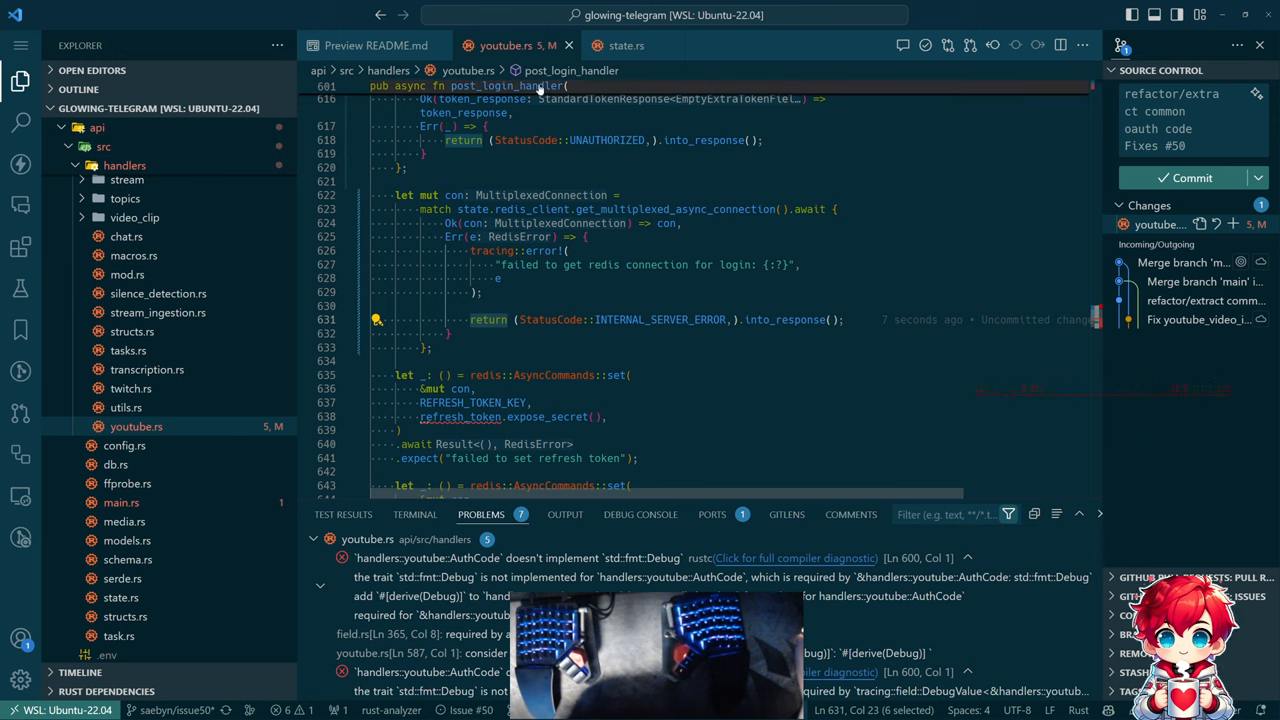
mouse_move(660, 320)
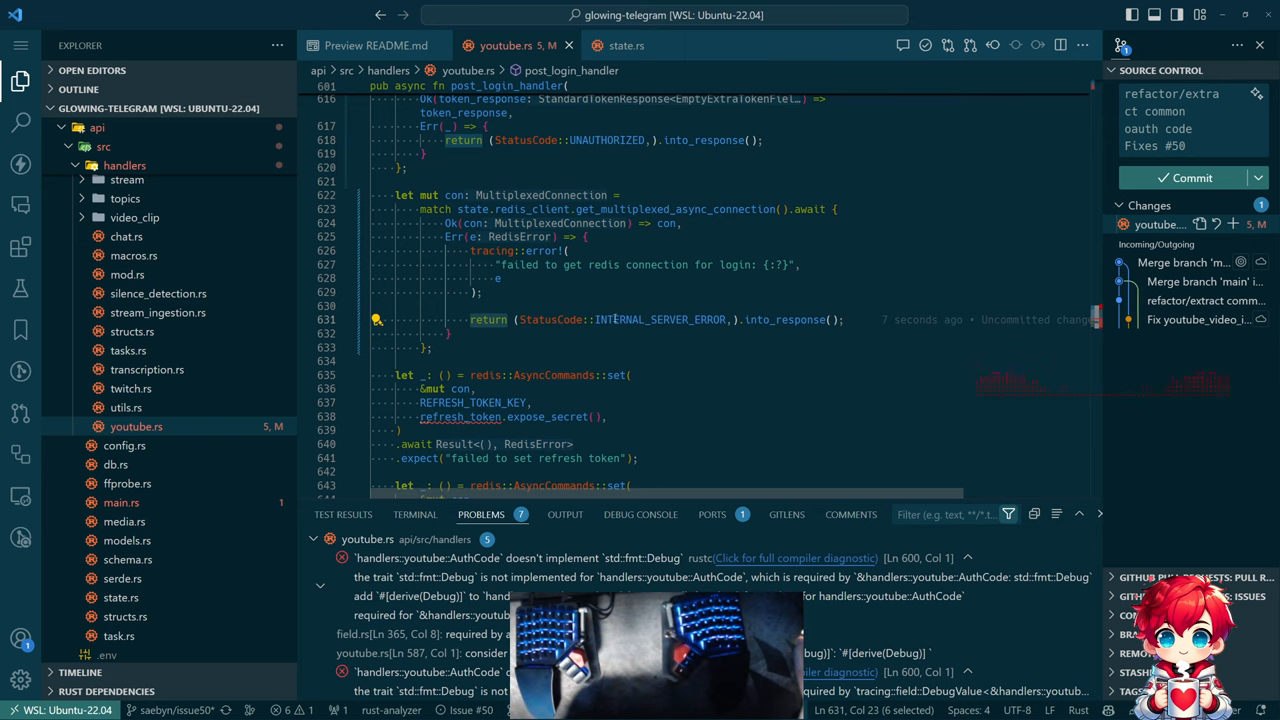
scroll(down, 3)
text(let access_token: &AccessToken = token_response.access_token();)
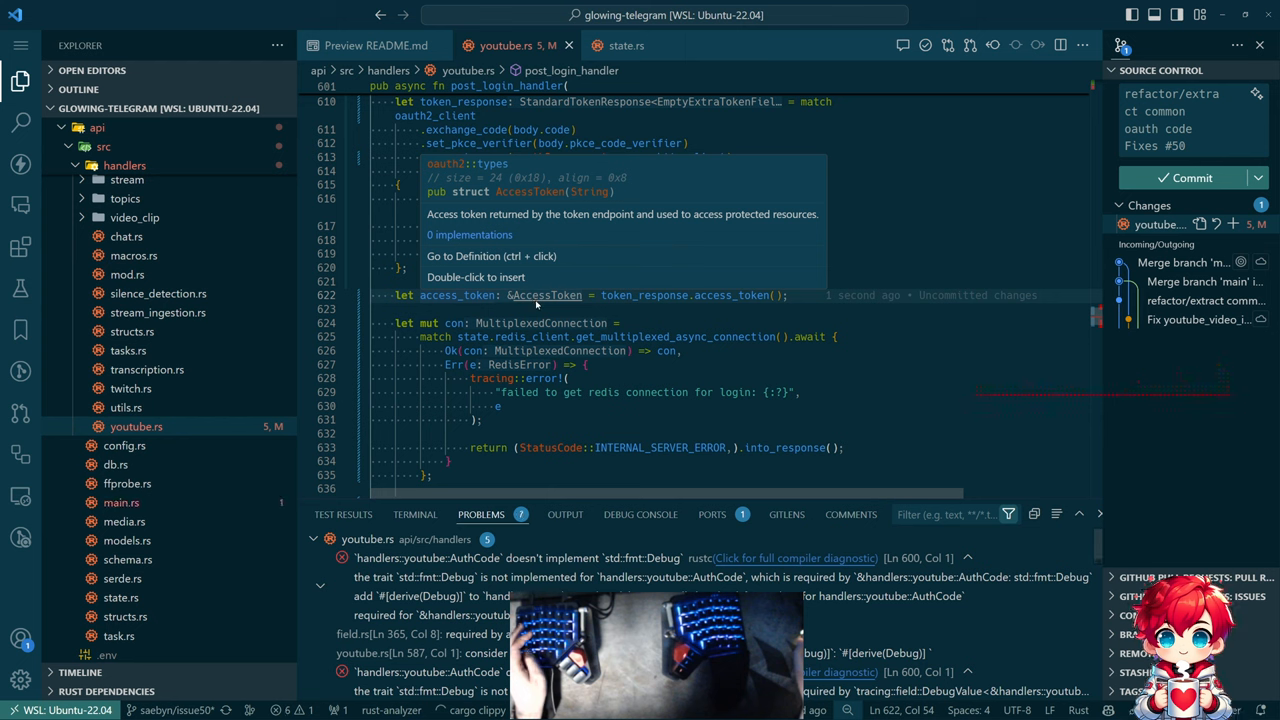
Take access_token as token_response.access_token().secret().to_string() and annotate it as String
text(.secret().to_string())
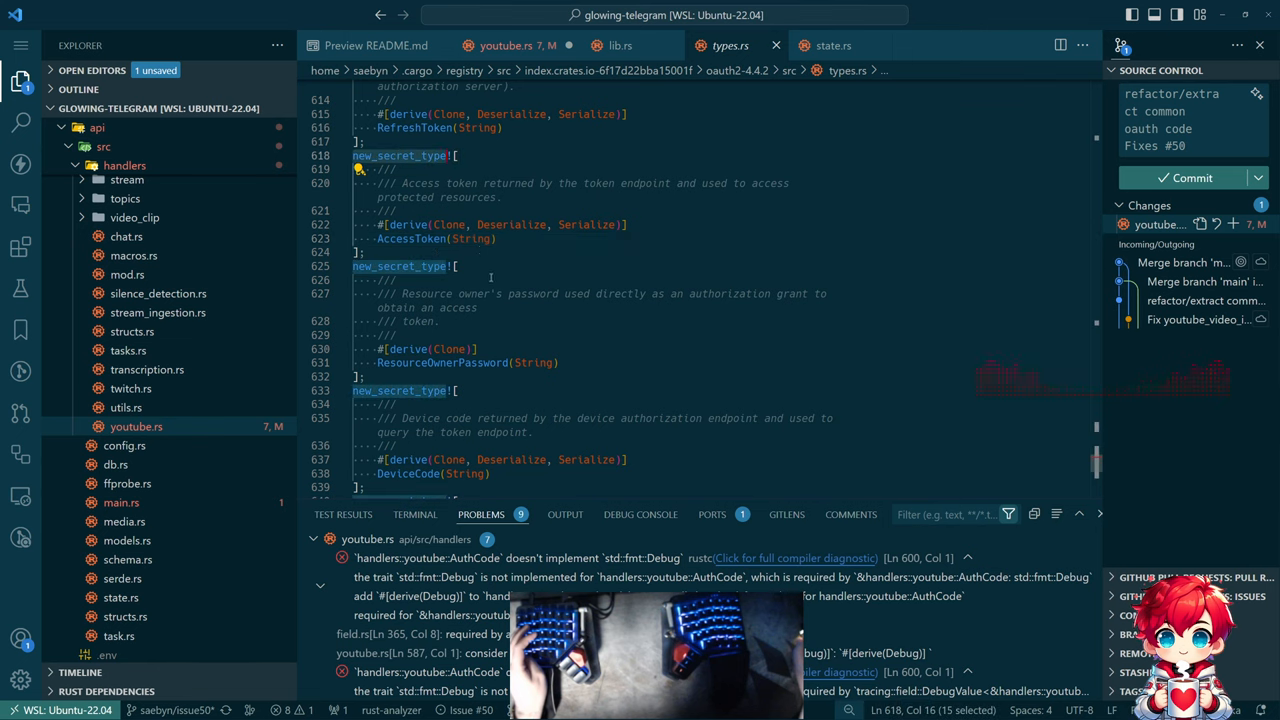
click(608, 44)
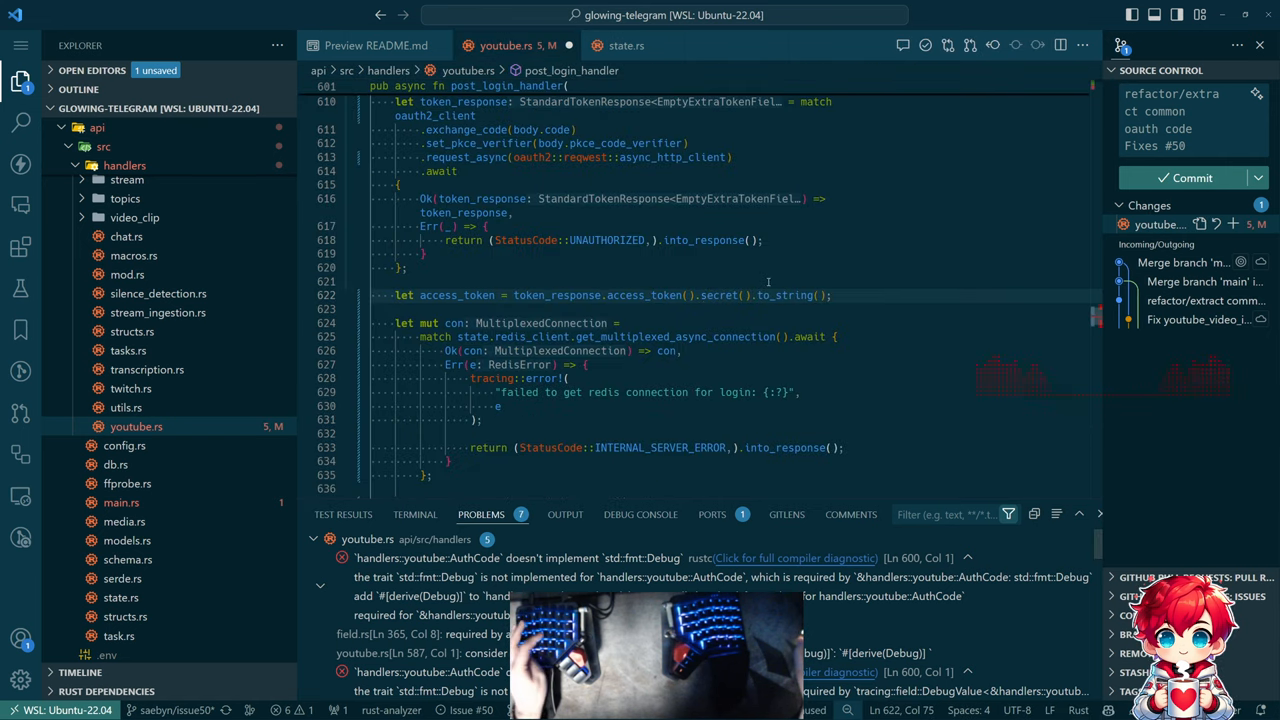
text(: String)
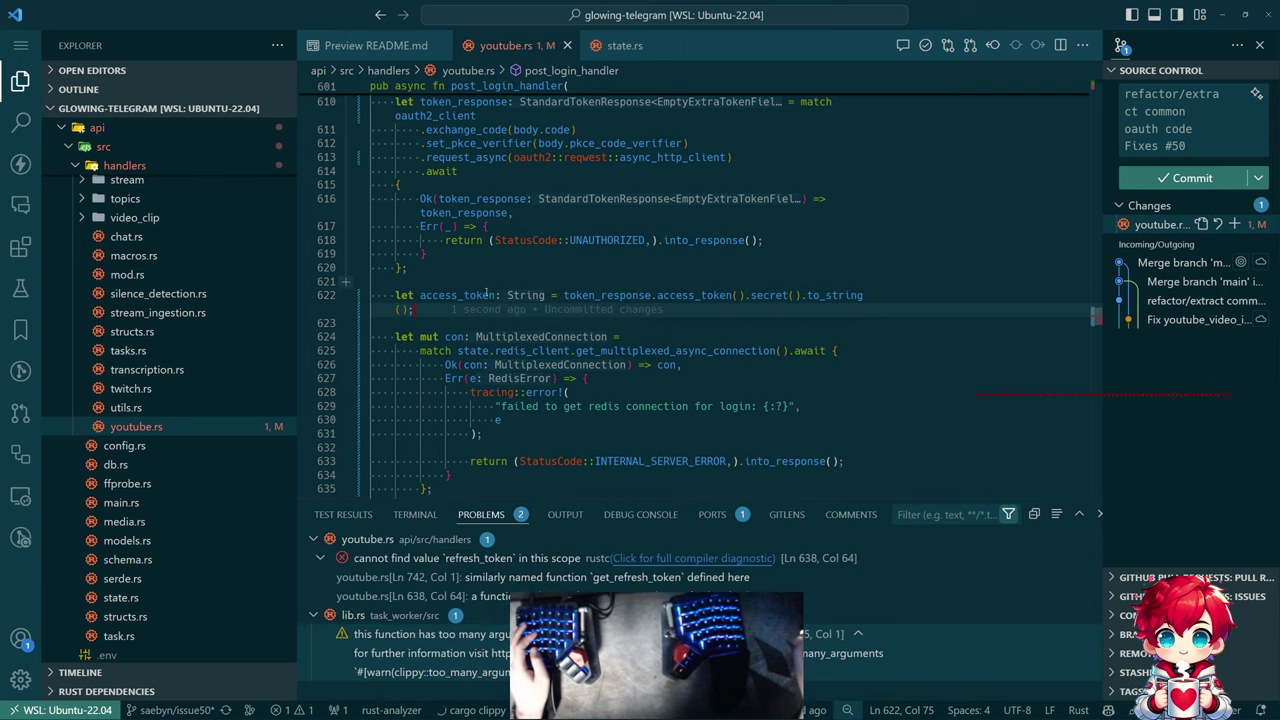
mouse_move(478, 296)
text(.refresh_token()
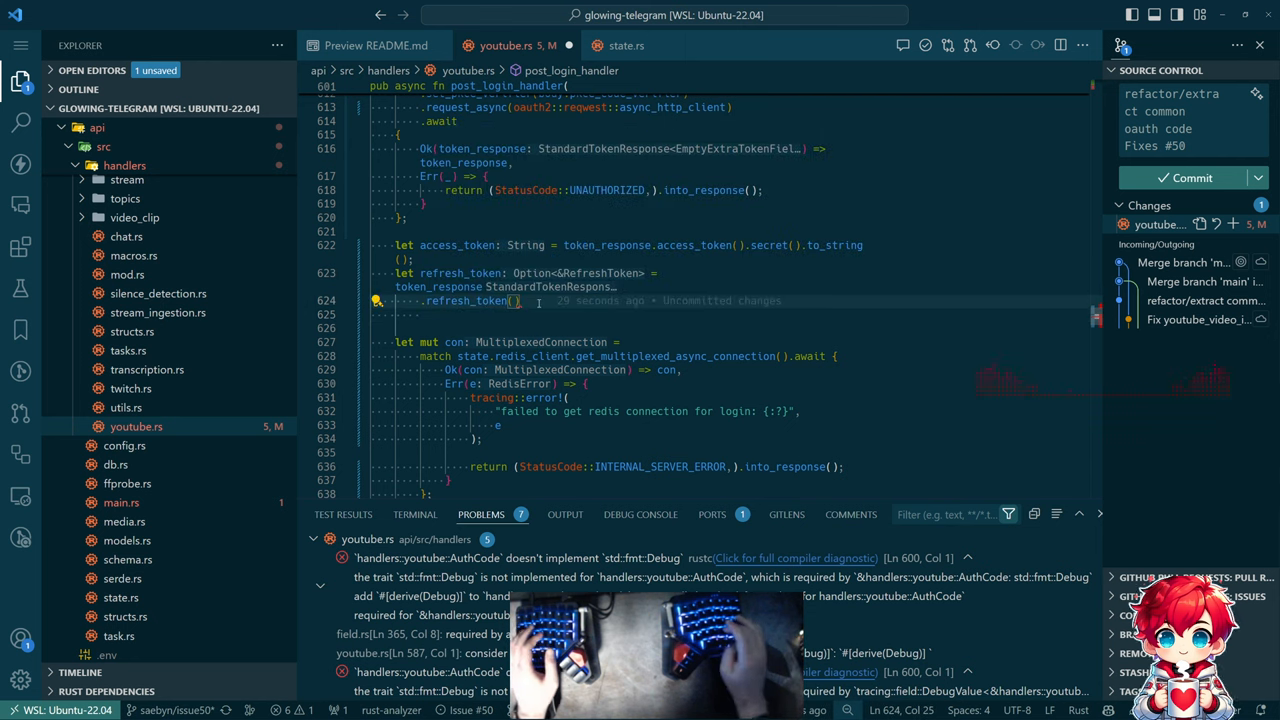
Map the optional refresh_token to its secret String with .map(|t| t.secret().to_string())
text(.map(|t| t.secret().to_string());)
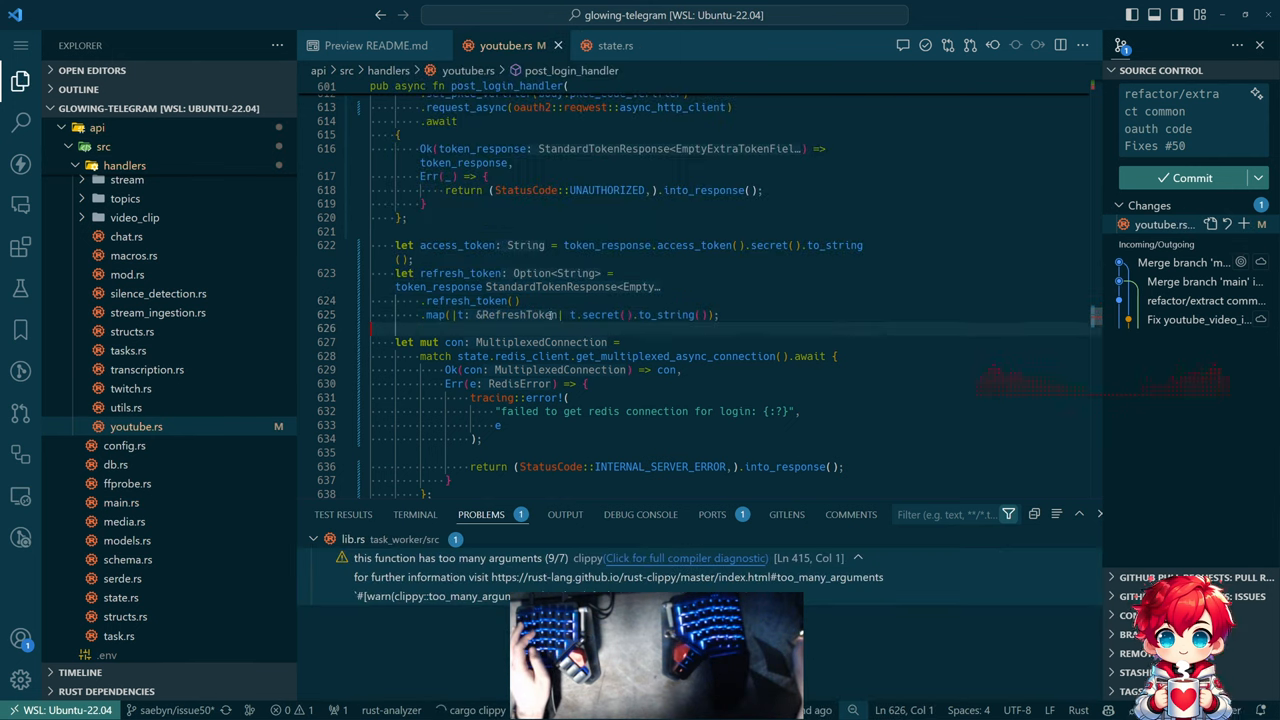
scroll(down, 3)
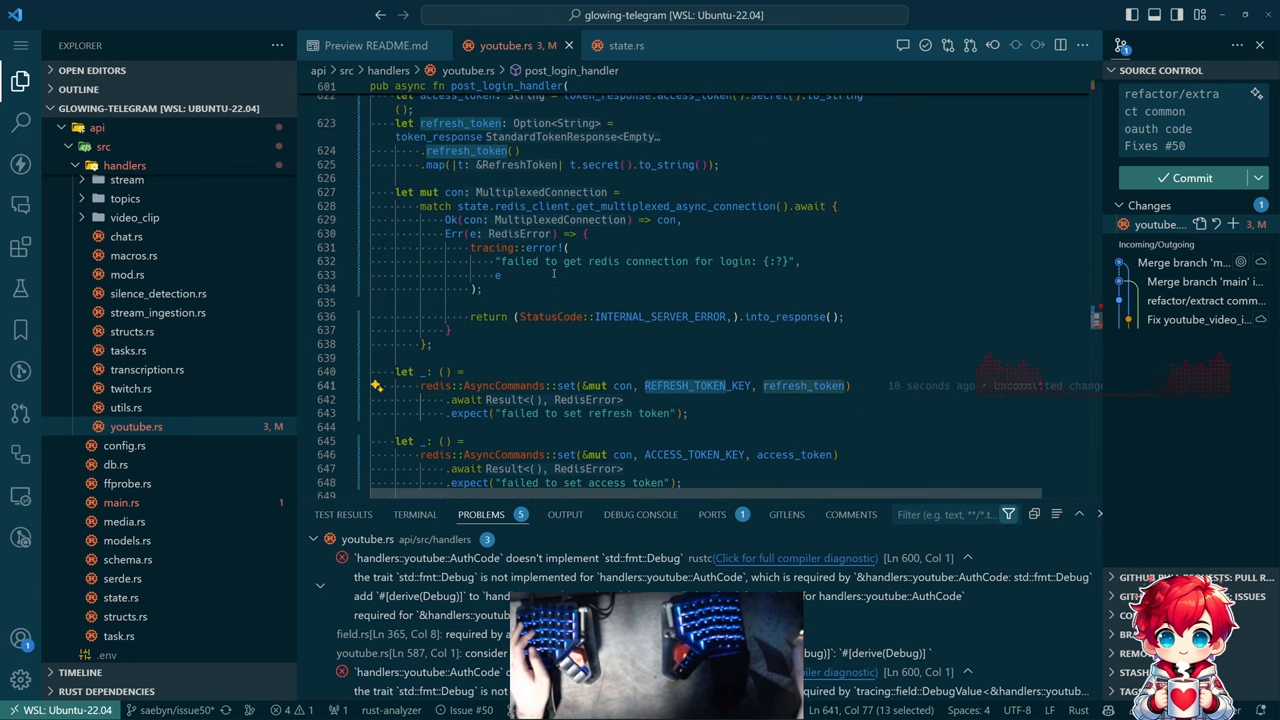
scroll(down, 3)
text(let ren)
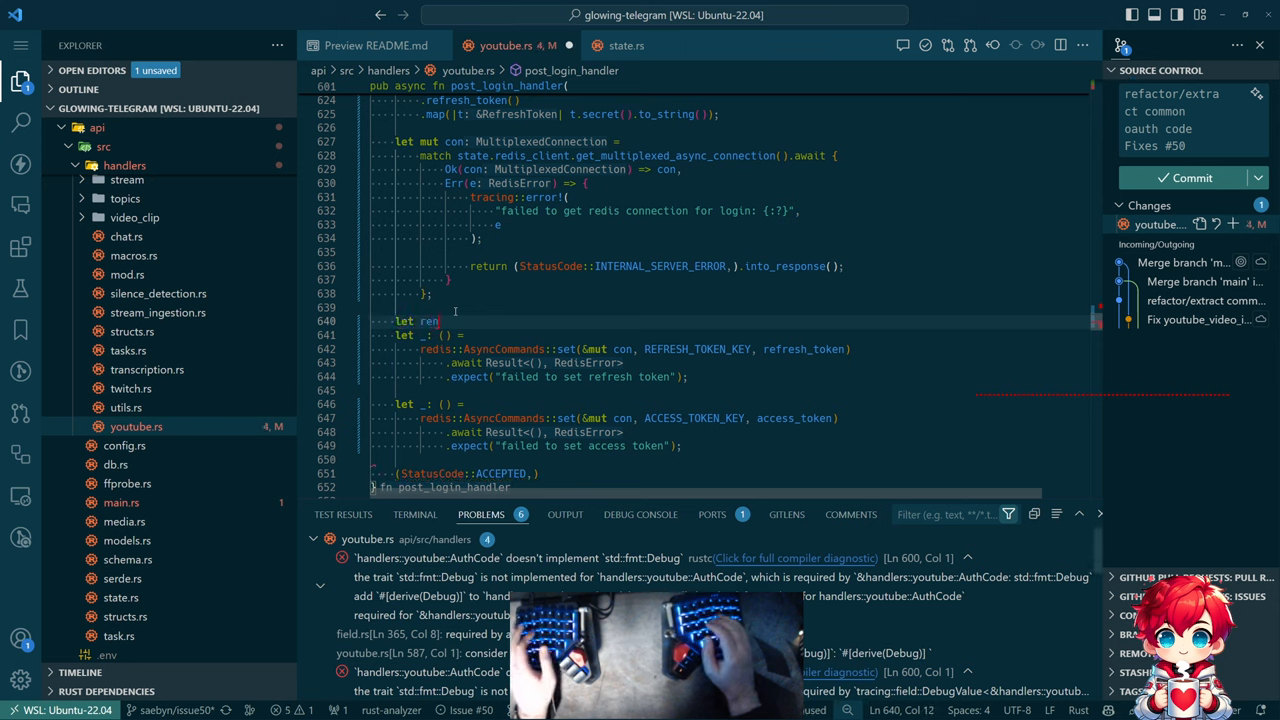
Store the refresh token in Redis only inside an if let Some(refresh_token) block
text(redact)
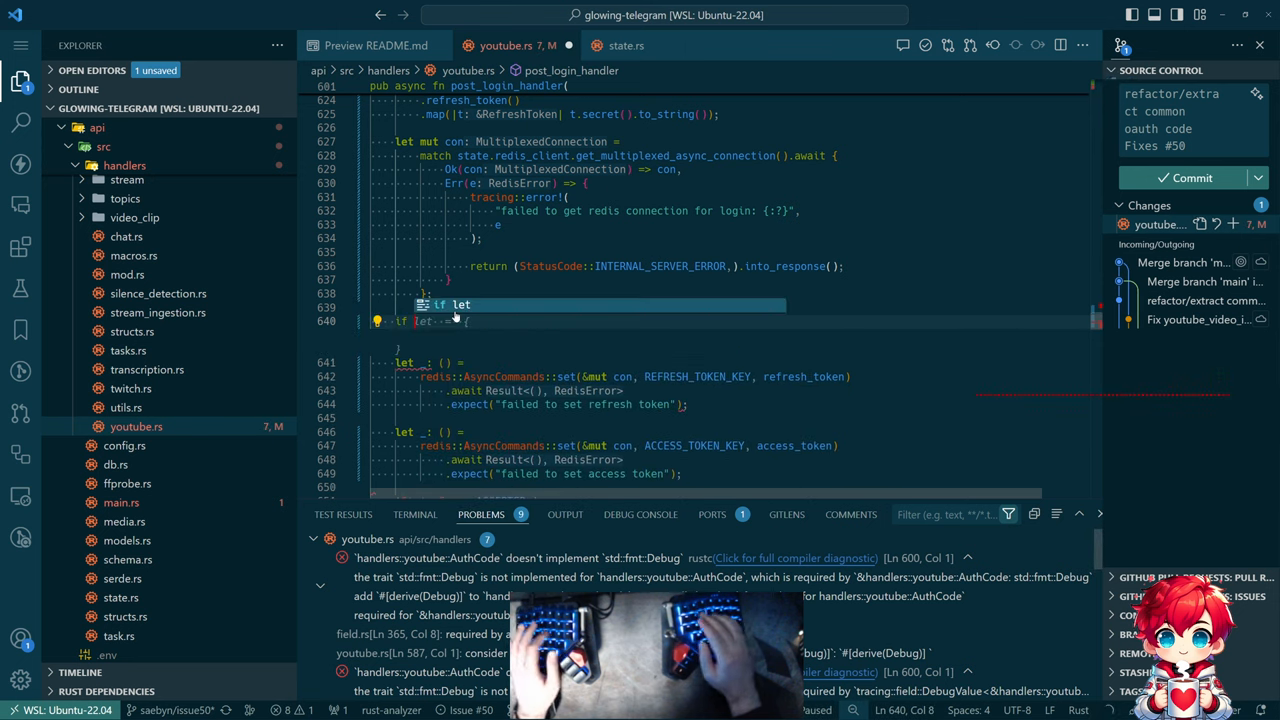
text(redact)
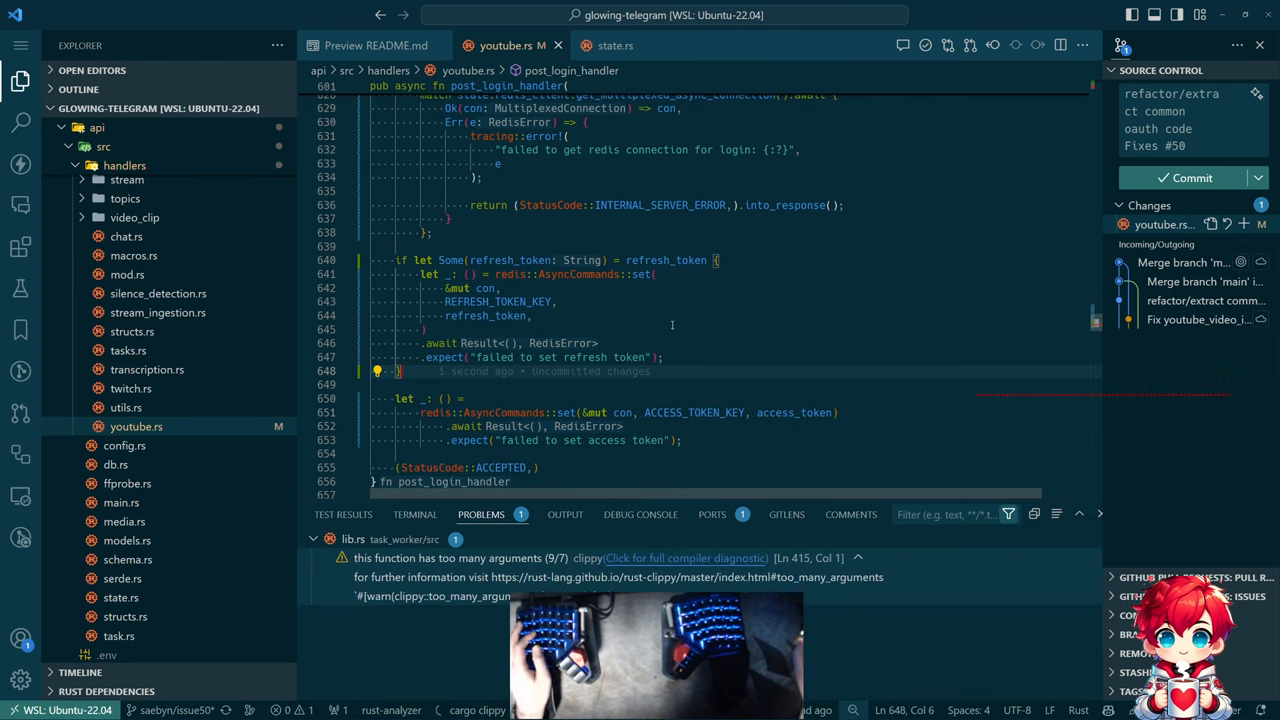
scroll(down, 3)
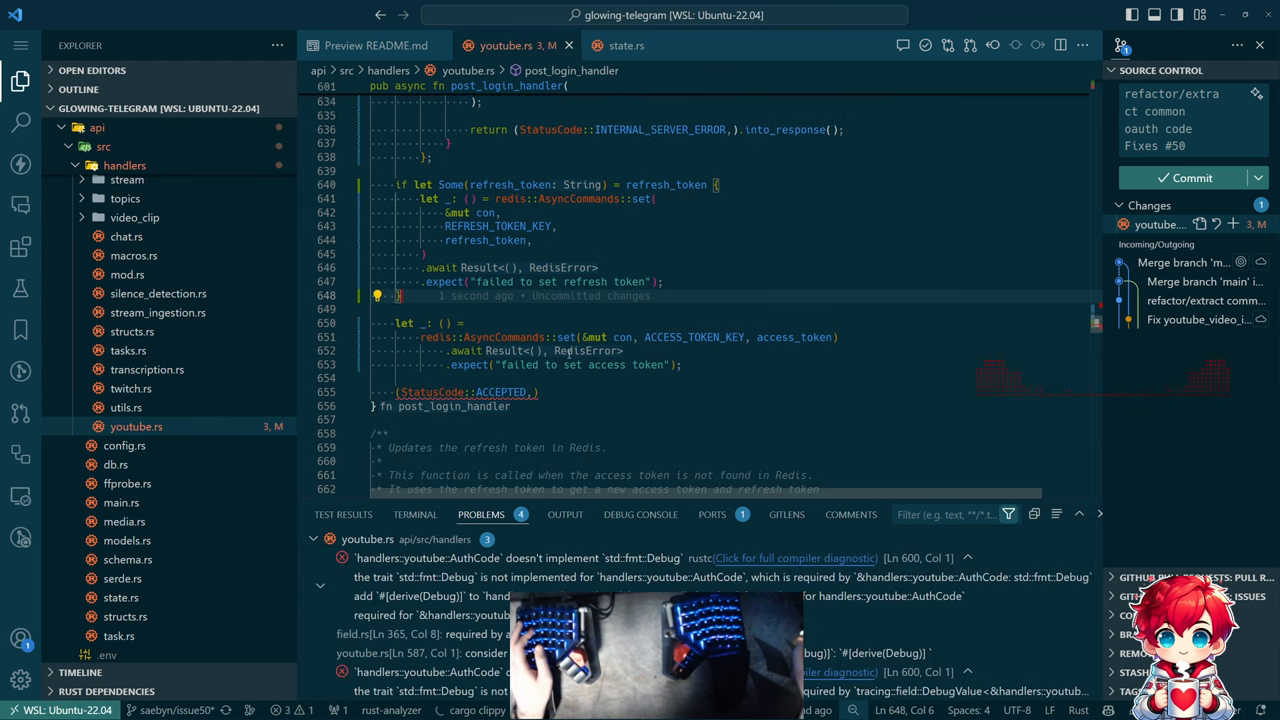
mouse_move(430, 568)
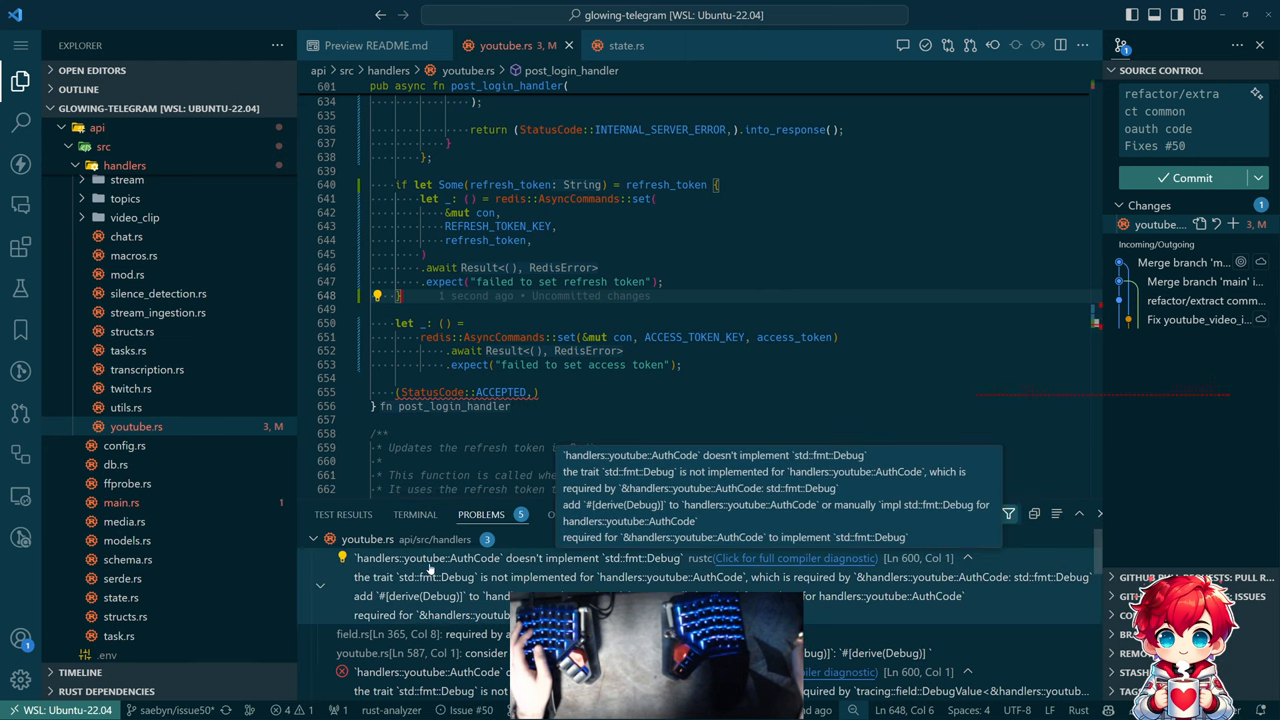
mouse_move(664, 564)
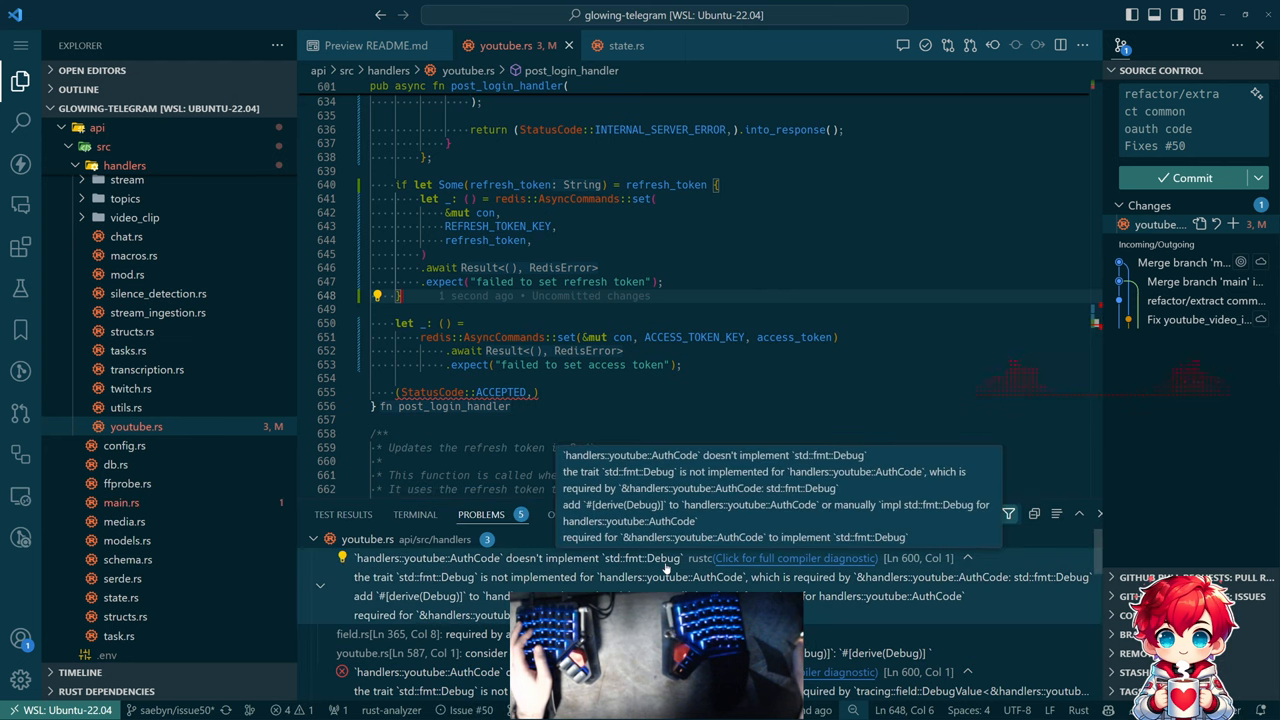
mouse_move(628, 240)
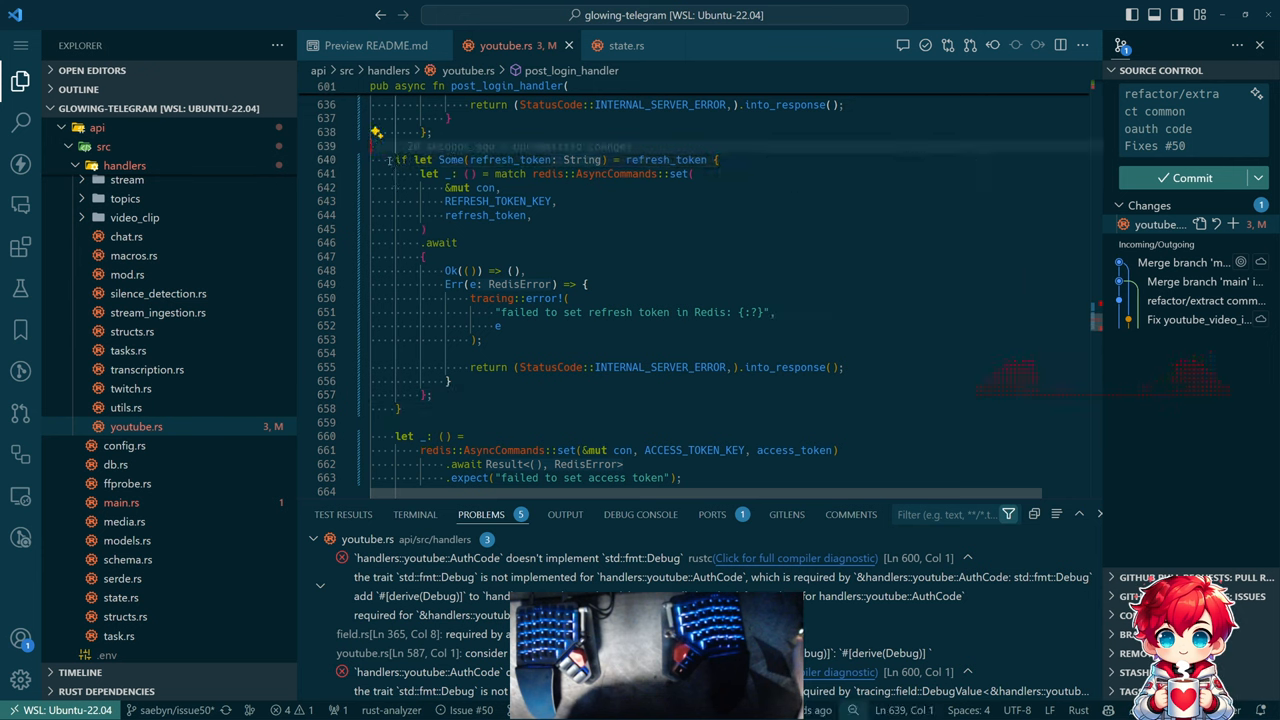
mouse_move(540, 160)
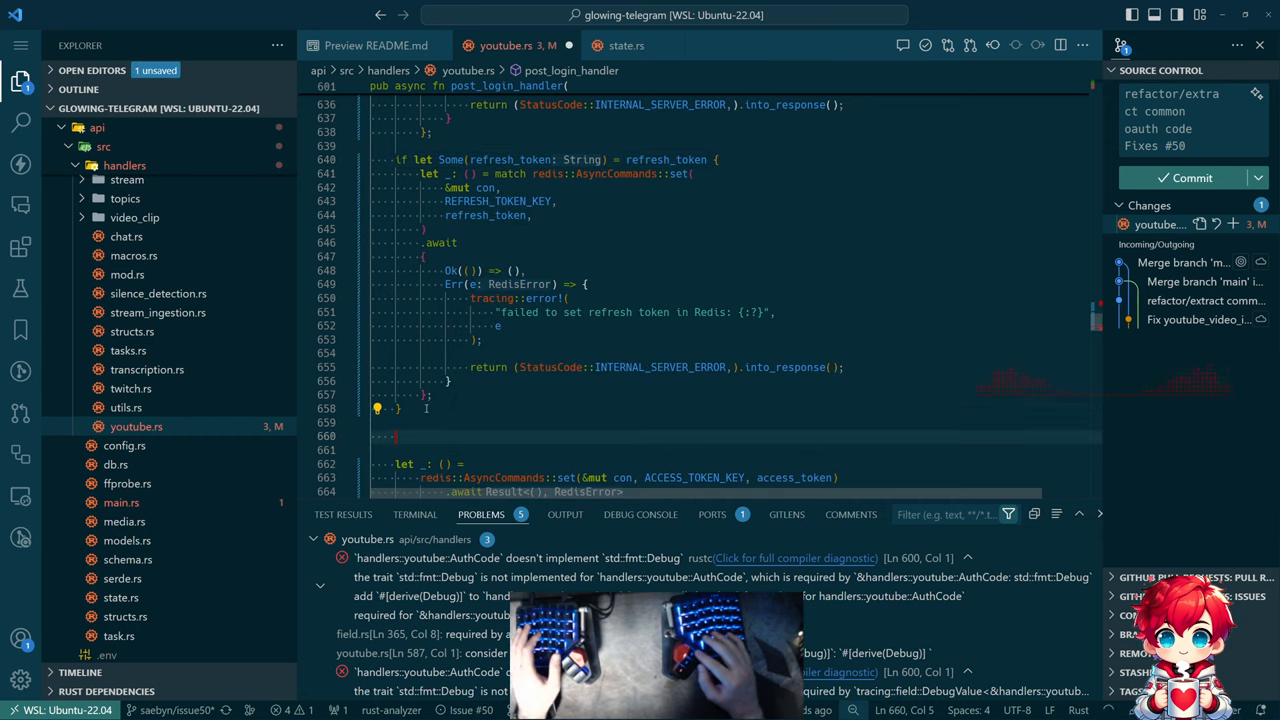
Bind the refresh-token Redis set result and match on it, logging errors and returning INTERNAL_SERVER_ERROR
text(let x =)
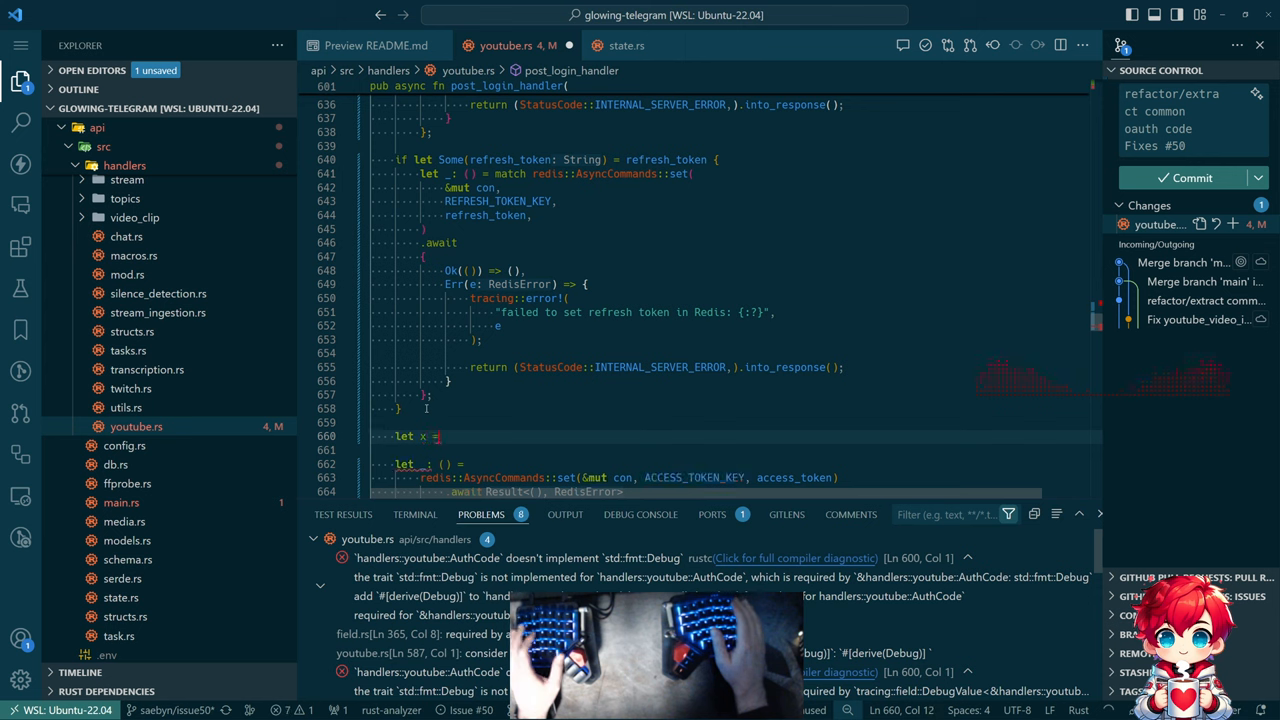
text(refresh_token;)
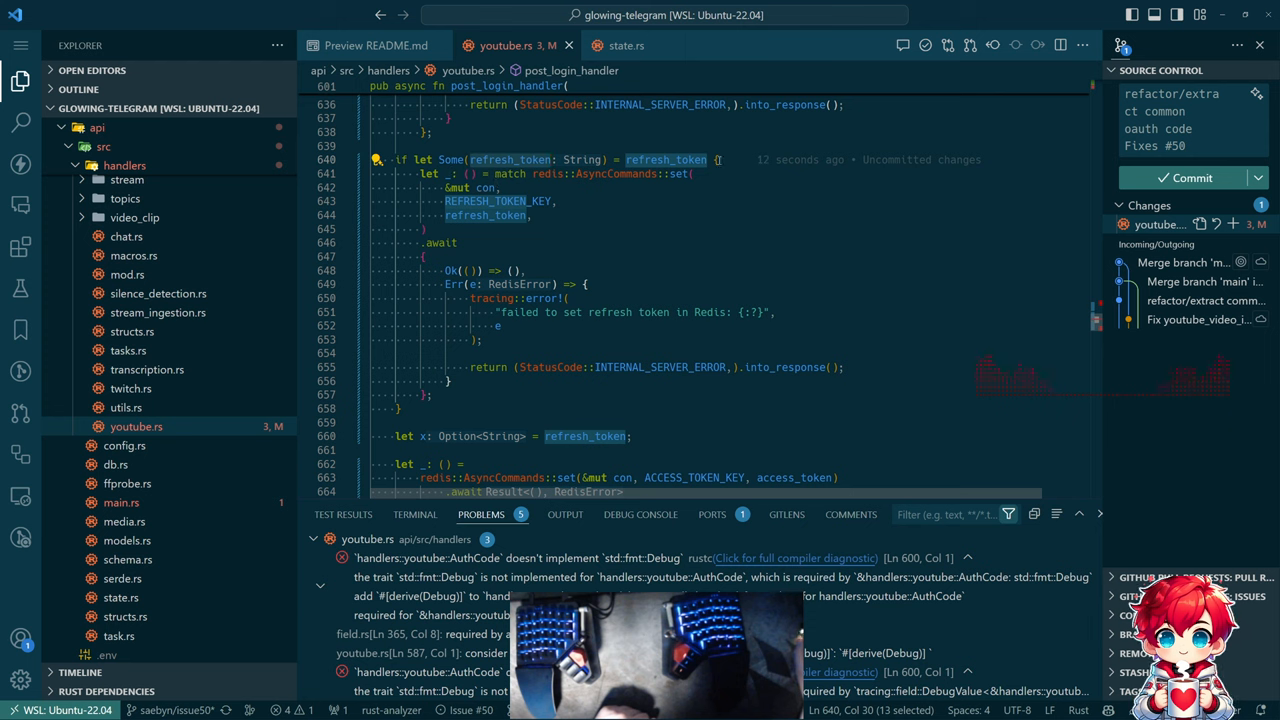
mouse_move(580, 212)
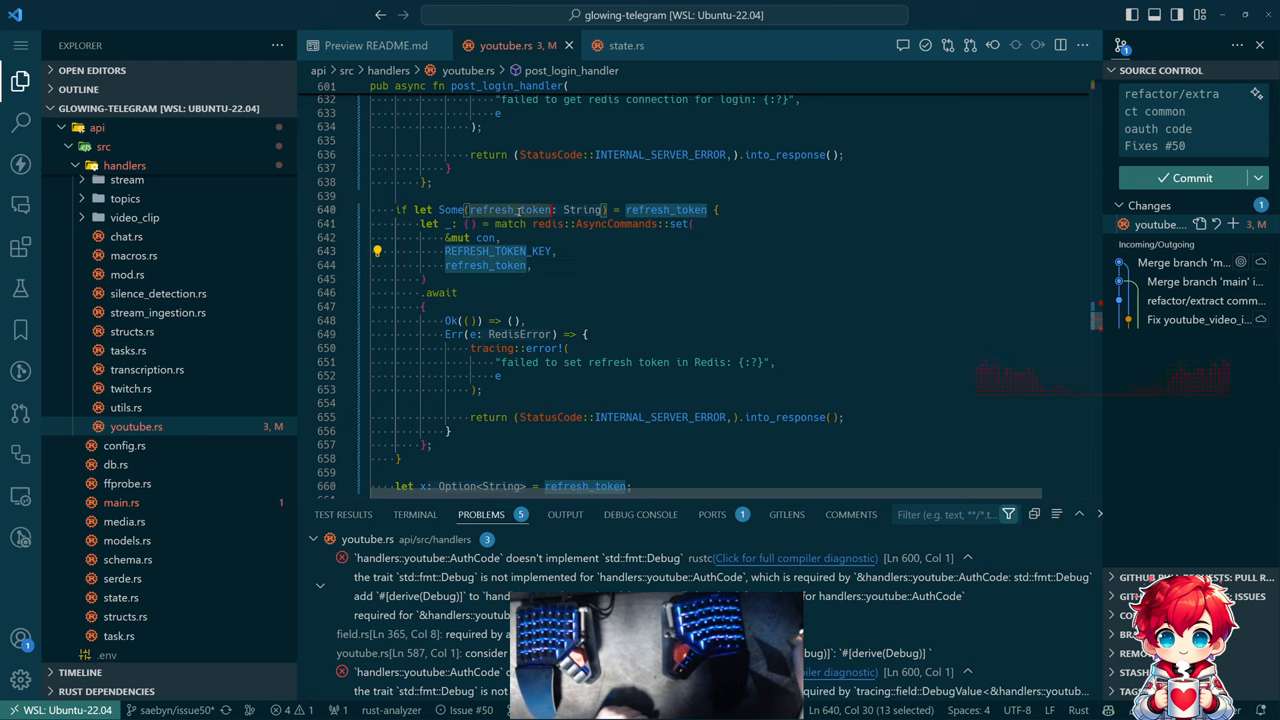
scroll(down, 3)
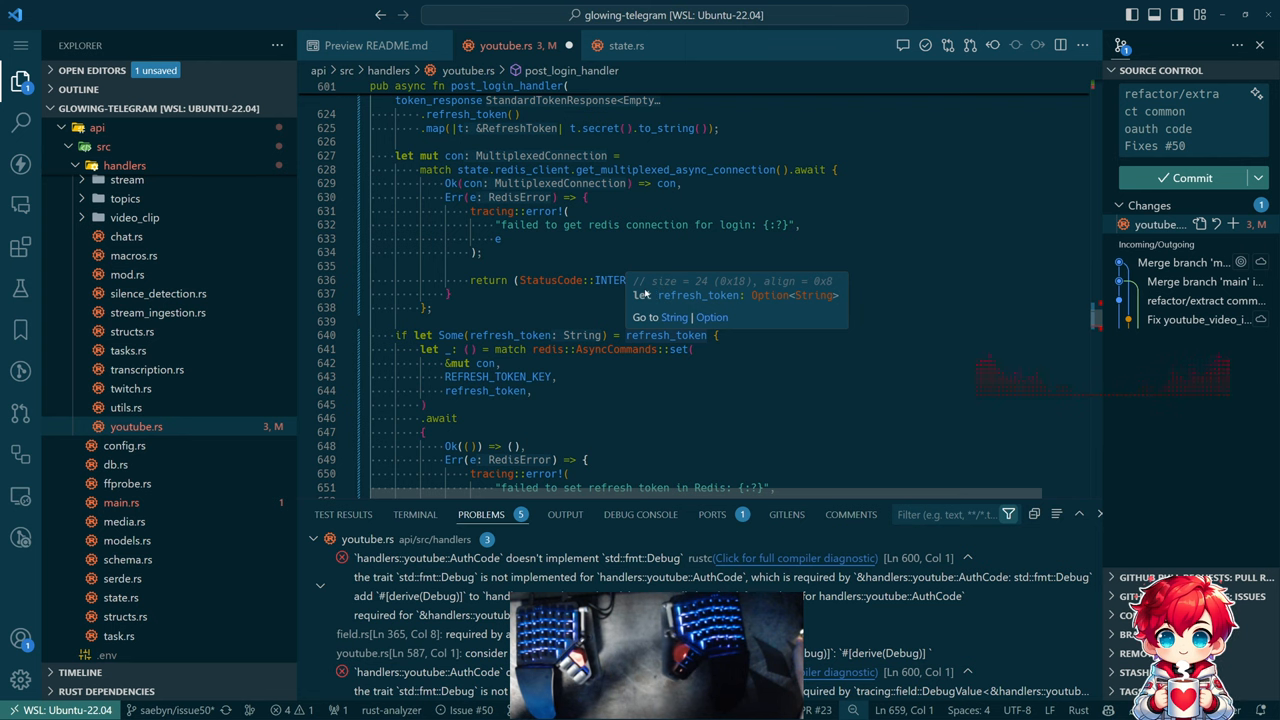
mouse_move(606, 304)
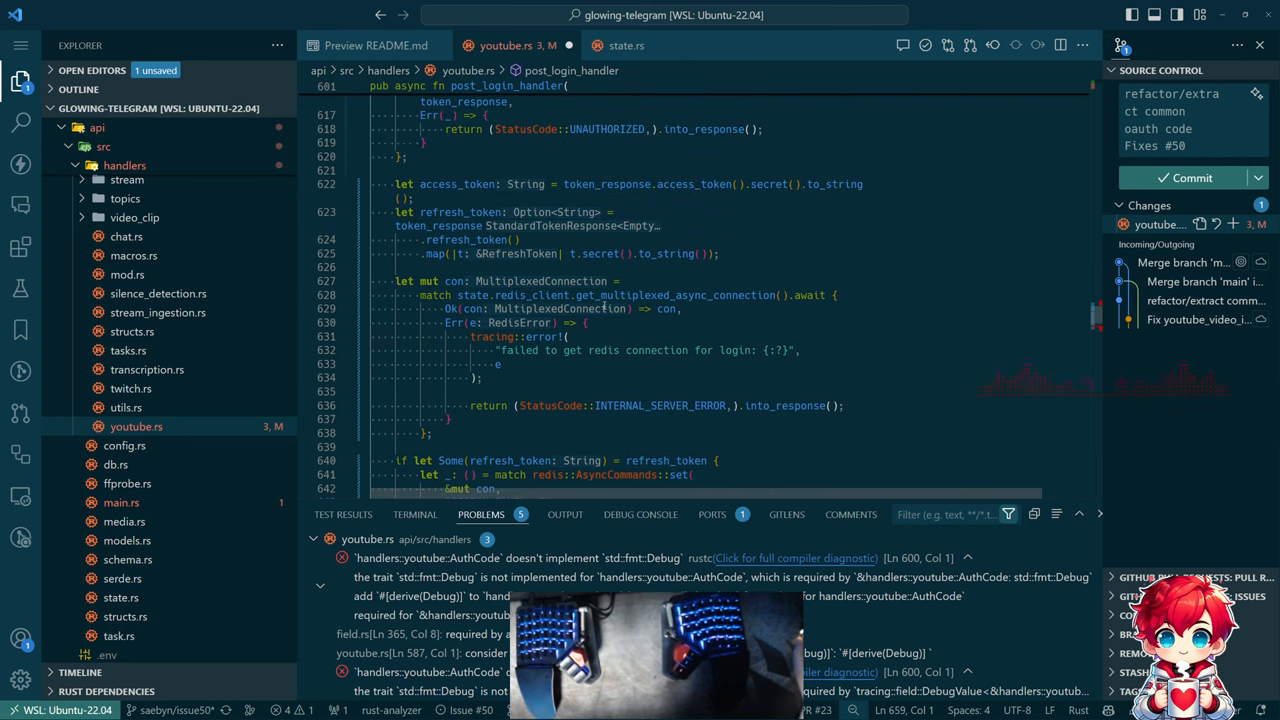
Review the access-token Redis write and the ACCEPTED response at the end of post_login_handler
scroll(down, 3)
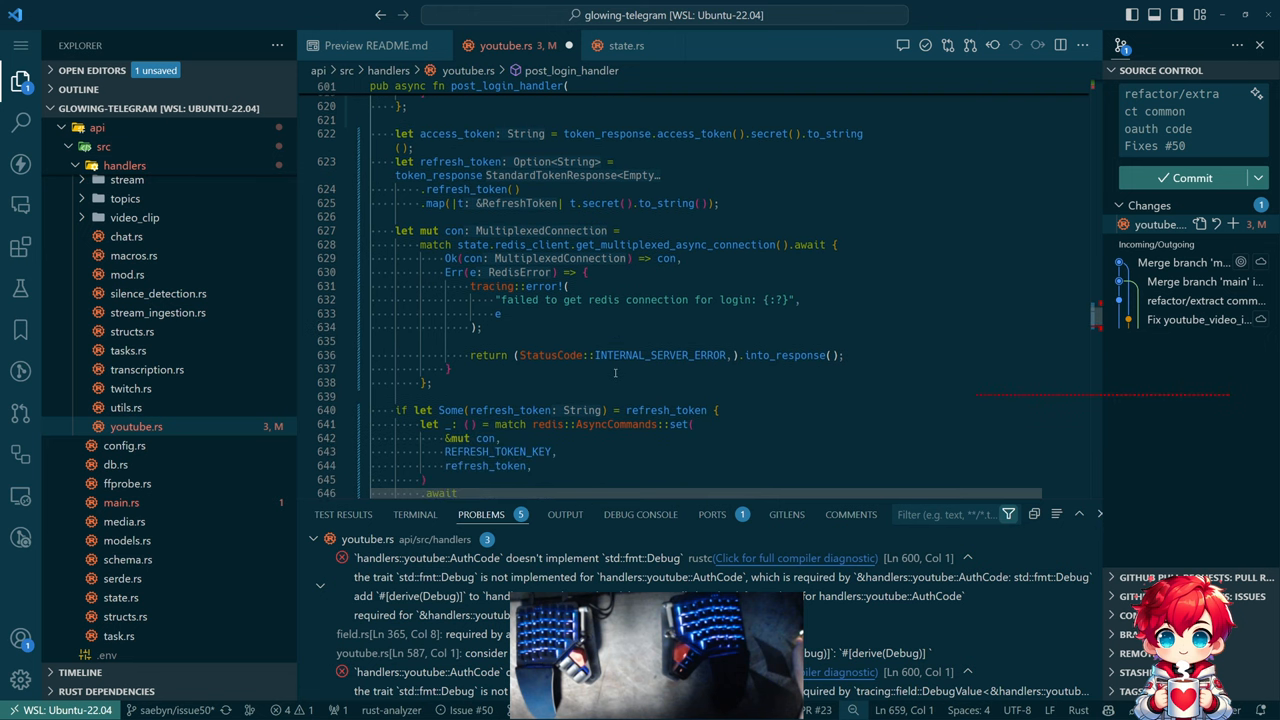
scroll(down, 3)
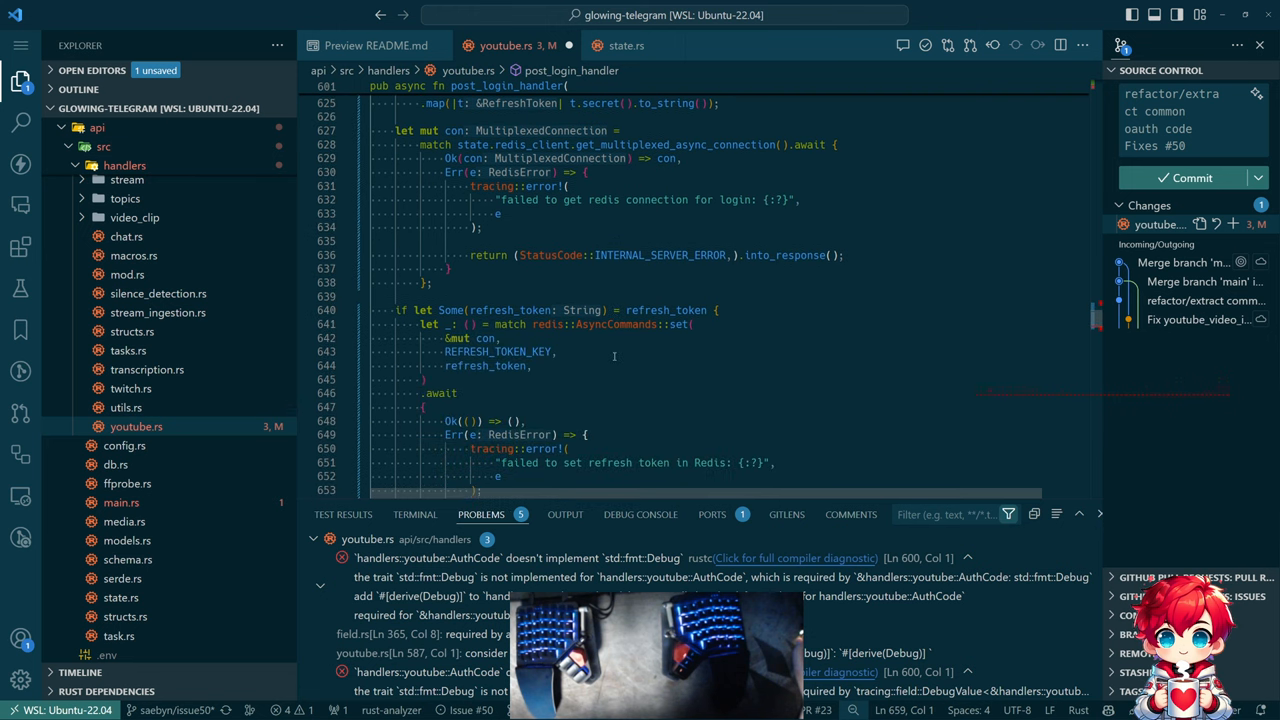
scroll(down, 3)
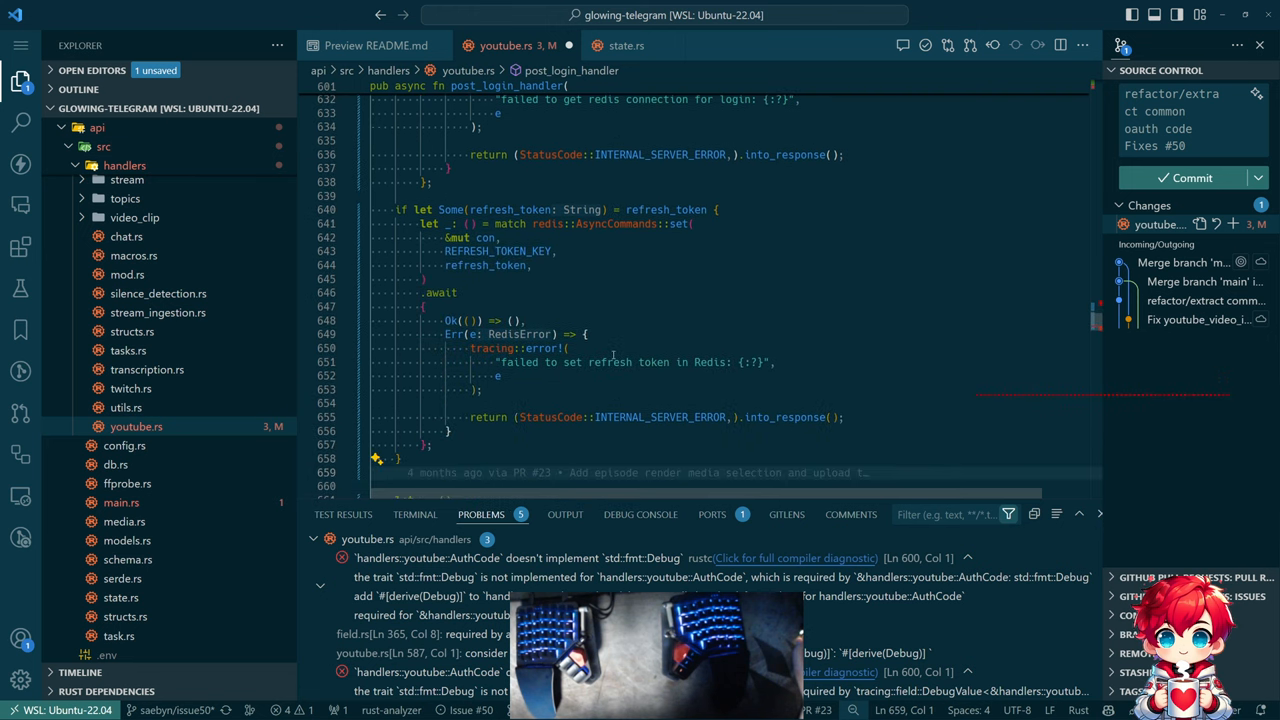
scroll(down, 3)
text((StatusCode::ACCEPTED,).into_response())
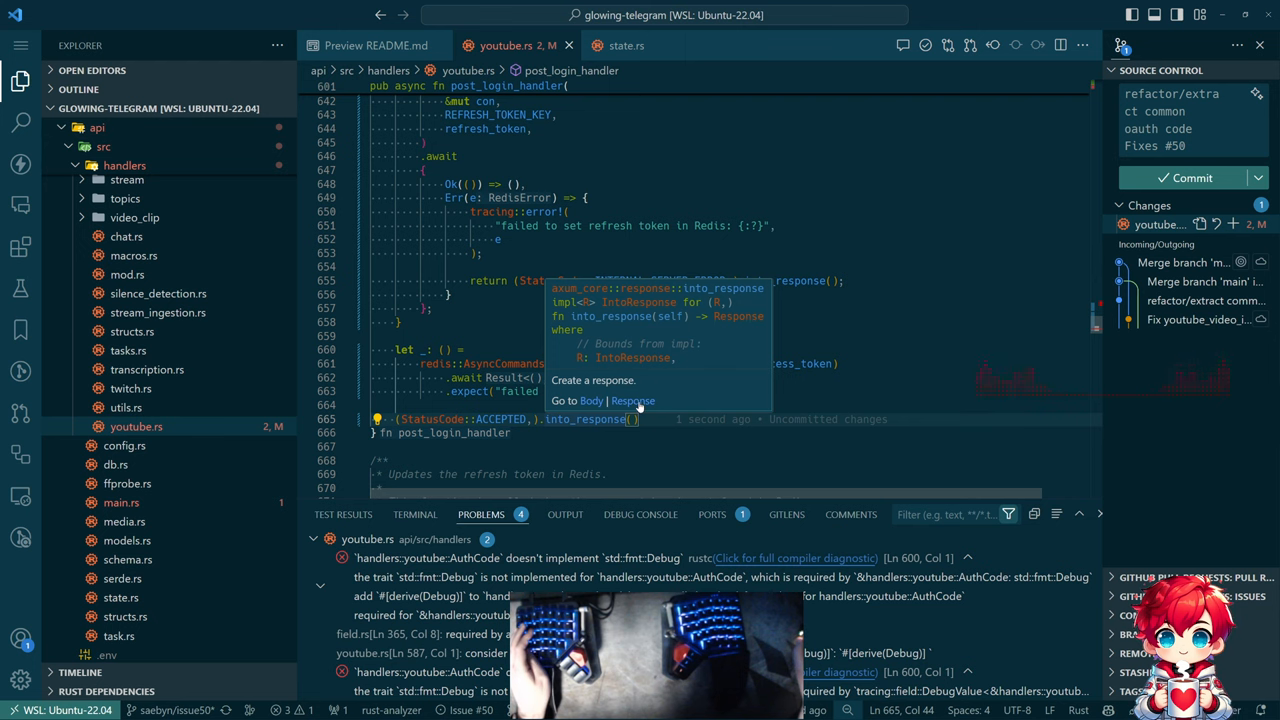
click(632, 400)
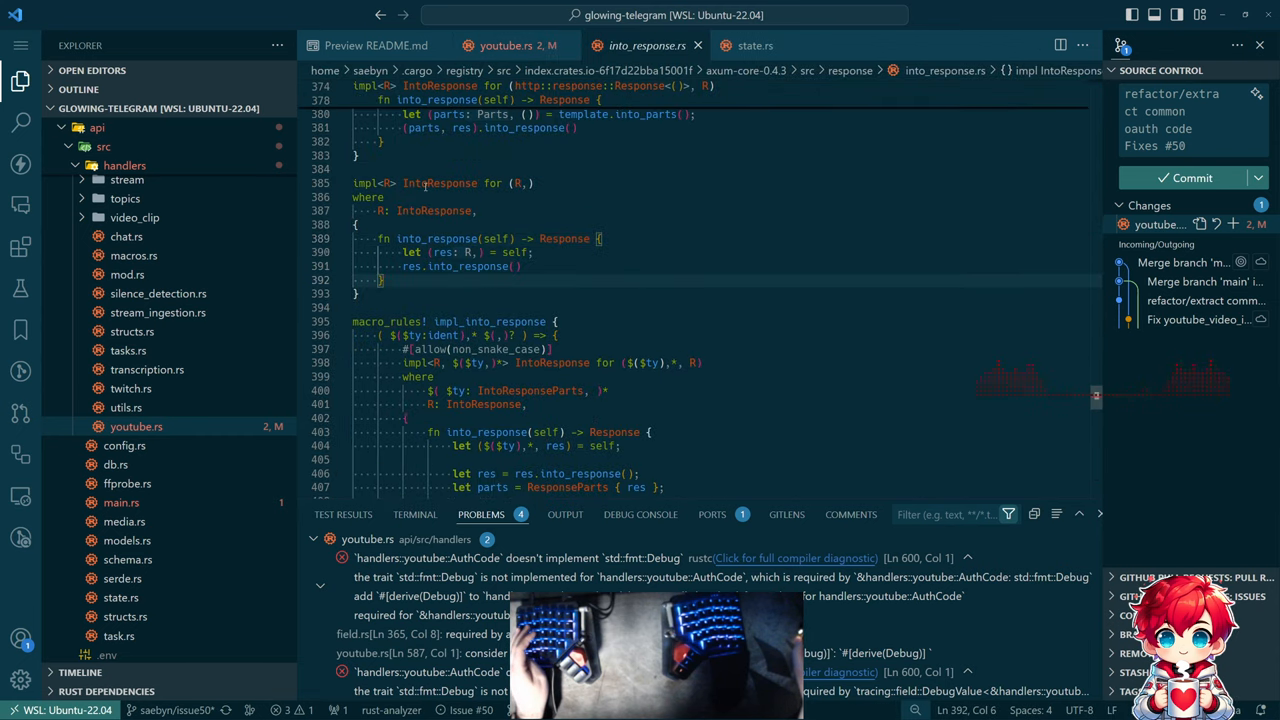
double_click(440, 184)
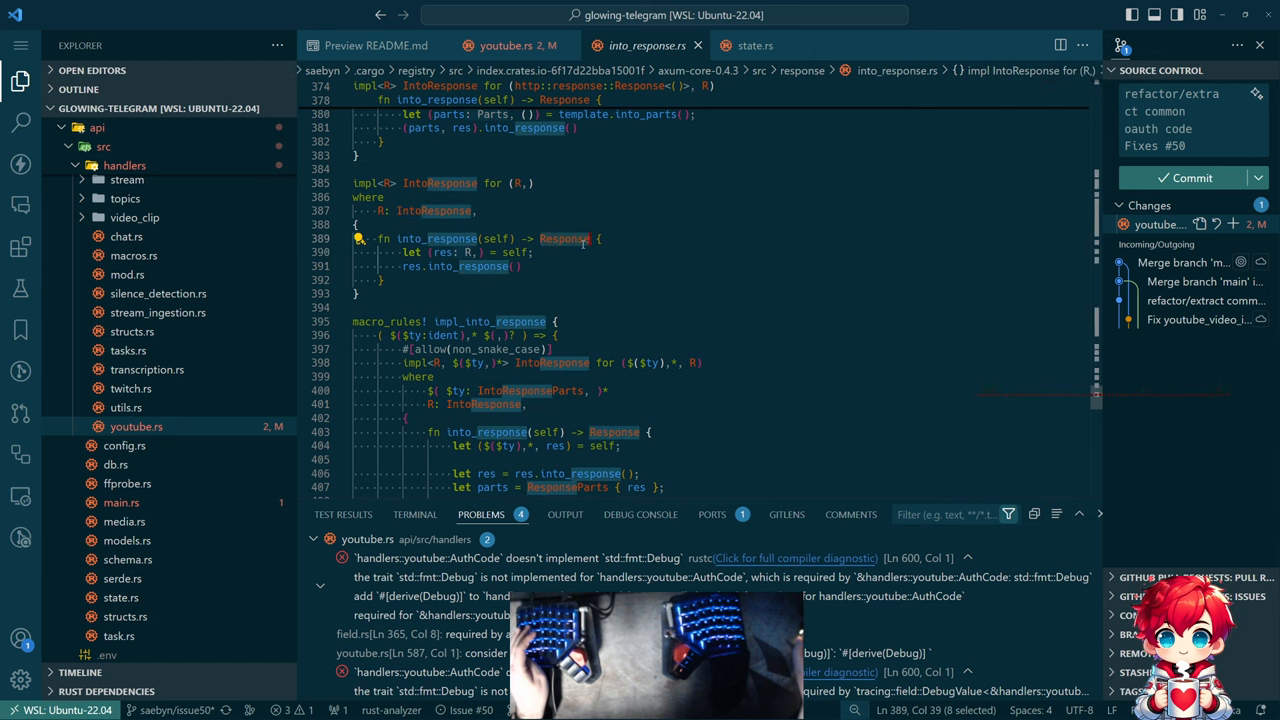
click(516, 44)
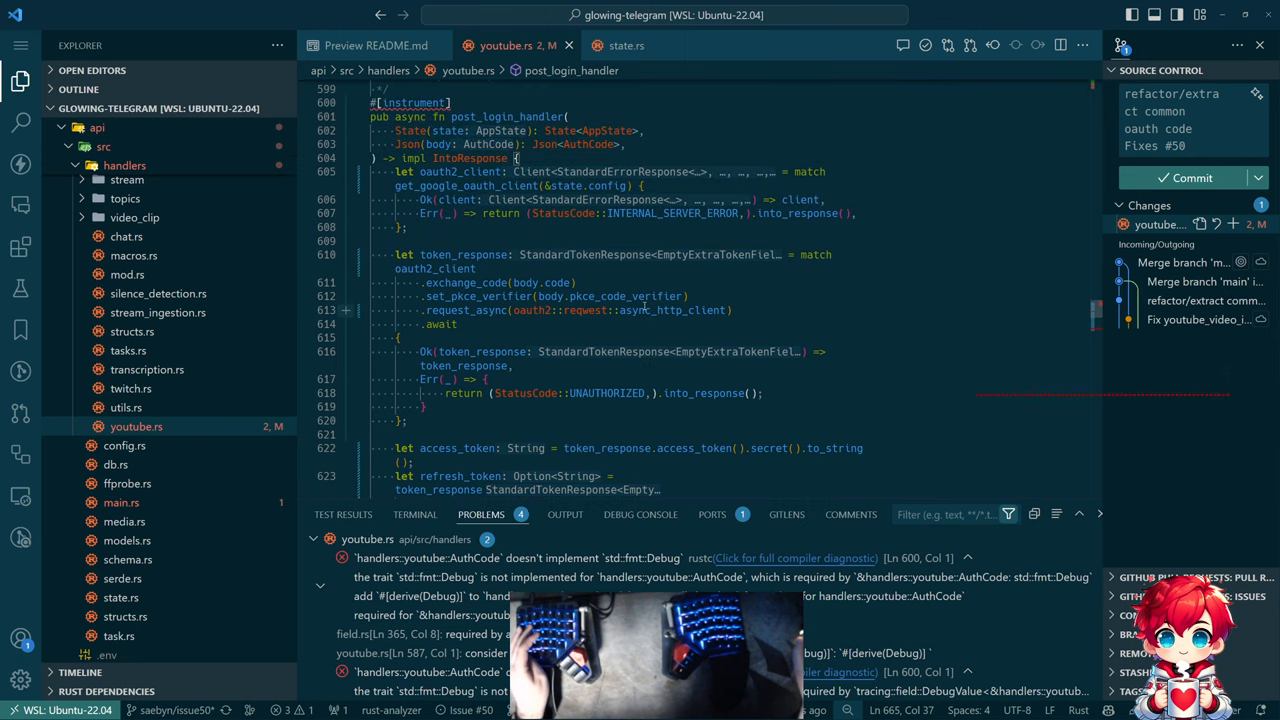
Scroll from post_login_handler to the AuthCode struct and leave a blank line above it
scroll(down, 3)
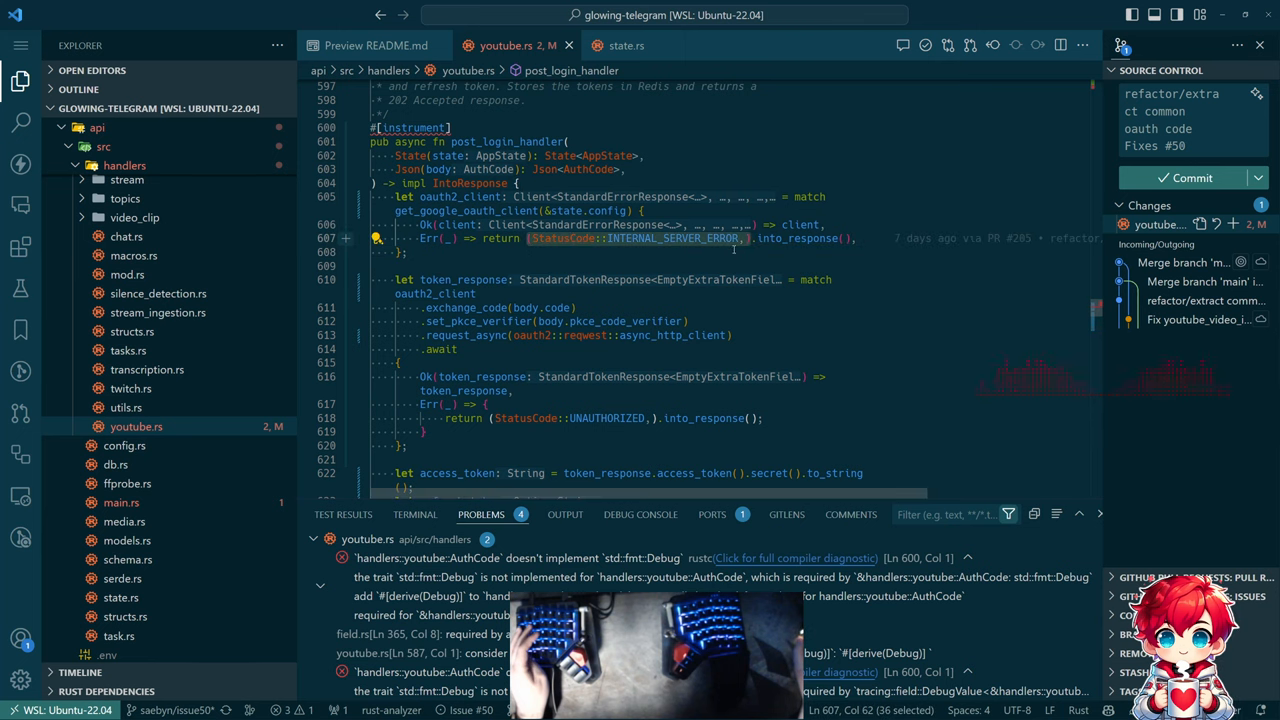
scroll(down, 3)
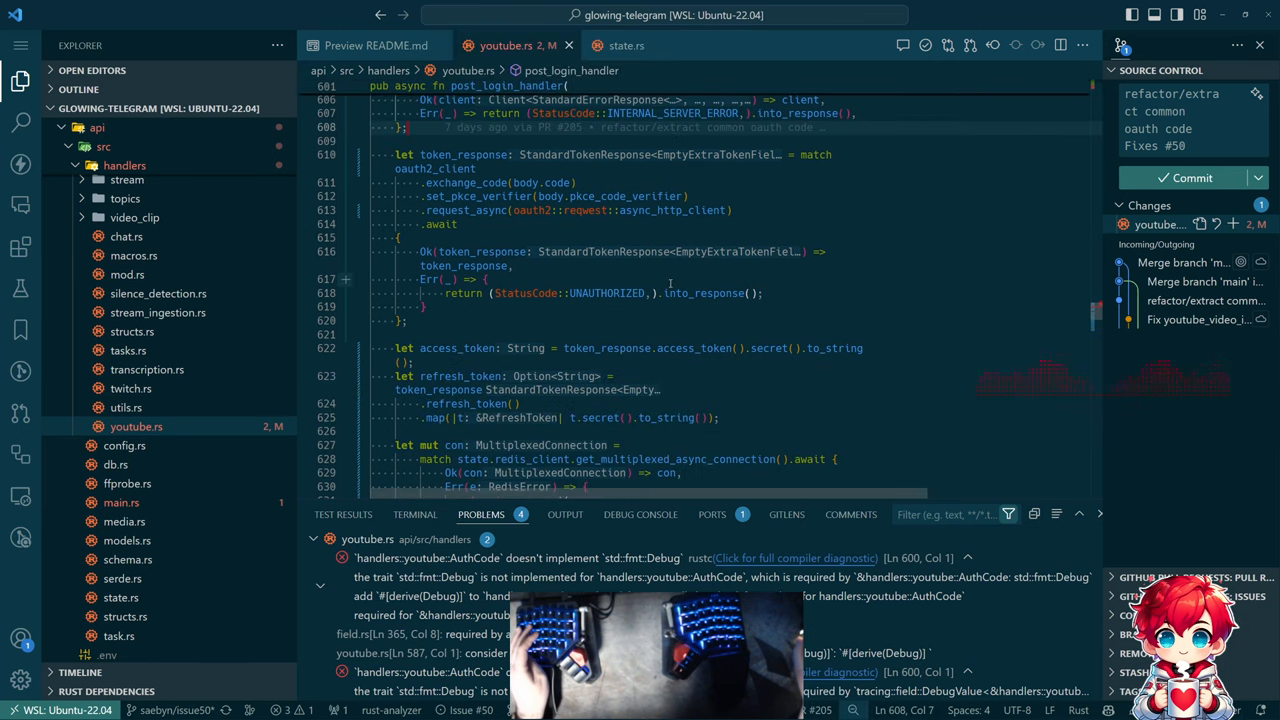
scroll(down, 3)
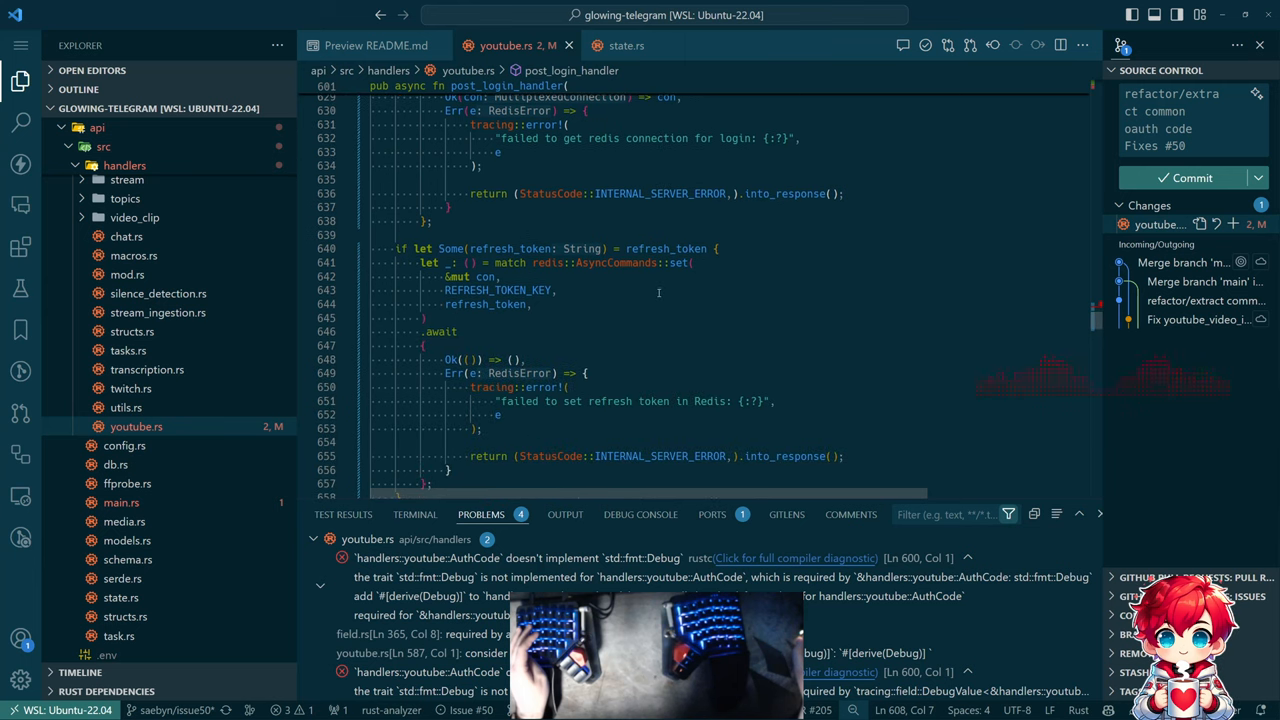
scroll(down, 3)
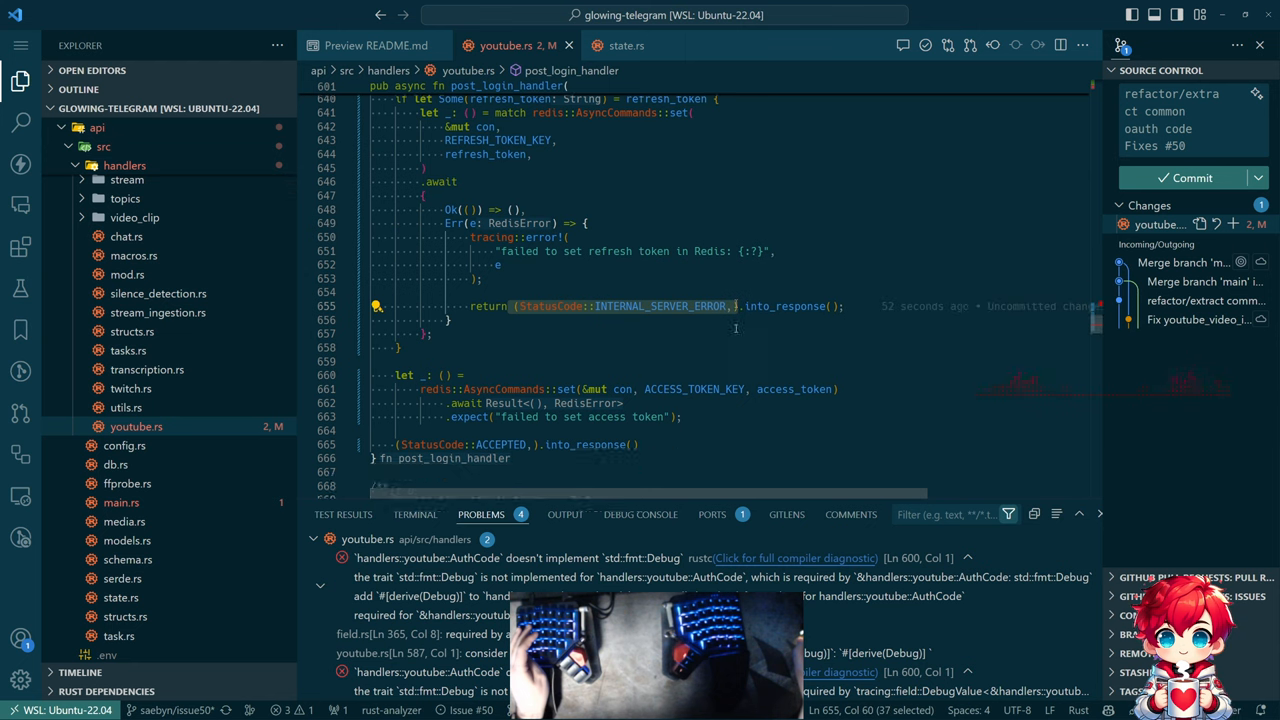
scroll(down, 3)
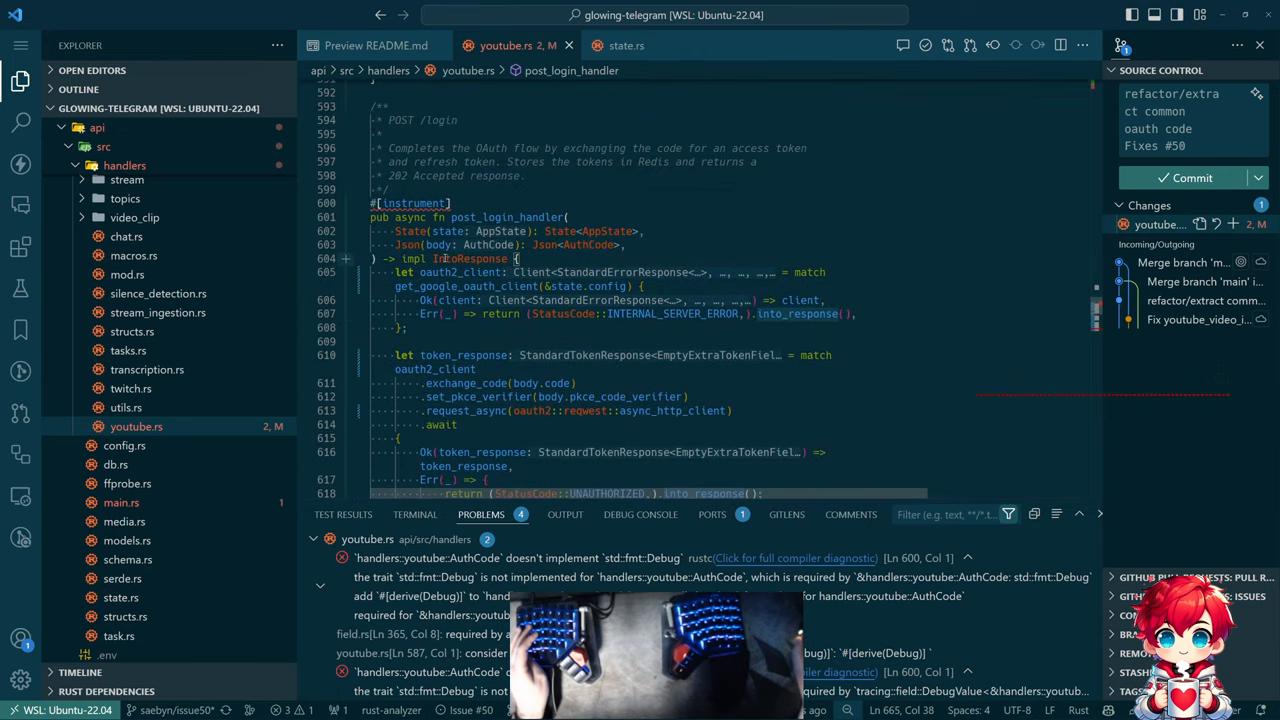
scroll(down, 3)
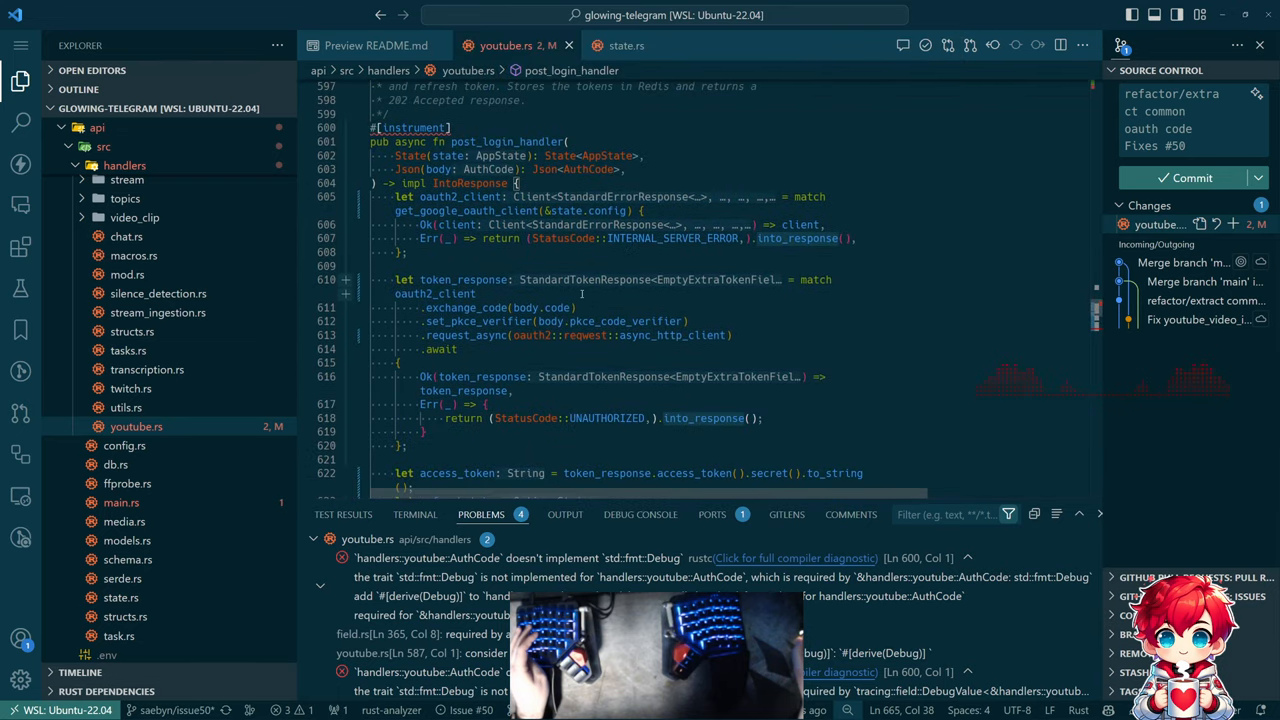
mouse_move(540, 238)
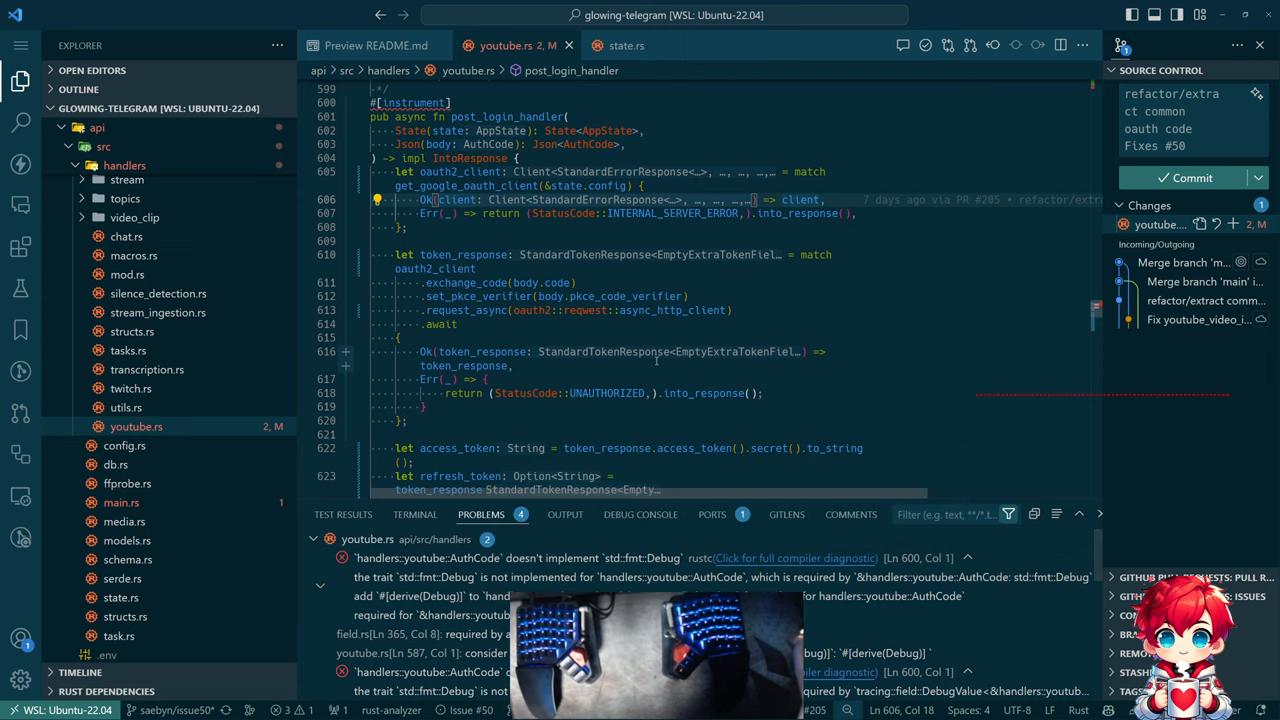
mouse_move(524, 558)
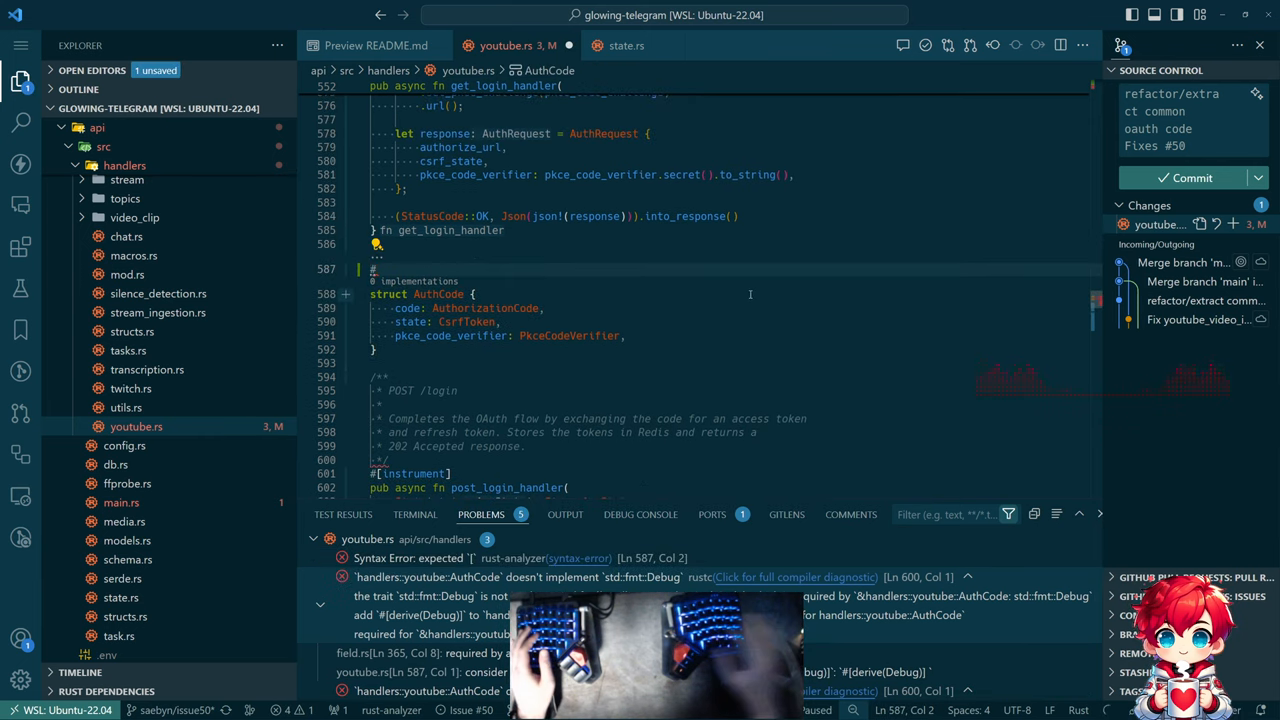
Annotate AuthCode with #[derive(Deserialize, Debug)] and make the struct pub
text(#[derive(Deserialize, Debug)])
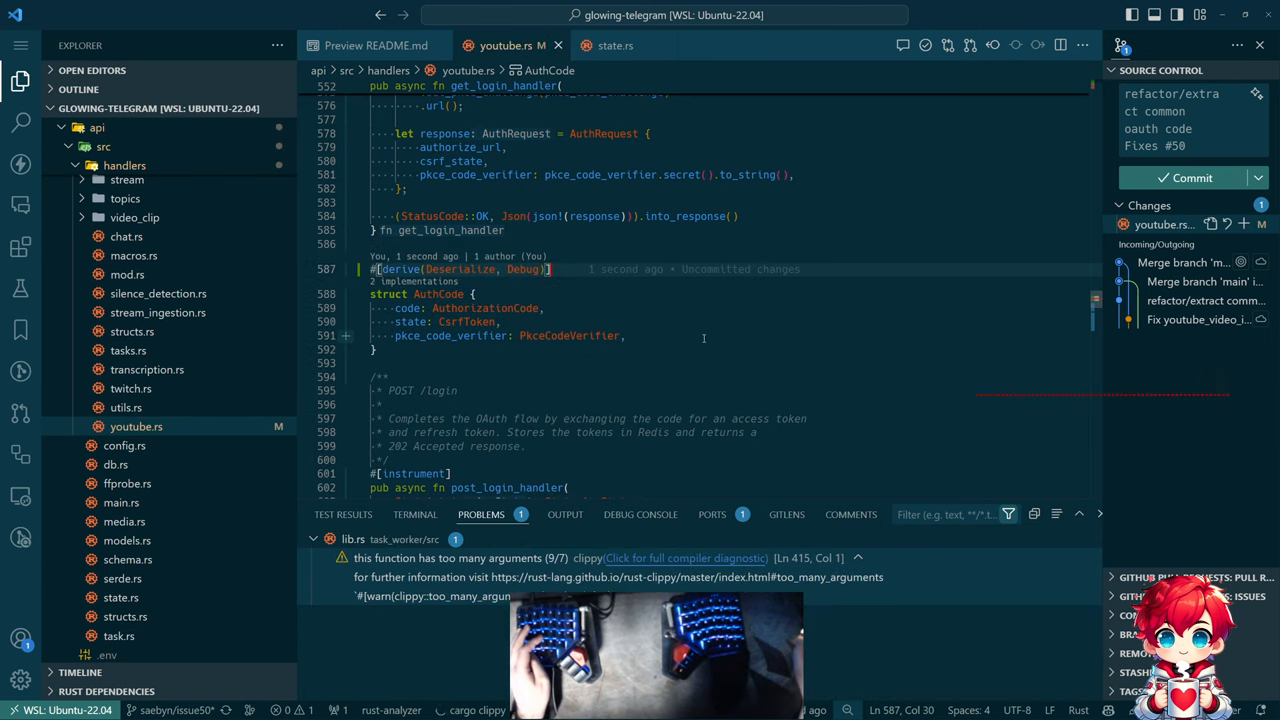
scroll(down, 3)
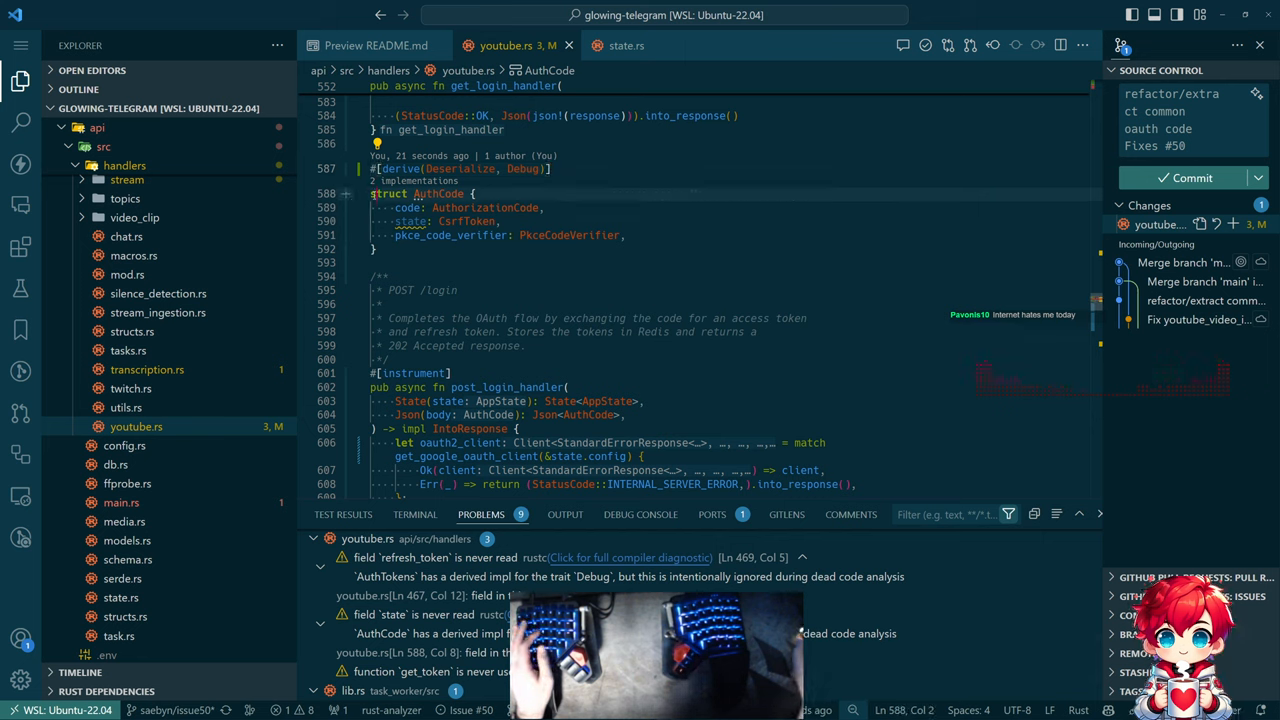
text(pub)
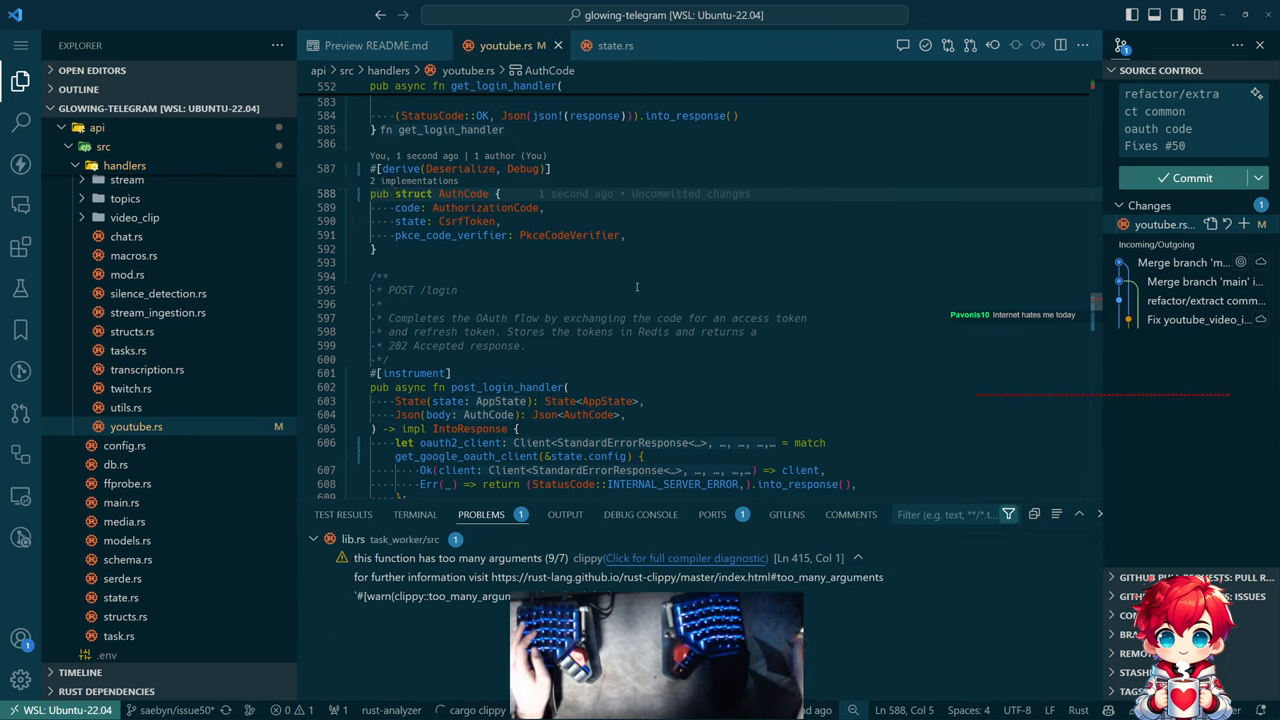
mouse_move(666, 280)
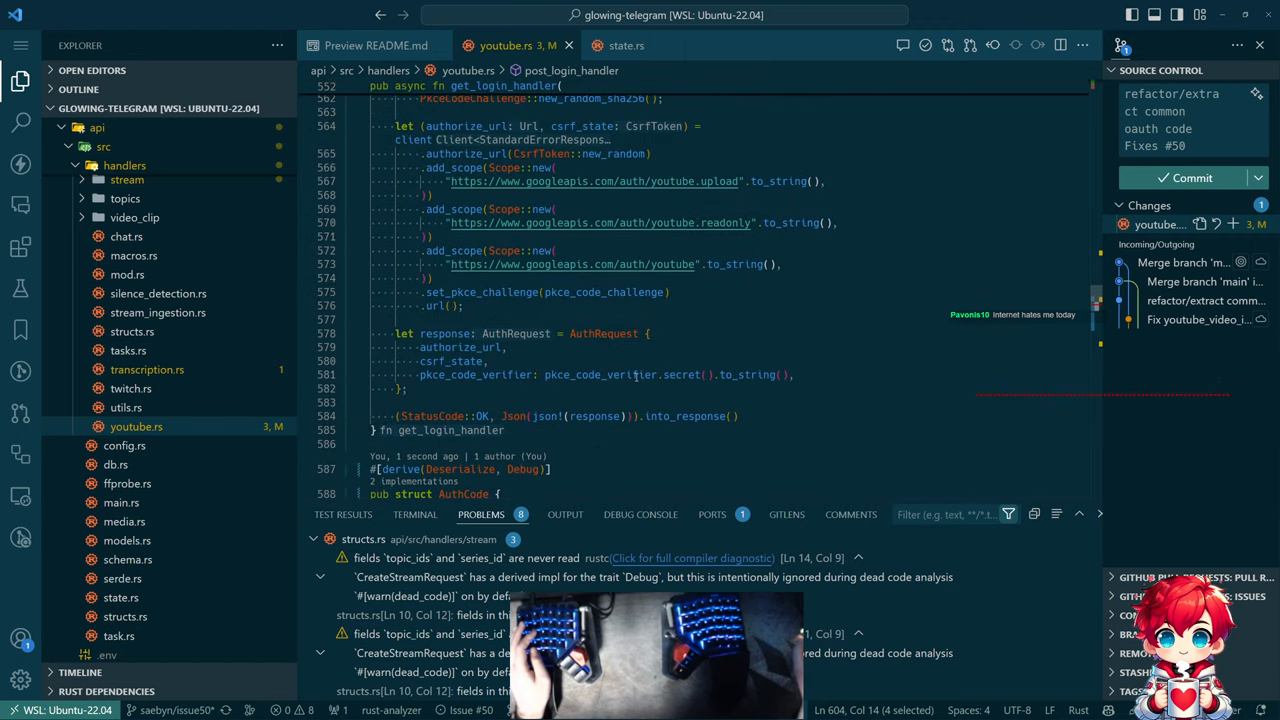
scroll(down, 3)
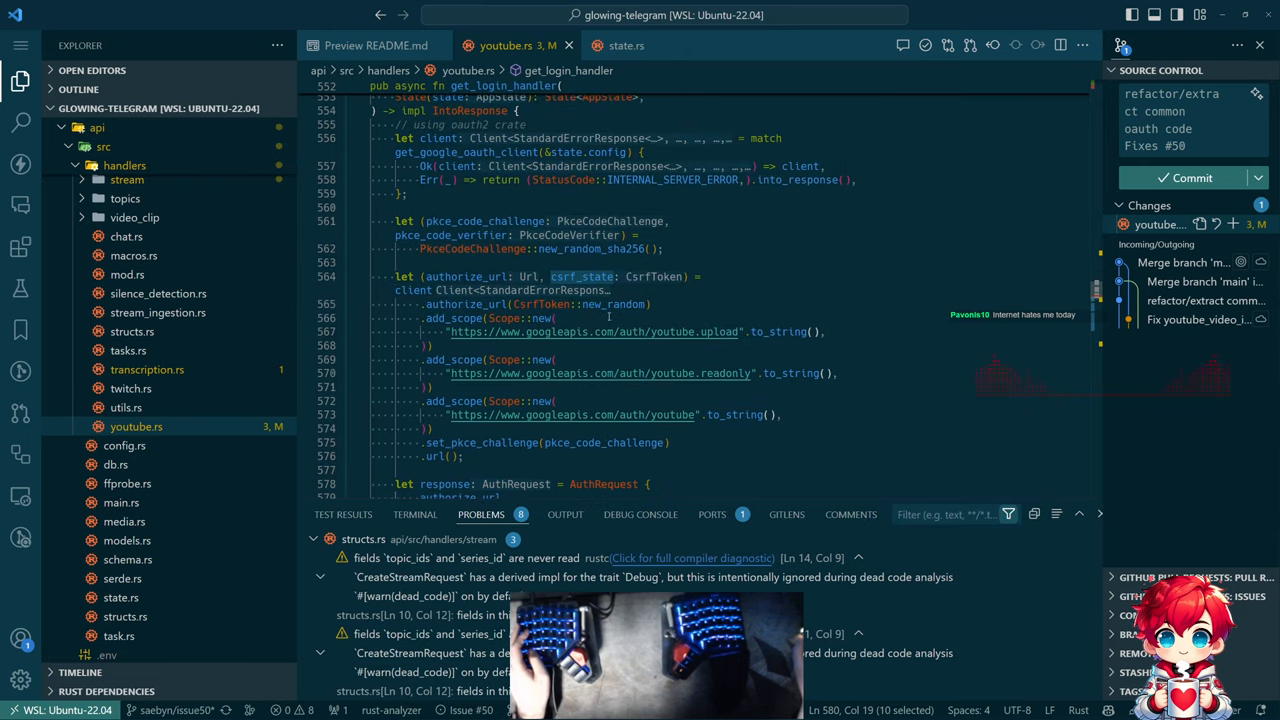
scroll(down, 3)
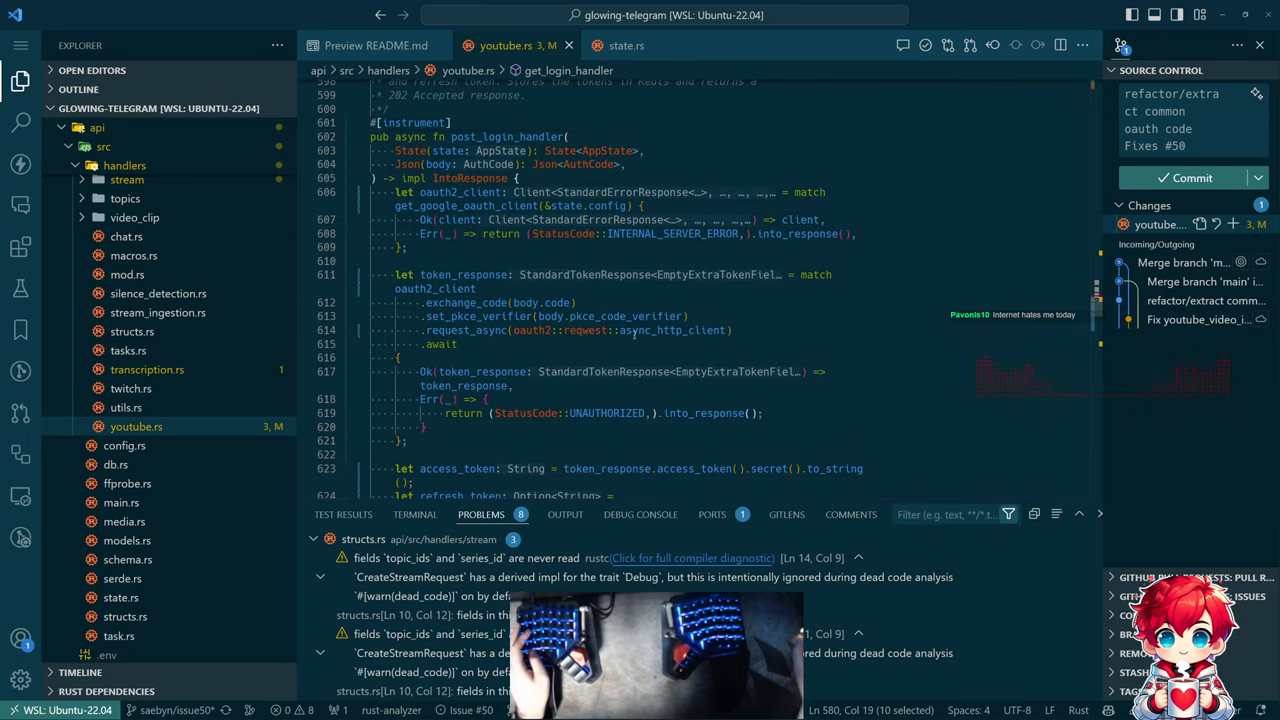
key(alt+tab)
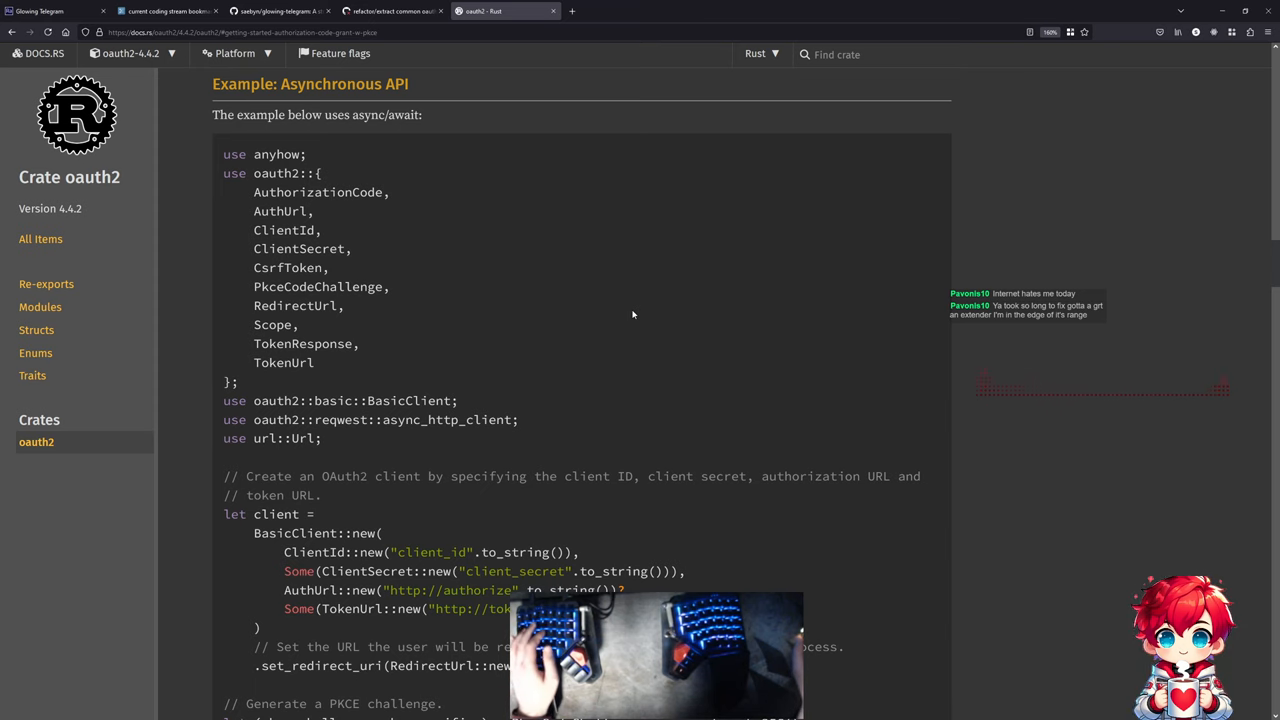
mouse_move(632, 350)
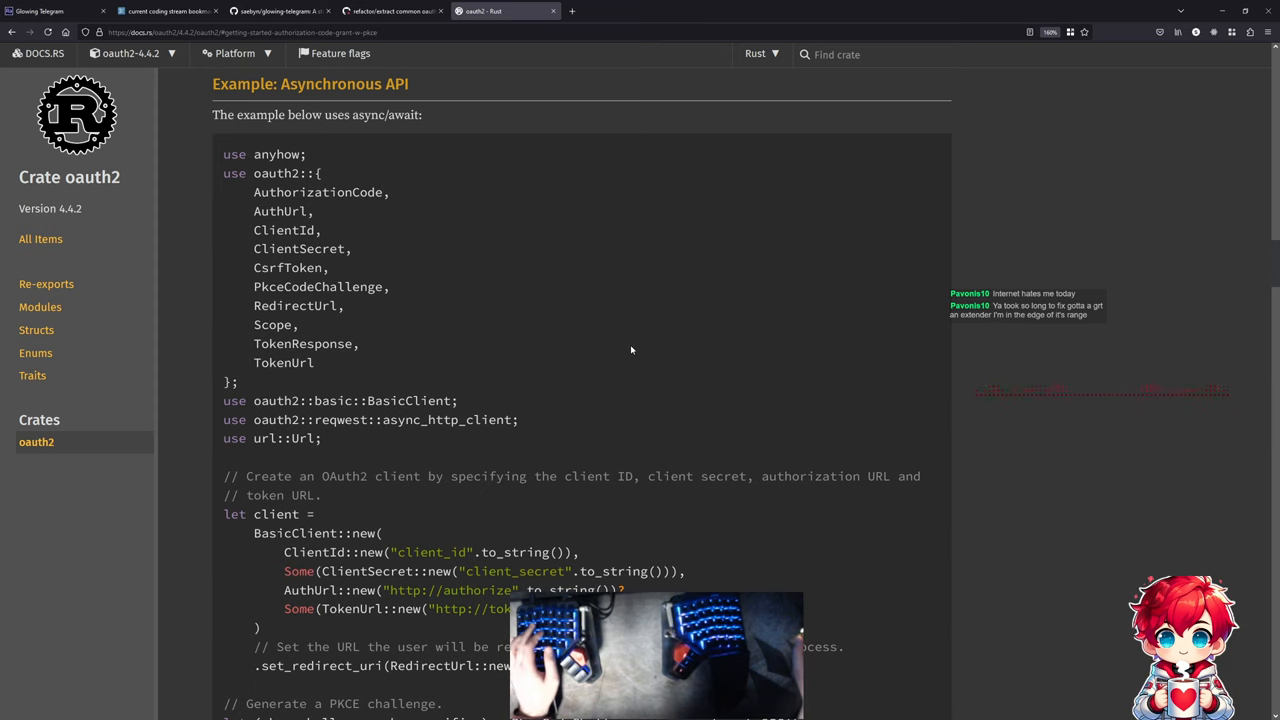
Scroll through the oauth2 asynchronous and Implicit Grant examples following csrf_token usages
scroll(down, 3)
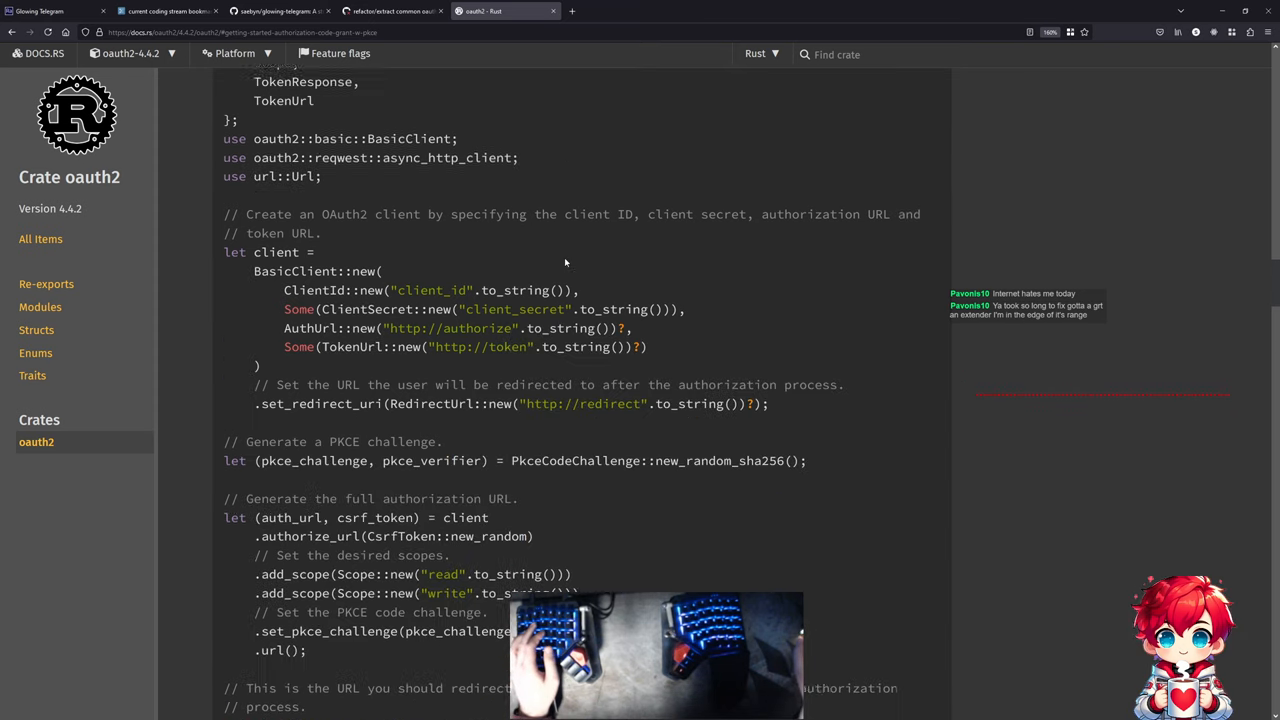
scroll(down, 3)
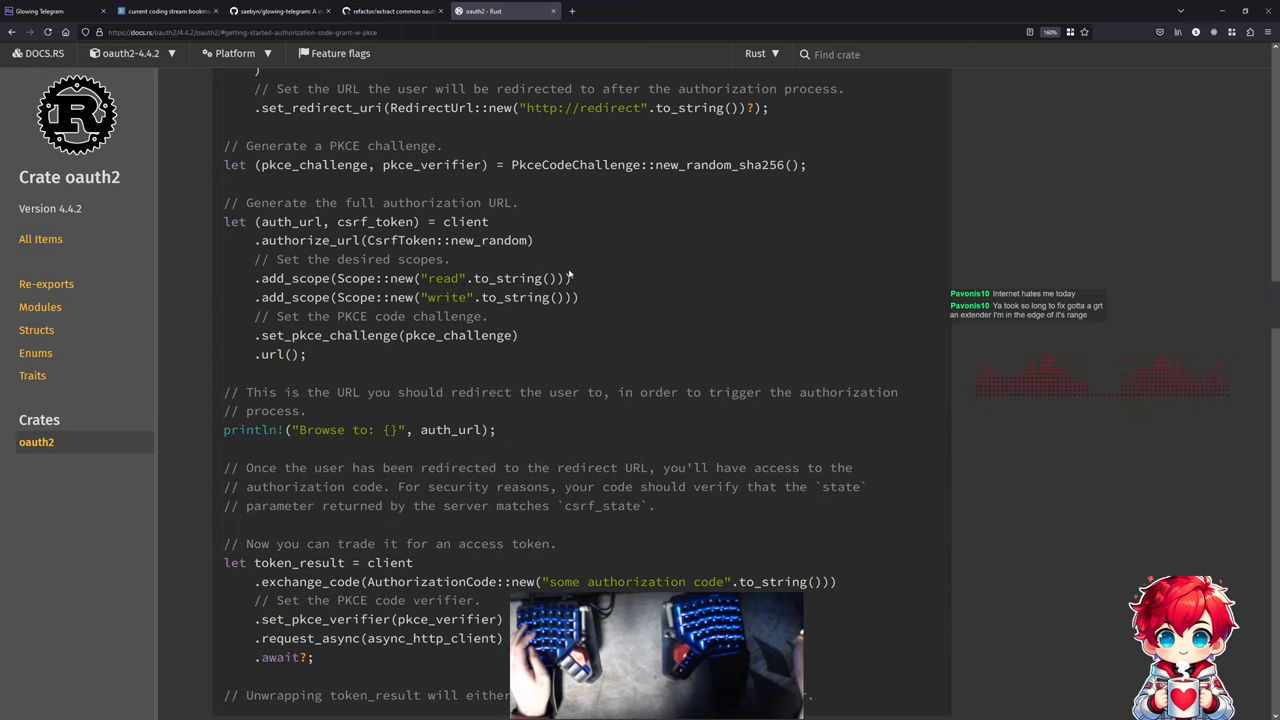
scroll(down, 3)
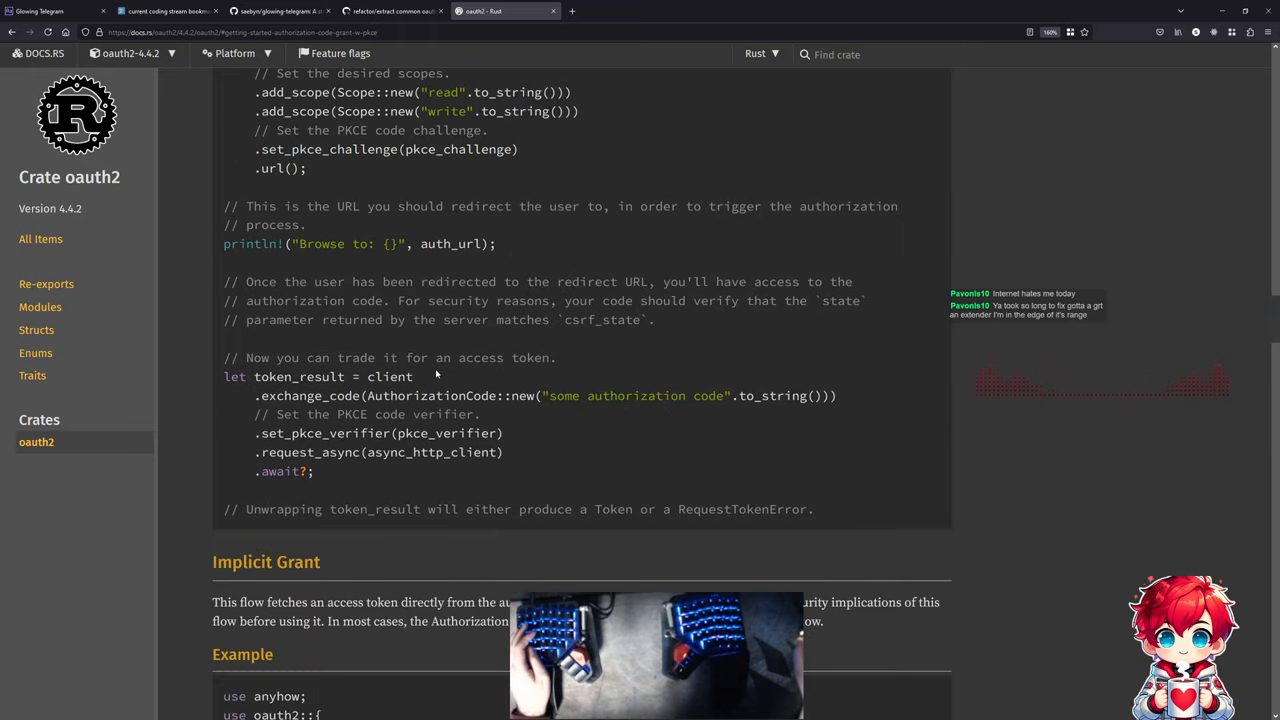
scroll(up, 3)
text(csrf_token)
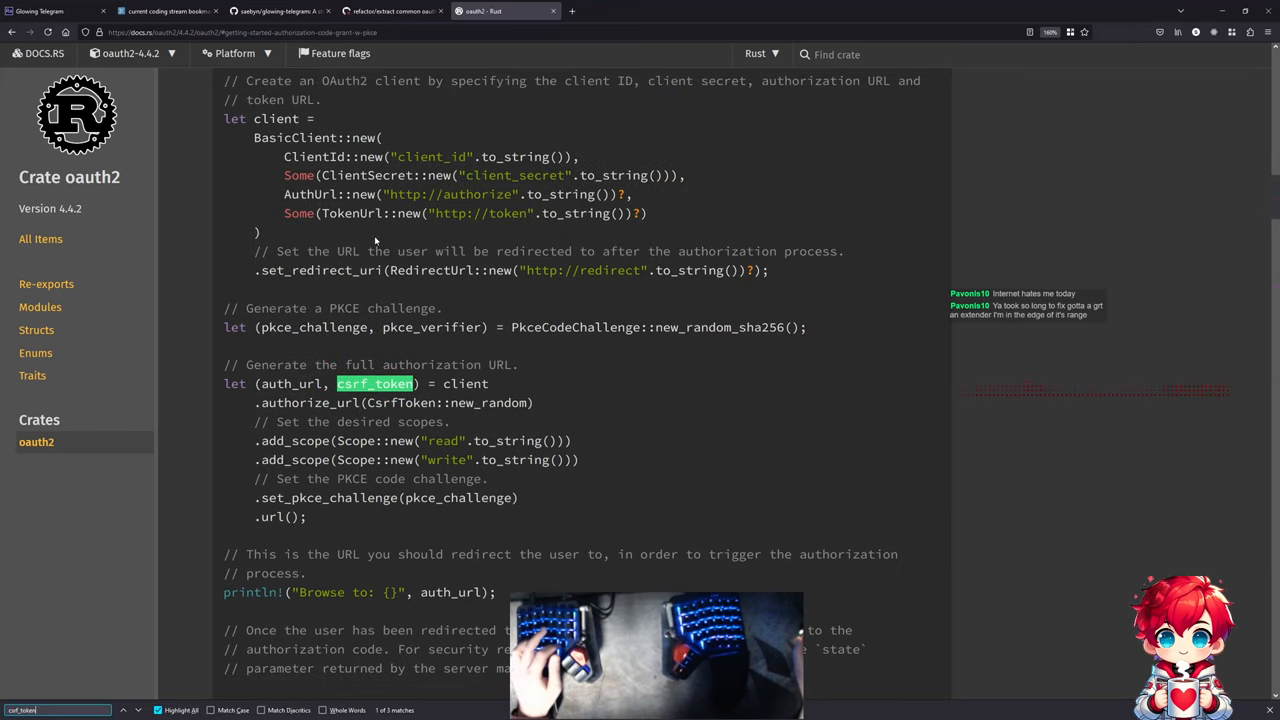
scroll(down, 3)
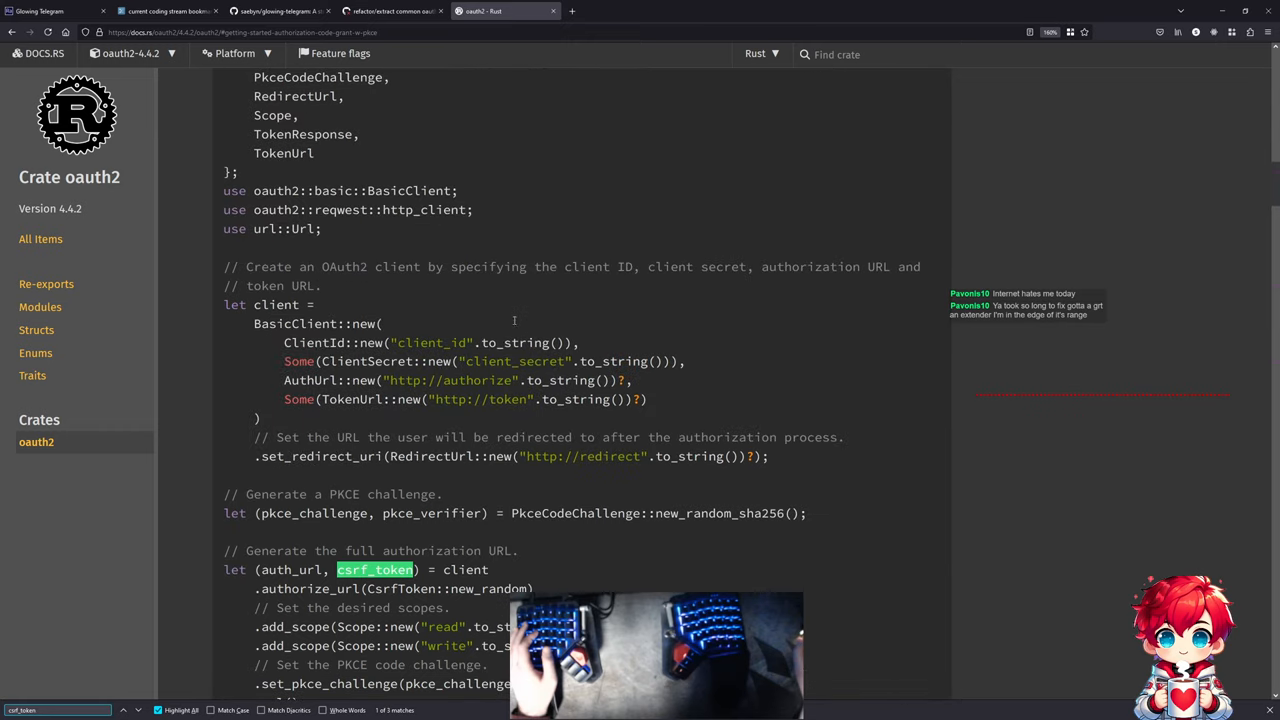
scroll(down, 3)
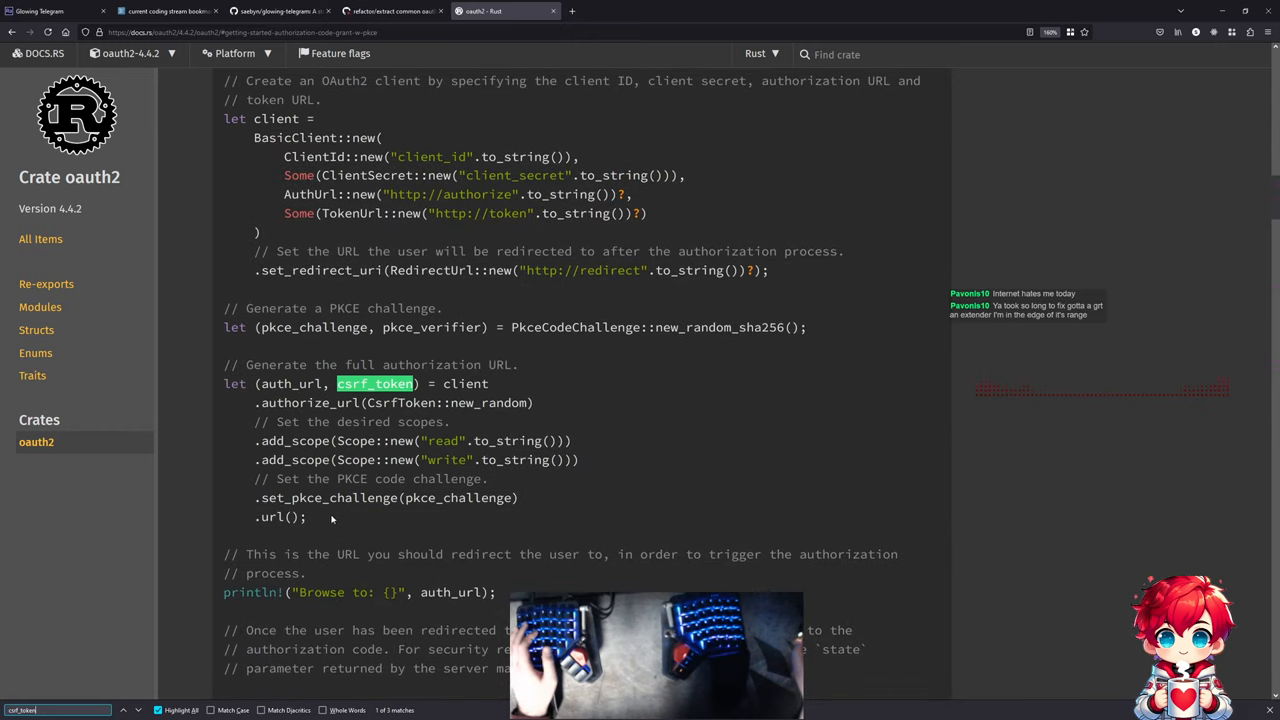
scroll(down, 3)
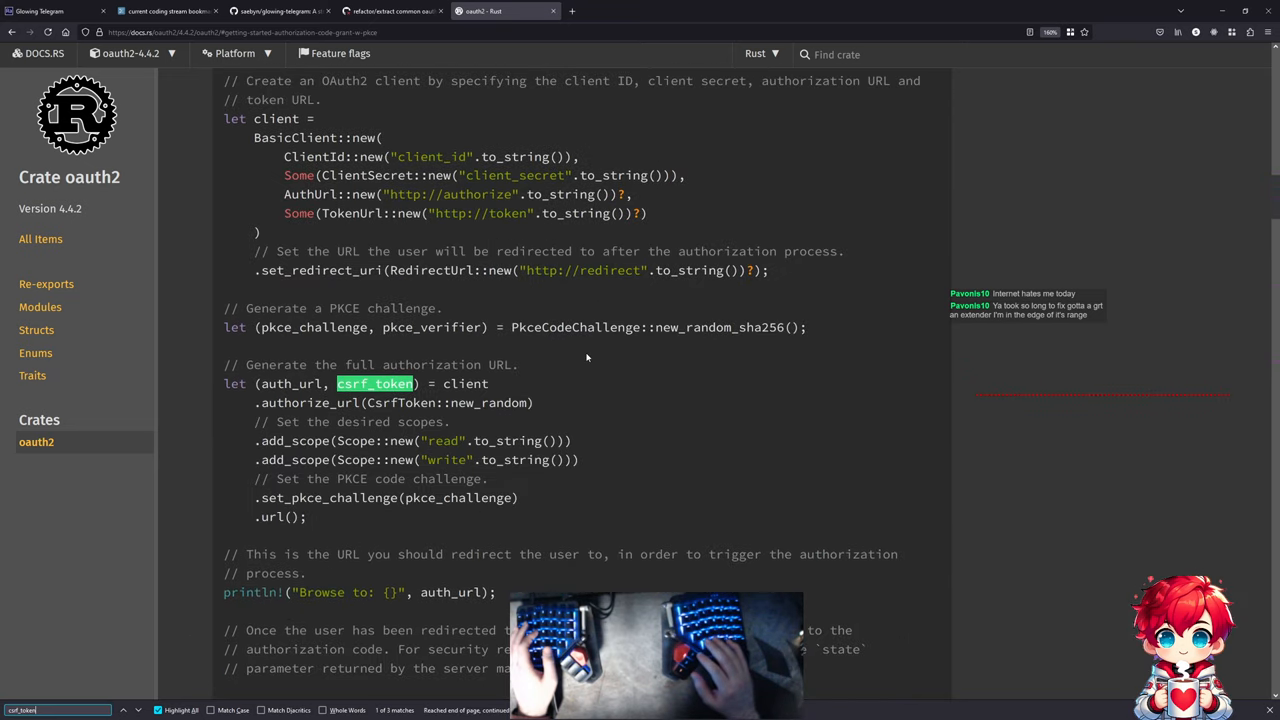
scroll(down, 3)
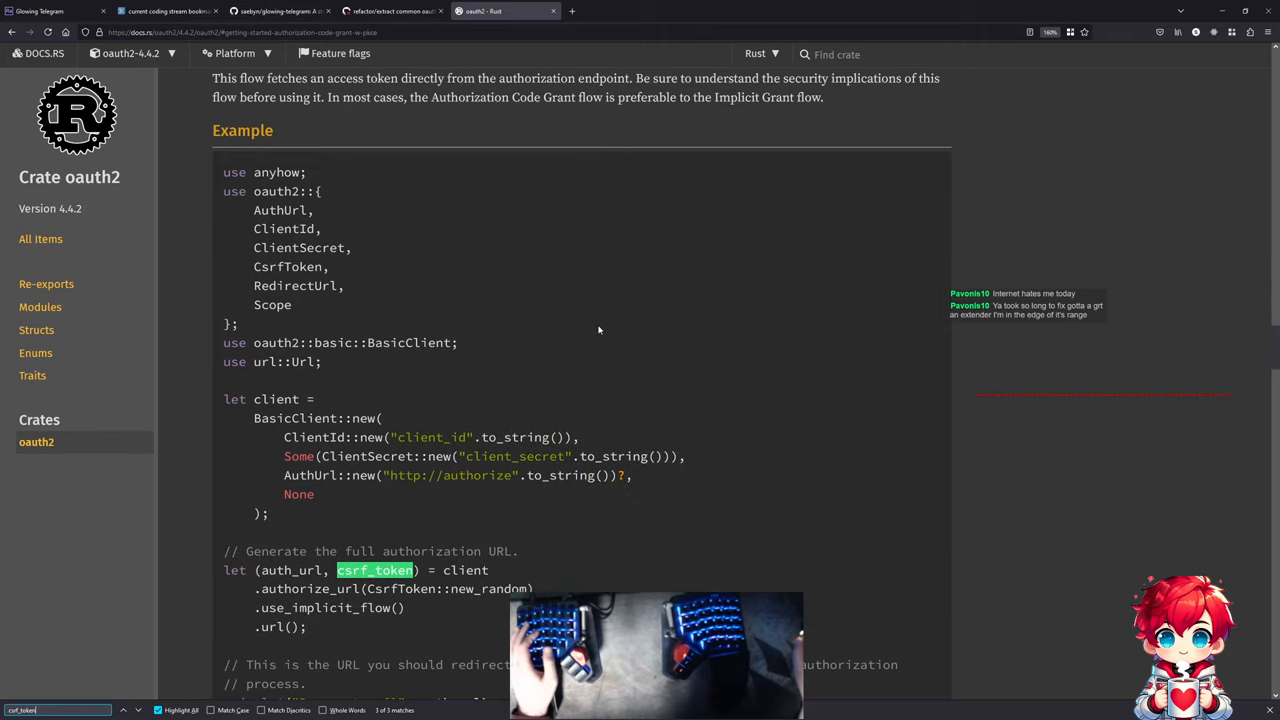
Scroll past the Implicit Grant example toward the oauth2-rs examples folder link
scroll(down, 3)
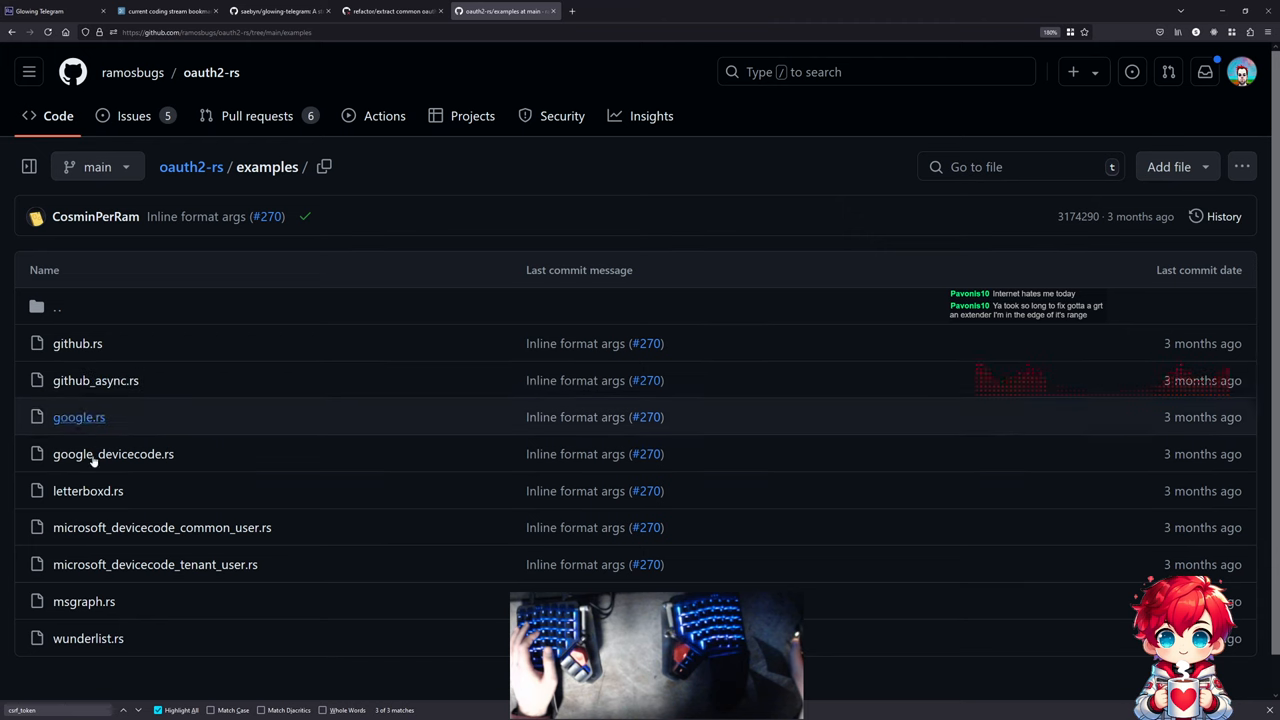
click(78, 418)
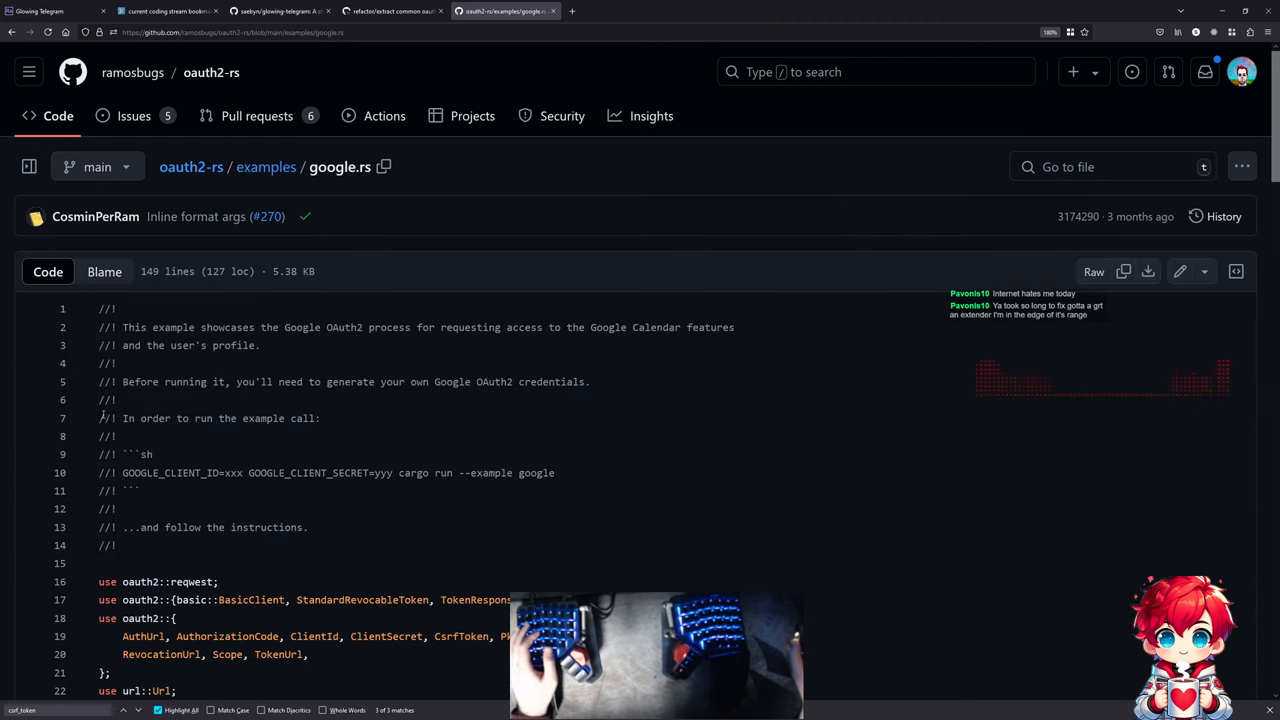
scroll(down, 3)
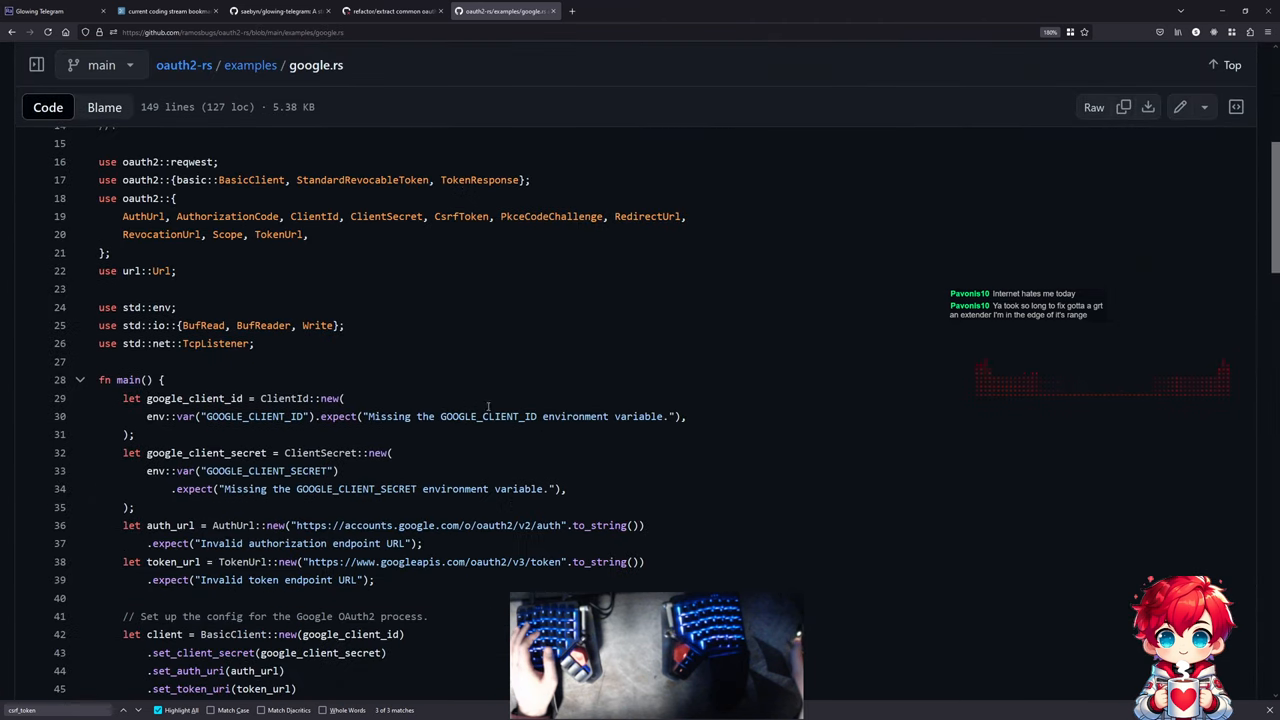
scroll(down, 3)
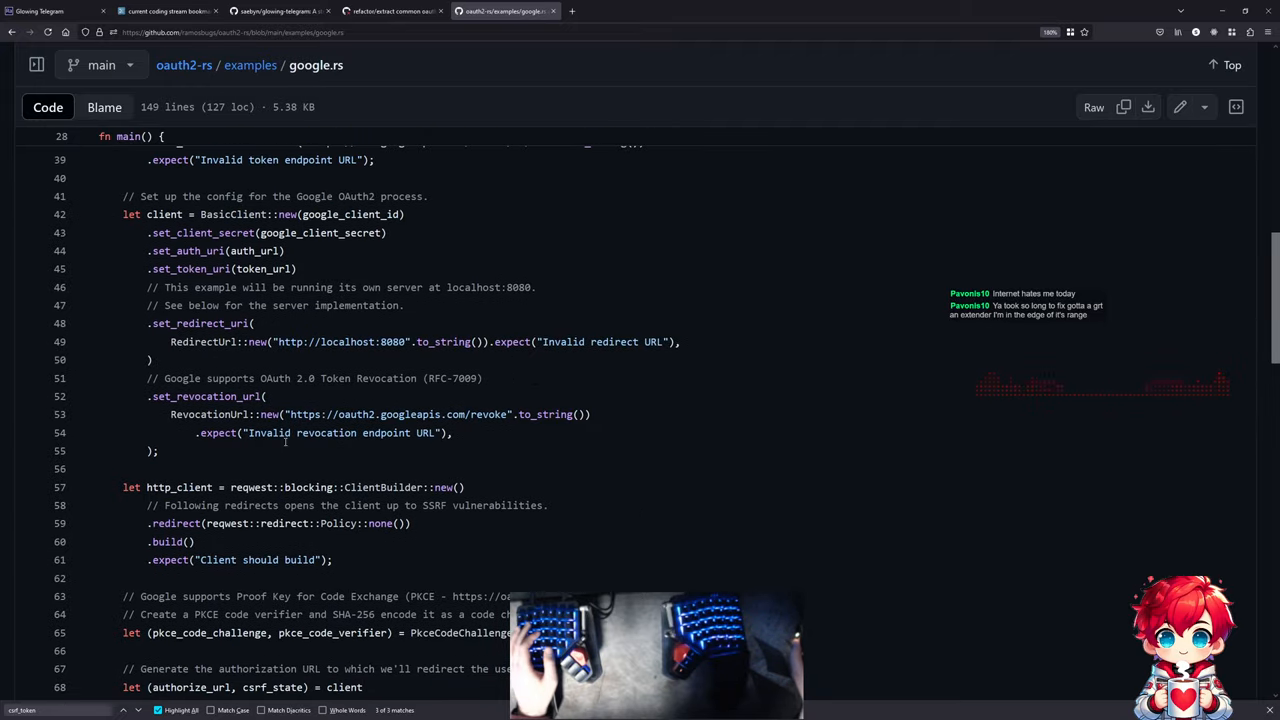
scroll(down, 3)
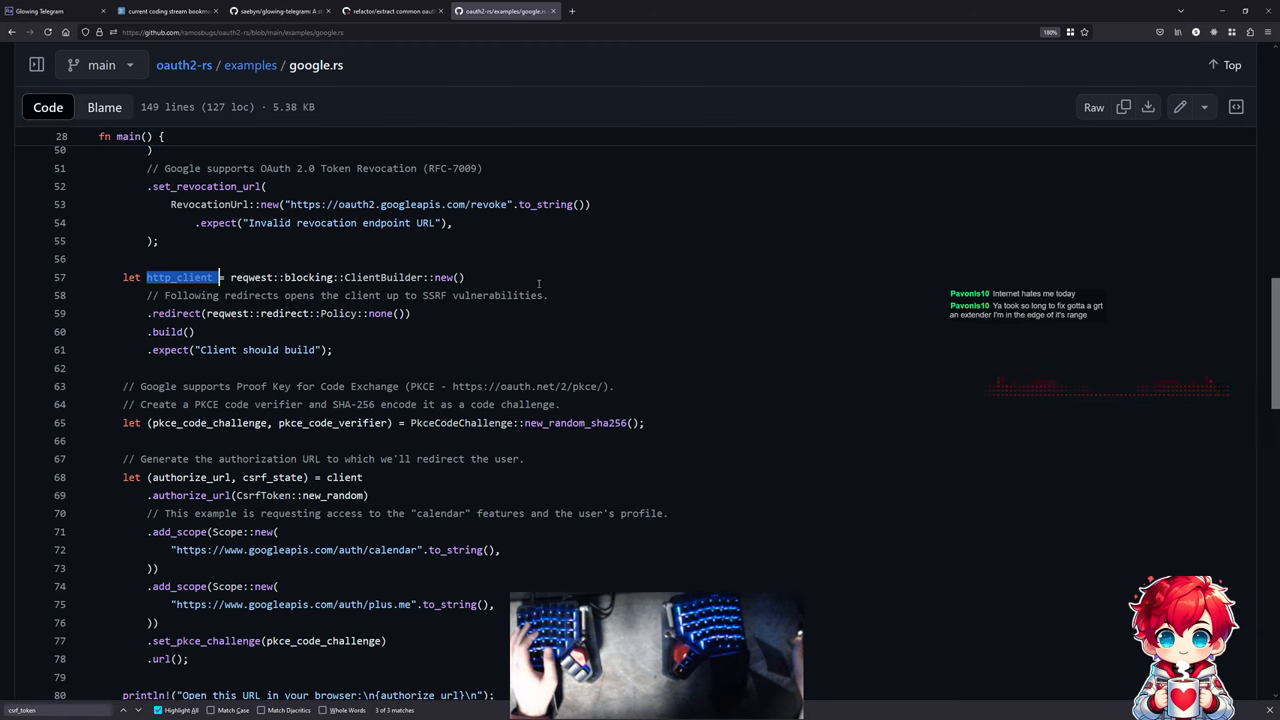
scroll(down, 3)
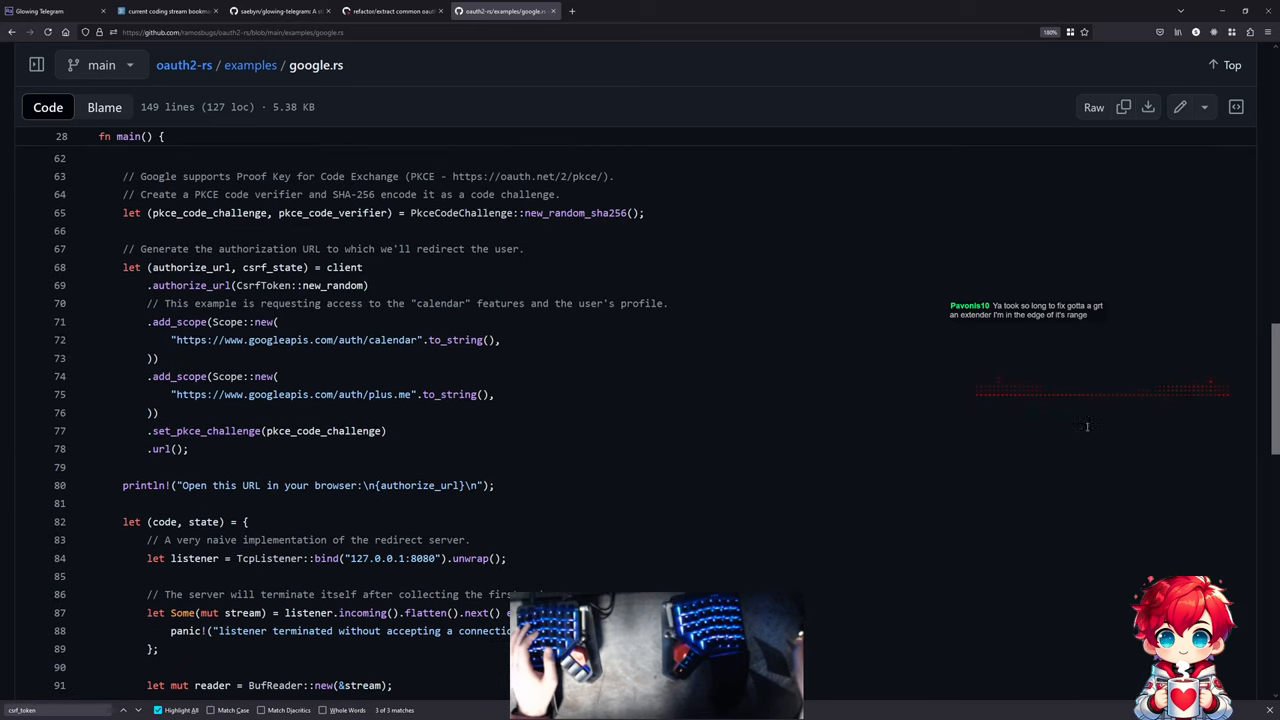
scroll(down, 3)
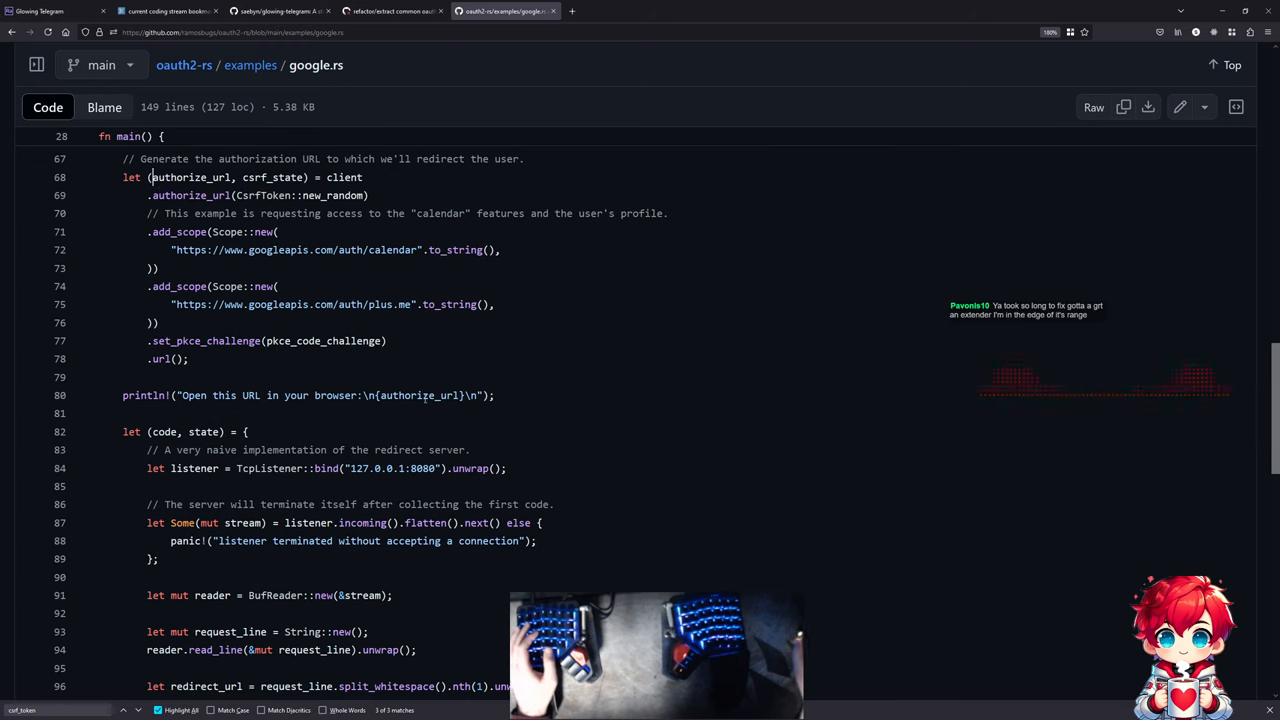
scroll(down, 3)
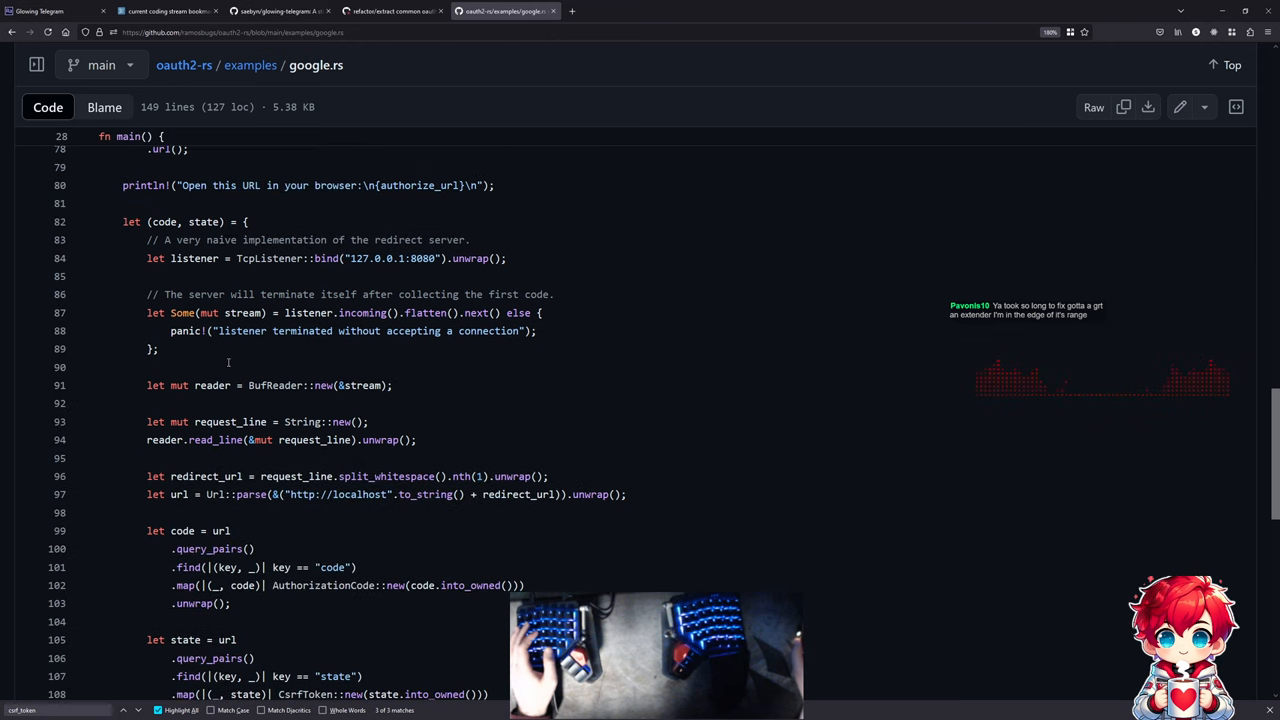
scroll(down, 3)
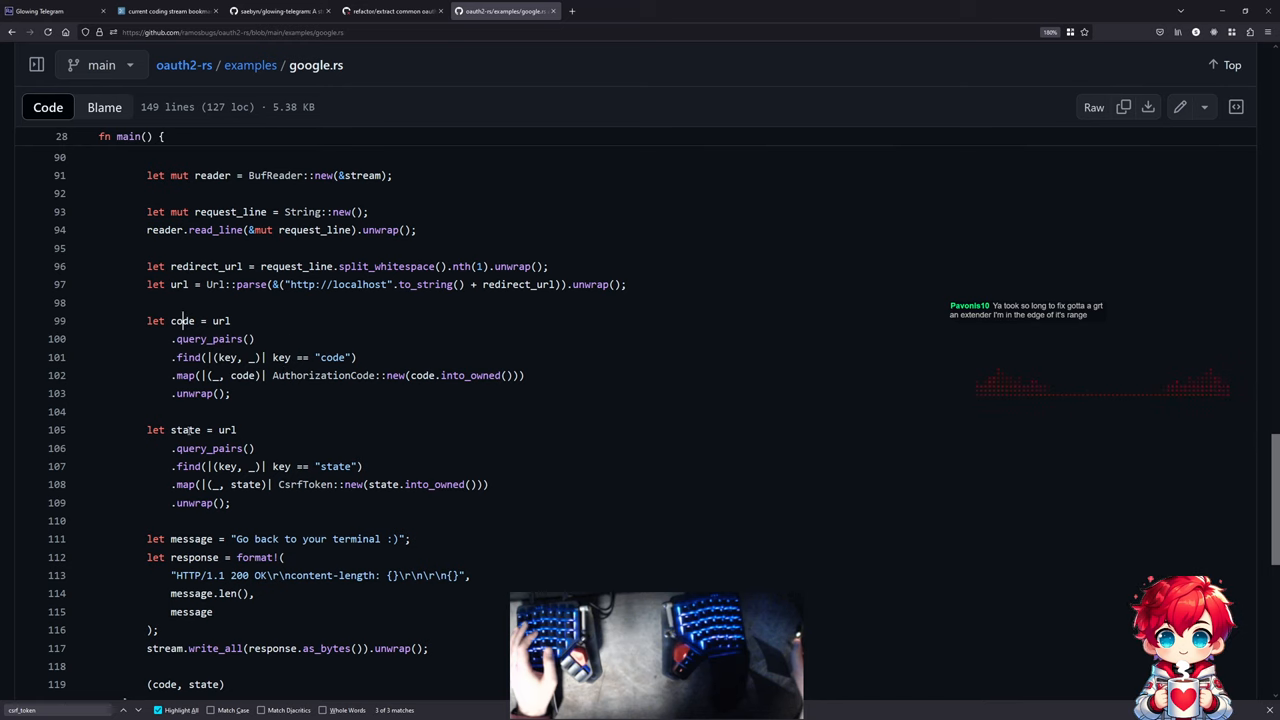
scroll(down, 3)
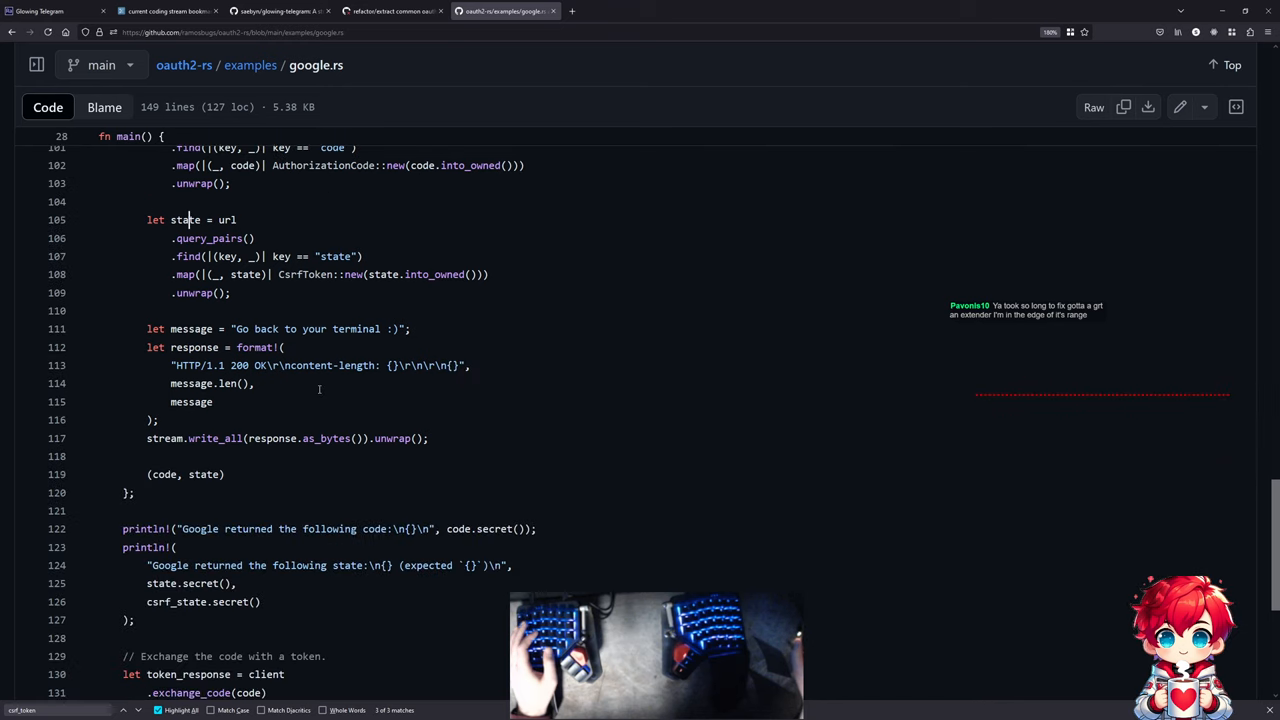
double_click(186, 218)
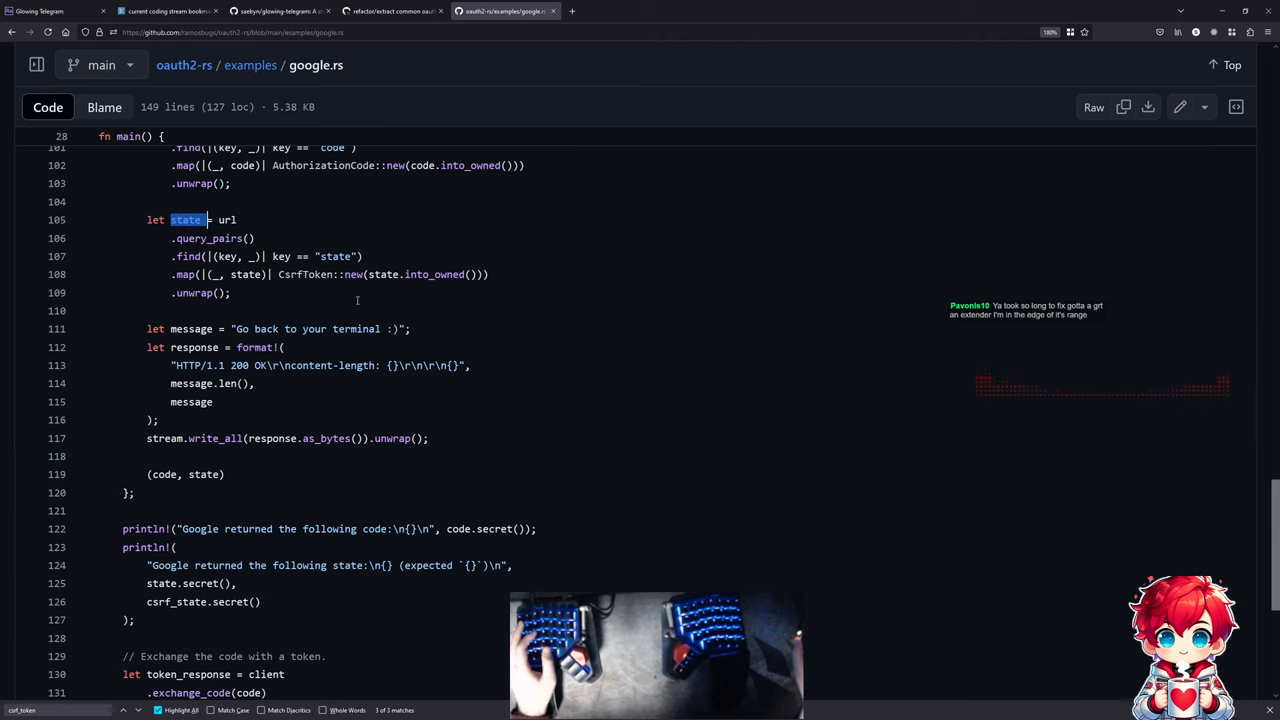
mouse_move(384, 316)
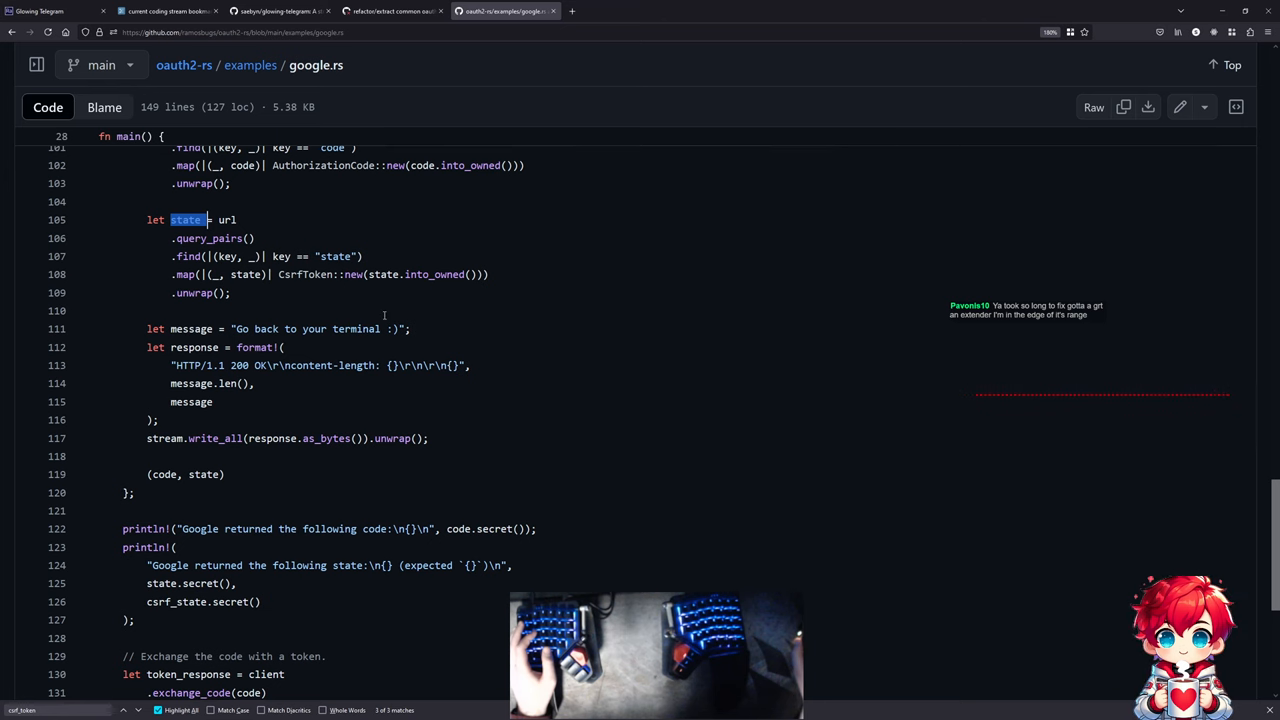
scroll(down, 3)
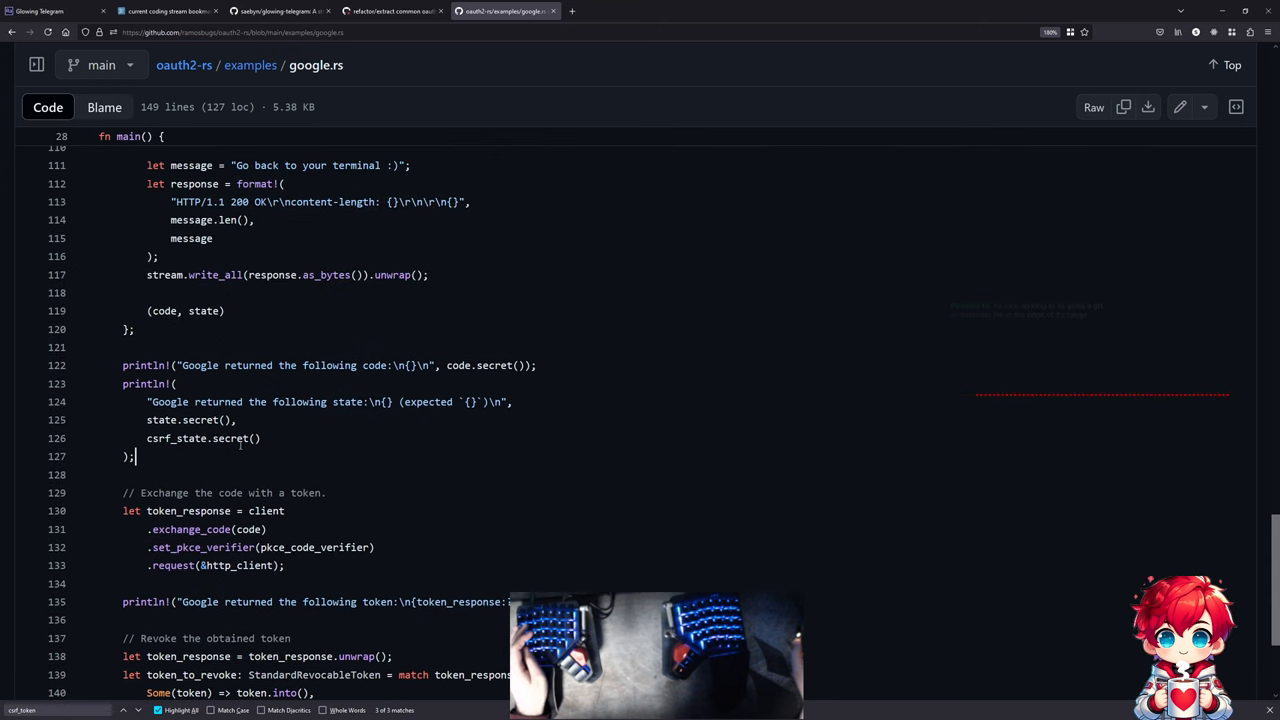
scroll(up, 3)
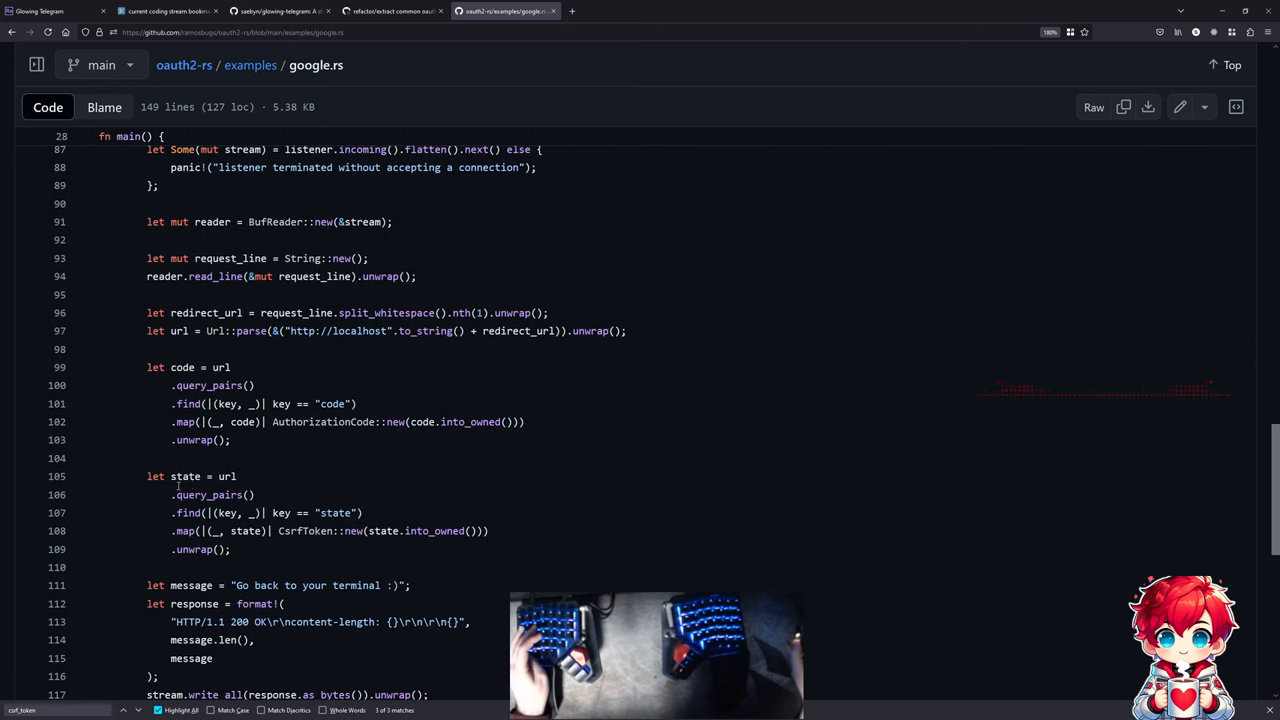
Highlight every use of state in the google.rs example and read through the state check and token exchange
double_click(184, 476)
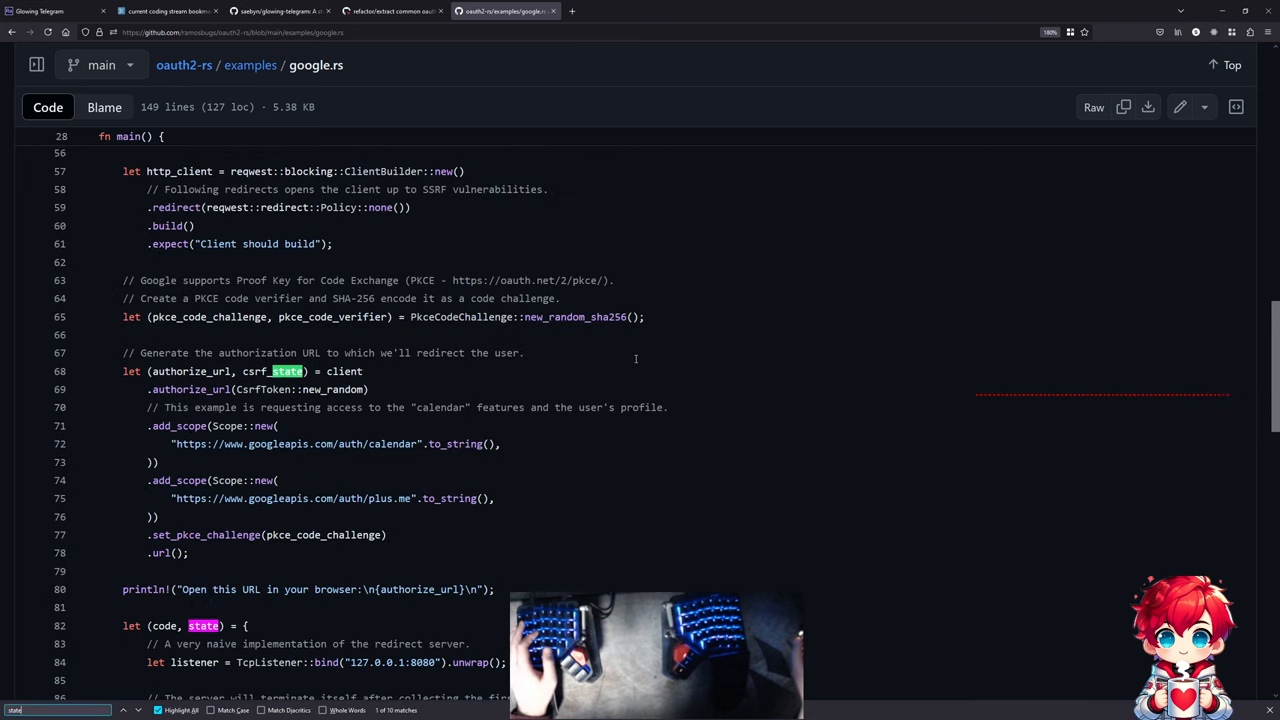
scroll(down, 3)
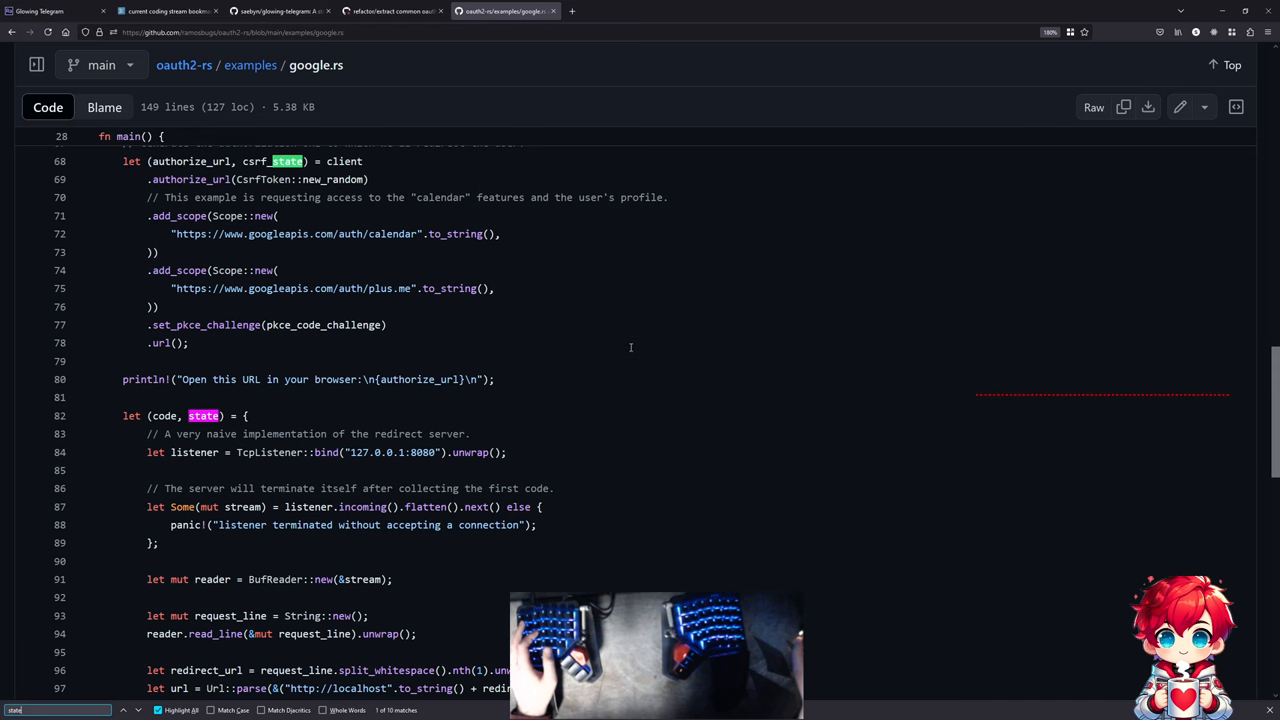
scroll(down, 3)
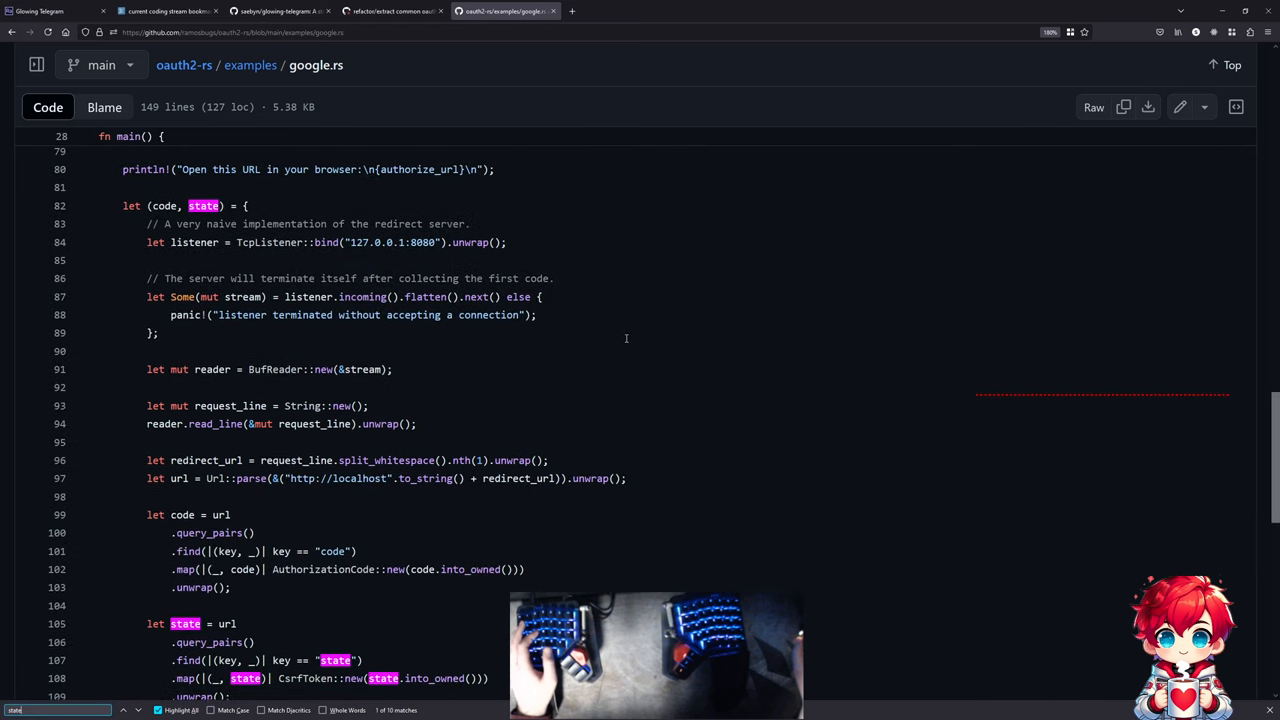
scroll(down, 3)
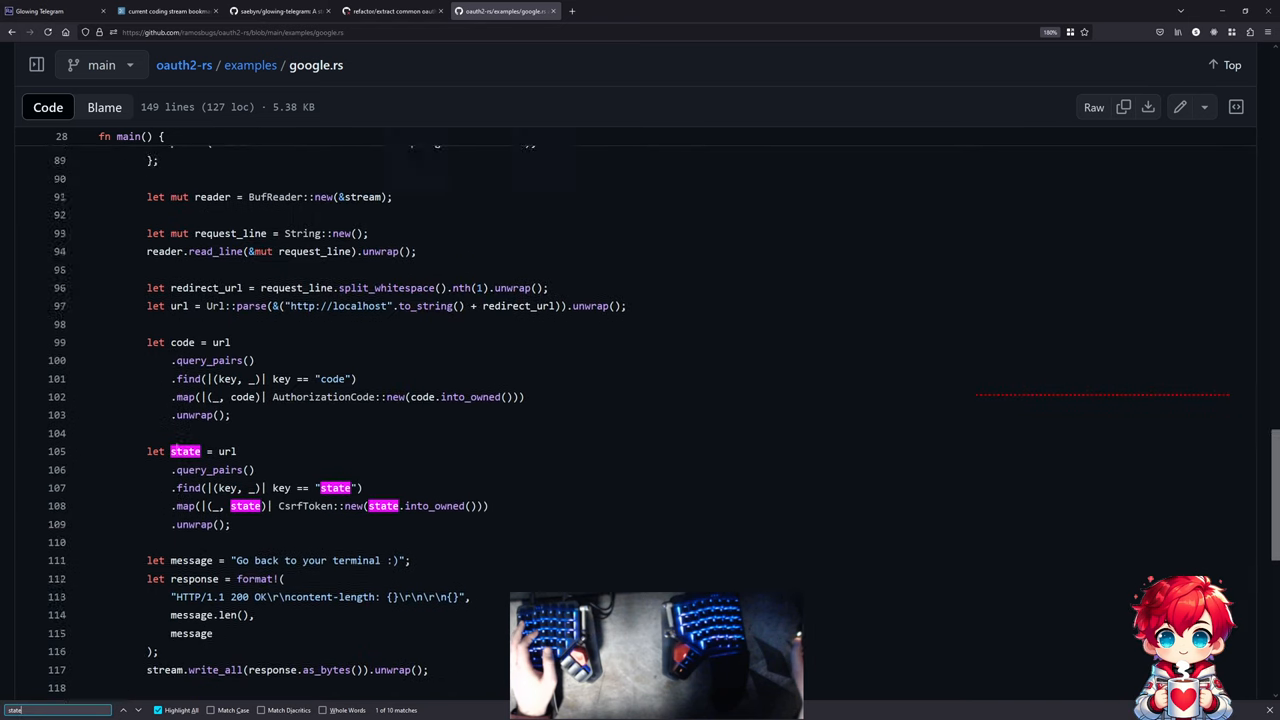
scroll(down, 3)
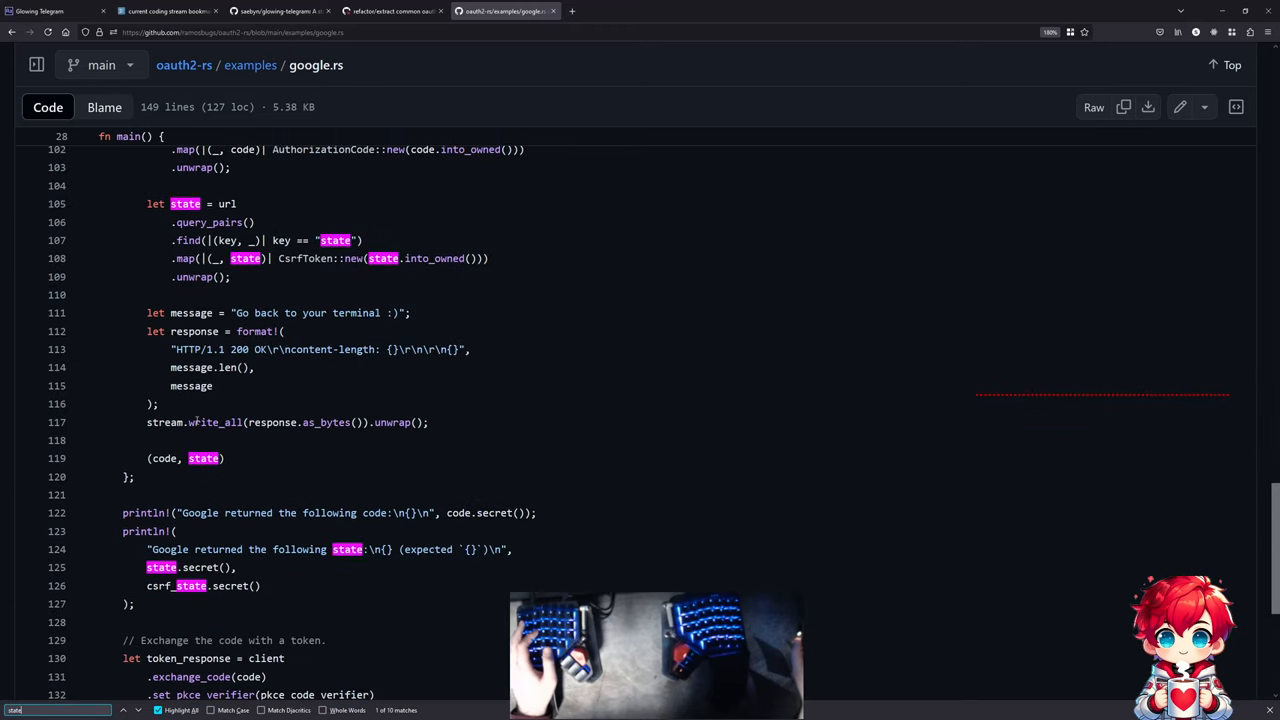
scroll(down, 3)
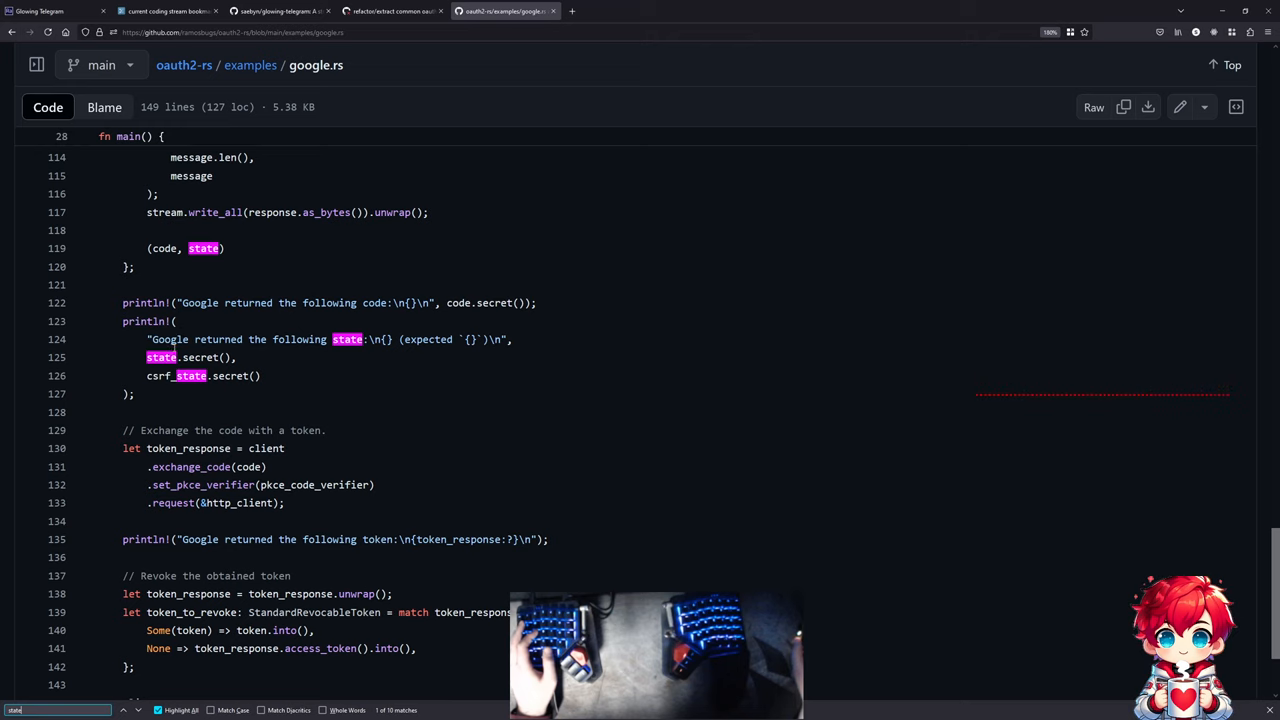
drag(146, 356, 260, 376)
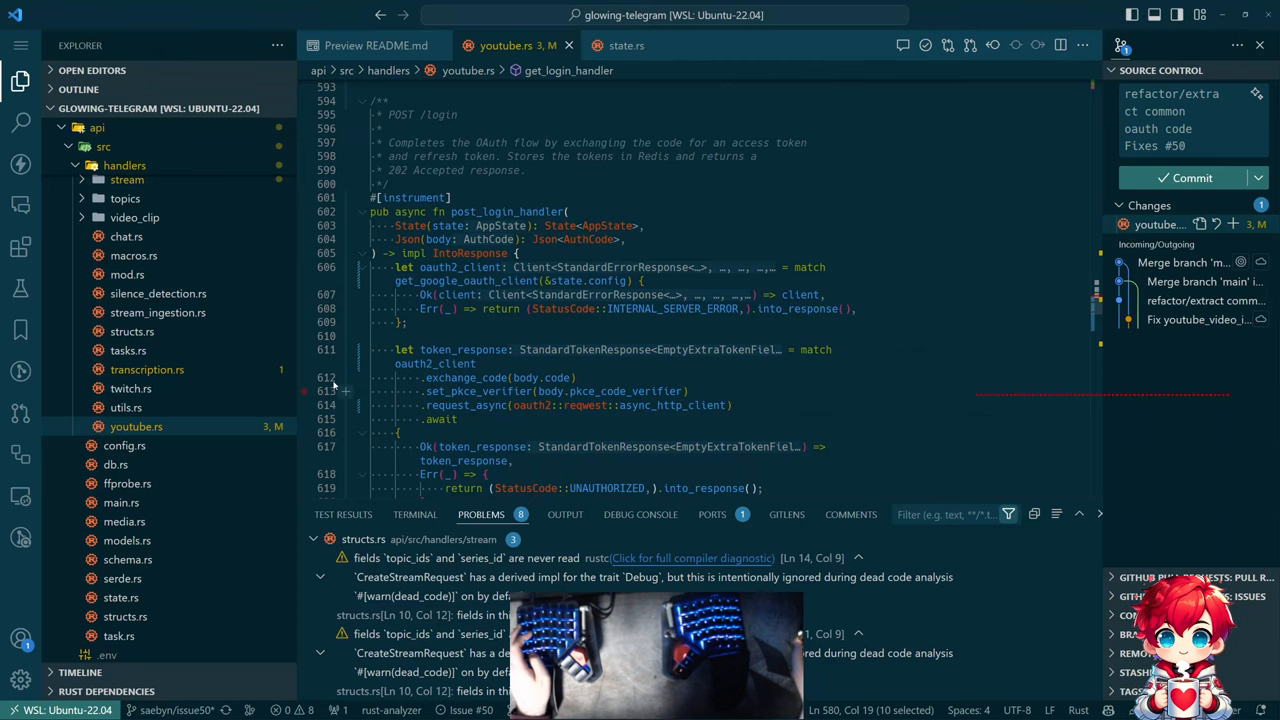
Show the Terminal panel, then hide it and scroll to get_login_handler's AuthRequest response
click(414, 514)
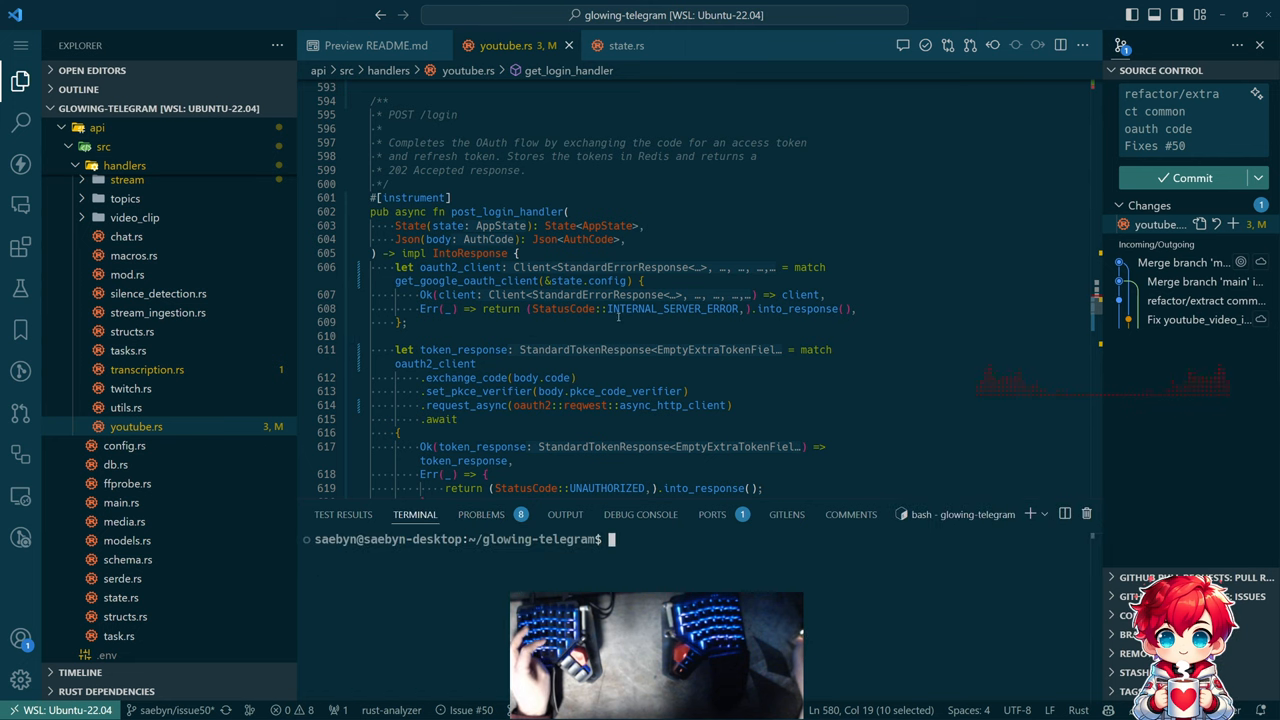
scroll(down, 3)
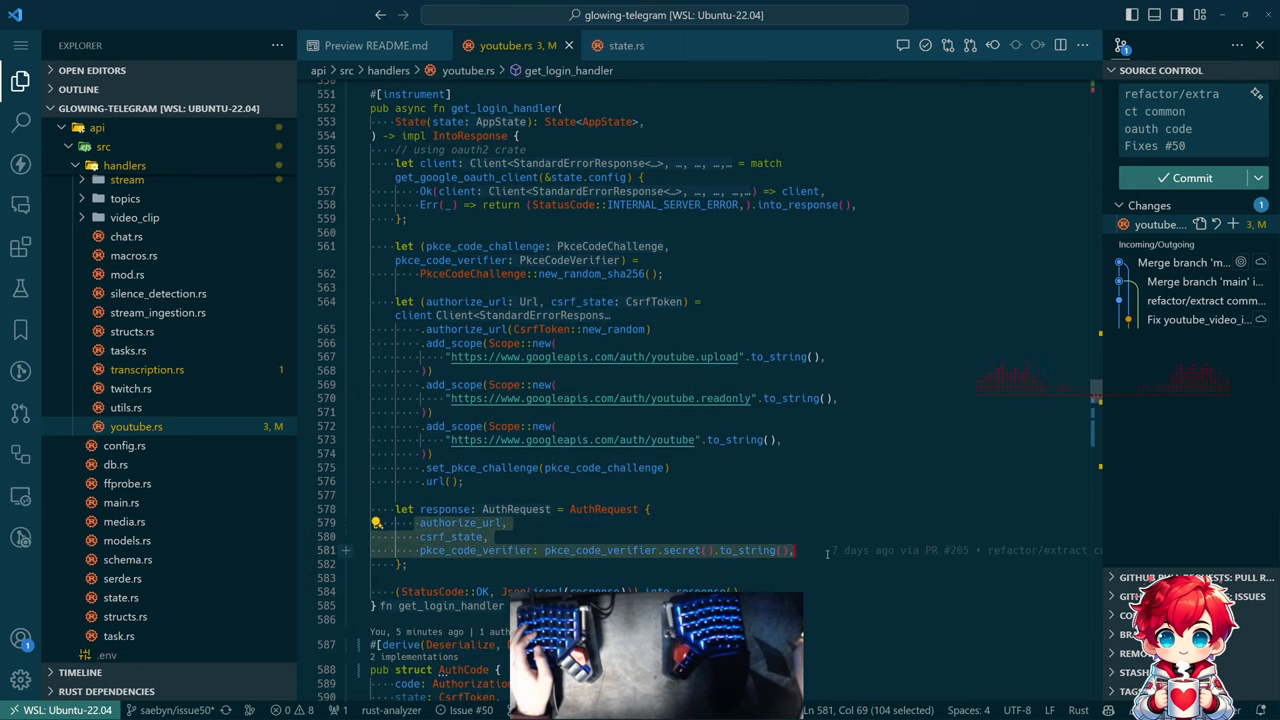
Add a csrf_state: CsrfToken field to the AuthCode struct
scroll(down, 3)
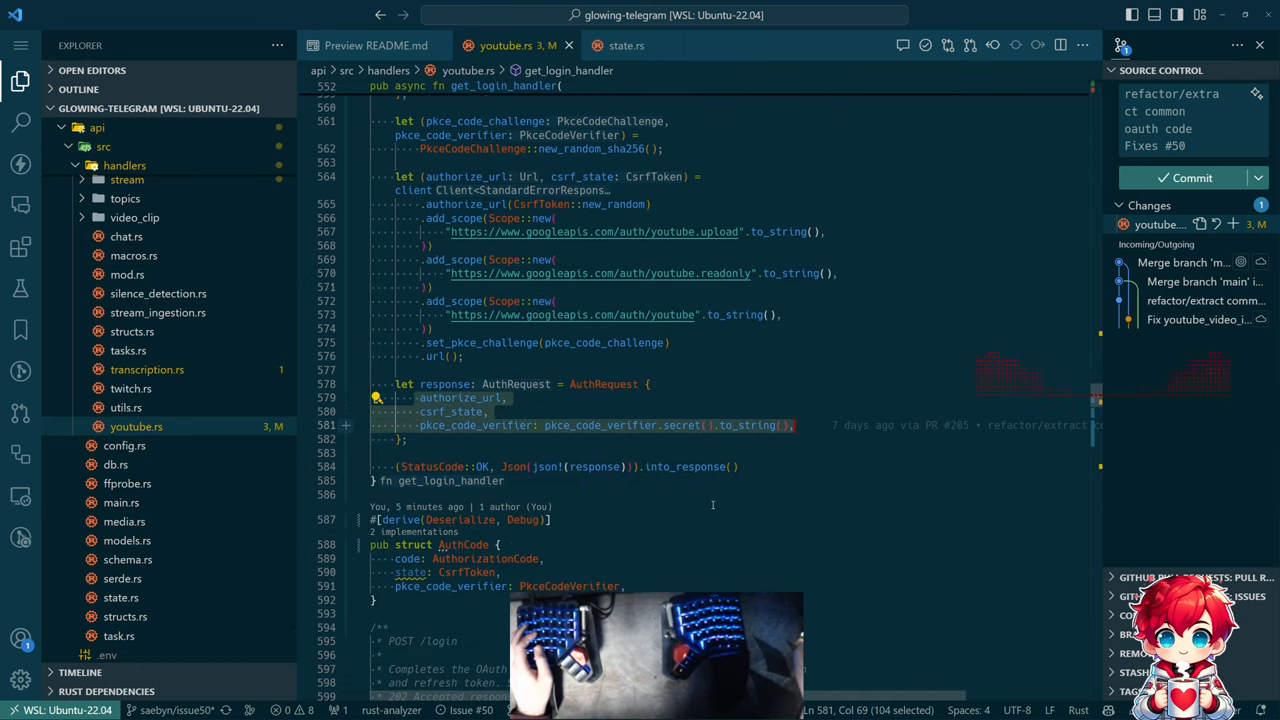
scroll(down, 3)
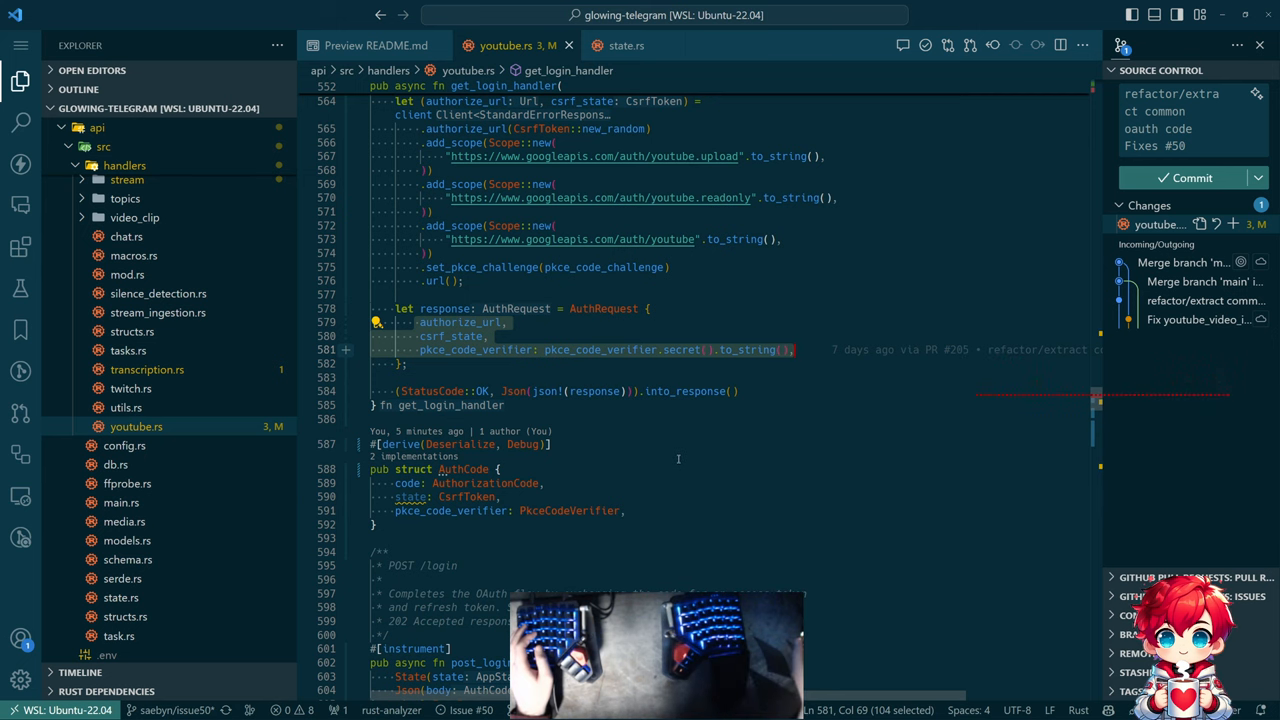
scroll(down, 3)
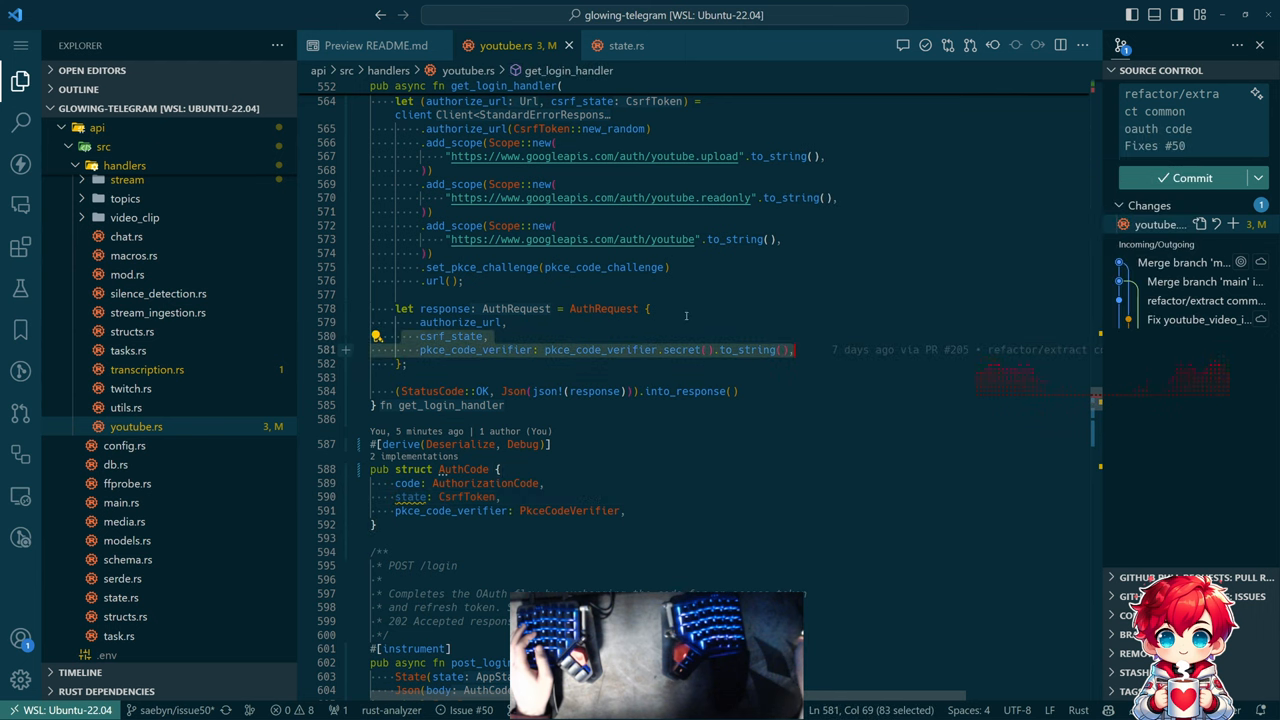
mouse_move(756, 326)
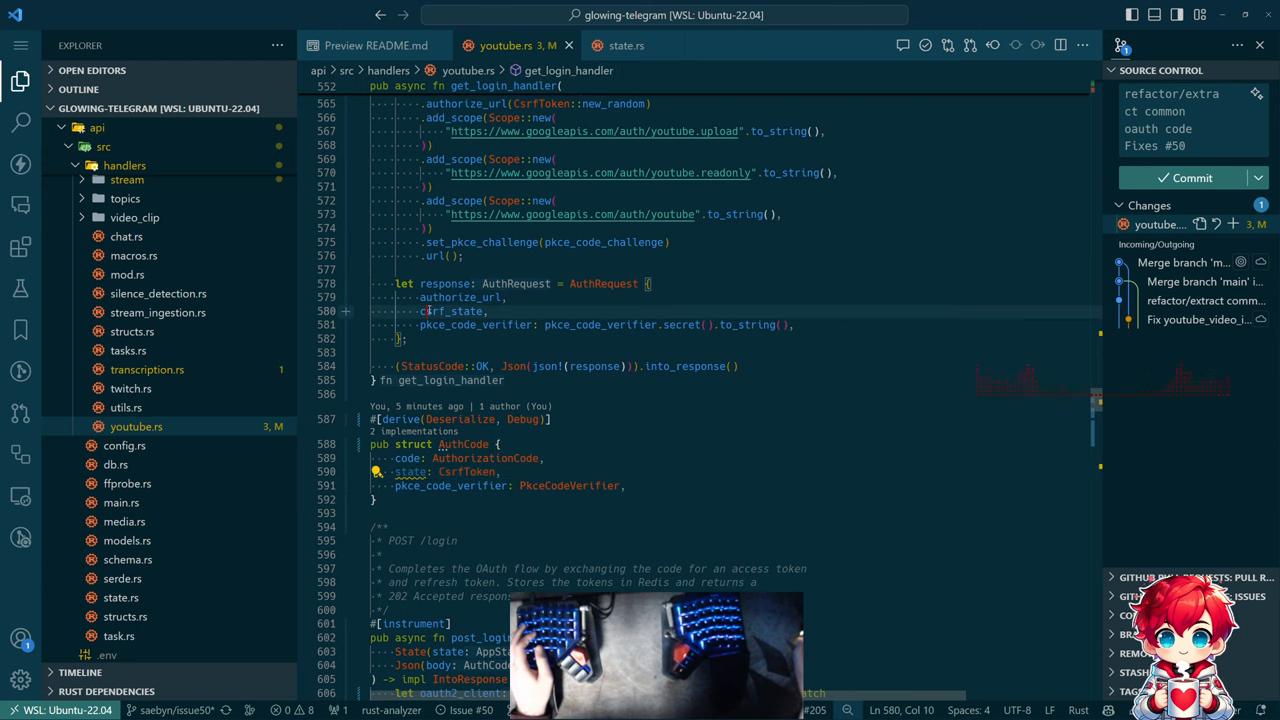
text(csrf_state: CsrfToken,)
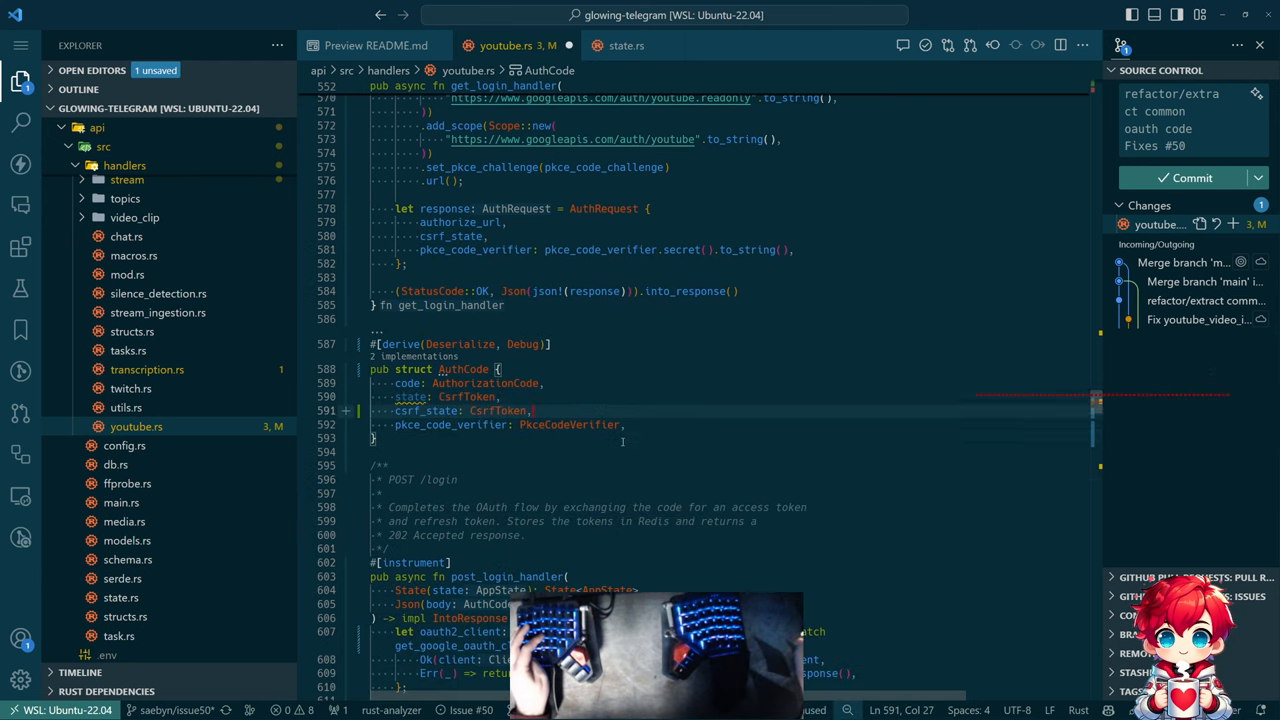
Return UNAUTHORIZED in post_login_handler when state and csrf_state secrets differ
scroll(down, 3)
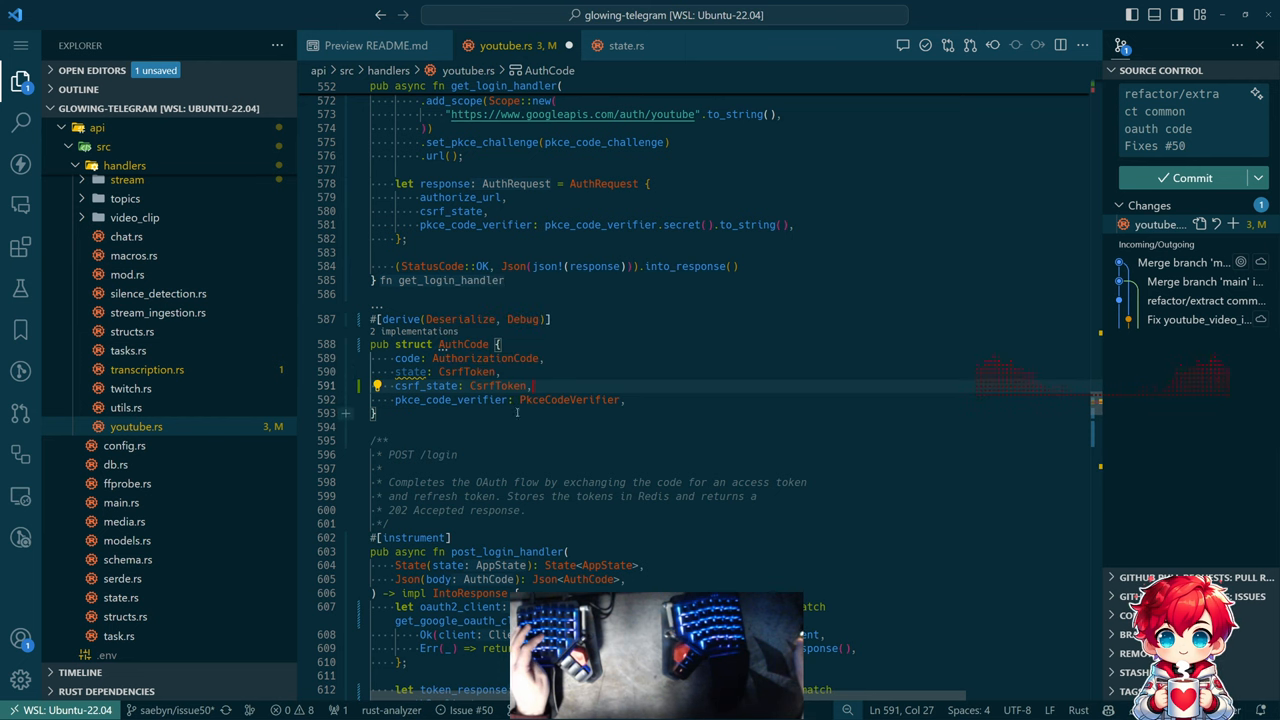
scroll(down, 3)
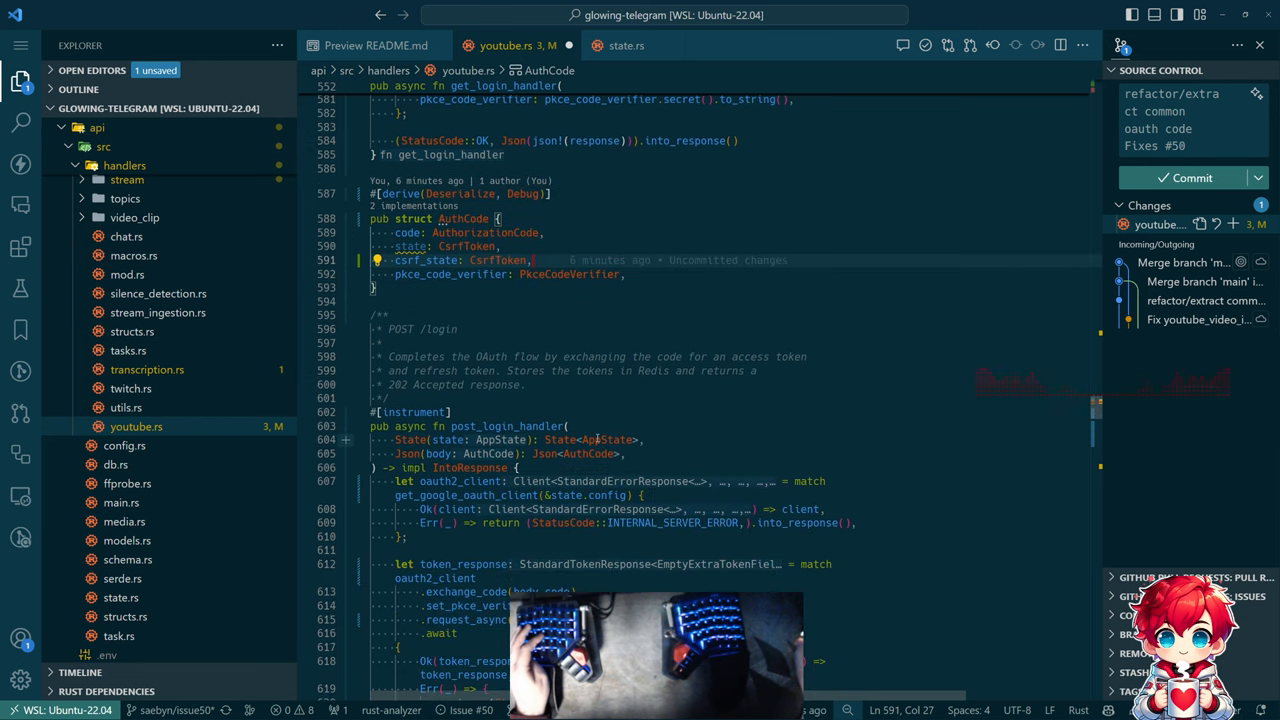
scroll(down, 3)
text(if body.state.secret() != body.csrf_state.secret() {)
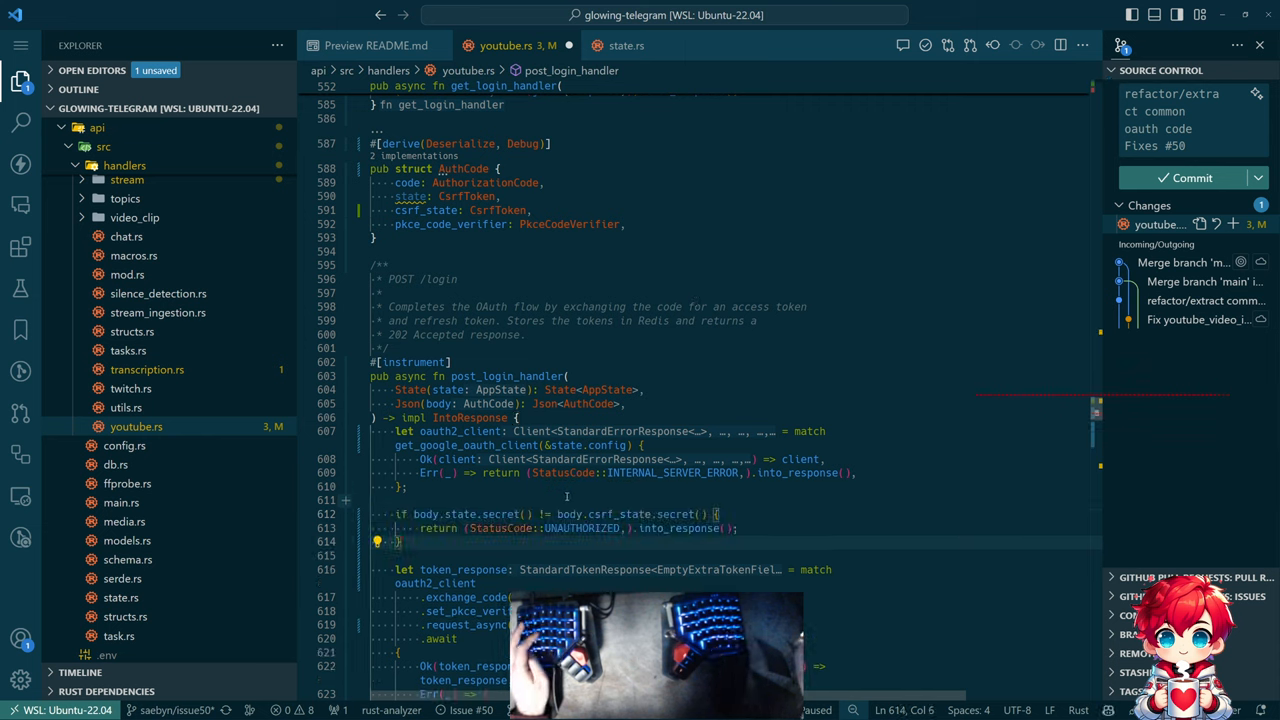
Comment the CSRF state check with '// check the CSRF state' and drop the 'store the tokens in Redis' comment
text(// check the CSRF state)
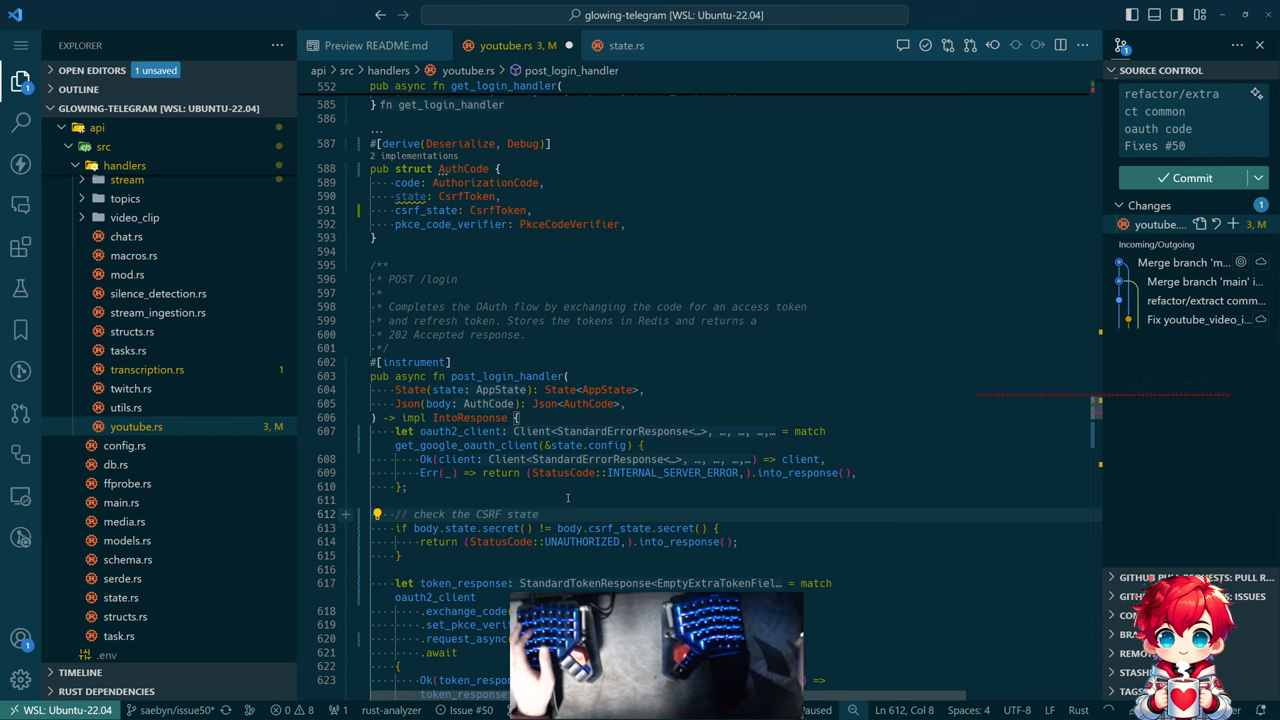
scroll(down, 3)
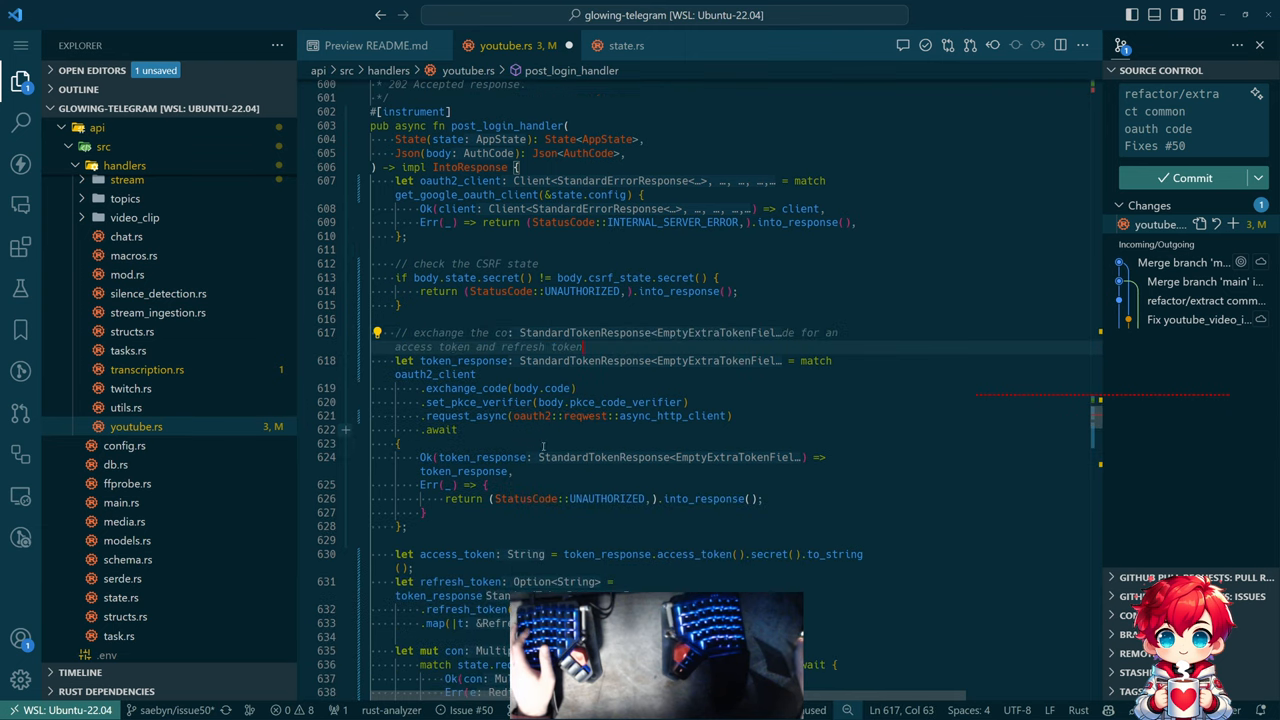
scroll(down, 3)
text(//)
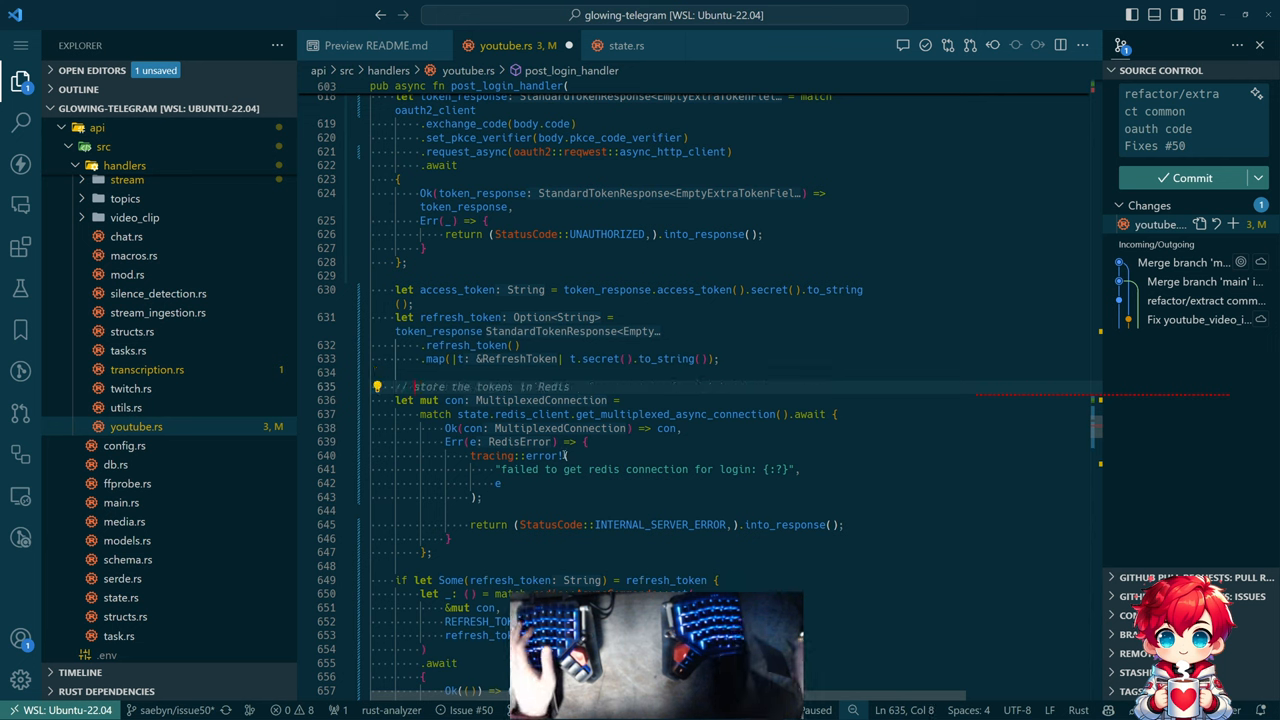
mouse_move(580, 468)
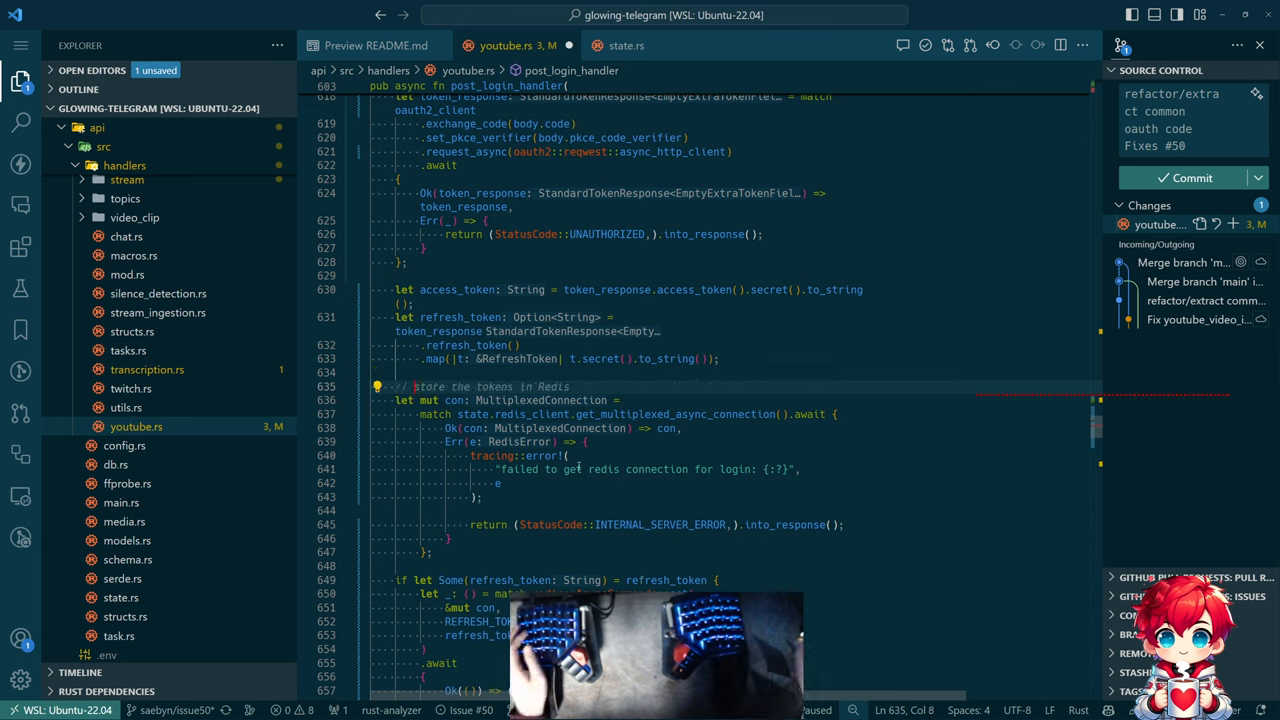
mouse_move(670, 524)
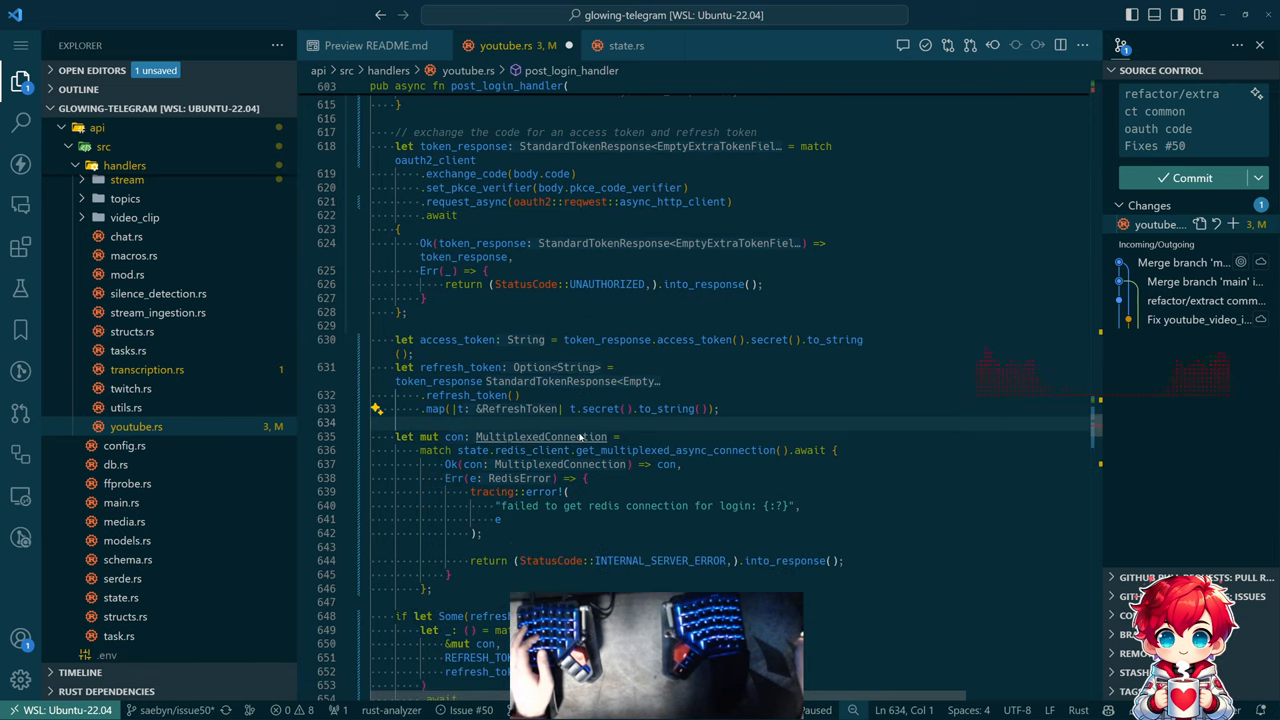
scroll(down, 3)
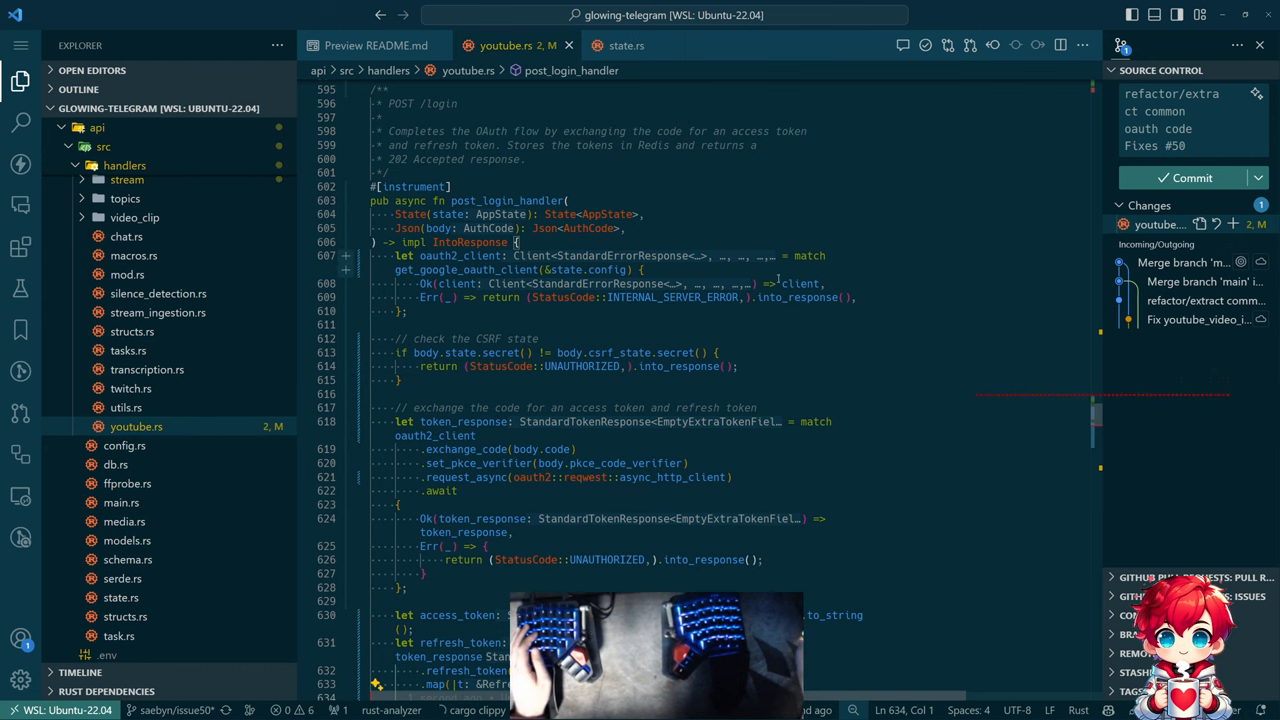
Scroll down through get_token to post_login_handler below the AuthCode struct
scroll(down, 3)
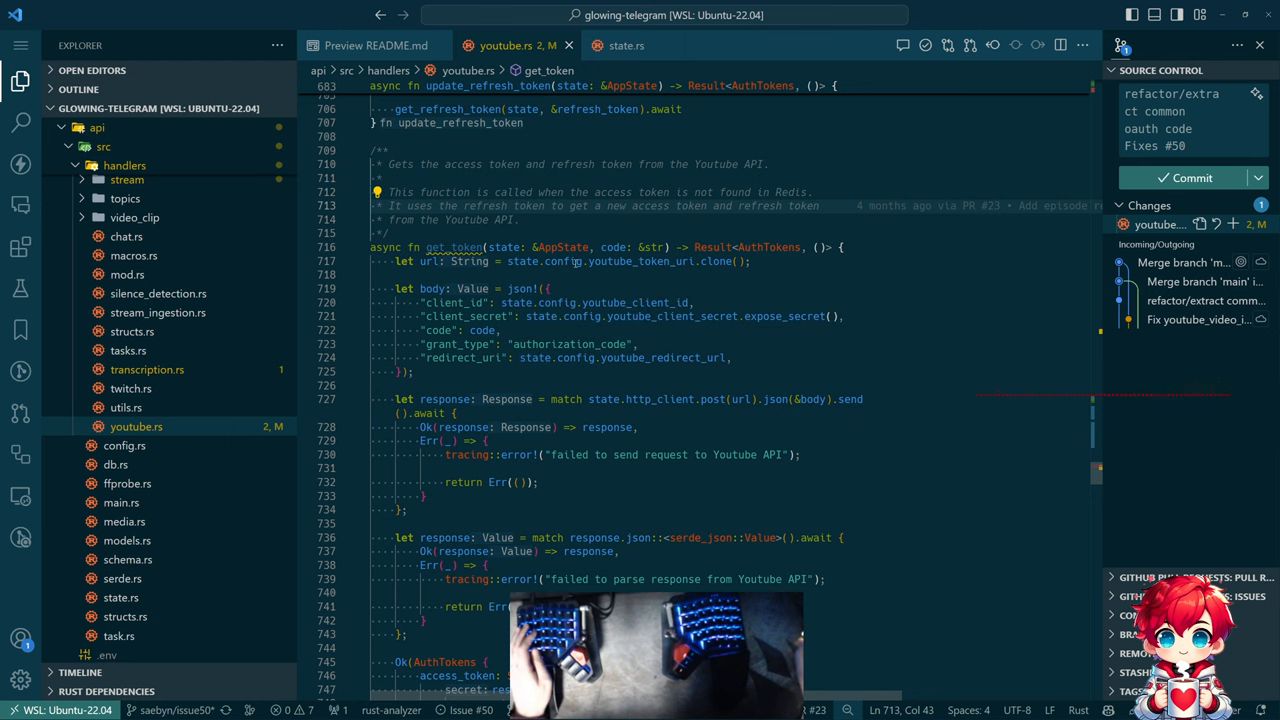
scroll(down, 3)
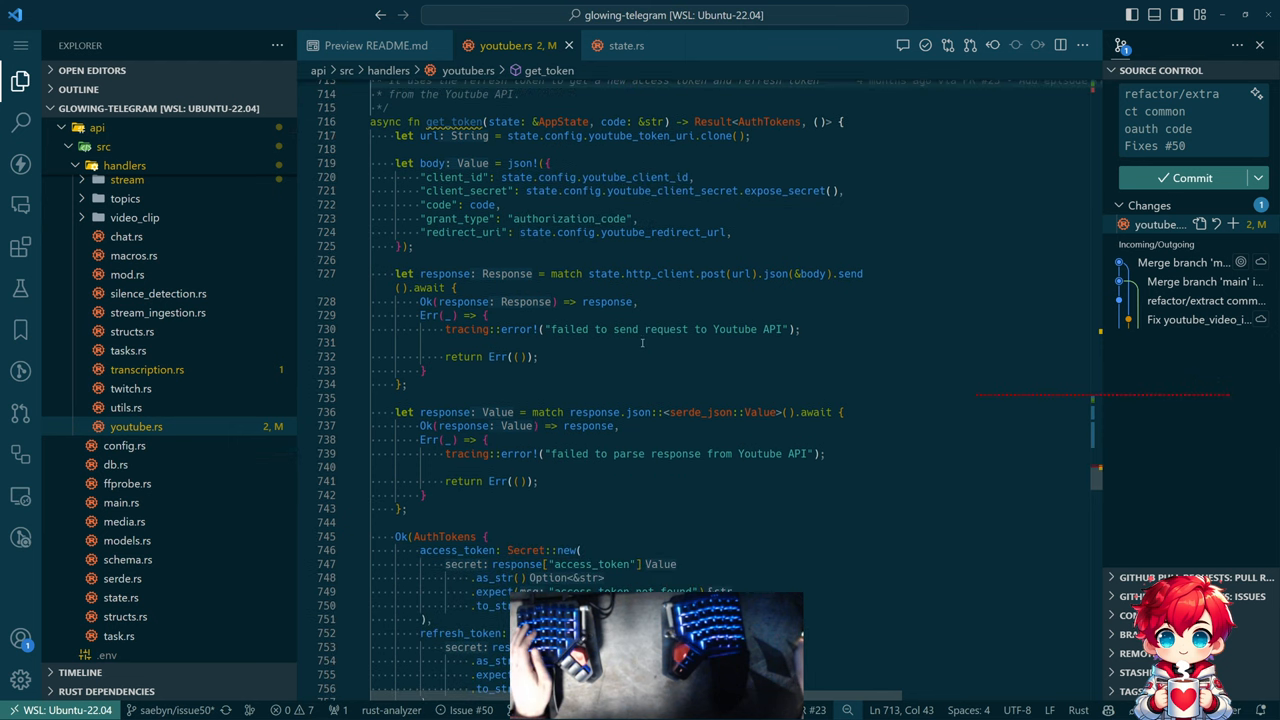
scroll(down, 3)
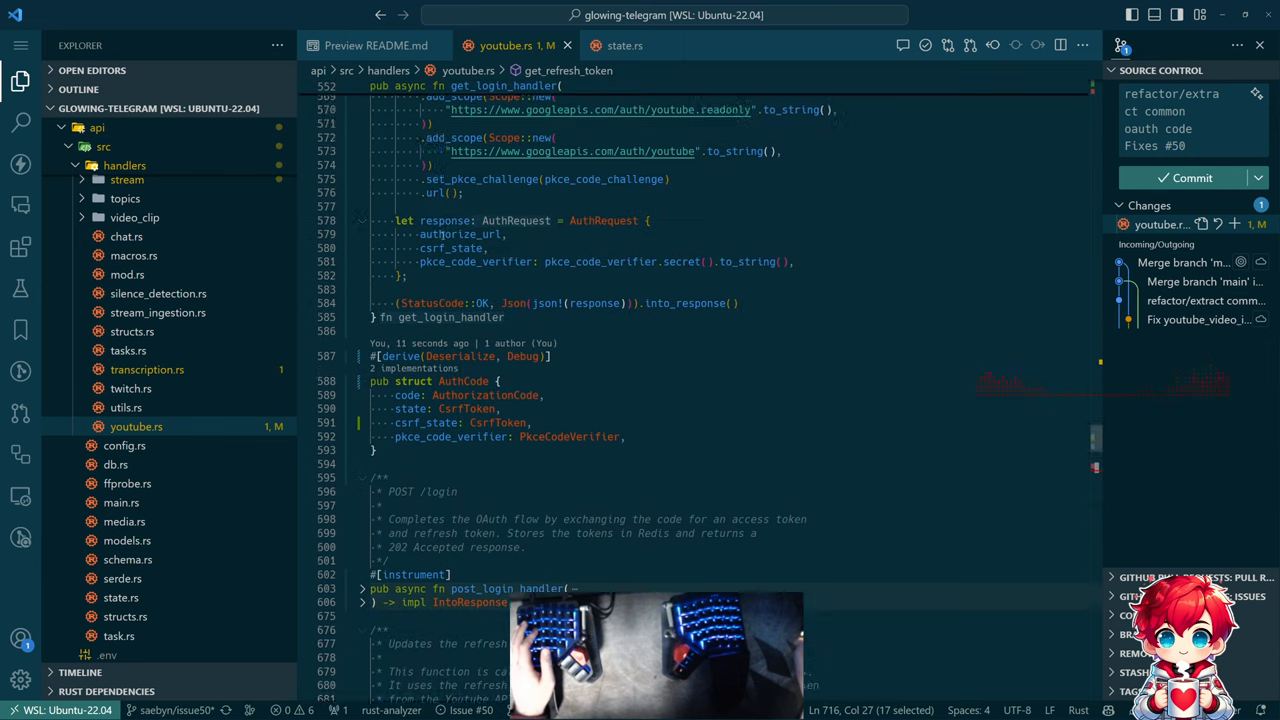
Scroll past update_refresh_token and get_refresh_token to the AccessToken FromRequestParts extractor
scroll(up, 3)
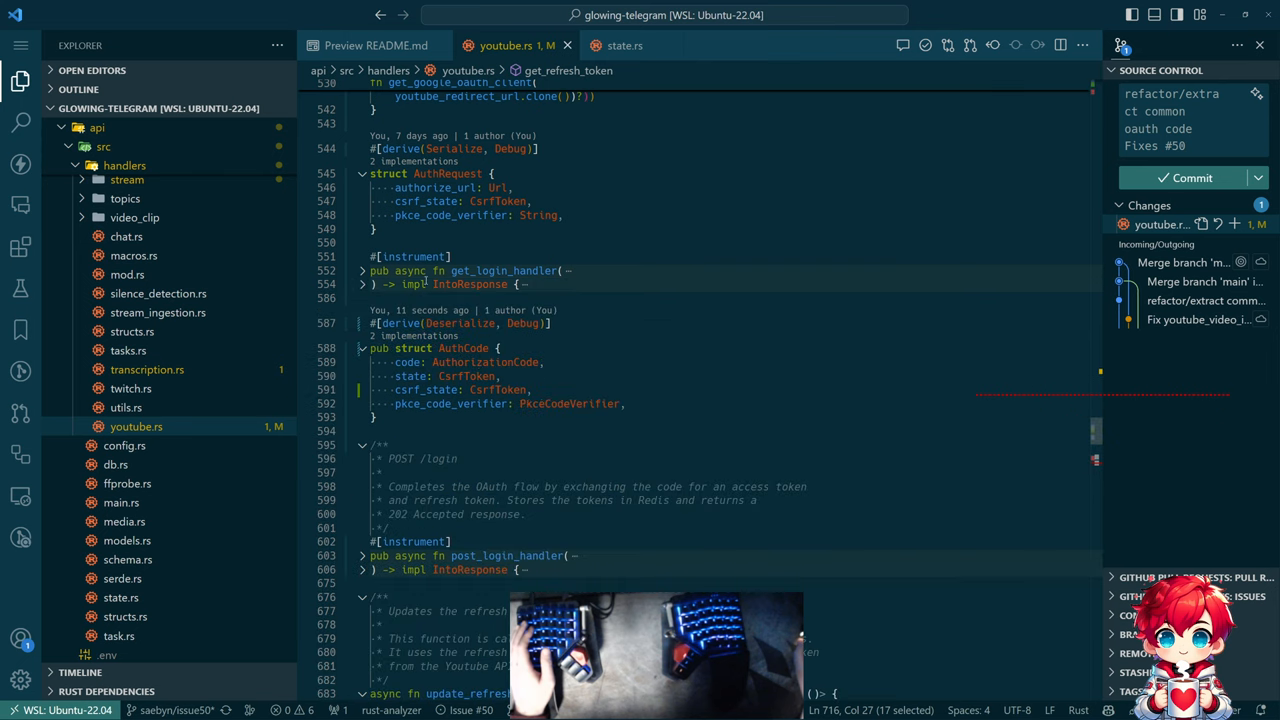
scroll(down, 3)
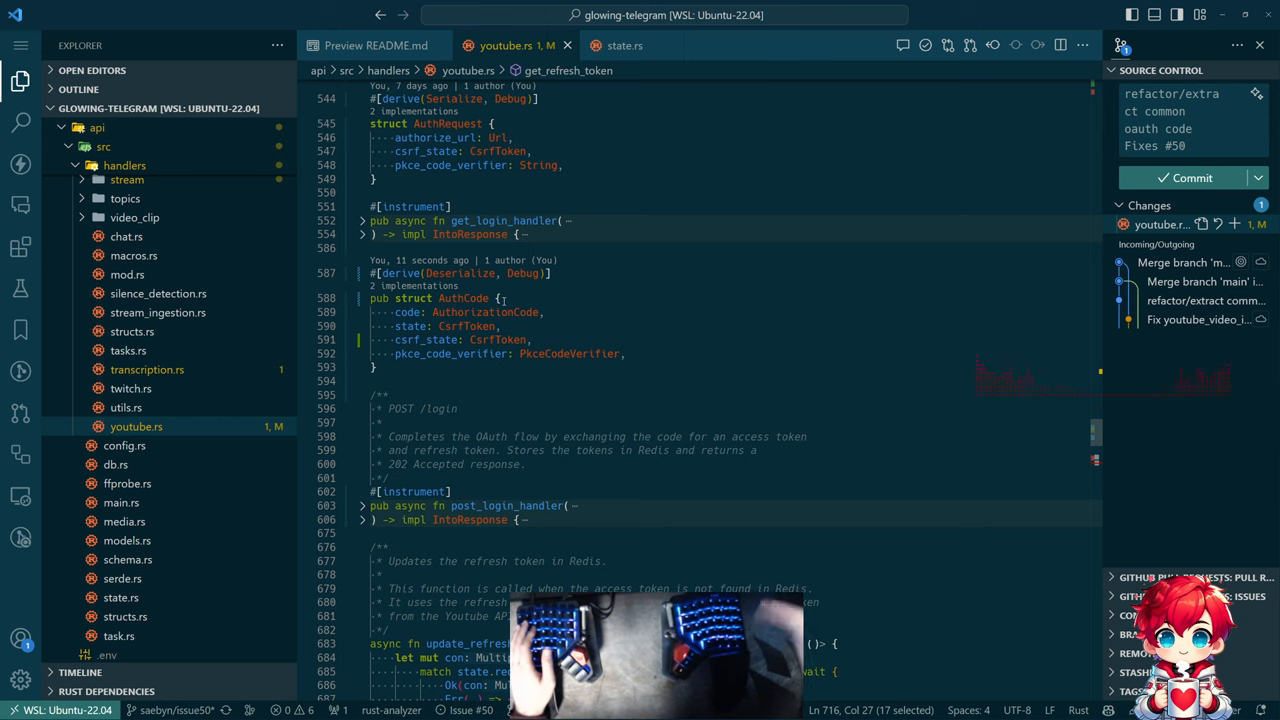
scroll(down, 3)
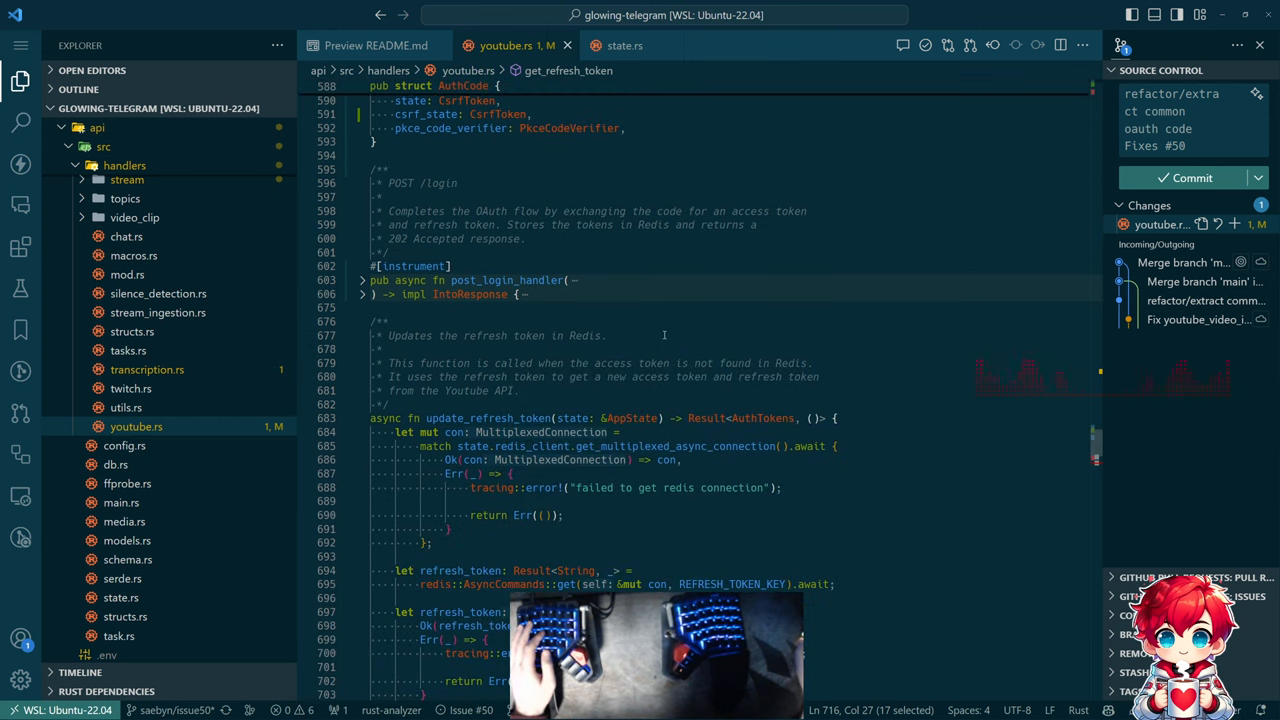
scroll(down, 3)
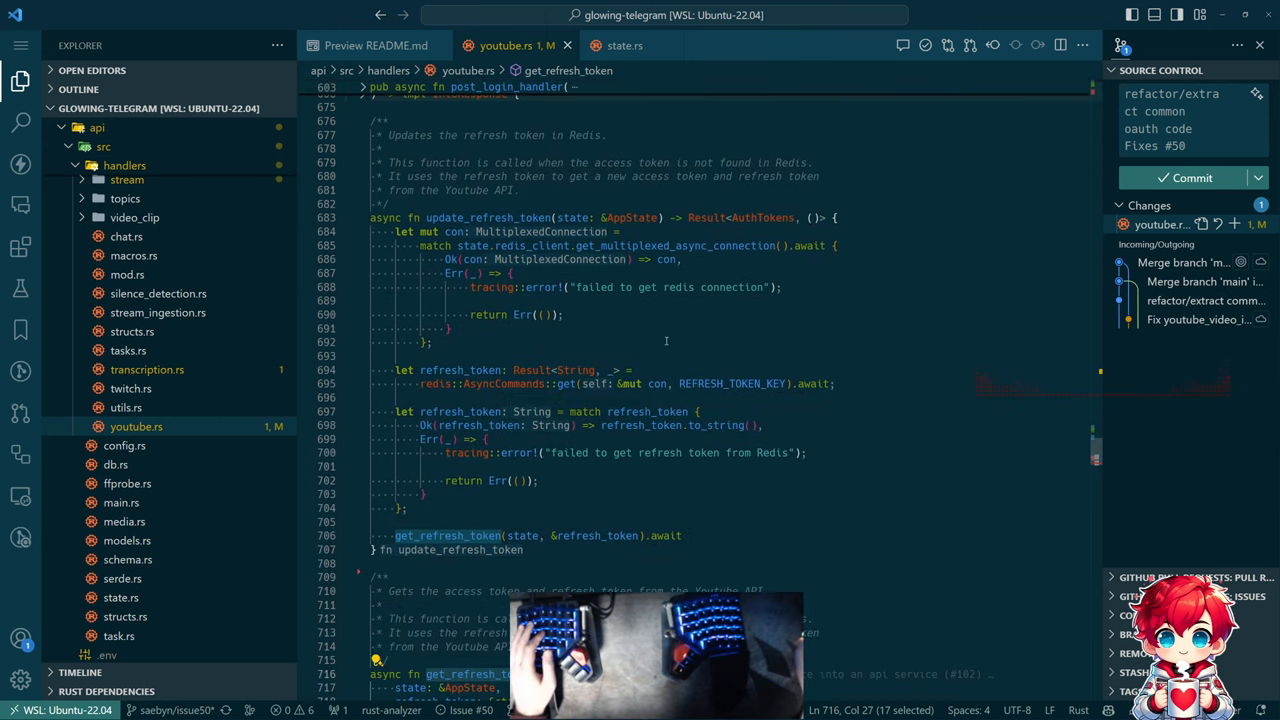
scroll(down, 3)
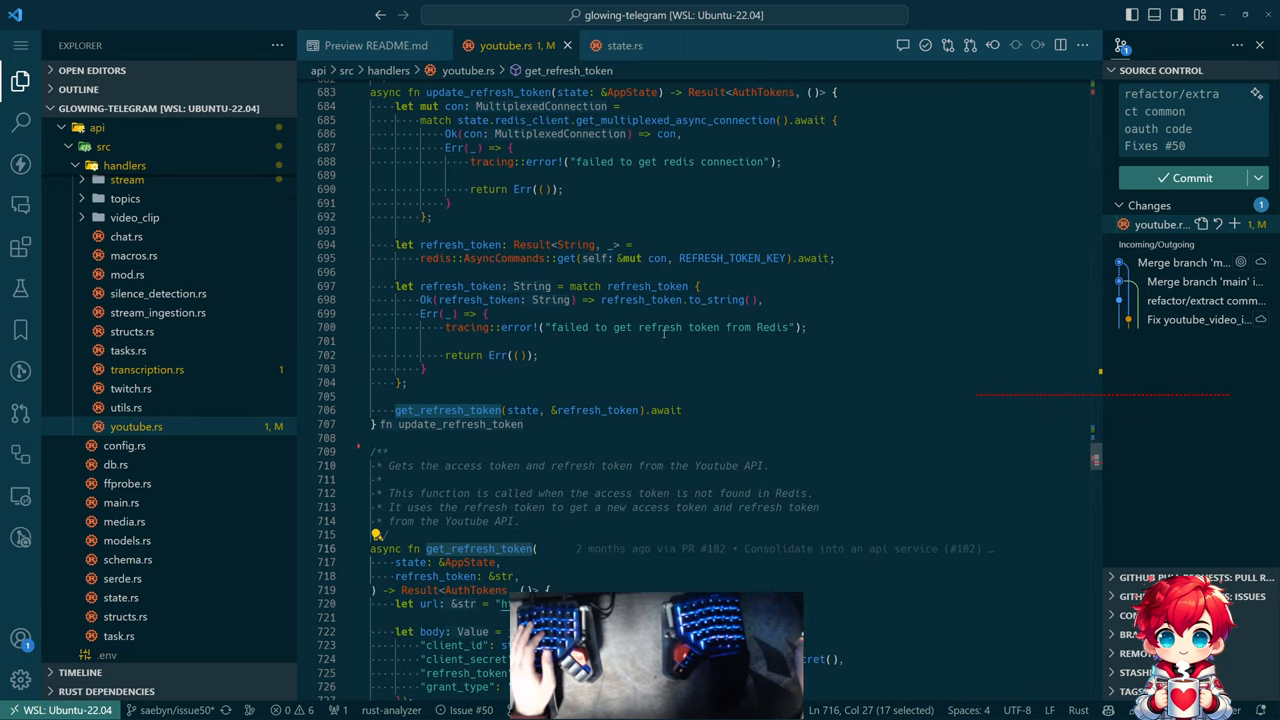
scroll(down, 3)
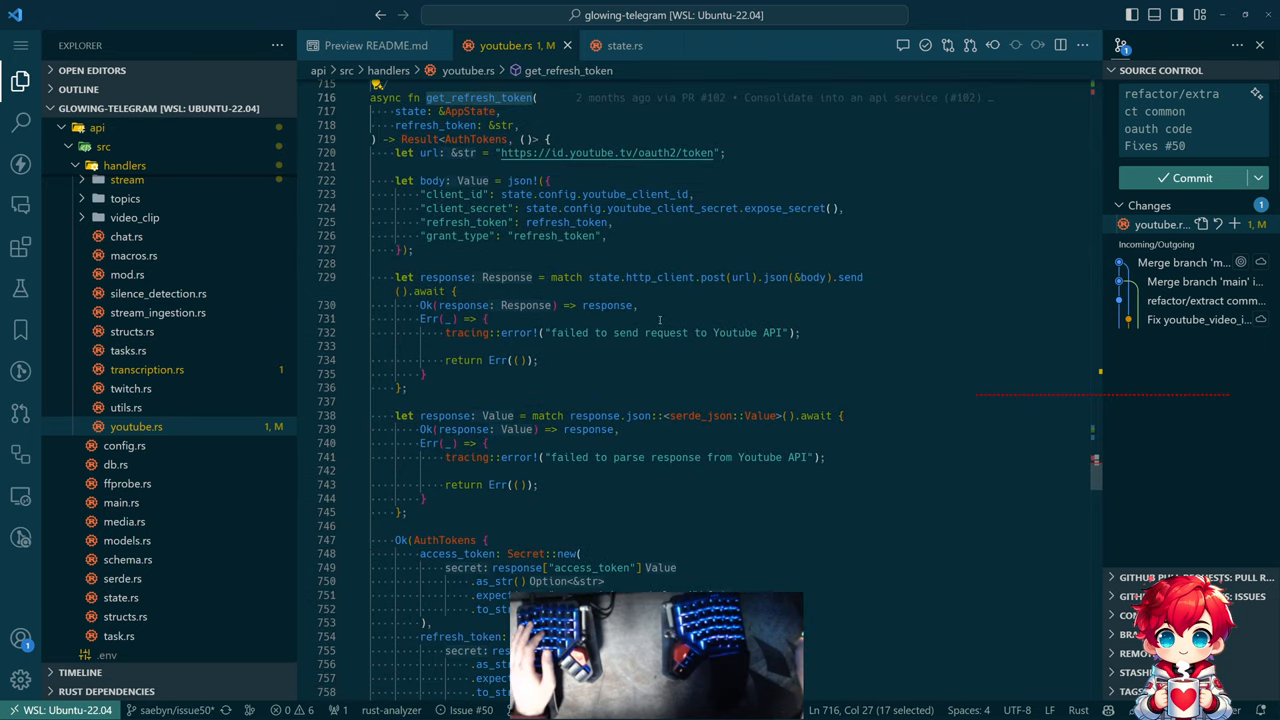
scroll(down, 3)
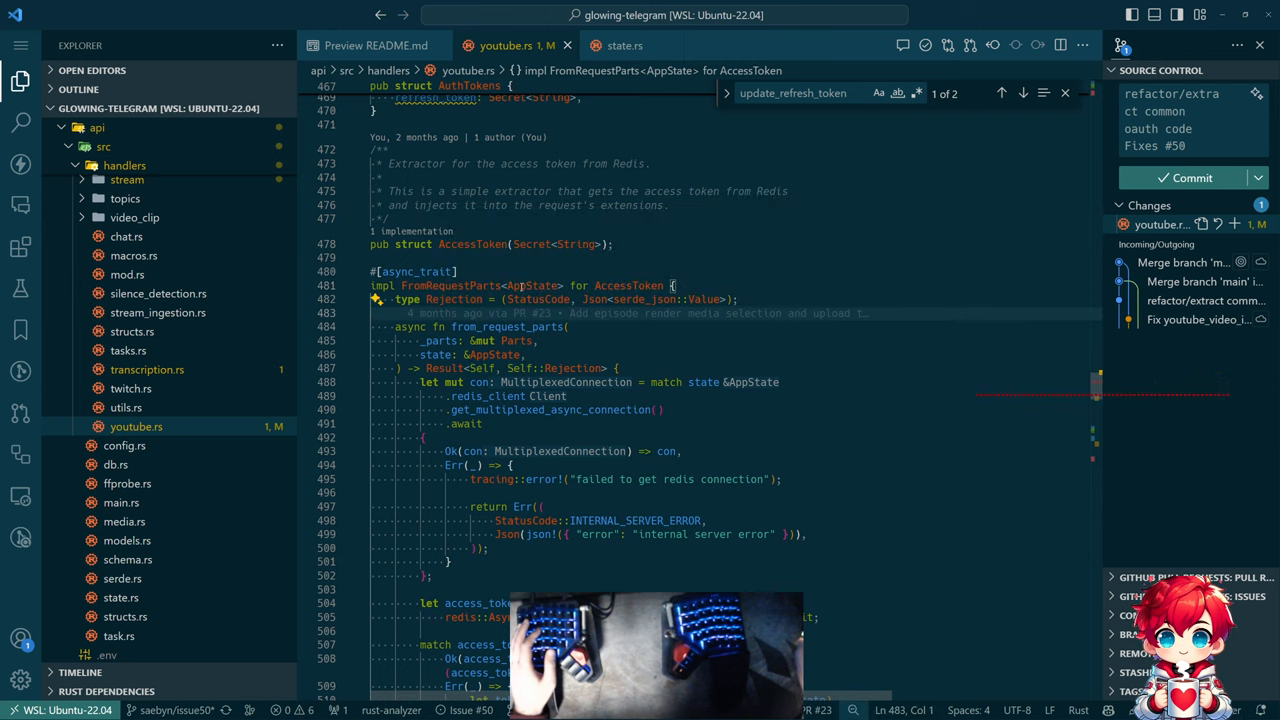
Select FromRequestParts and scroll through the AccessToken extractor body
double_click(452, 286)
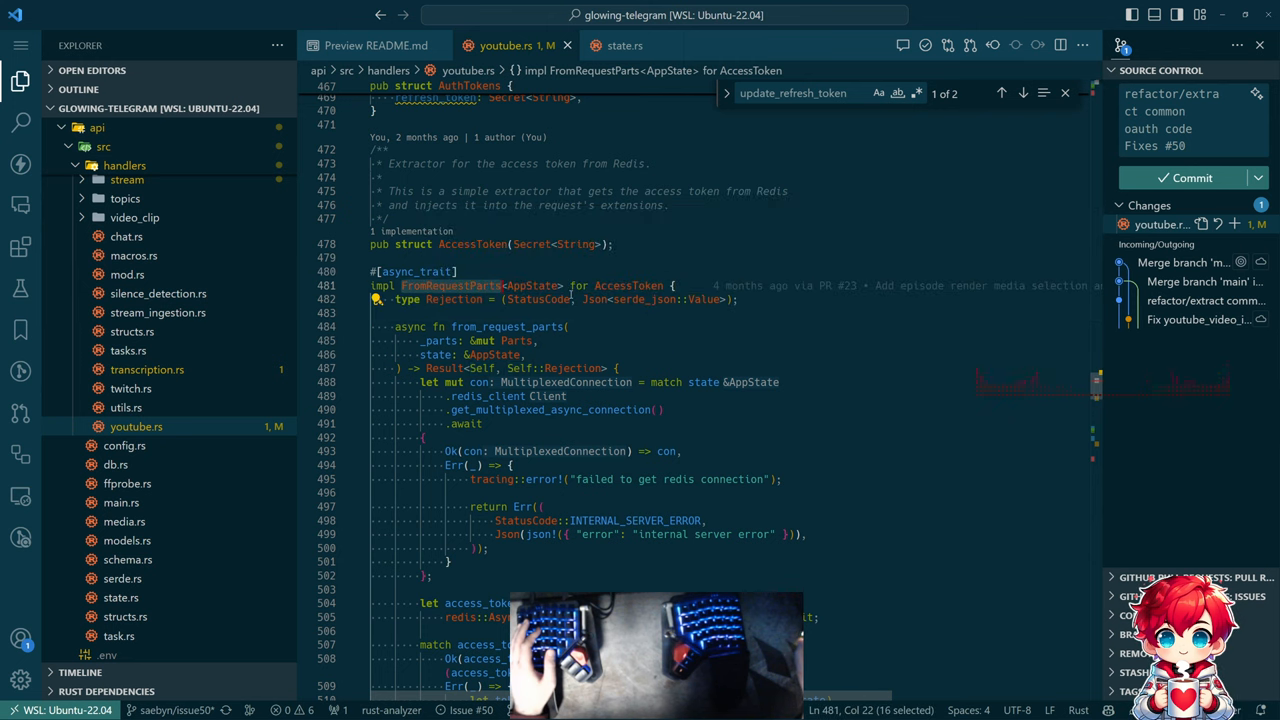
scroll(down, 3)
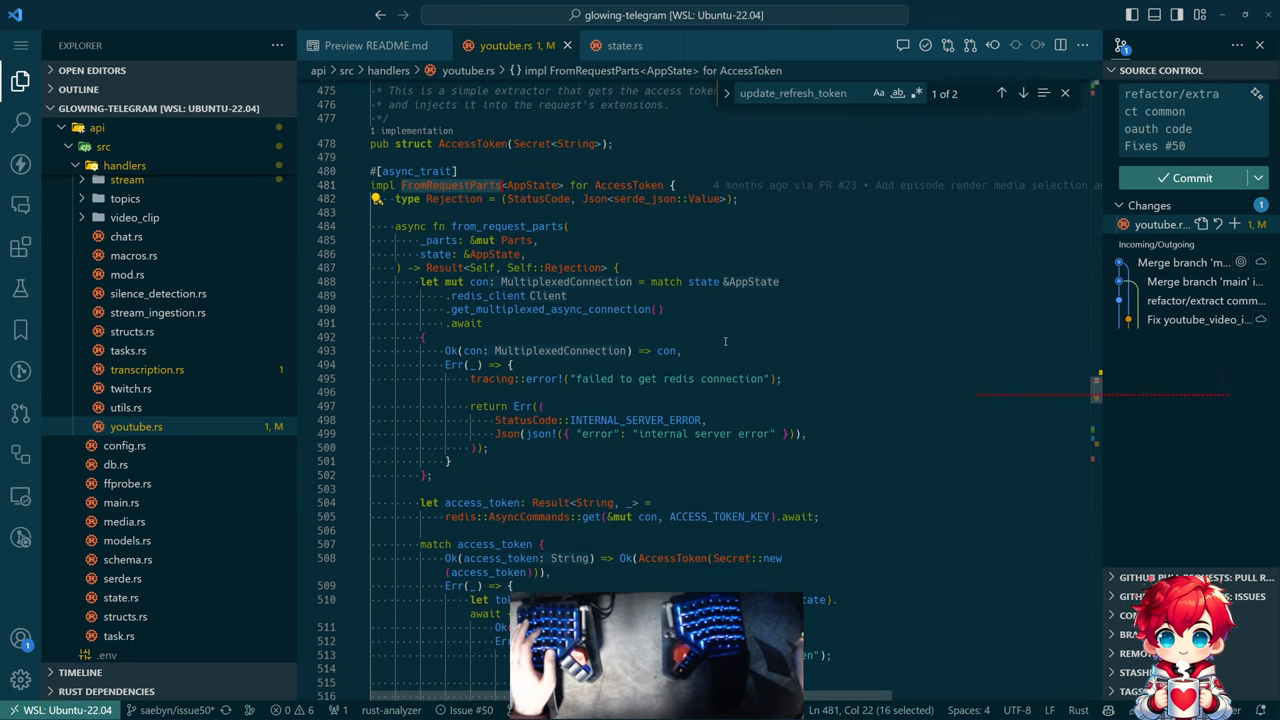
scroll(down, 3)
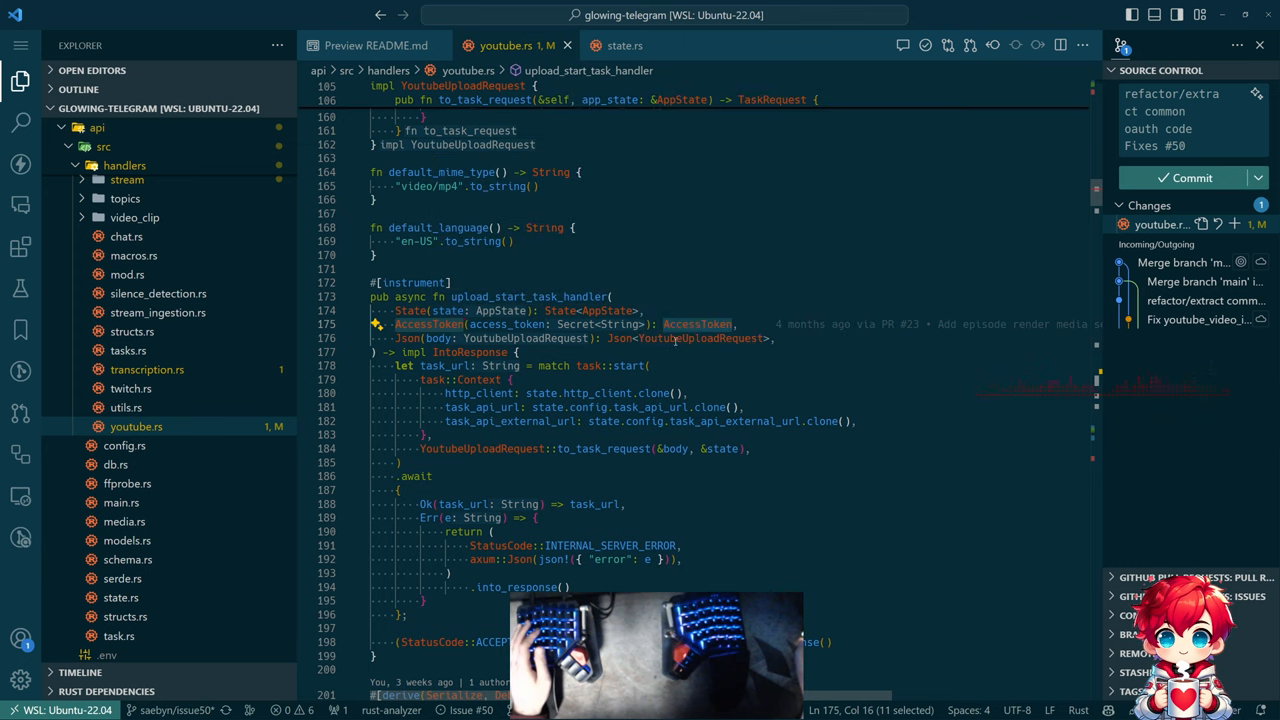
Find AccessToken and step through its matches in the upload and playlist handlers
key(Ctrl+f)
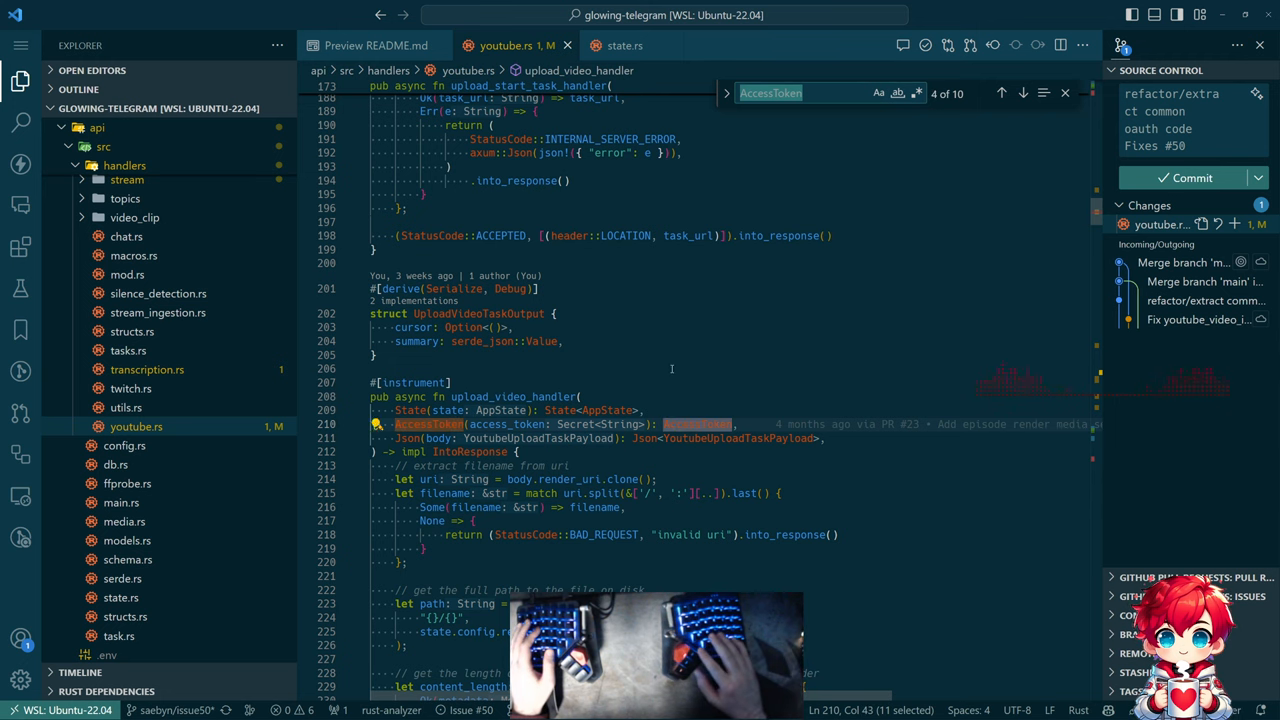
click(1020, 94)
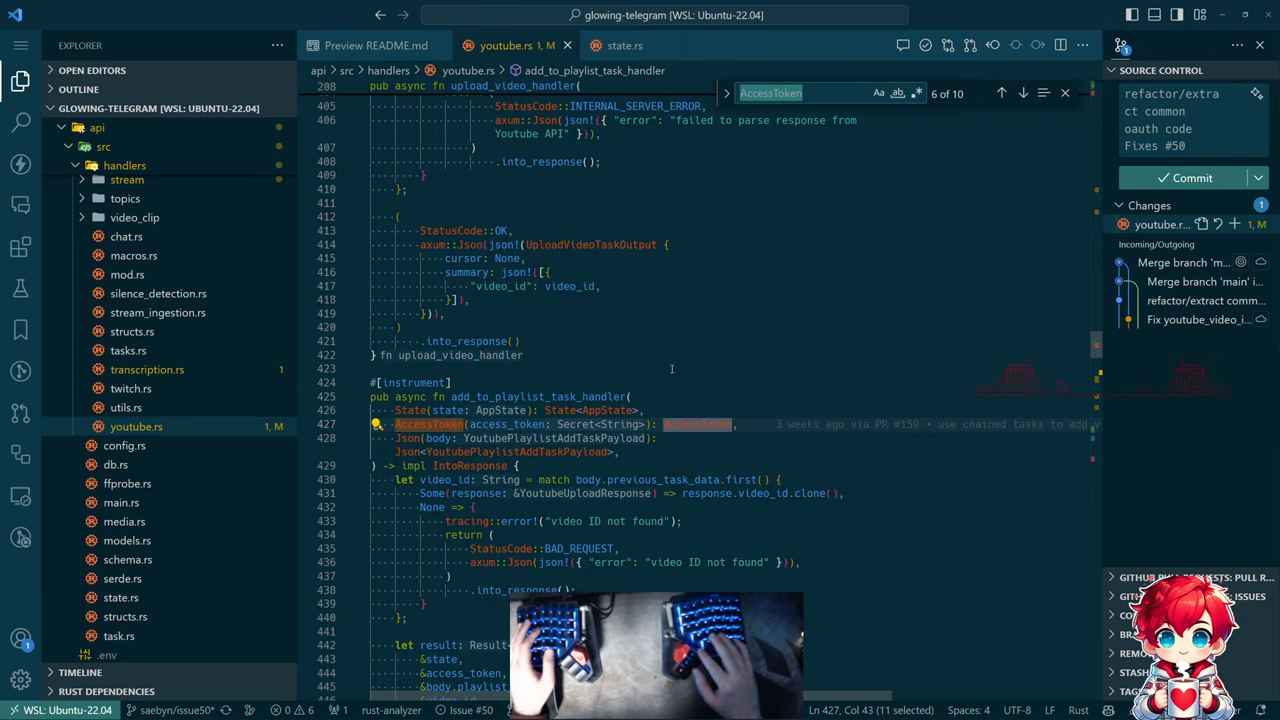
click(1028, 92)
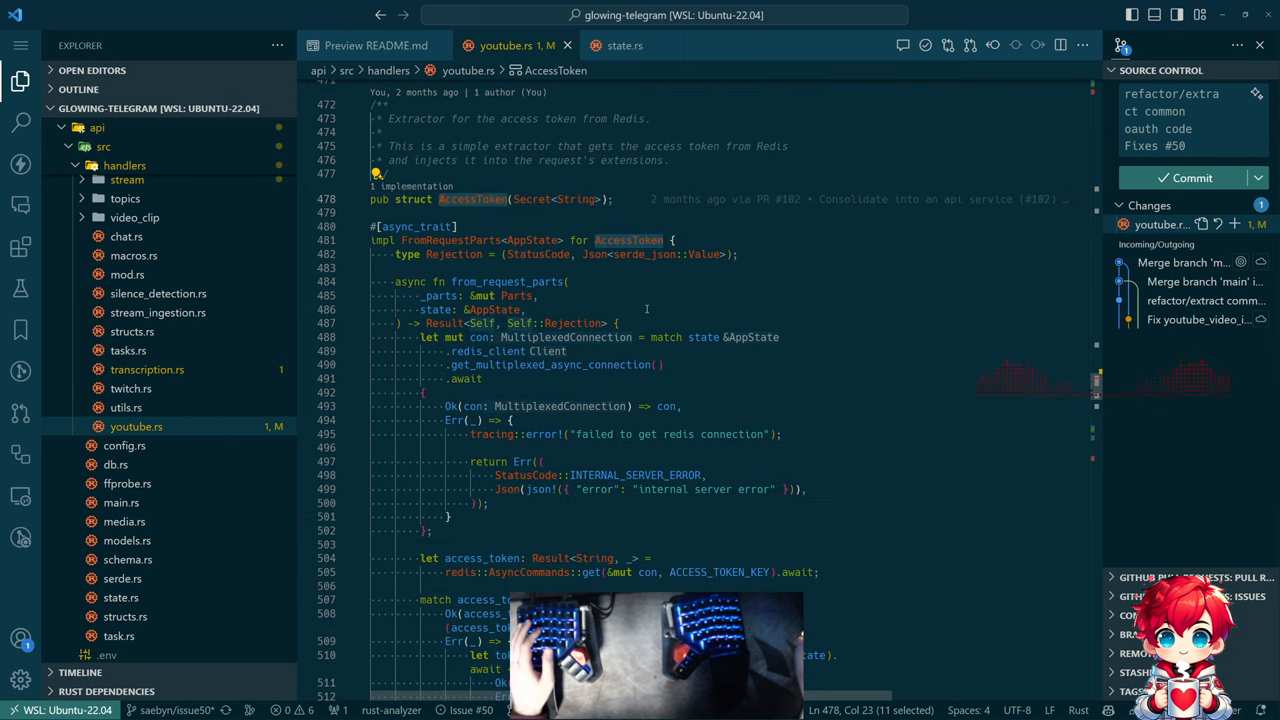
Scroll through from_request_parts to the update_refresh_token fallback returning UNAUTHORIZED
scroll(down, 3)
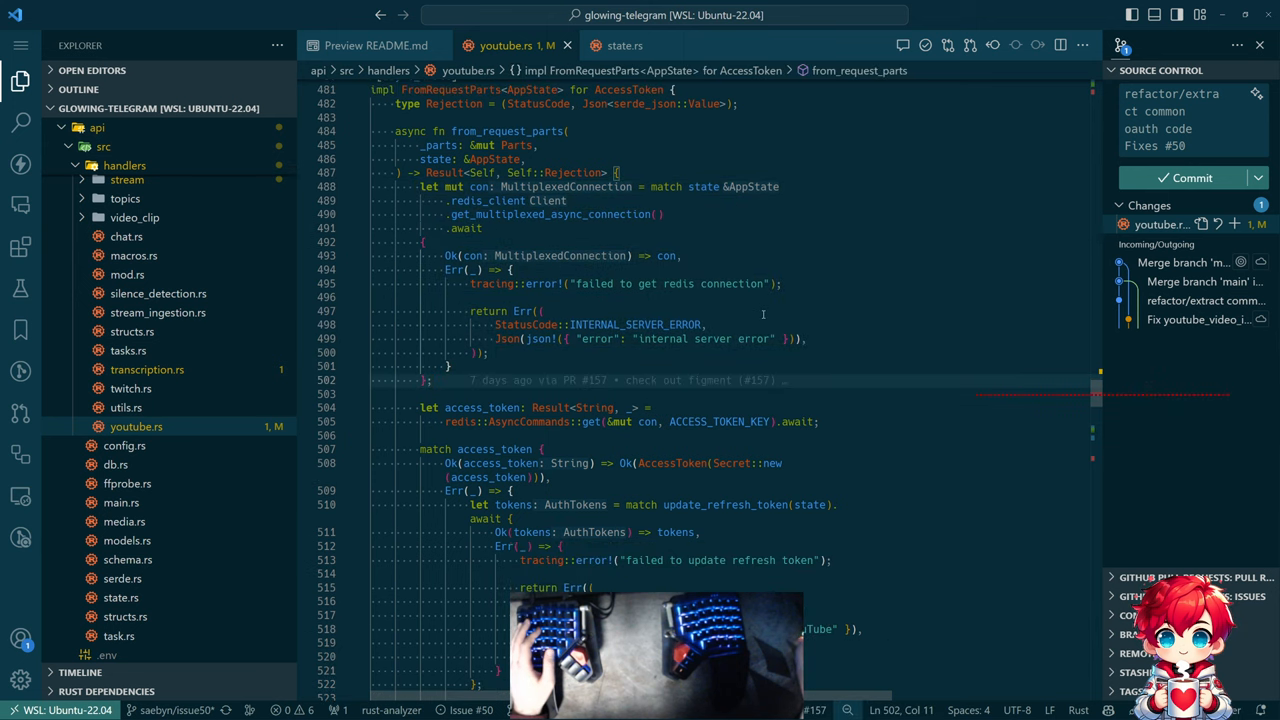
scroll(down, 3)
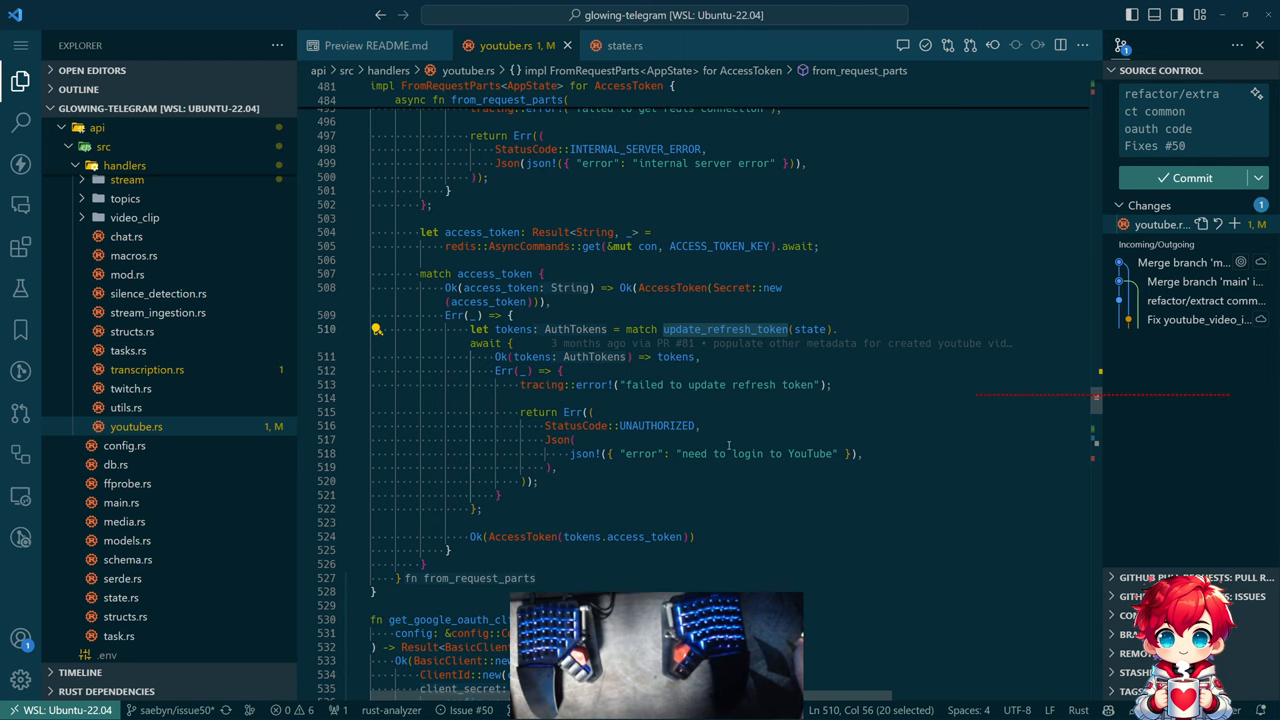
mouse_move(724, 440)
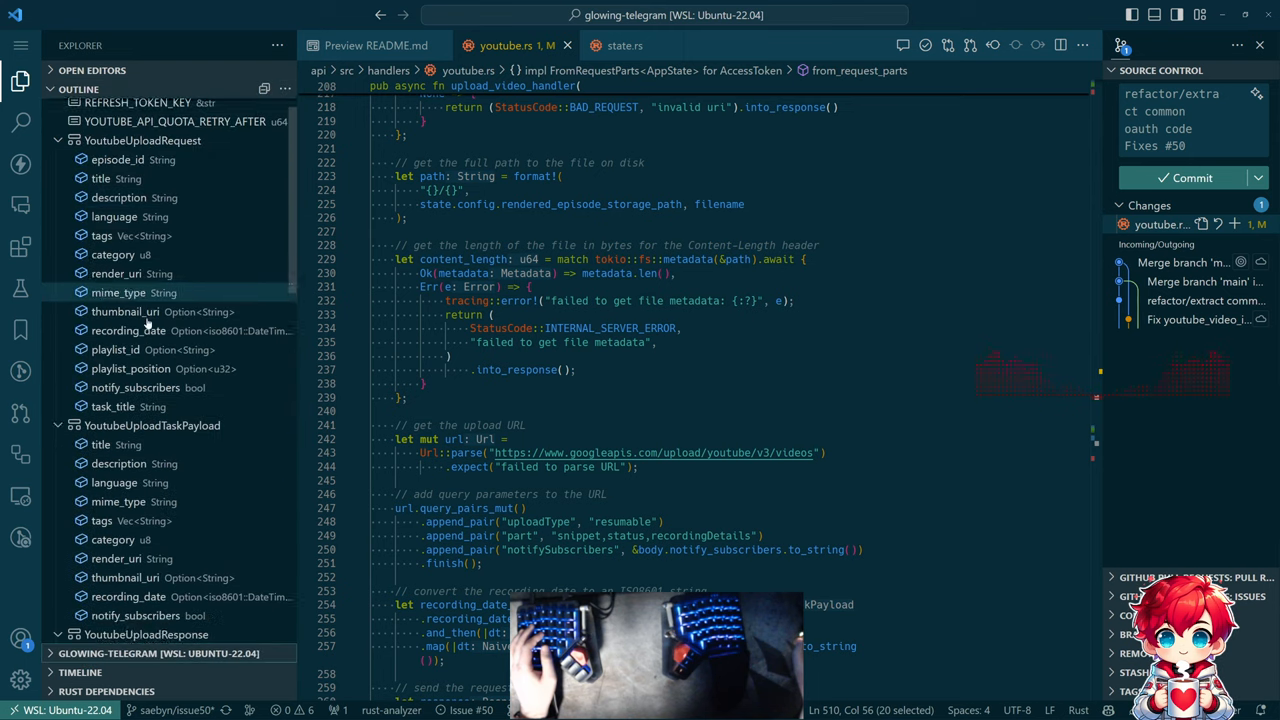
Jump to post_login_handler from the Outline to see its CSRF check and token exchange
scroll(down, 3)
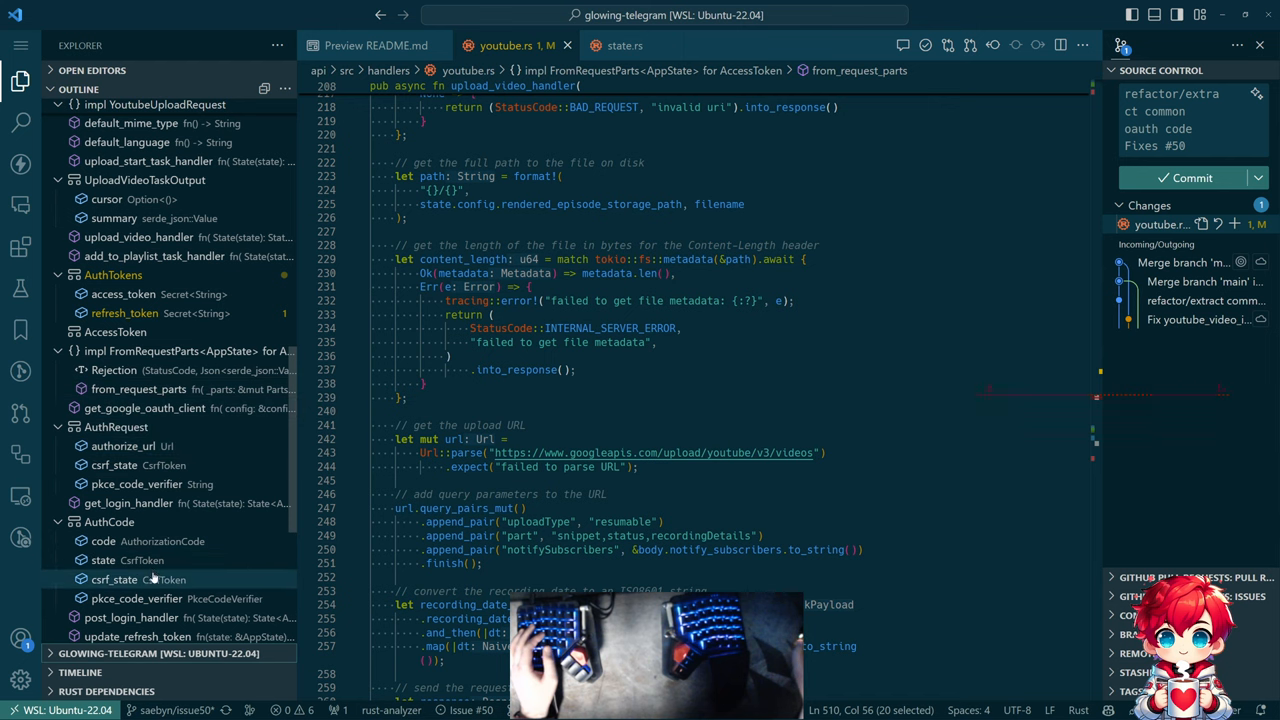
click(130, 540)
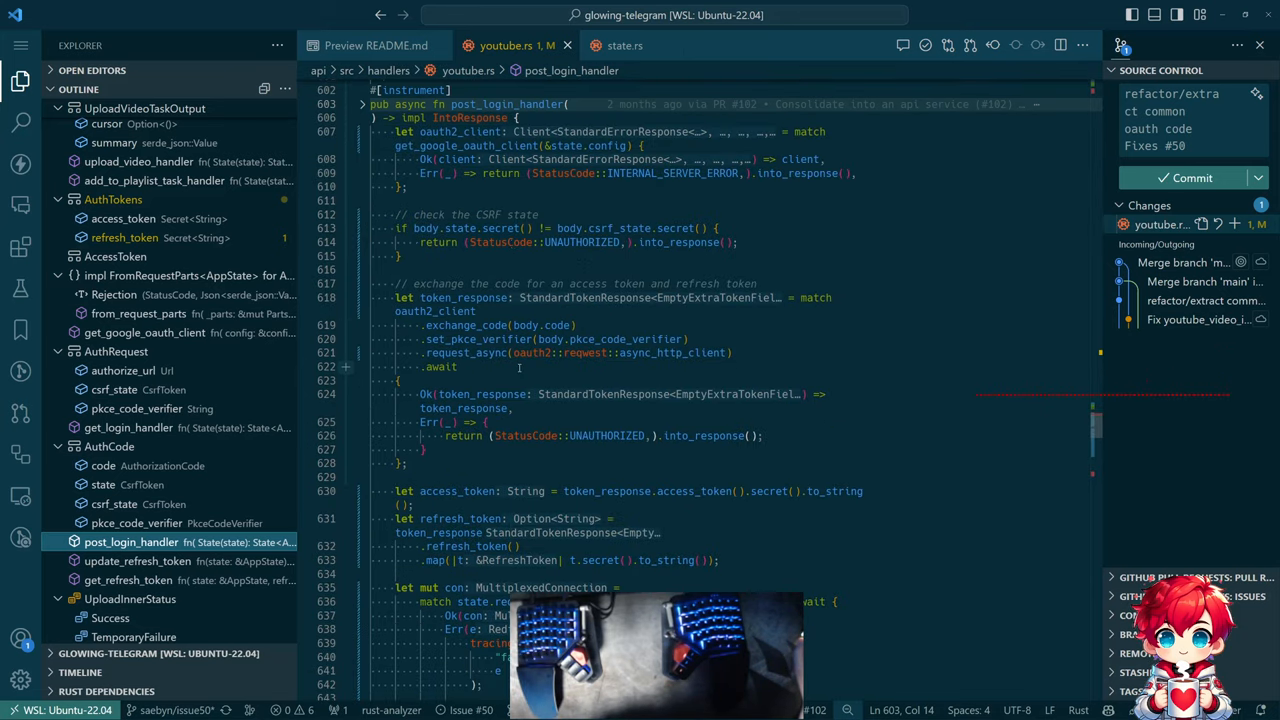
Scroll down post_login_handler to the Redis set calls storing refresh and access tokens
scroll(down, 3)
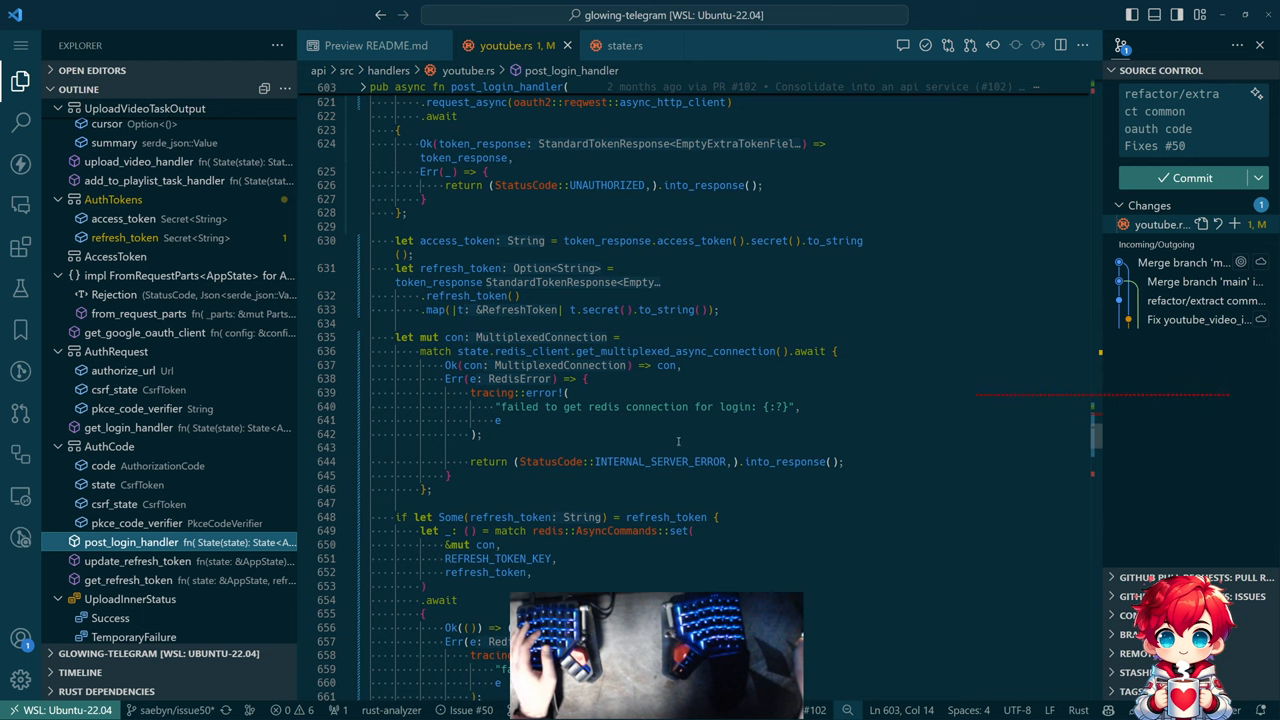
scroll(down, 3)
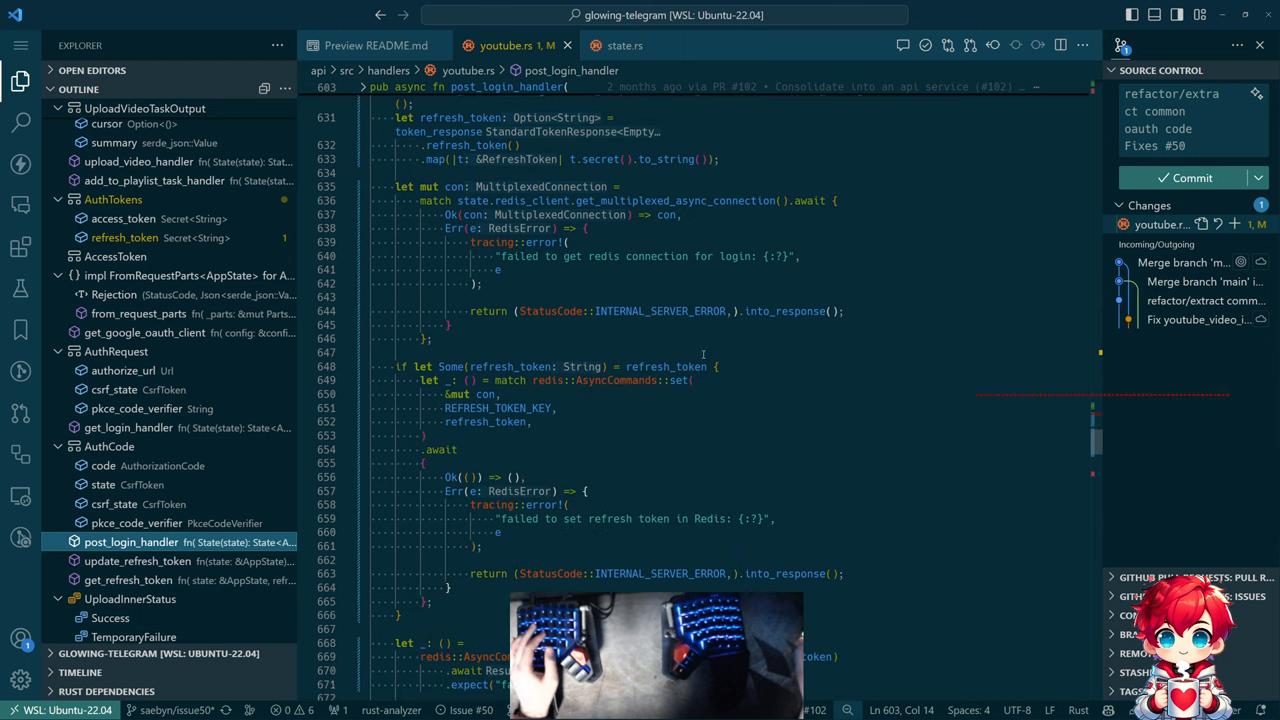
scroll(down, 3)
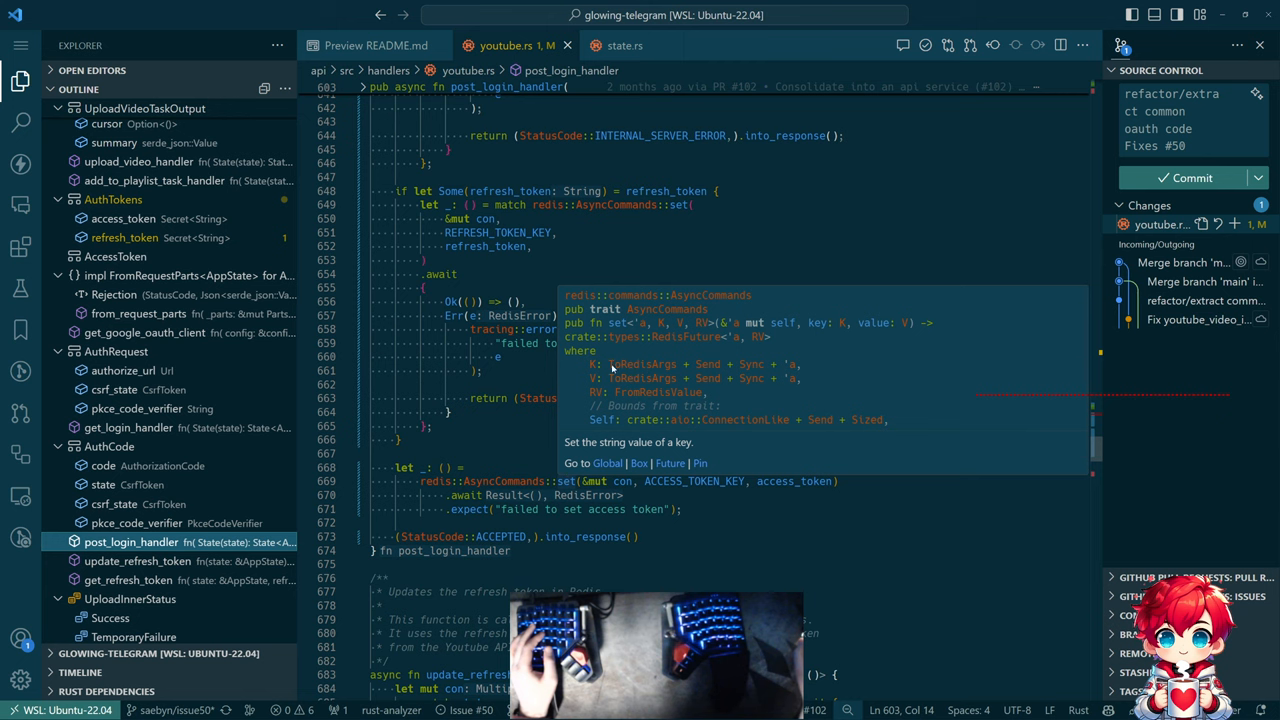
mouse_move(596, 424)
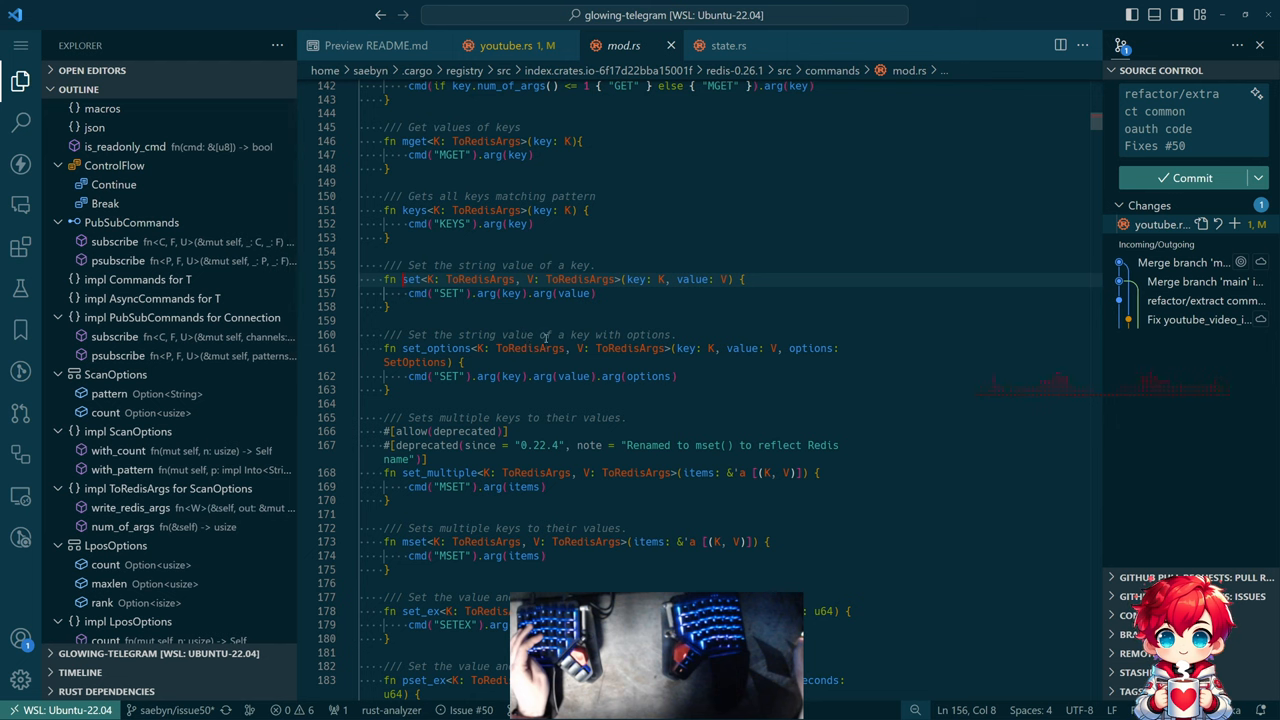
Review the redis set_options definition that accepts SetOptions
scroll(down, 3)
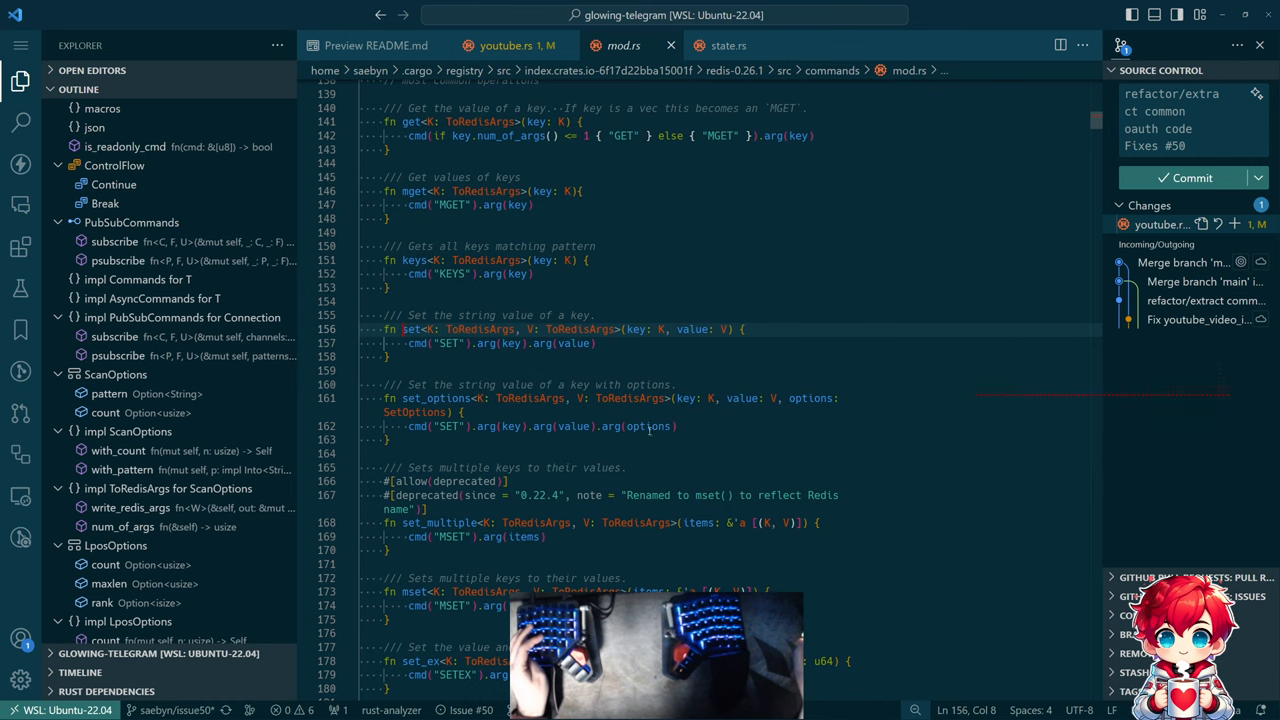
click(510, 44)
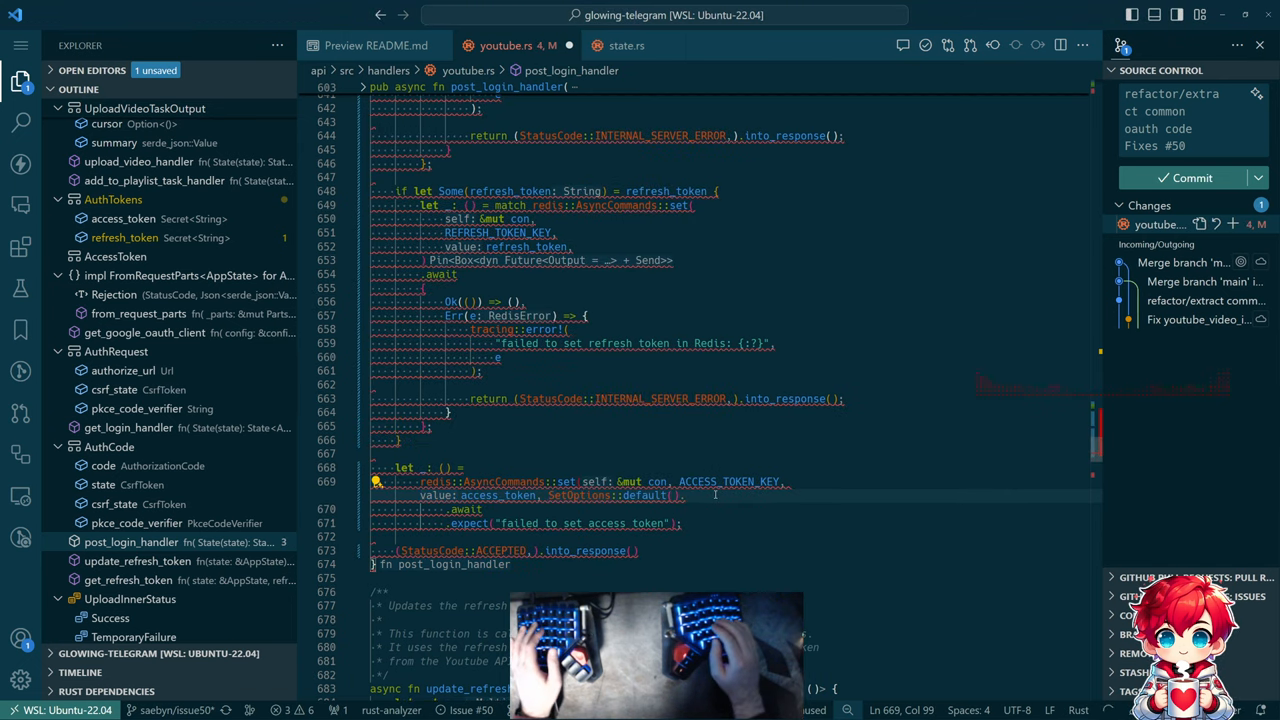
Add .with_expiration from expires_in to SetOptions and an access_token_duration defaulting to 3600 seconds
text(.with_expiration(Duration::from_secs(token_response.expires_in()
text(let)
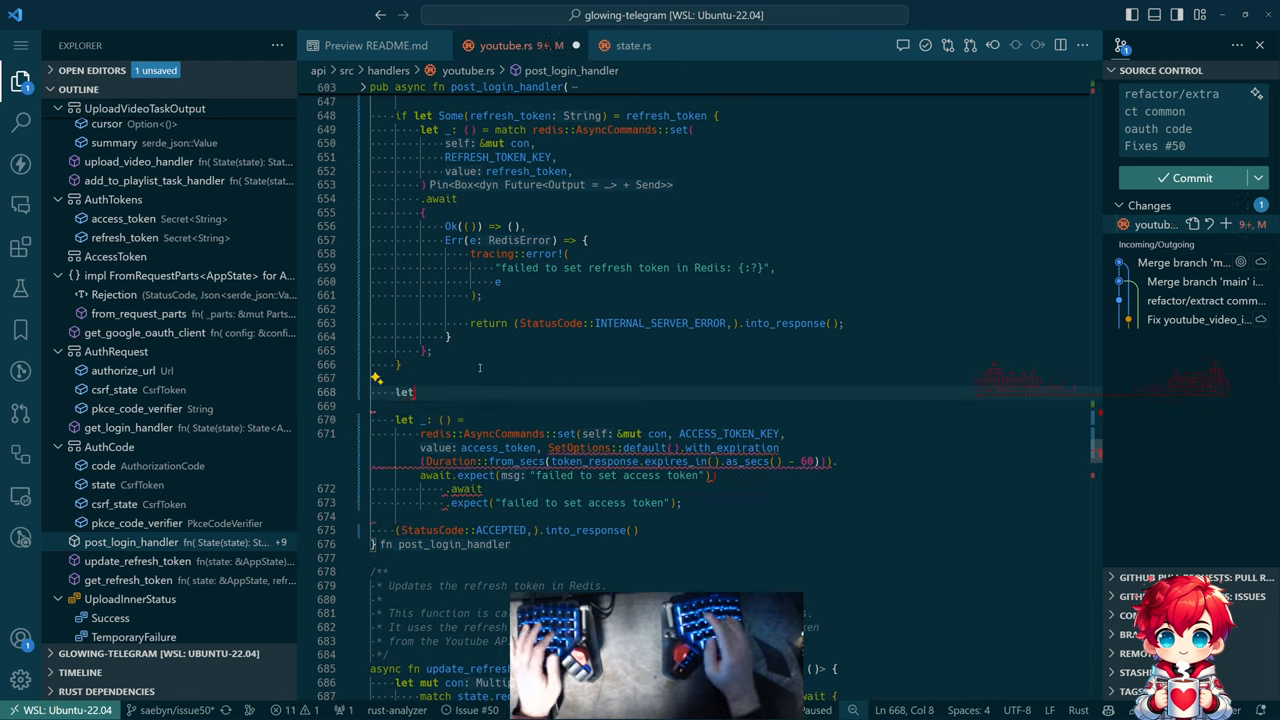
text(access_tok)
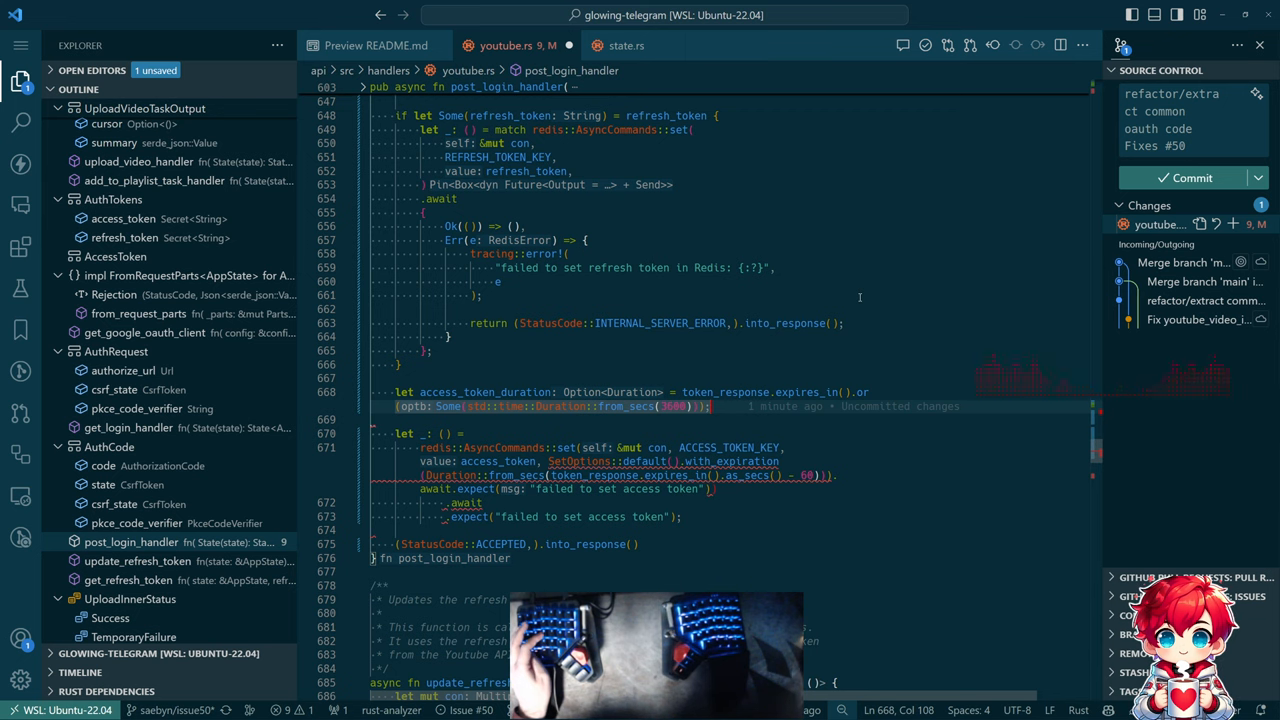
key(Alt+Tab)
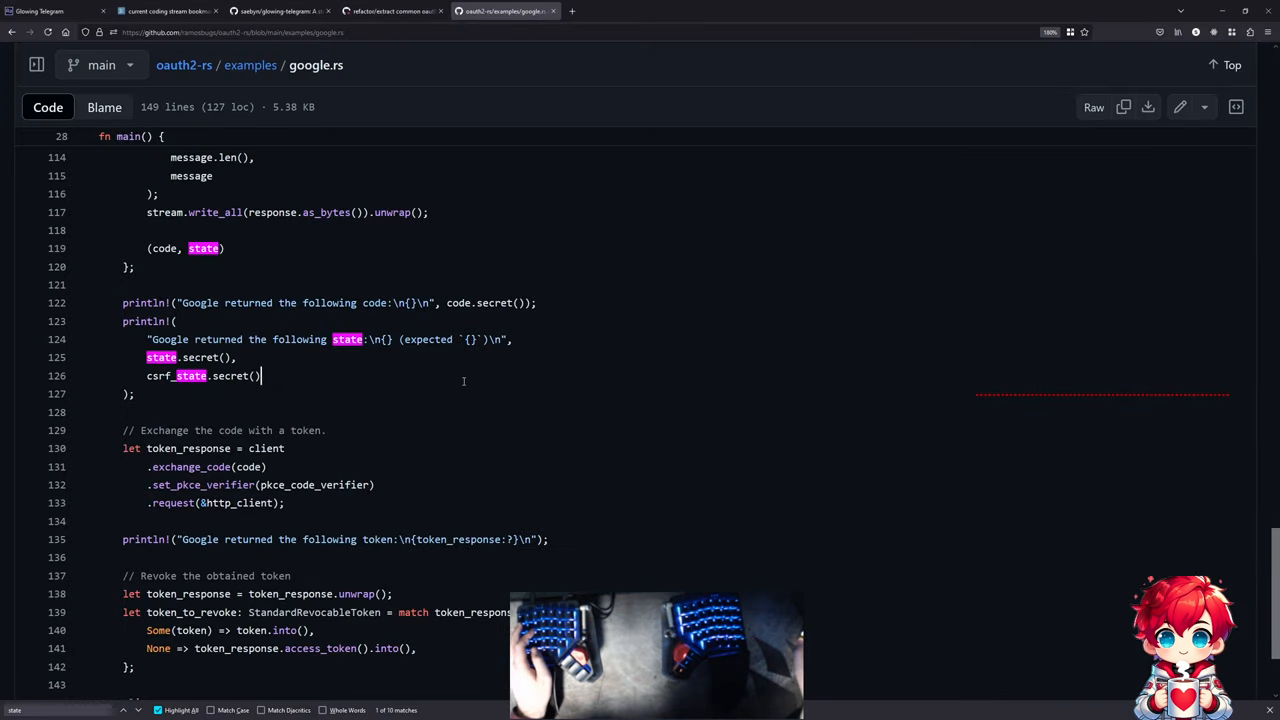
scroll(down, 3)
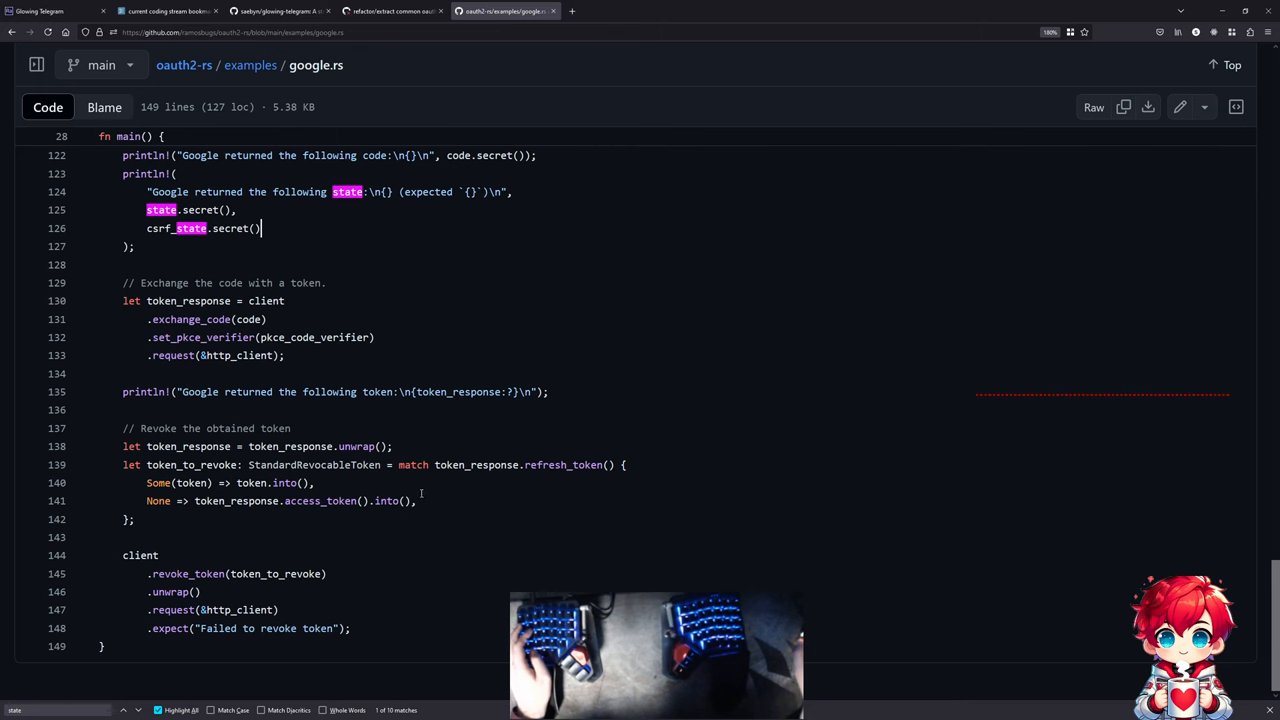
mouse_move(354, 422)
text(d)
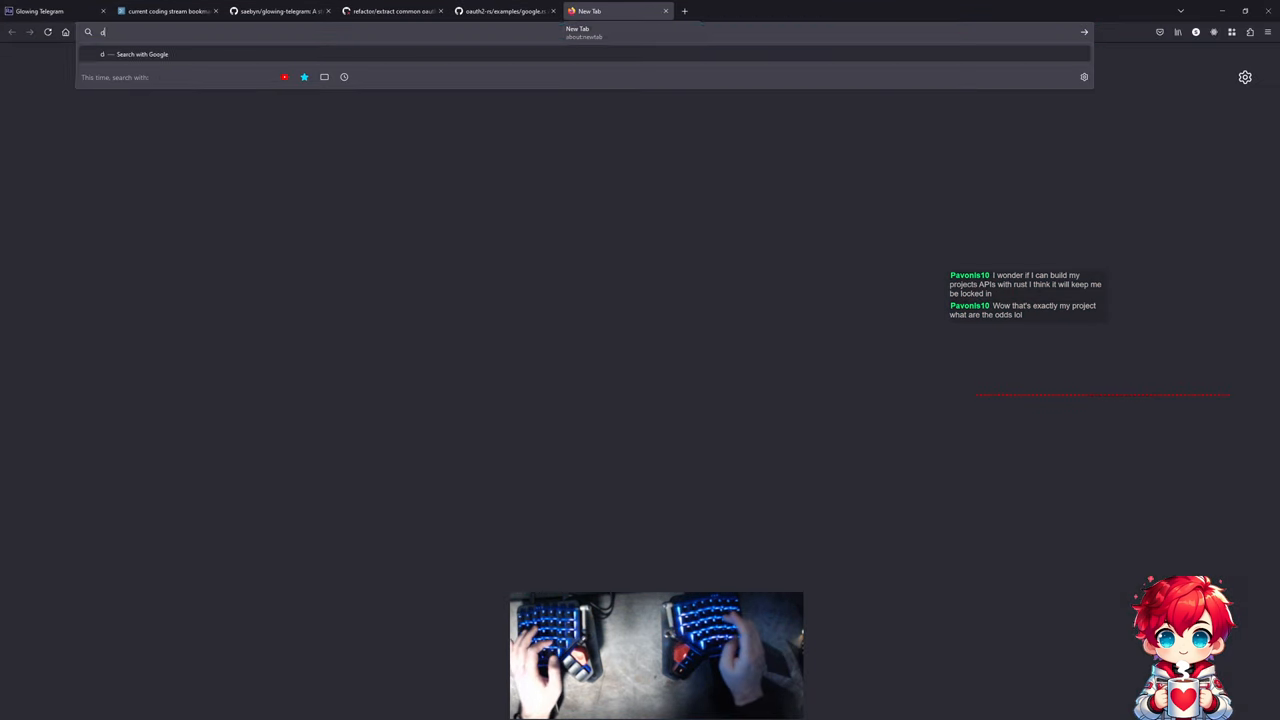
text(aily)
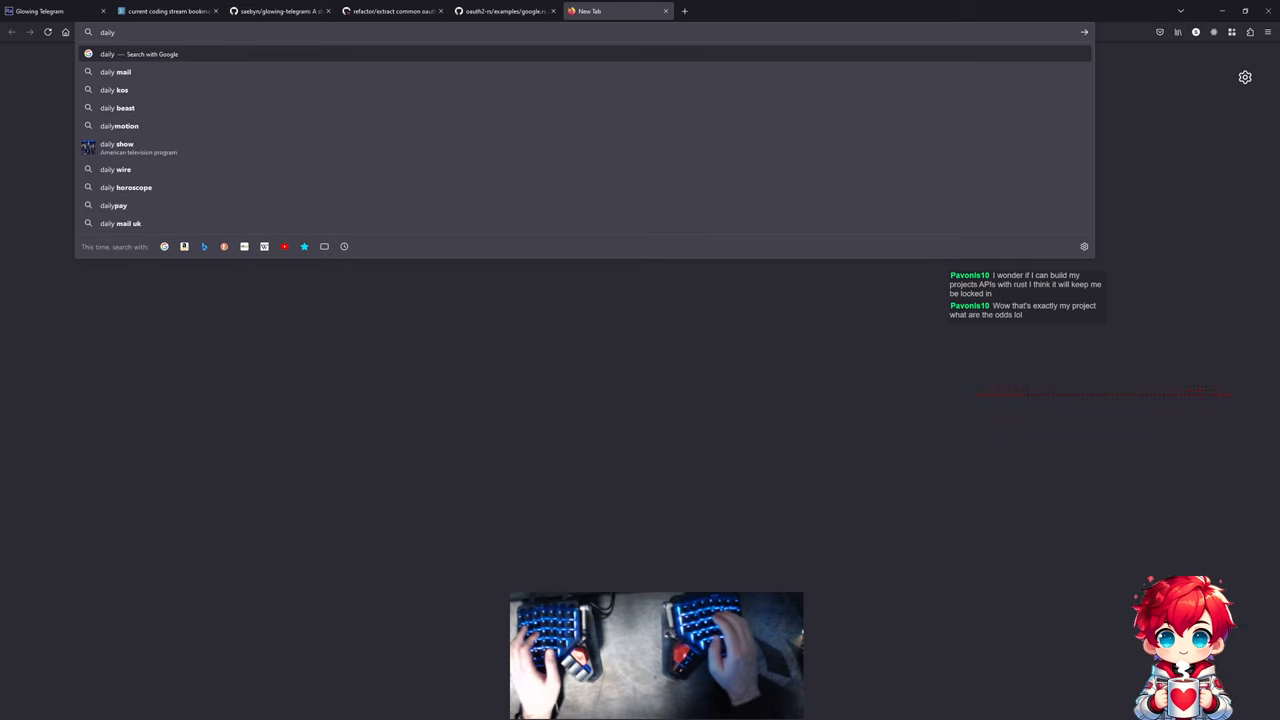
text(joule.com)
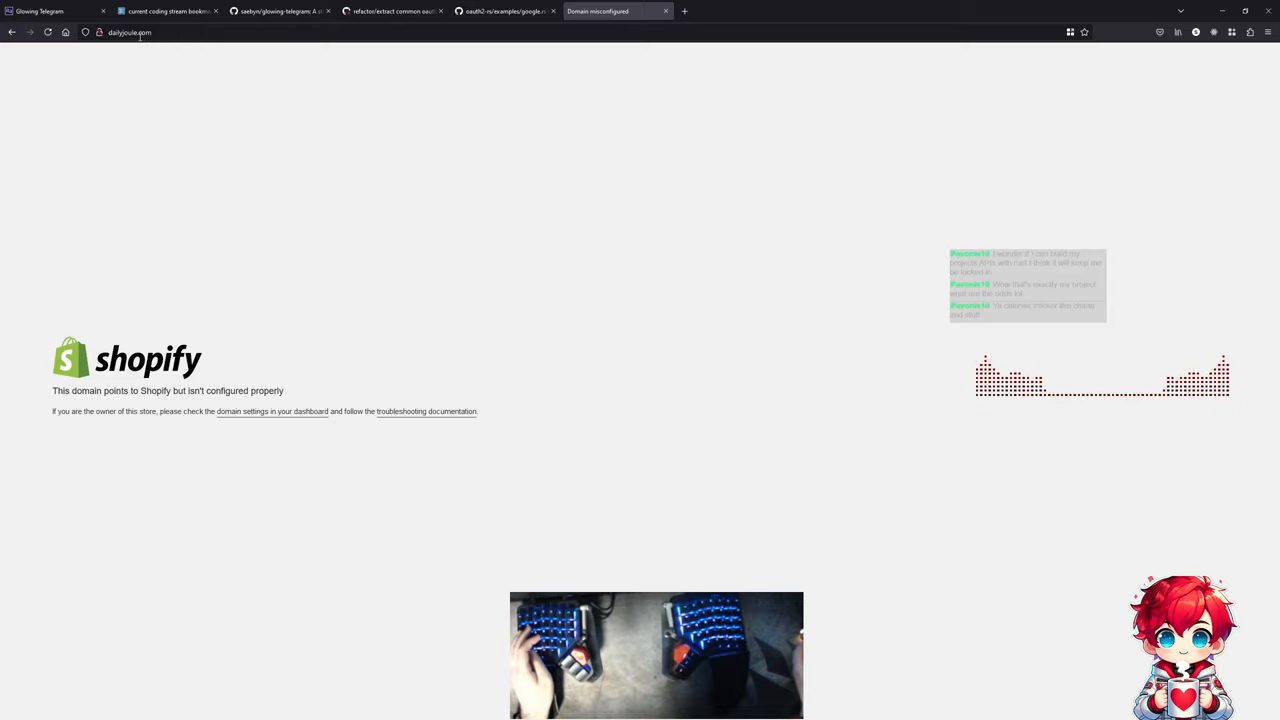
click(130, 32)
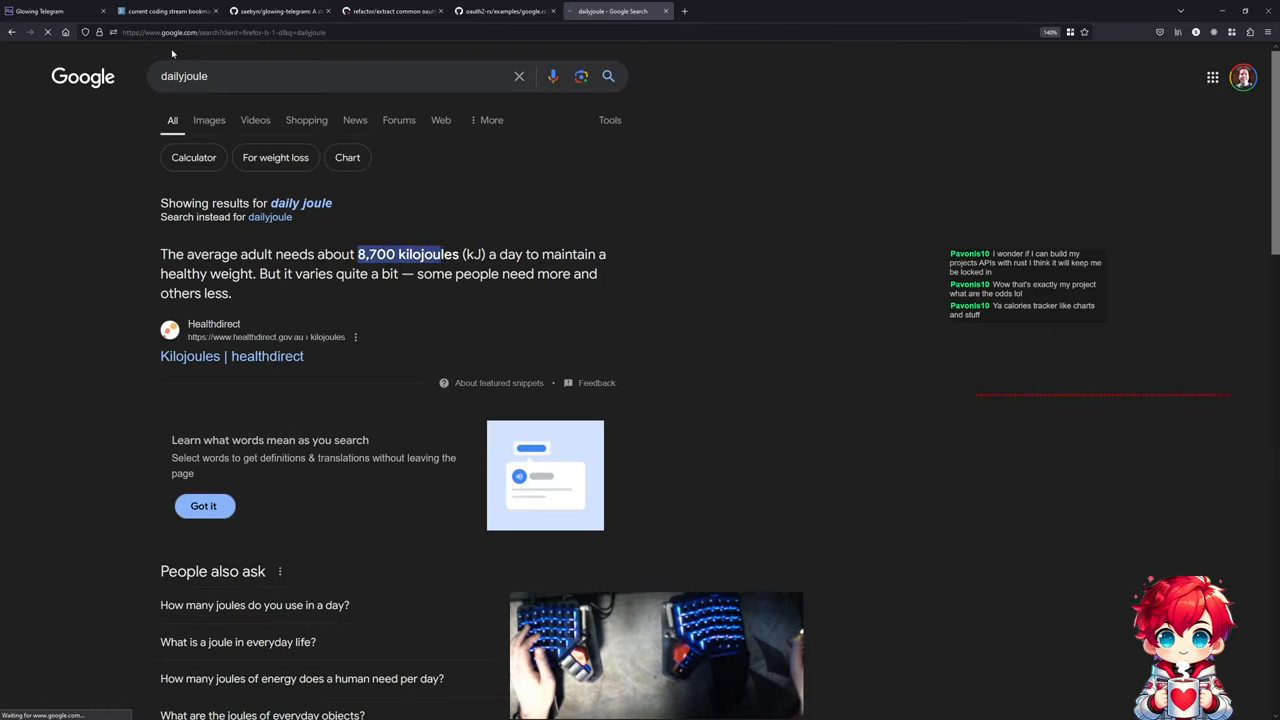
scroll(down, 3)
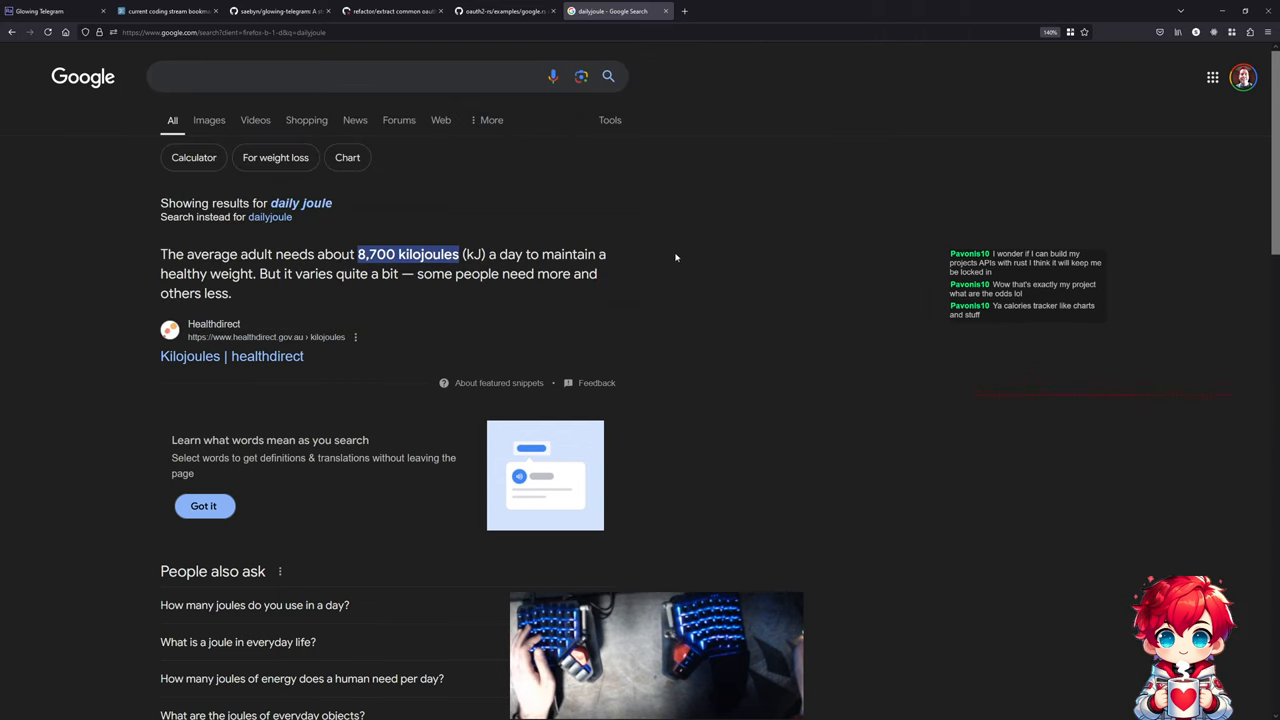
click(250, 48)
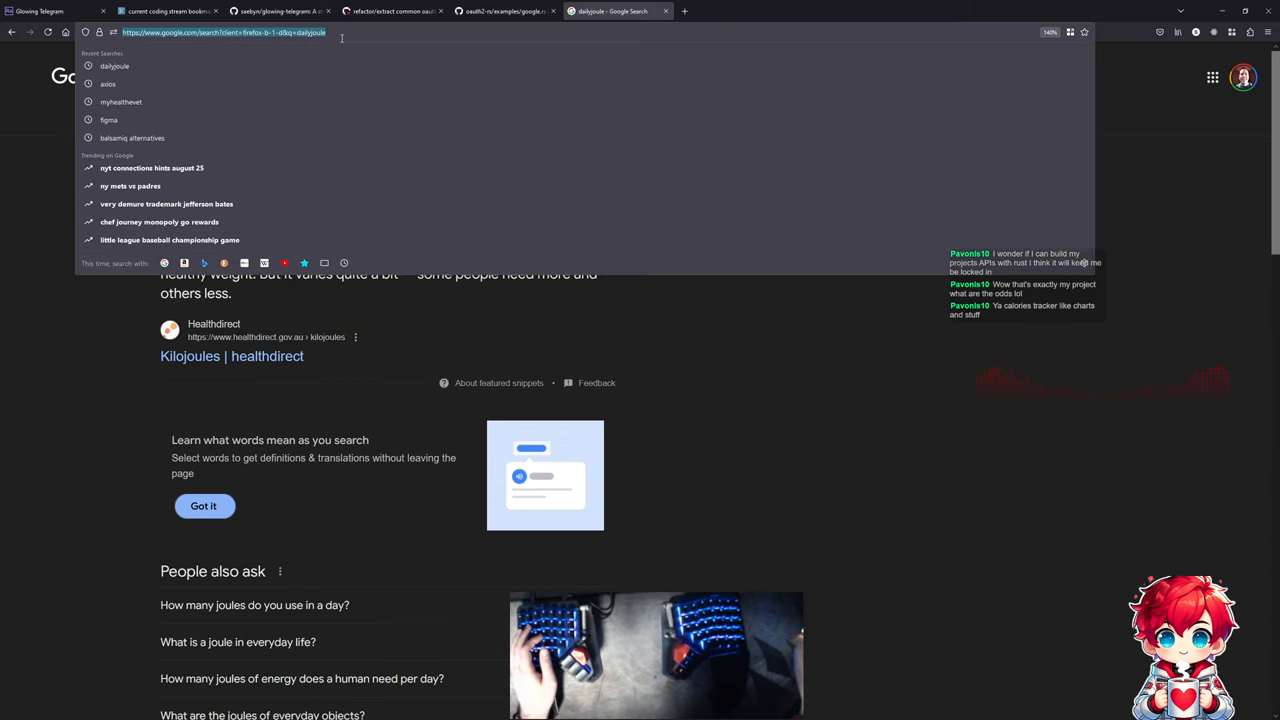
text(dailyjoule.)
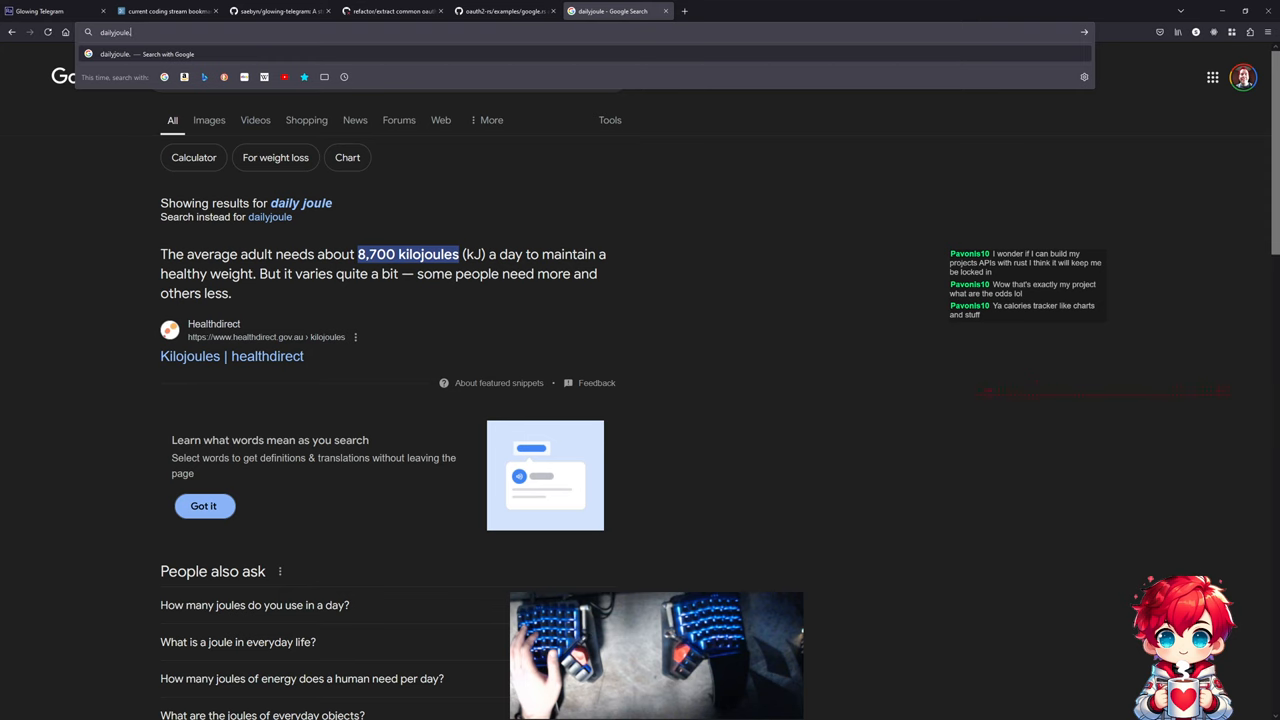
click(500, 12)
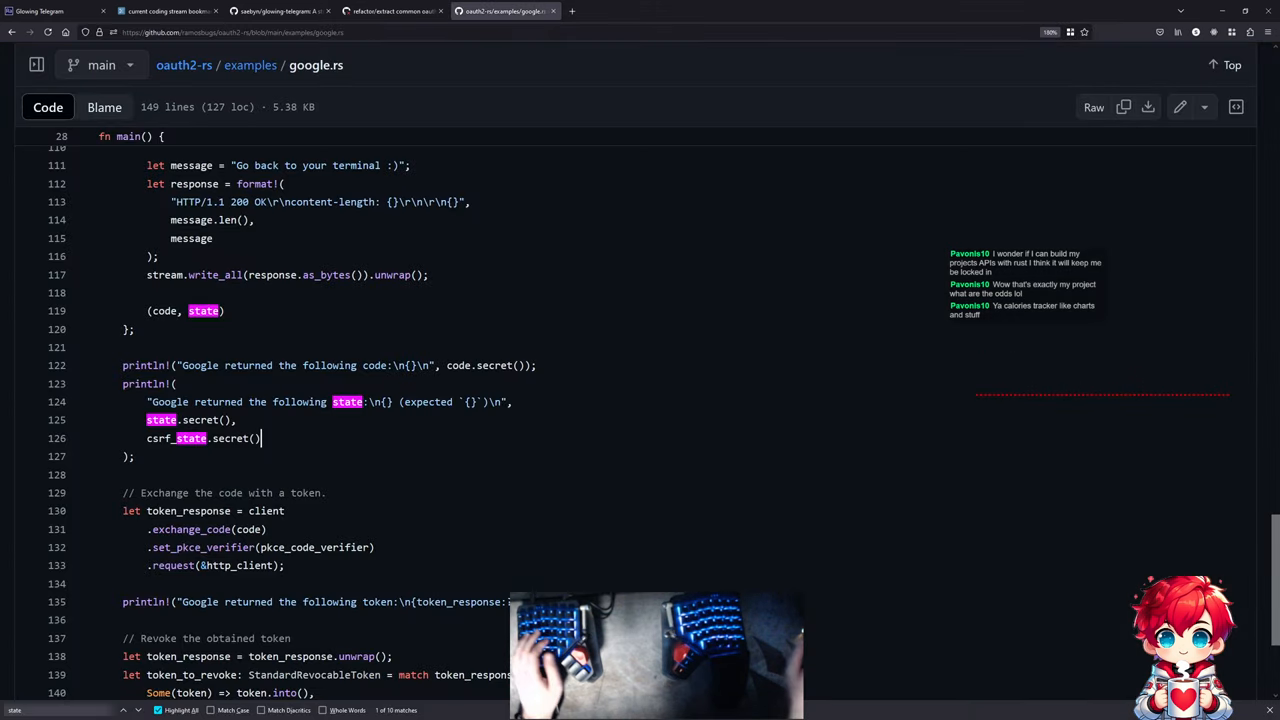
mouse_move(184, 64)
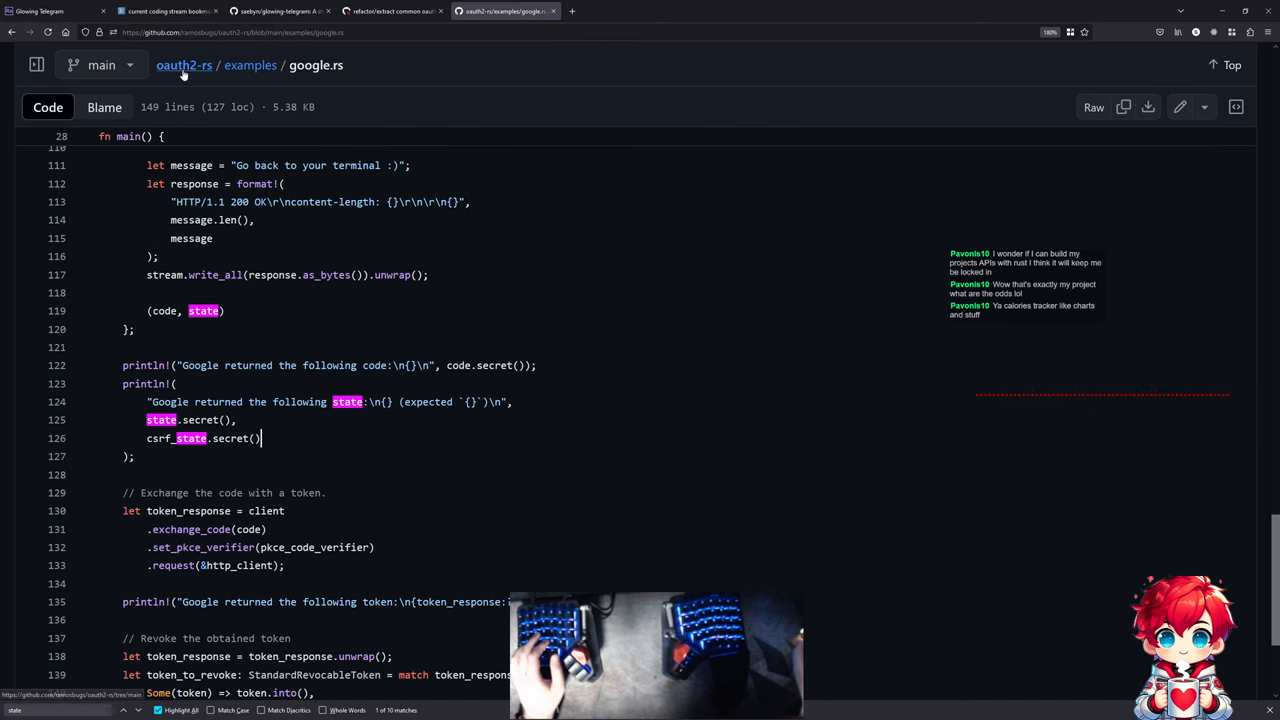
Go to the dailyjoule repository on GitHub and dismiss the all-checks-passed summary
click(186, 64)
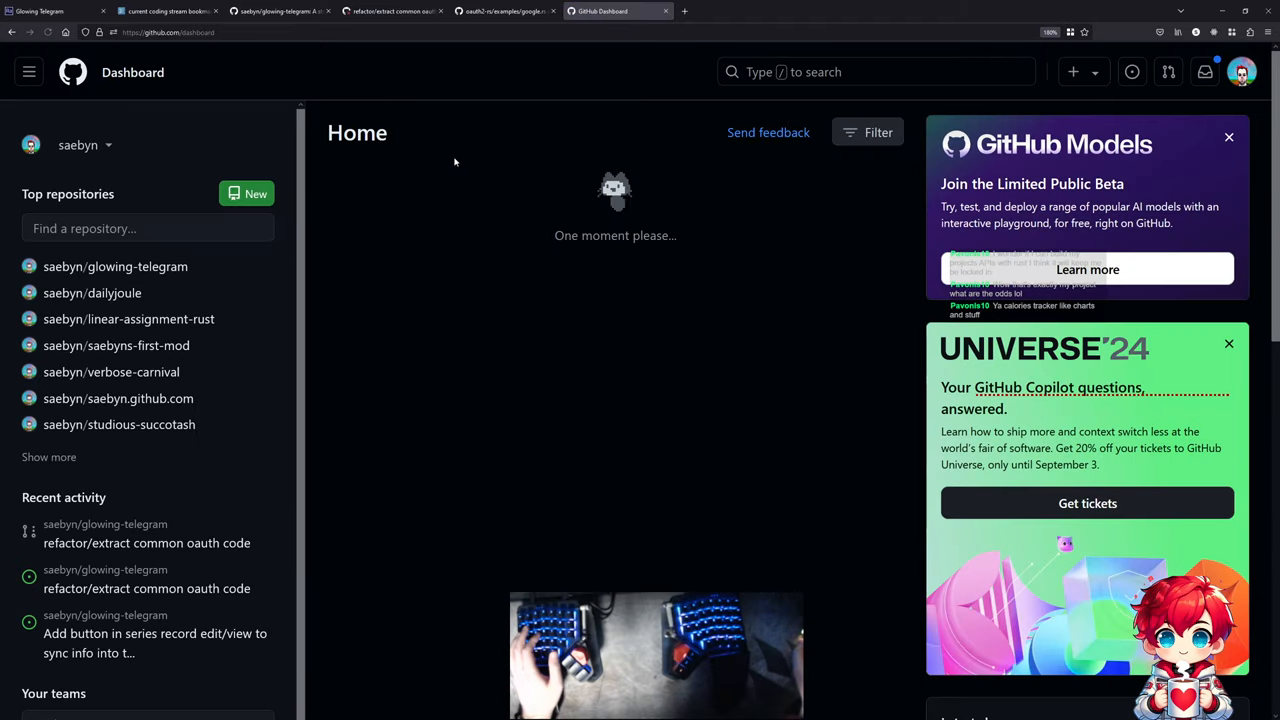
click(88, 292)
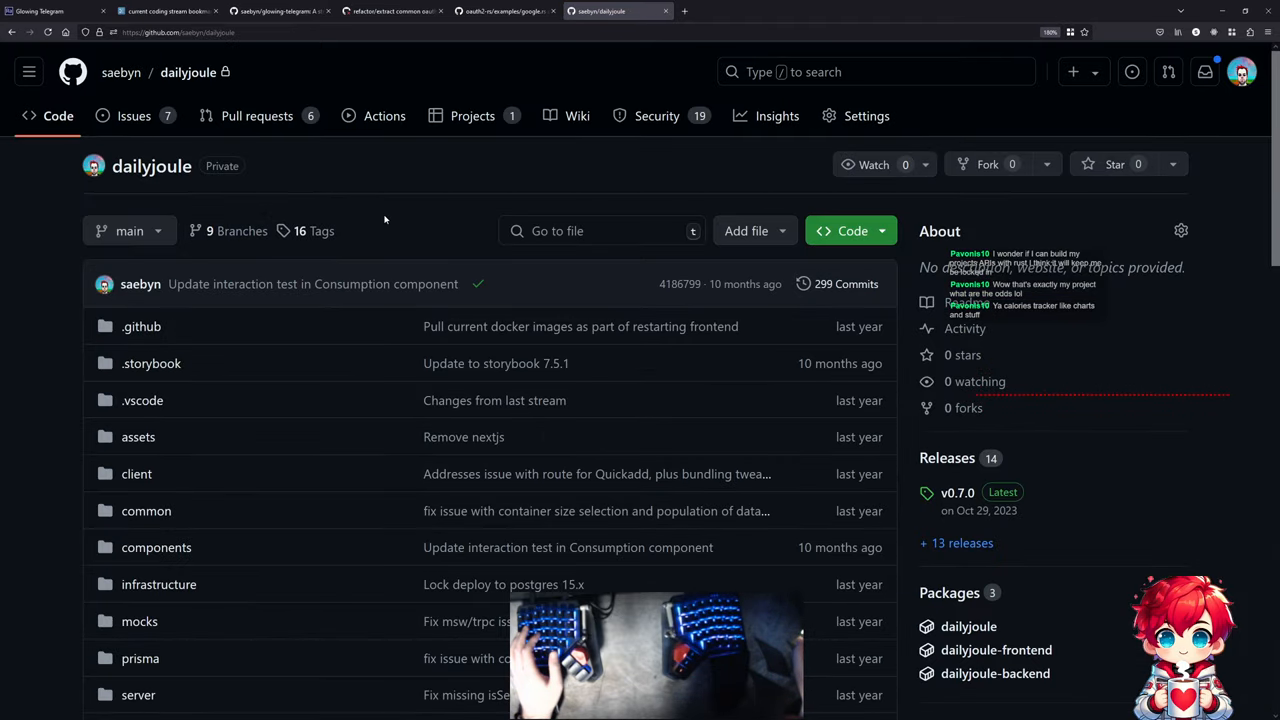
mouse_move(408, 248)
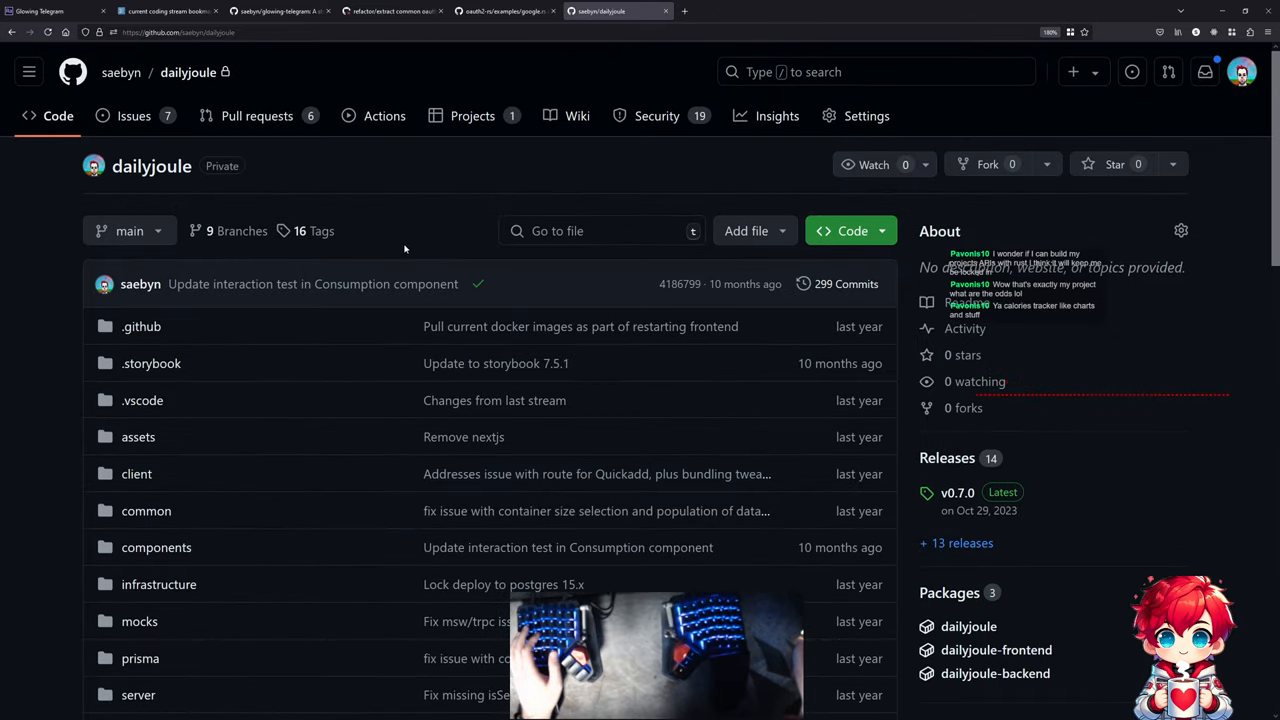
scroll(down, 3)
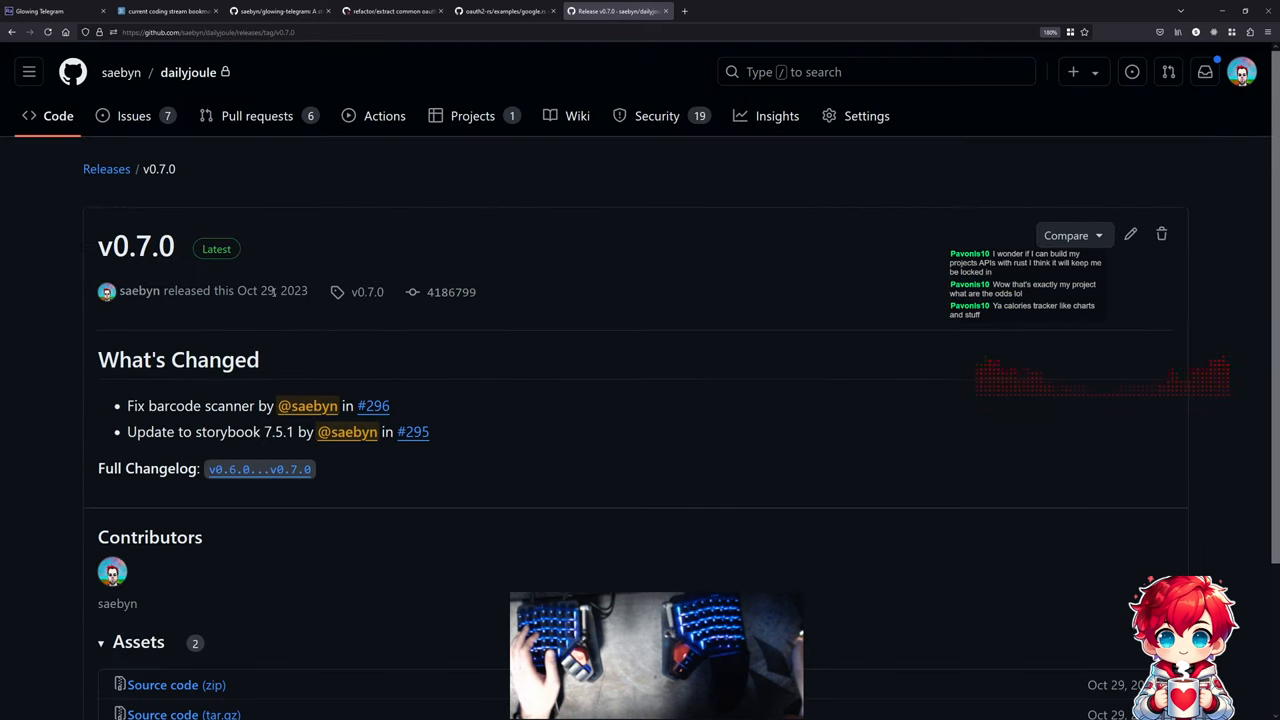
scroll(down, 3)
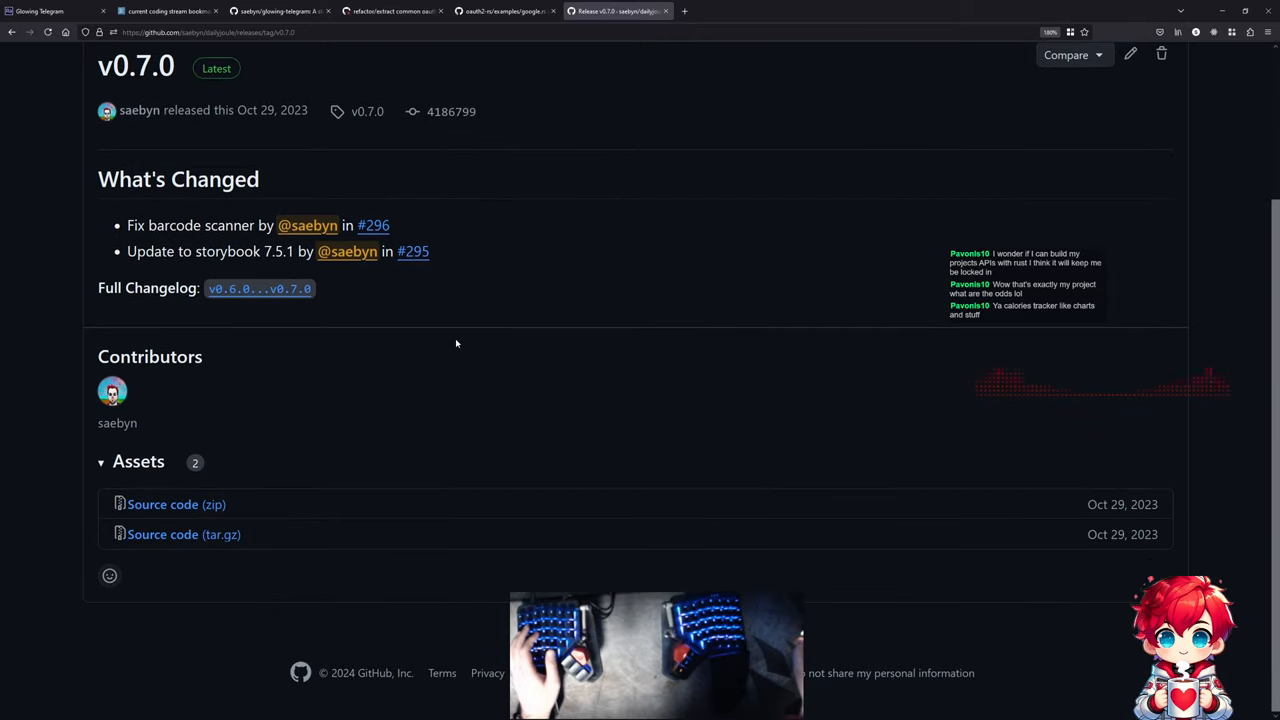
mouse_move(448, 348)
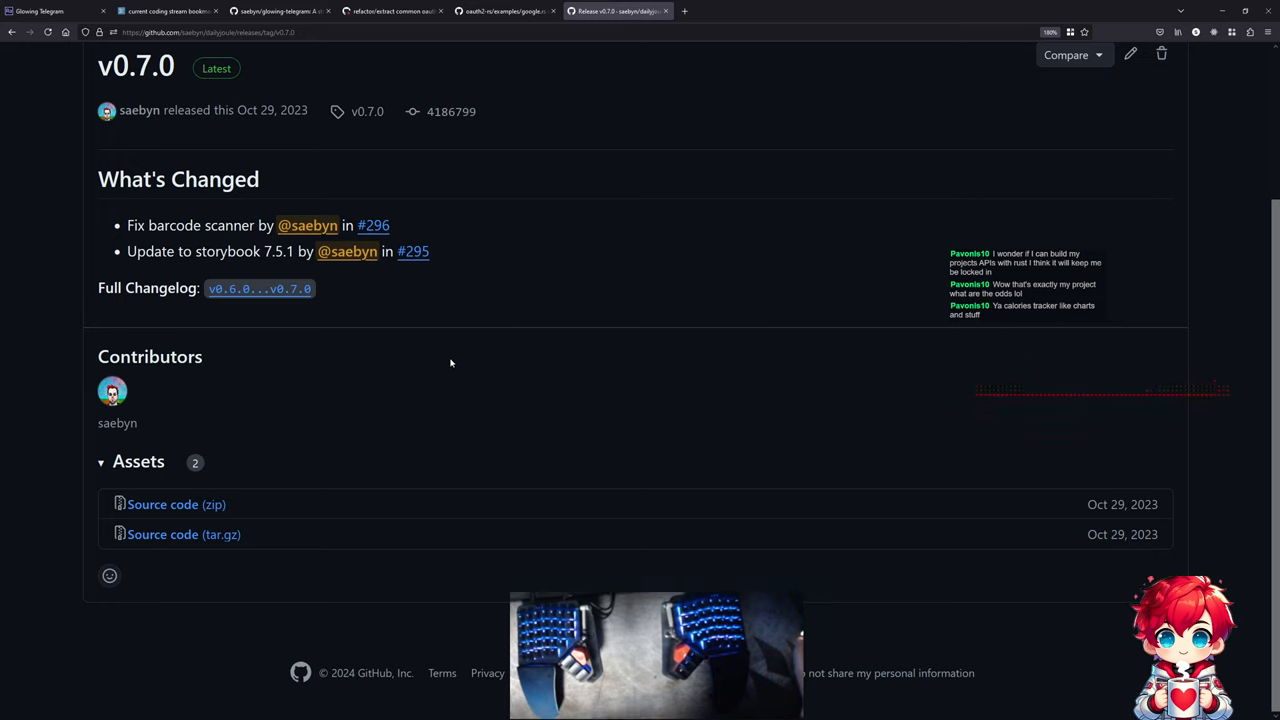
mouse_move(454, 356)
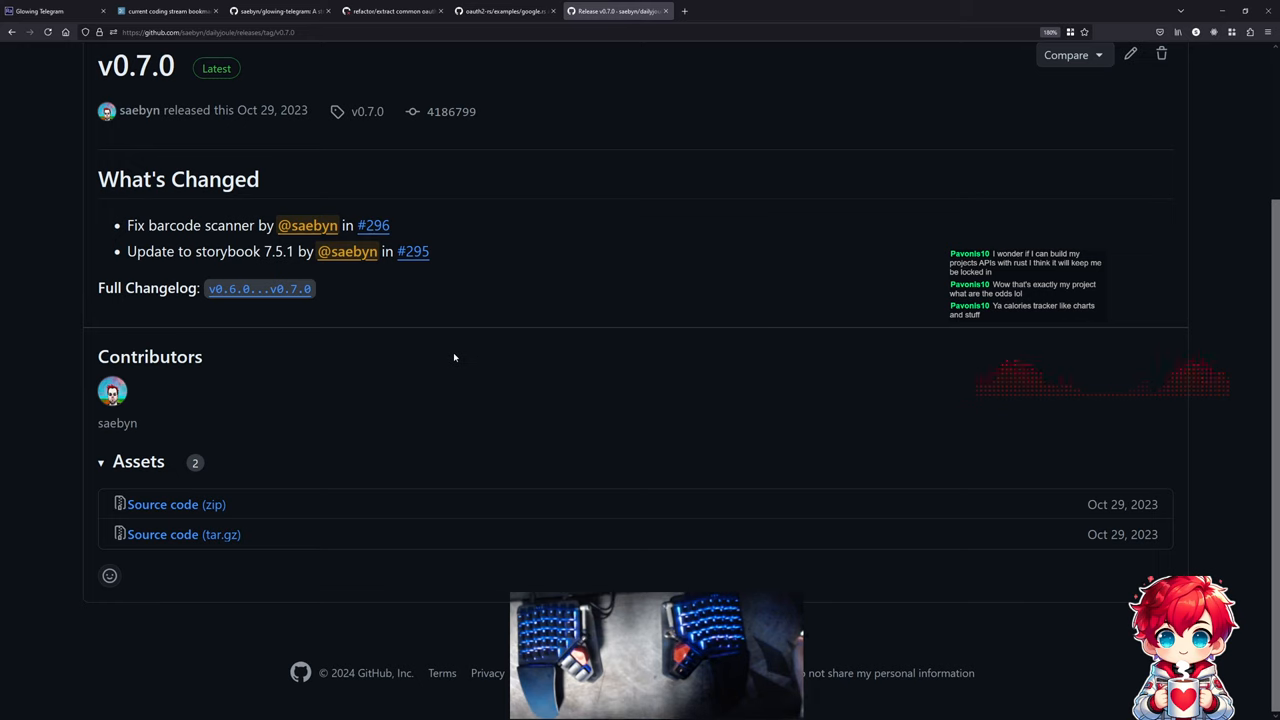
mouse_move(456, 356)
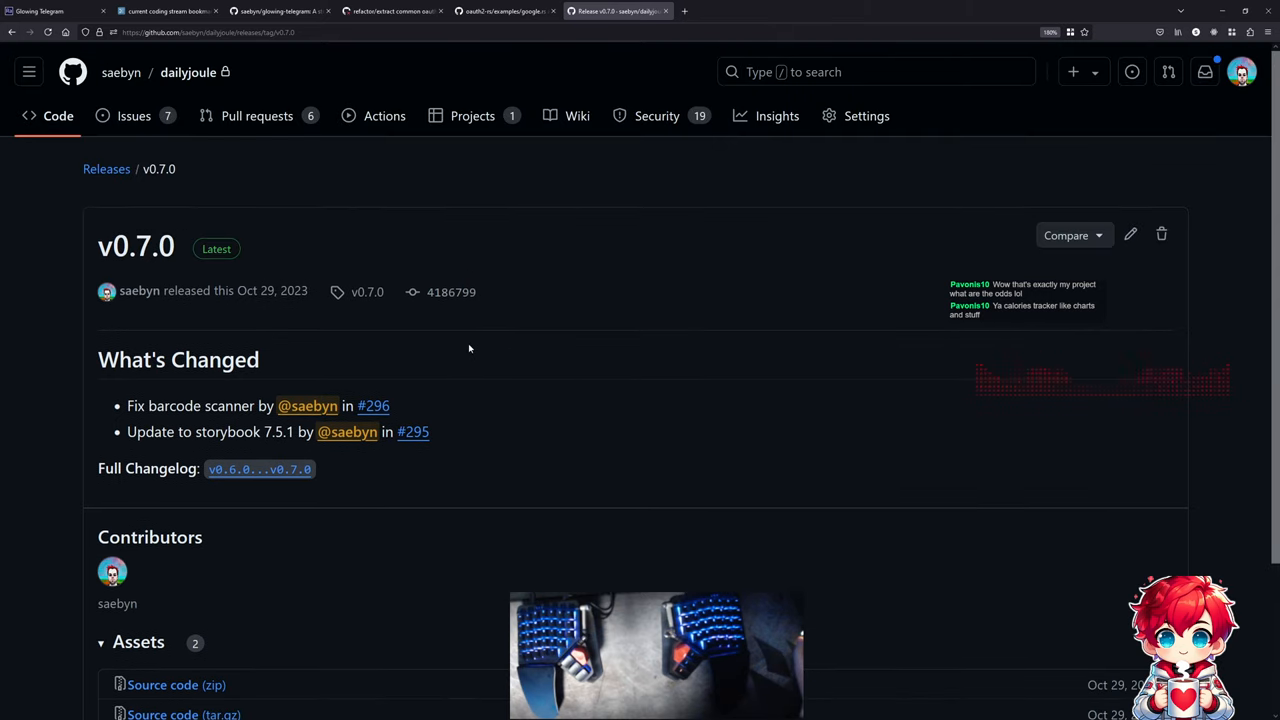
scroll(down, 3)
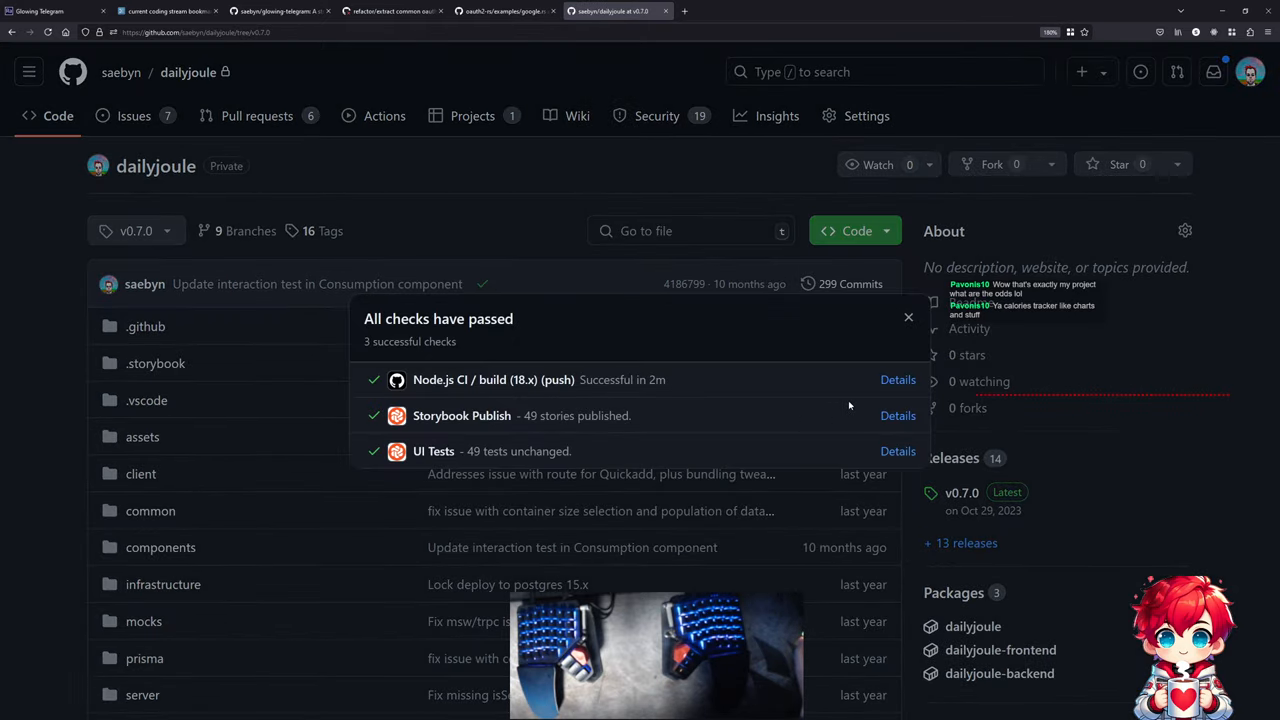
click(908, 316)
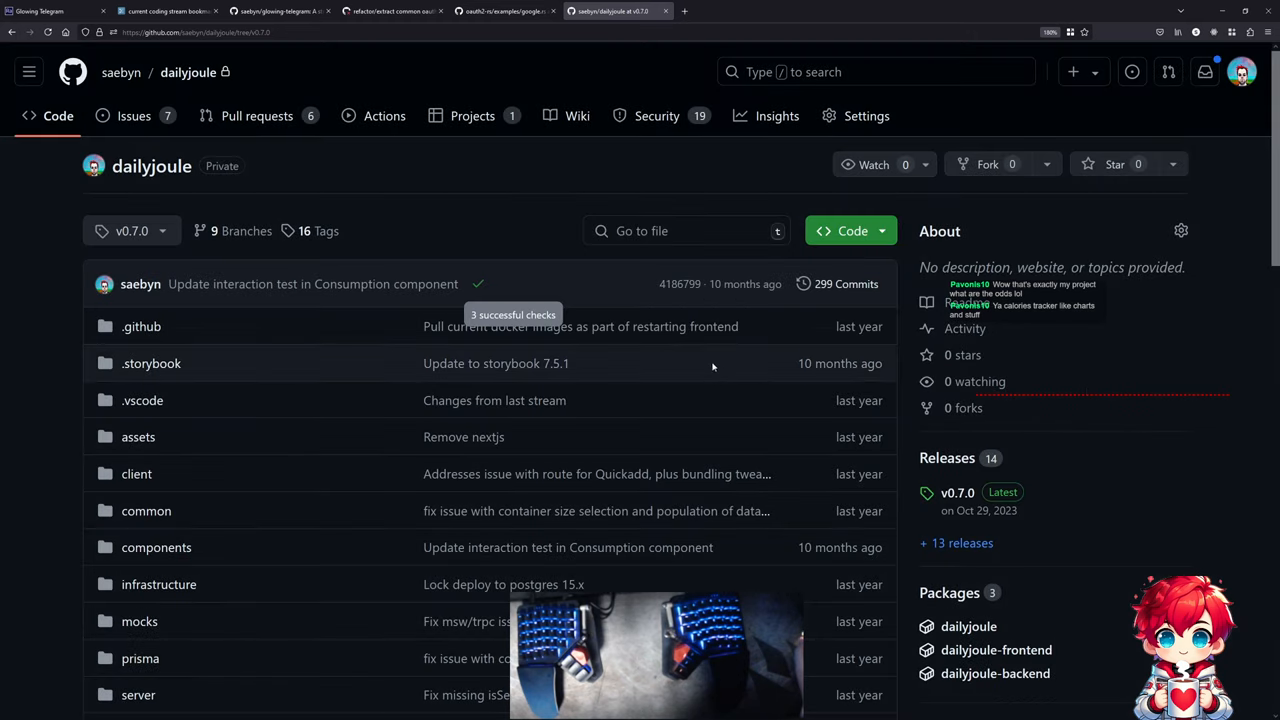
In Actions, locate and open the v0.7.0 Build and push release workflow run
click(384, 116)
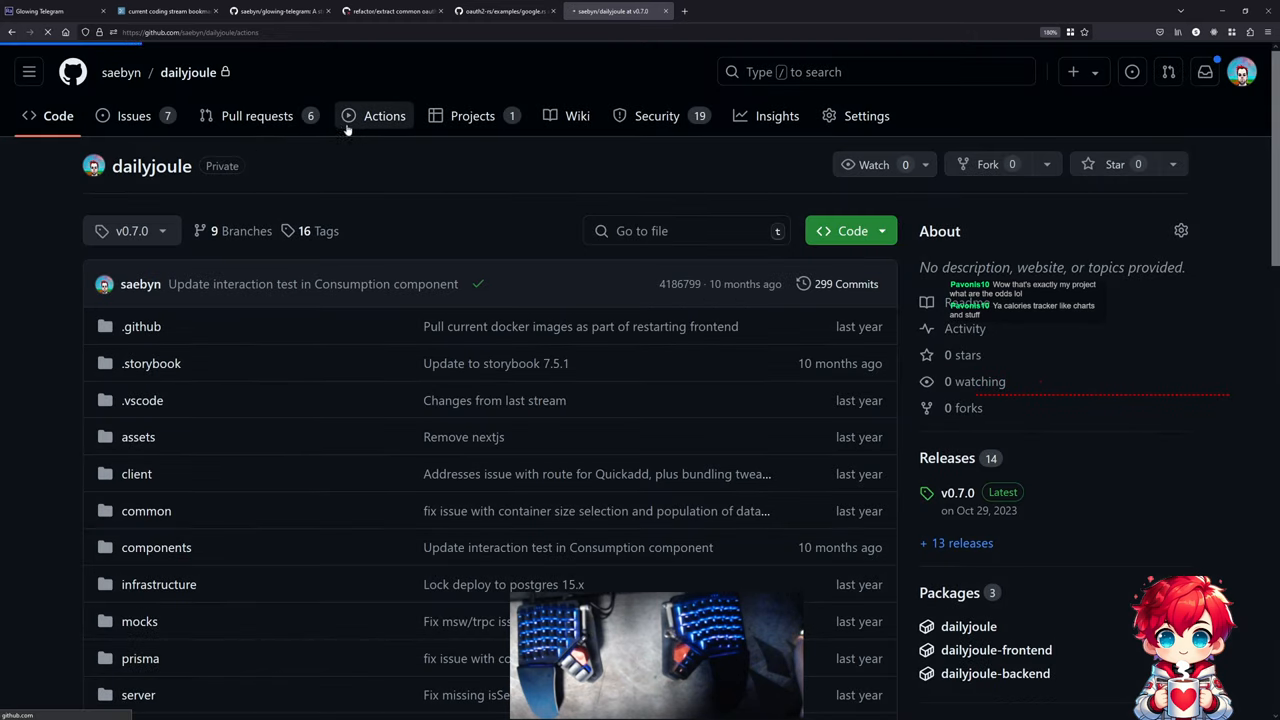
click(384, 114)
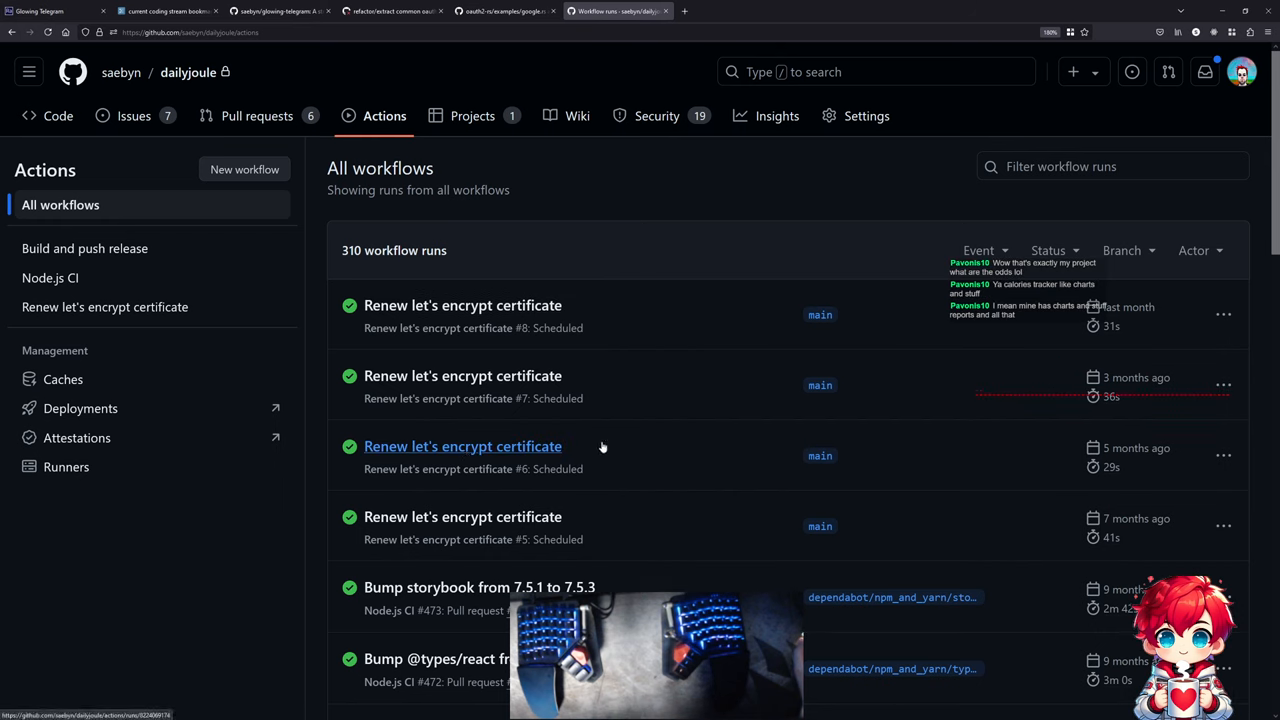
mouse_move(606, 436)
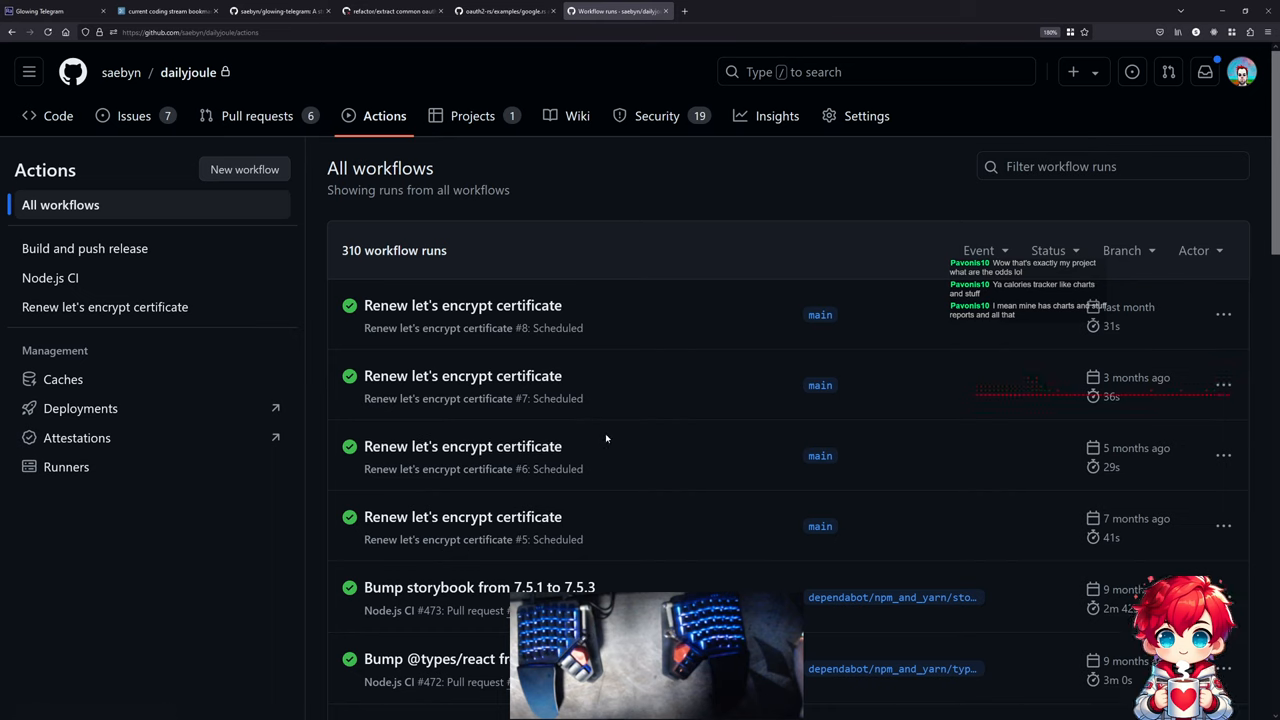
mouse_move(600, 426)
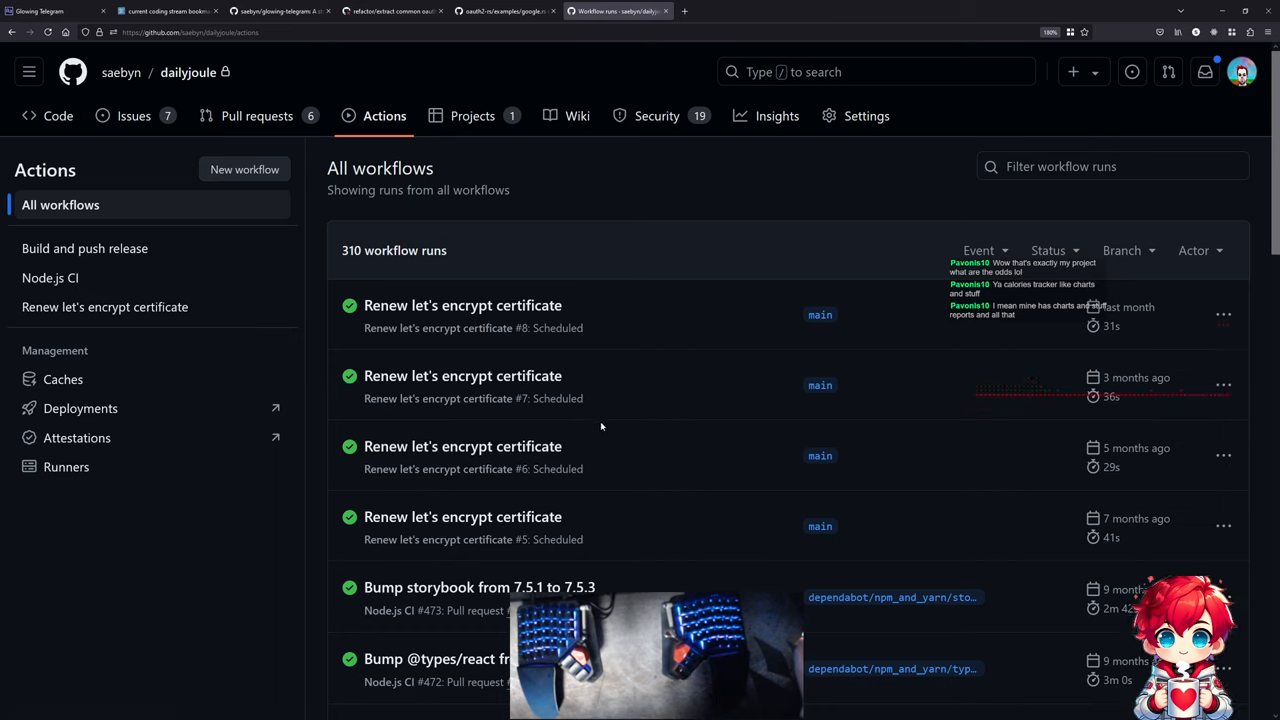
scroll(down, 3)
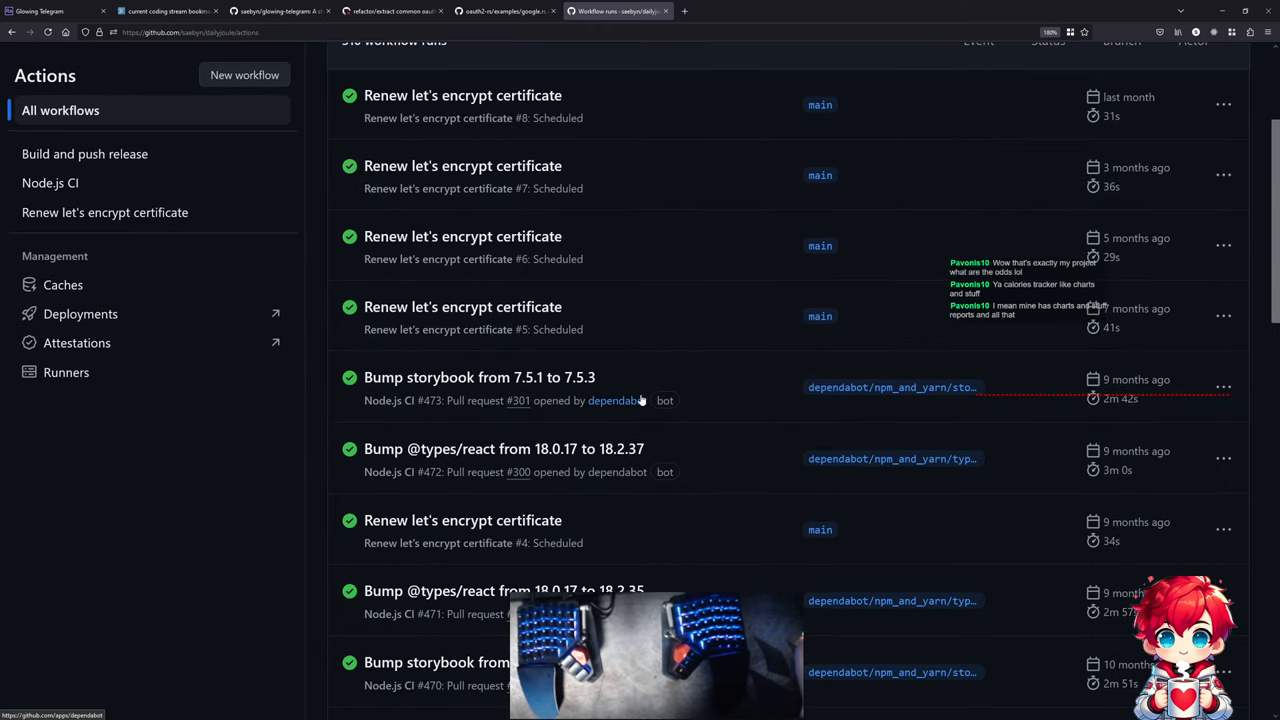
scroll(down, 3)
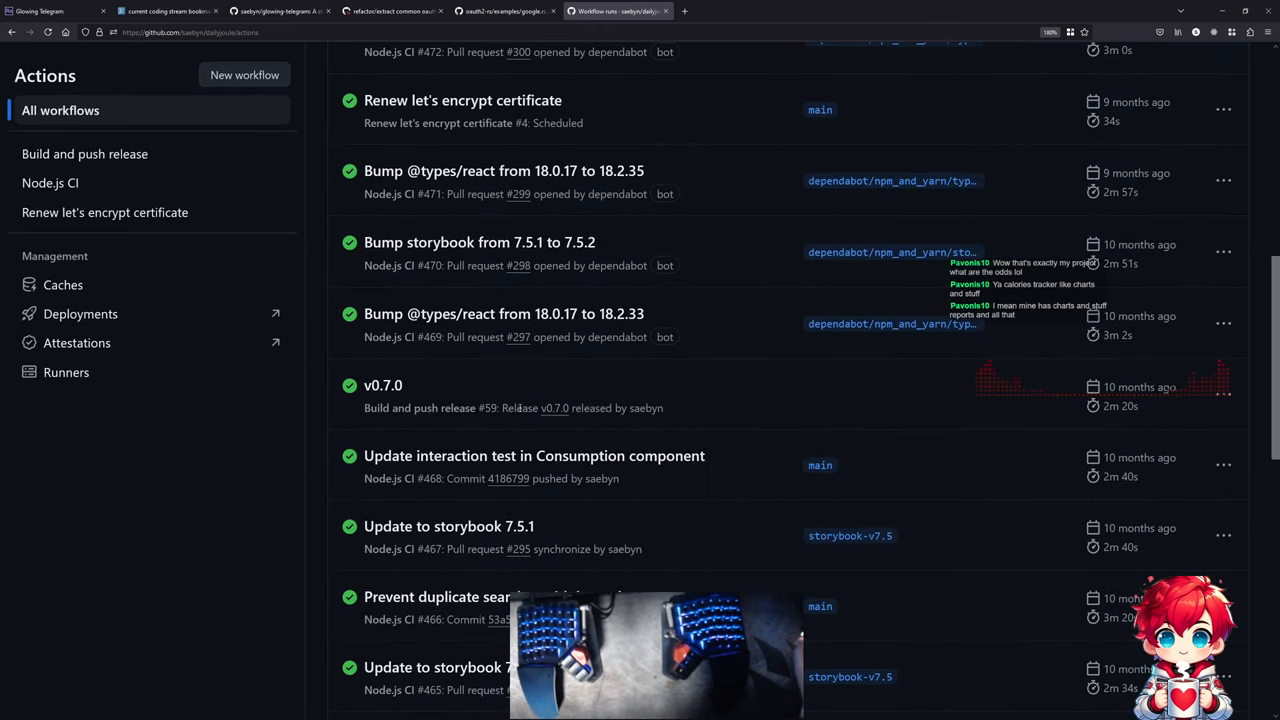
click(384, 384)
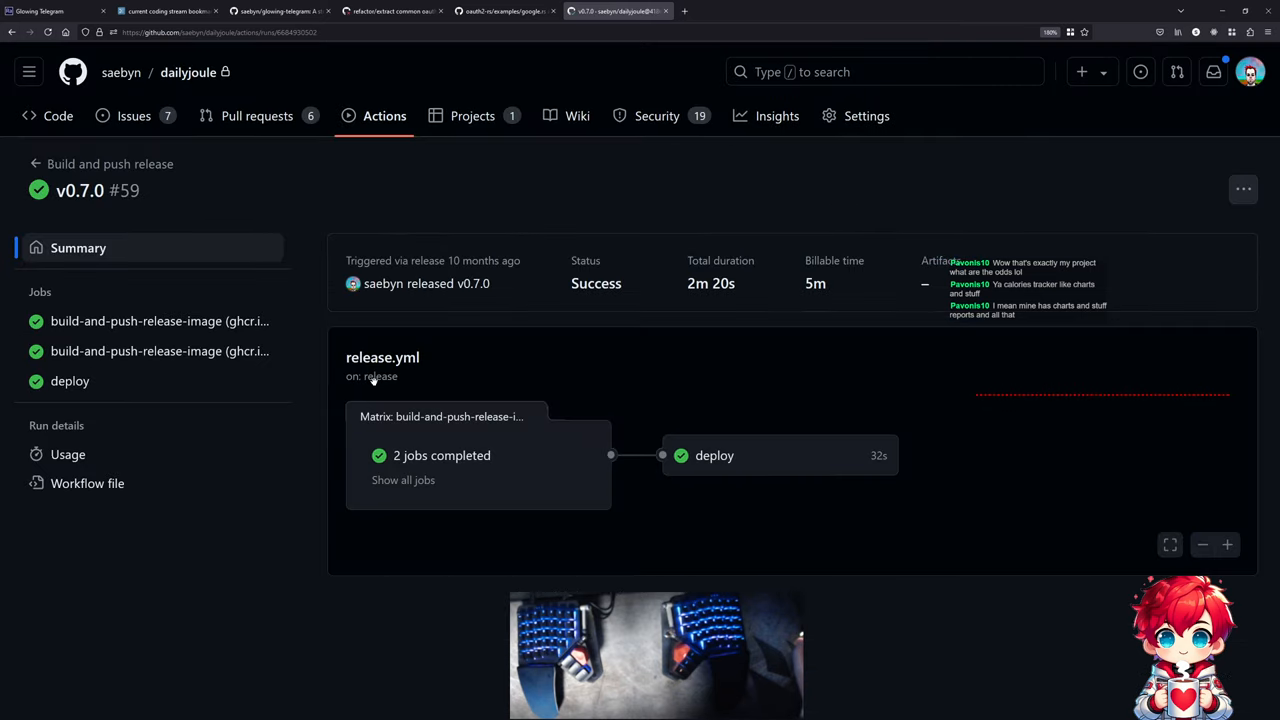
View the deploy job's expired logs, check the oauth refactor pull request, and return to the editor
click(70, 380)
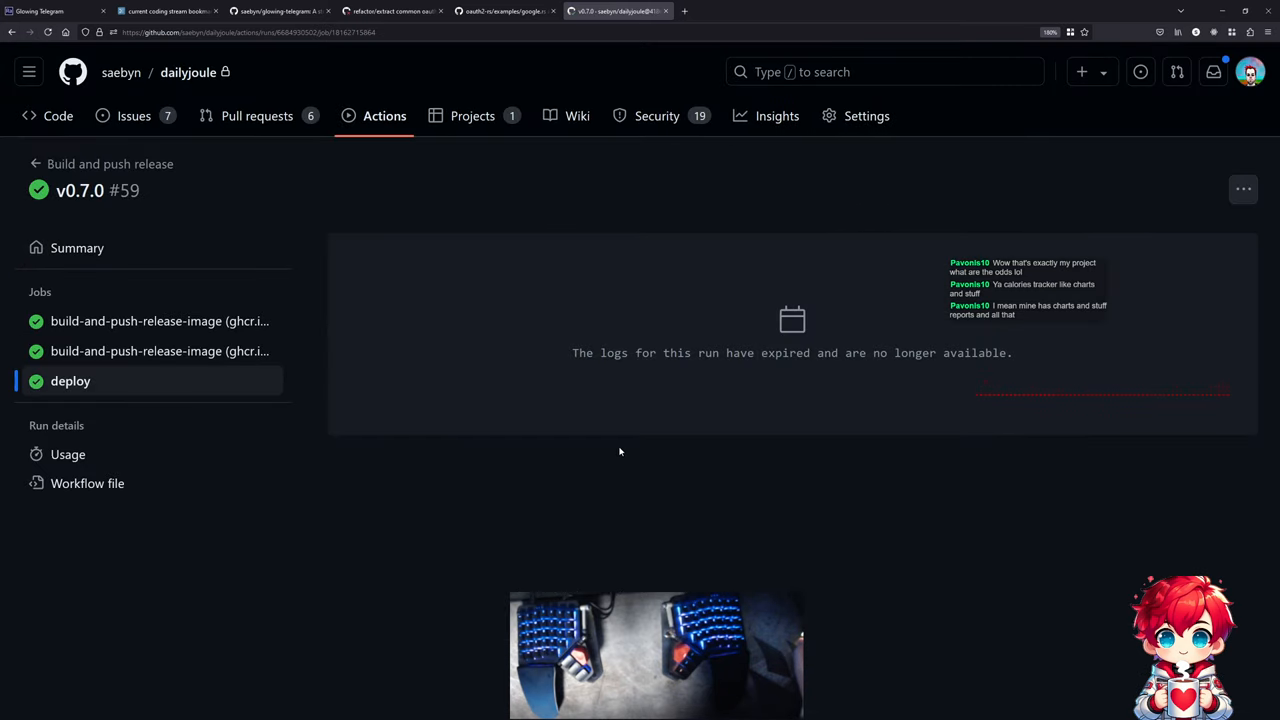
mouse_move(244, 480)
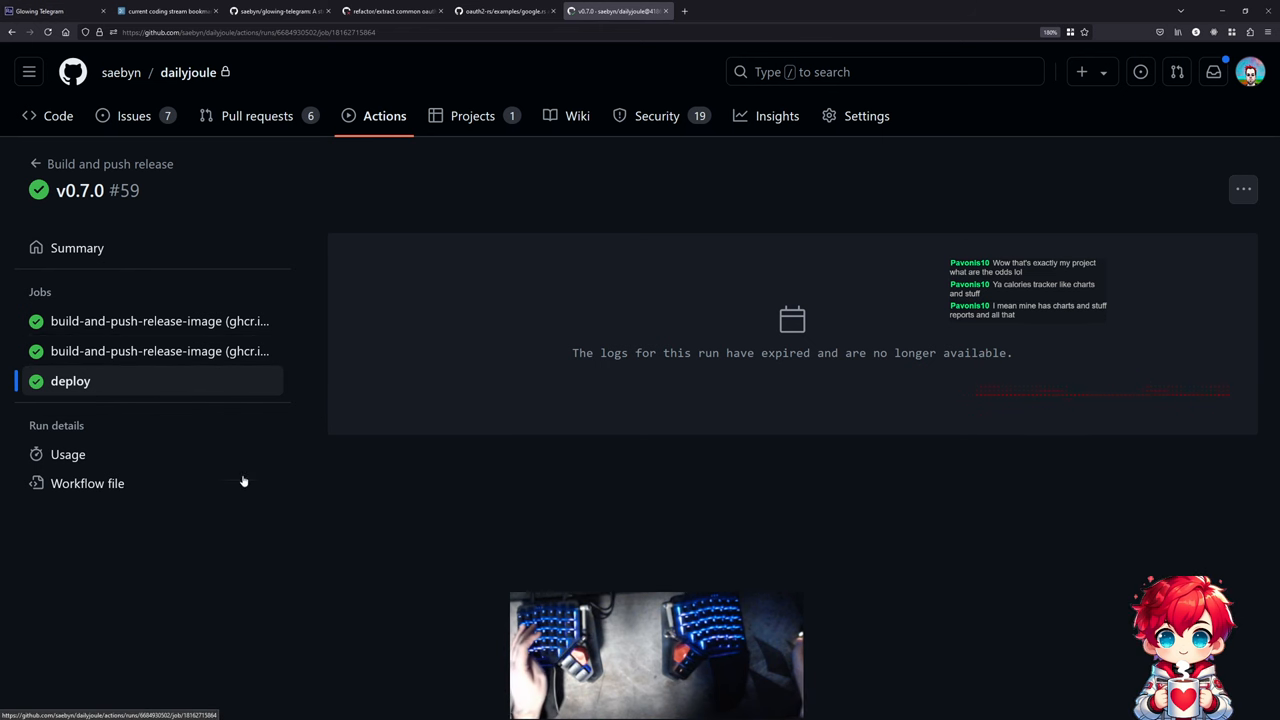
click(496, 12)
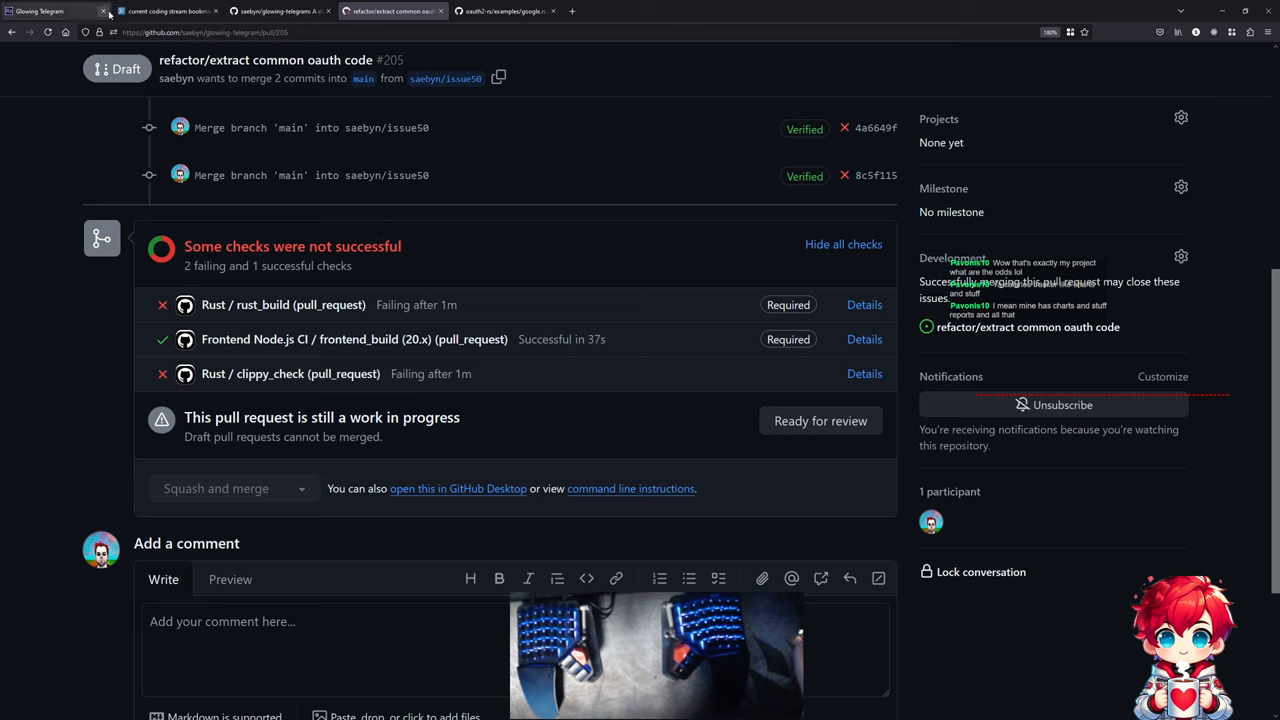
key(alt+tab)
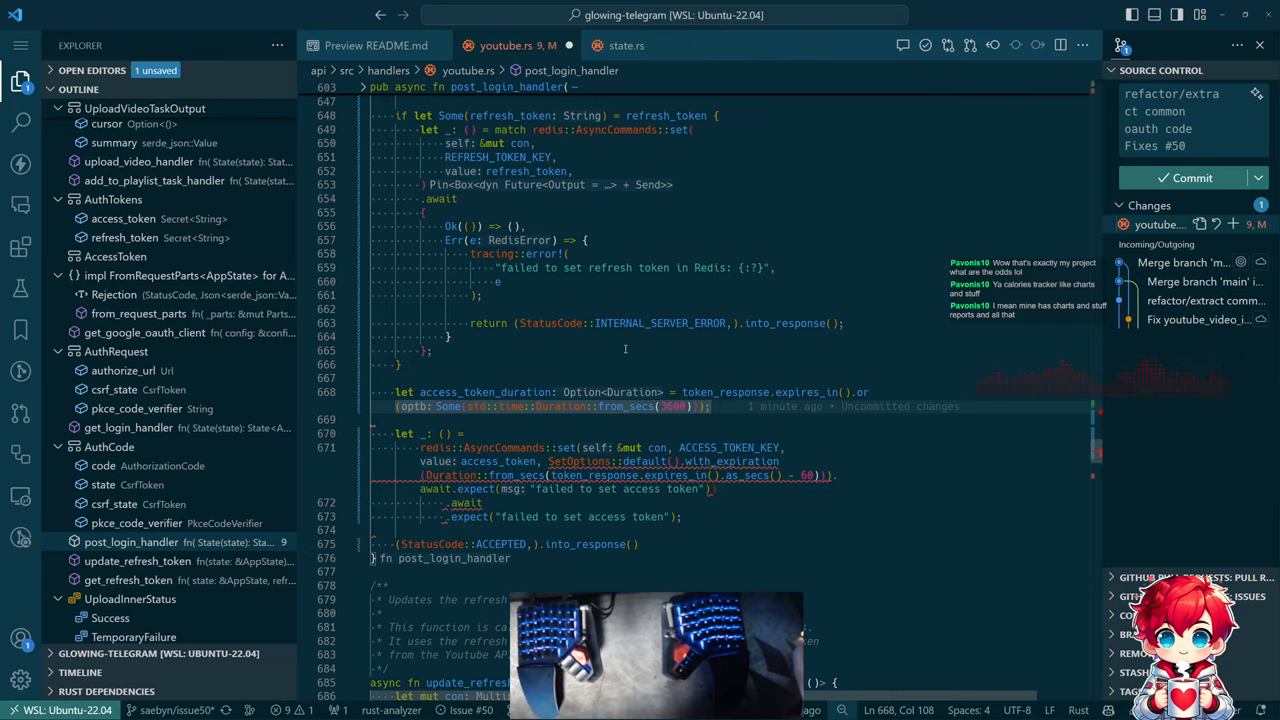
Rewrite access_token_duration as a match on expires_in(), logging an error and returning INTERNAL_SERVER_ERROR when absent
scroll(down, 3)
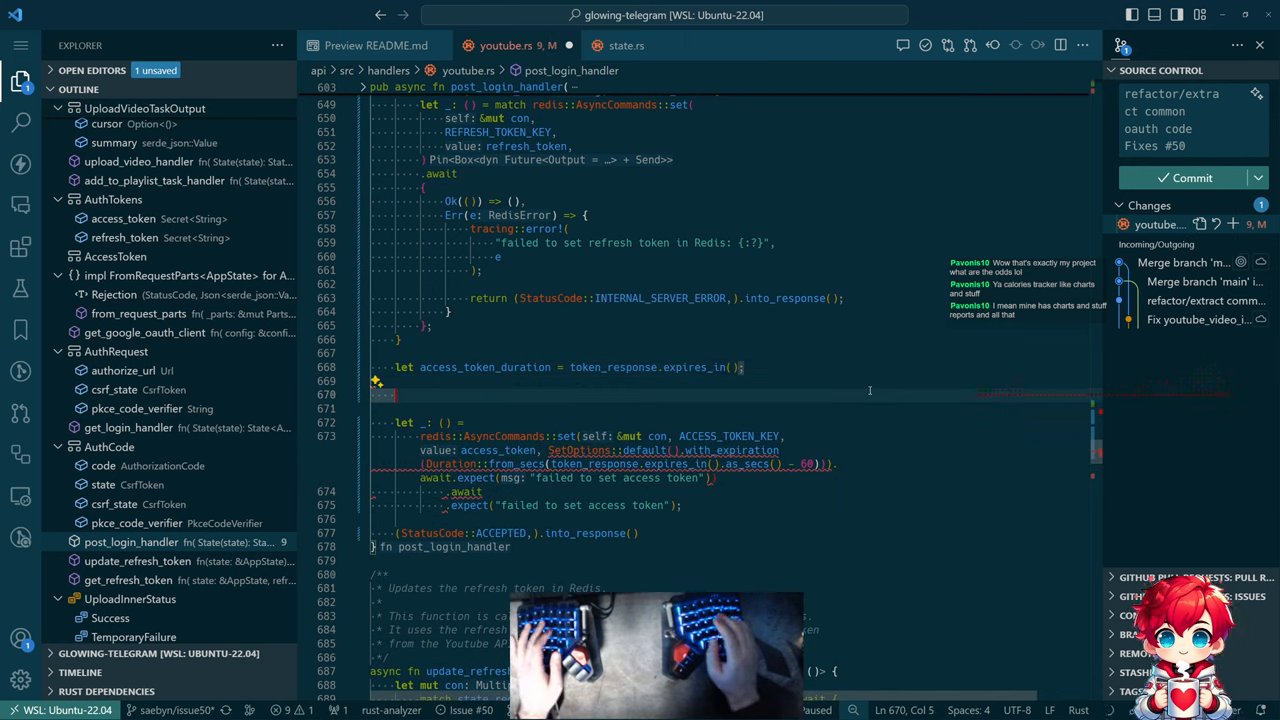
text(if not let)
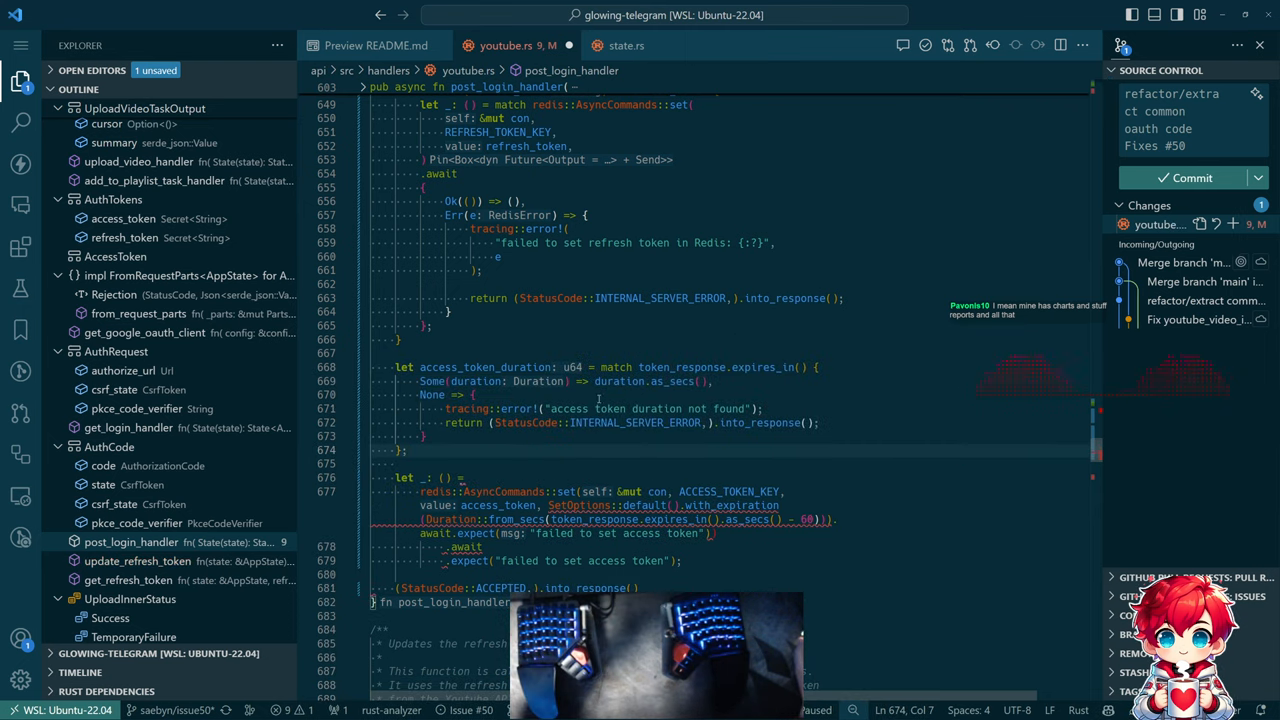
mouse_move(670, 380)
text(Duration)
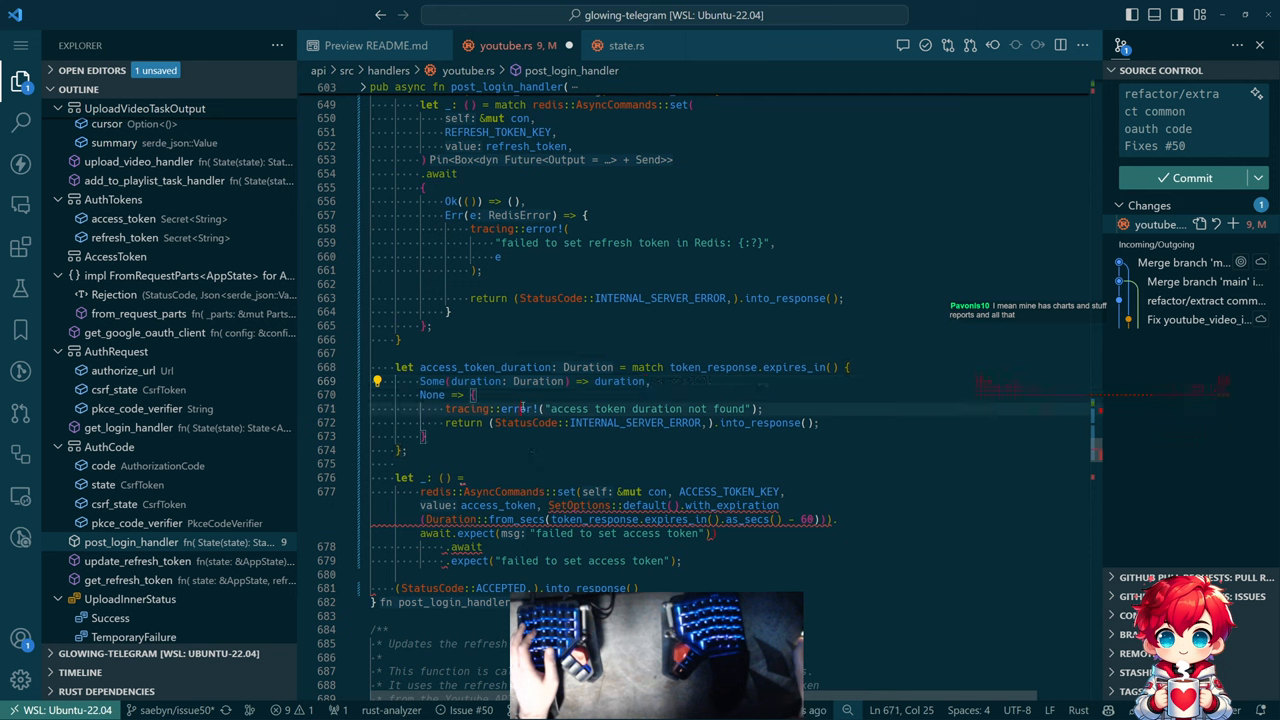
Switch the log to tracing::debug and default the None arm to std::time::Duration::from_secs(3600)
double_click(512, 408)
text(debug)
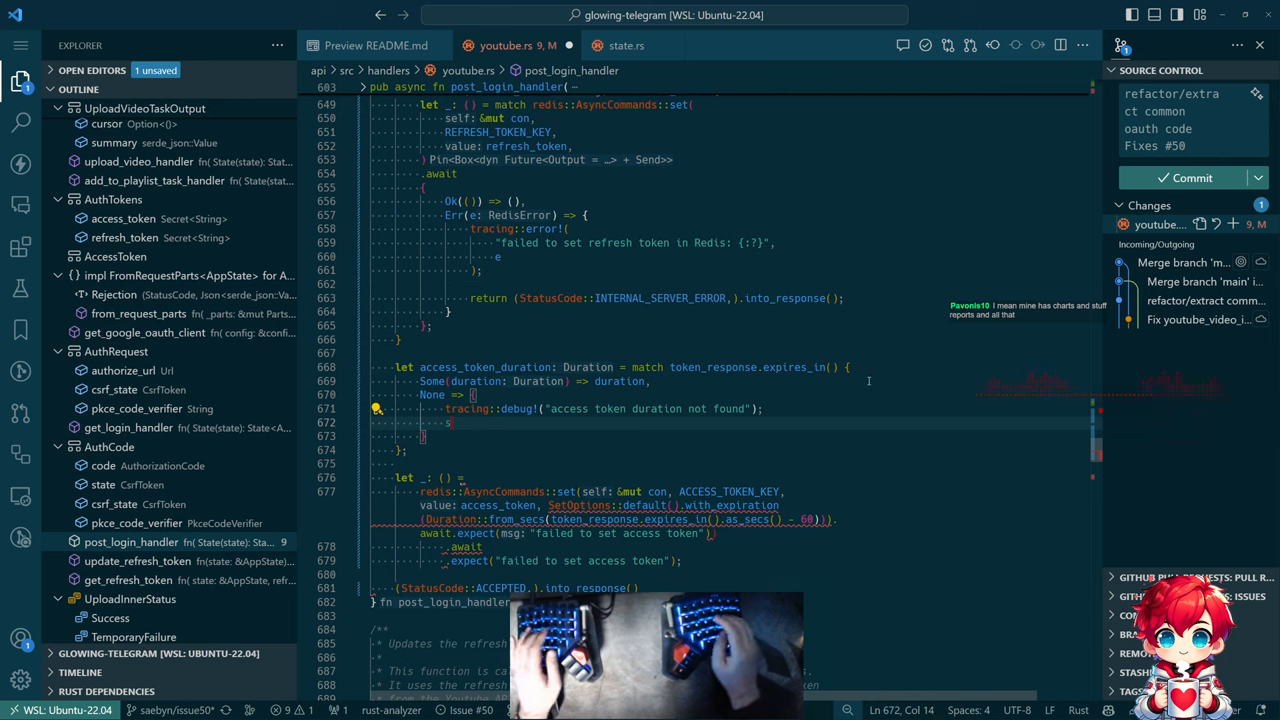
text(std::time::Duration::from_secs(3600))
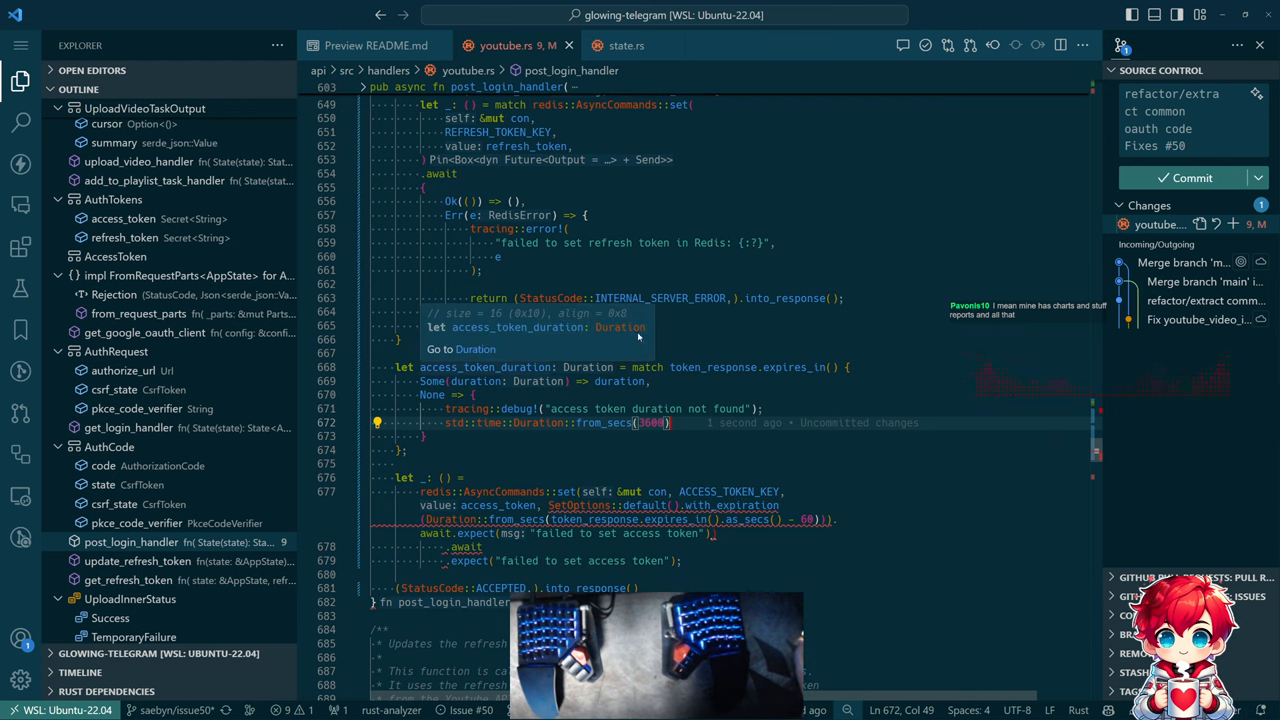
mouse_move(600, 336)
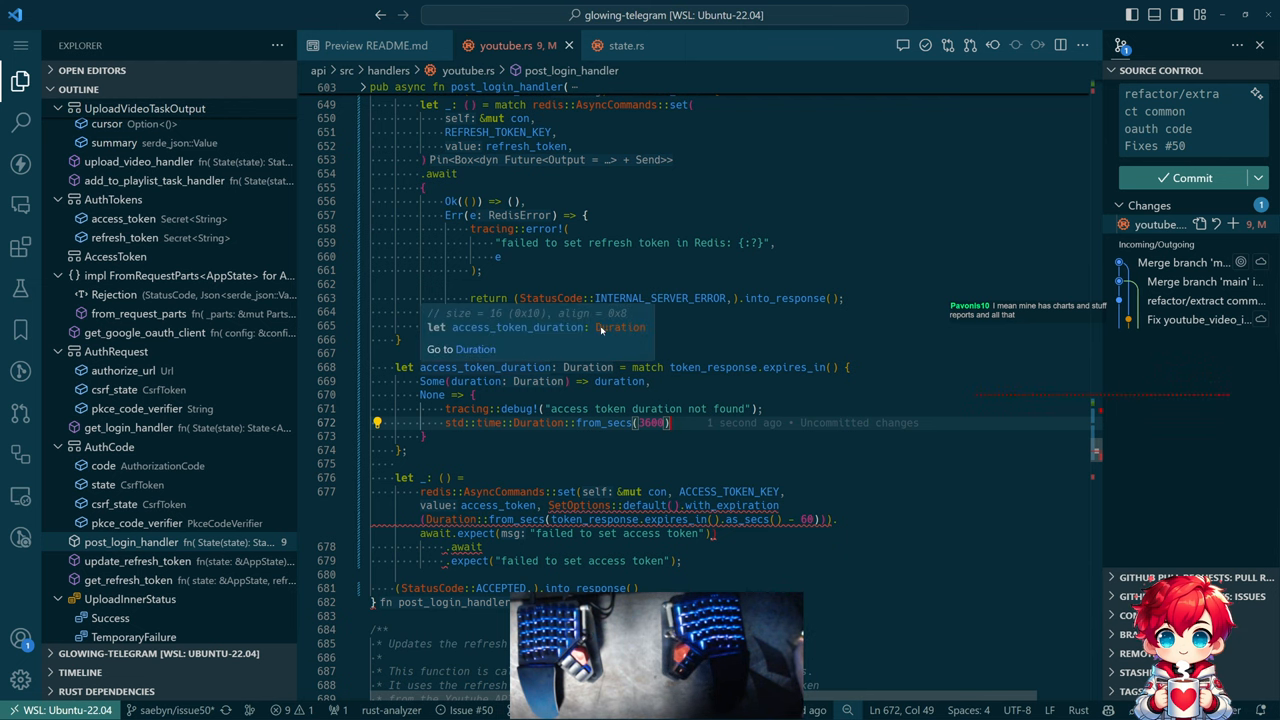
scroll(down, 3)
text( in )
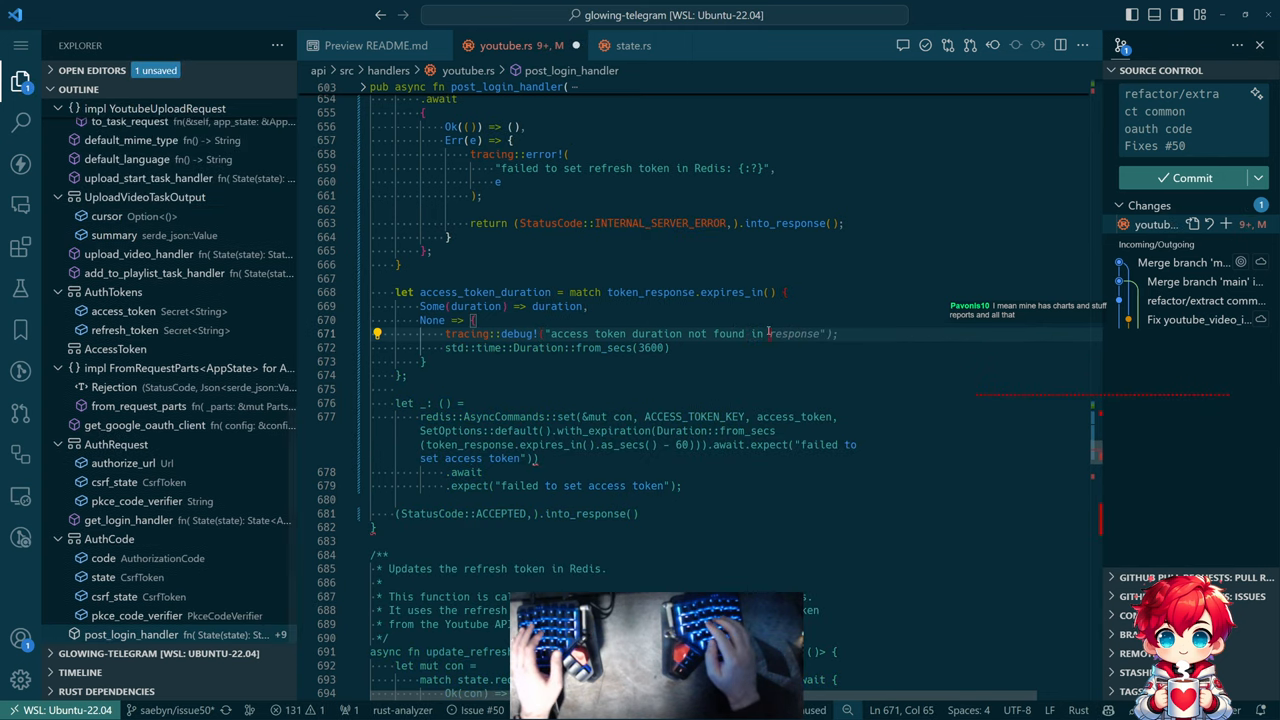
Extend the debug message and build set_options with expiration from access_token_duration.as_secs()
text(google oauth)
text(let set_options = redis::SetOptions::default().with_expiration()
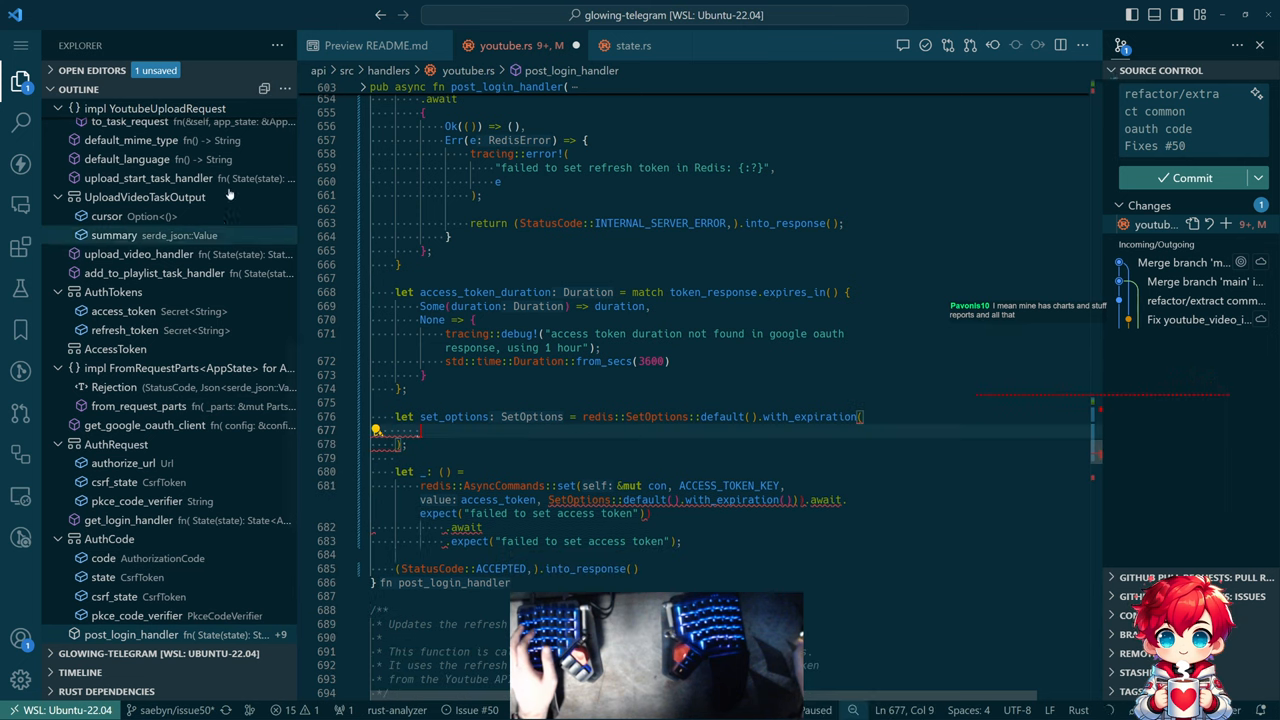
text(std::time::Duration::from_secs(access_token_duration.as_secs()),)
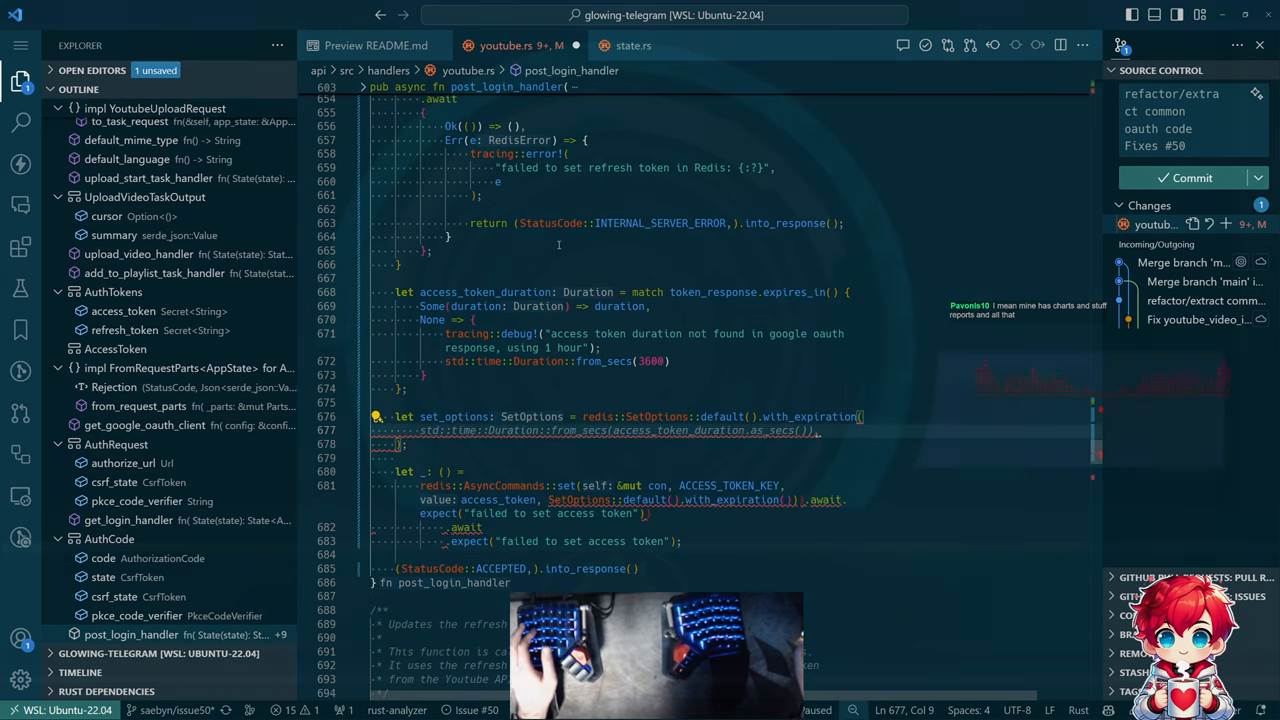